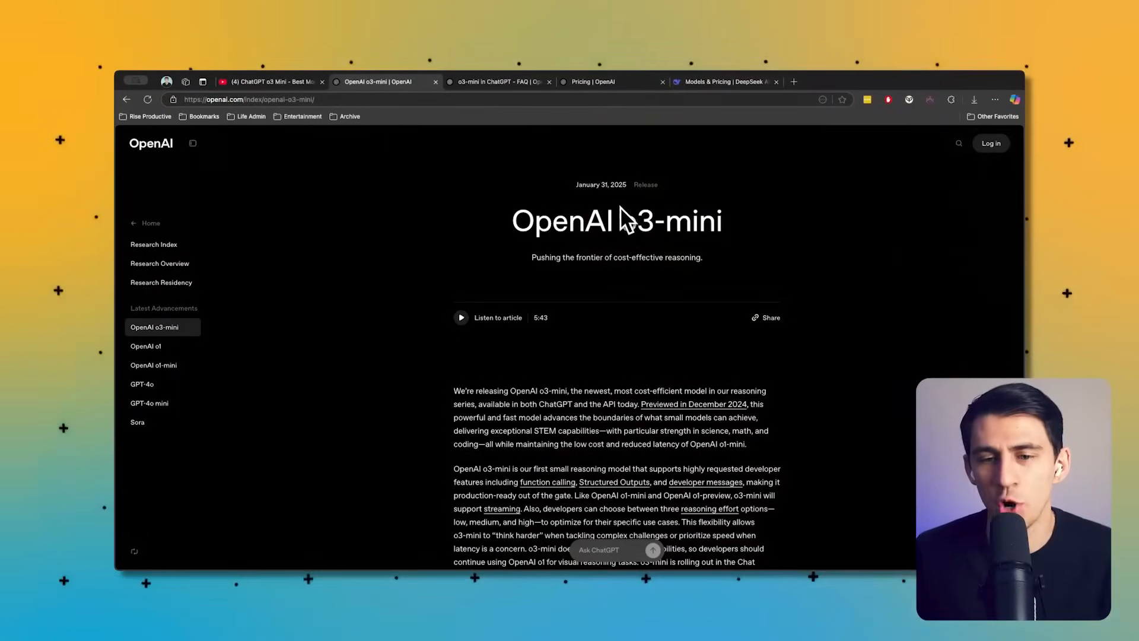
mouse_move(662, 237)
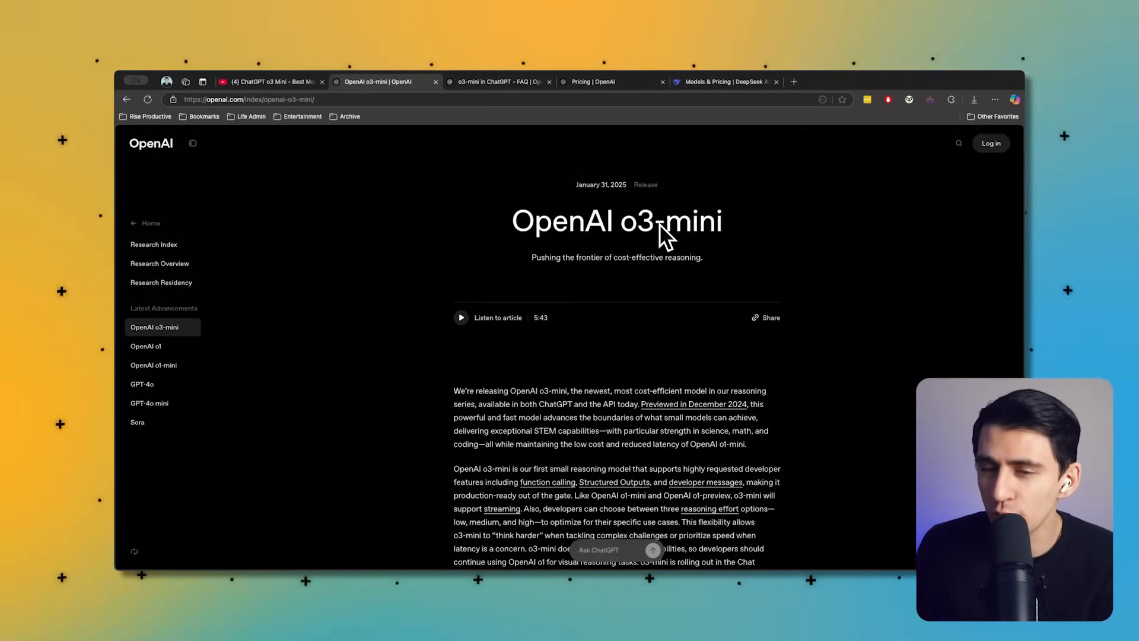
- Expand More models in the picker to reveal GPT-4o mini and legacy GPT-4
scroll("down", 3)
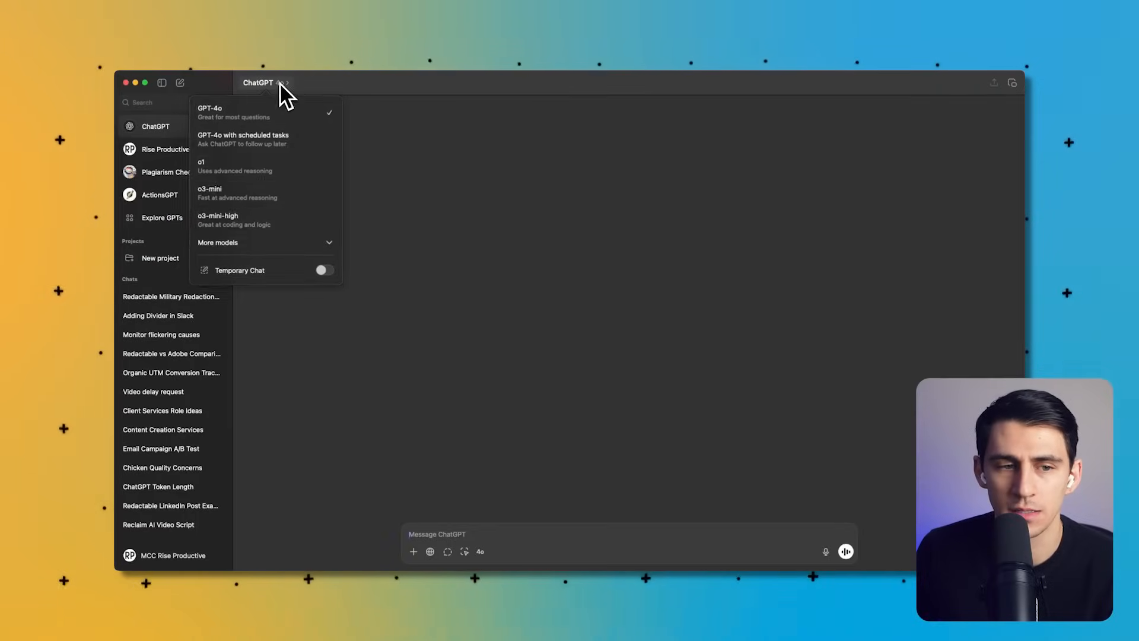
left_click(218, 242)
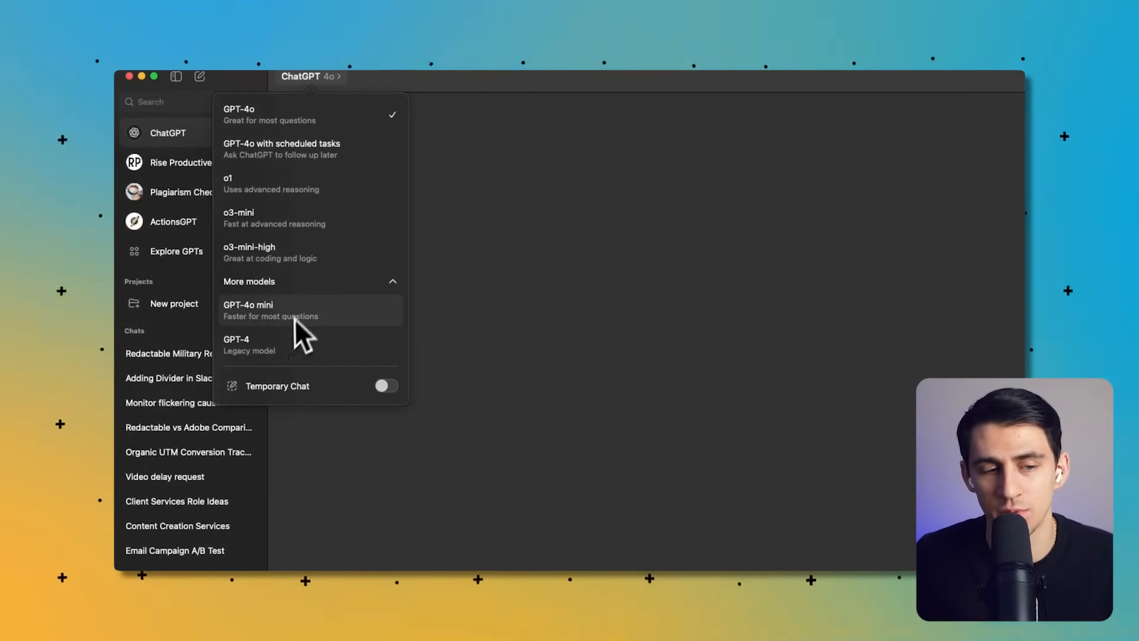
mouse_move(280, 328)
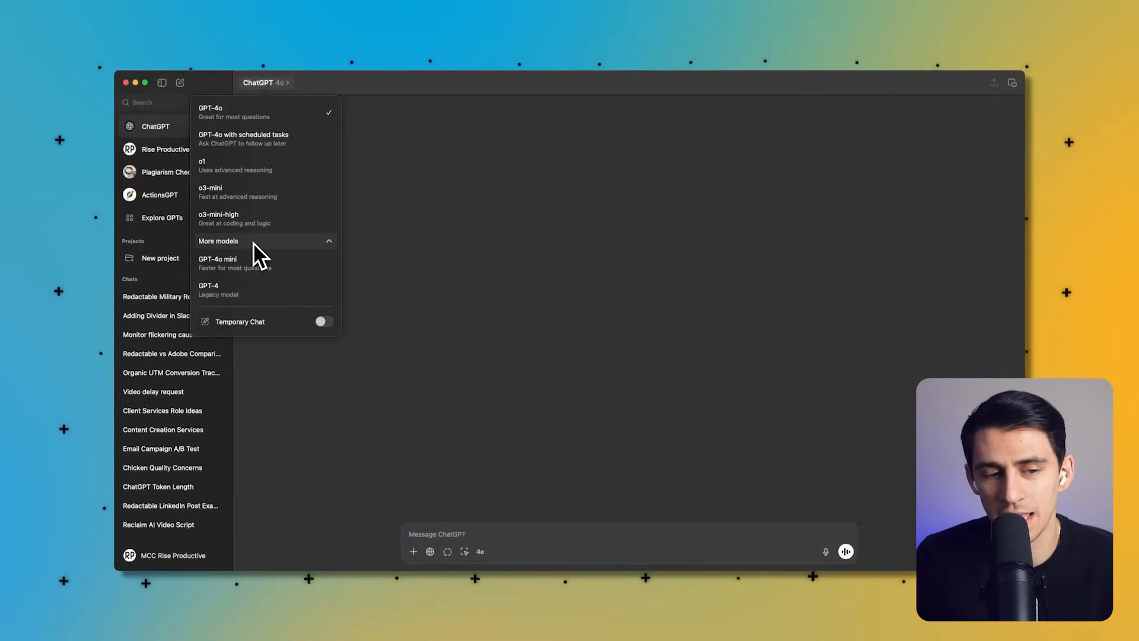
mouse_move(455, 240)
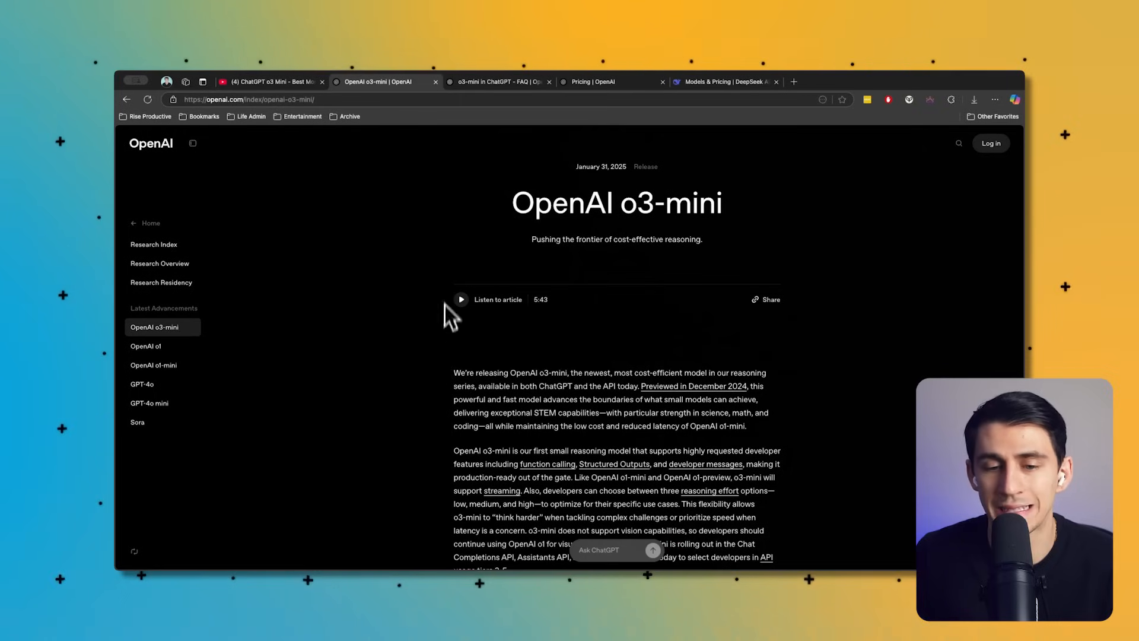
mouse_move(636, 385)
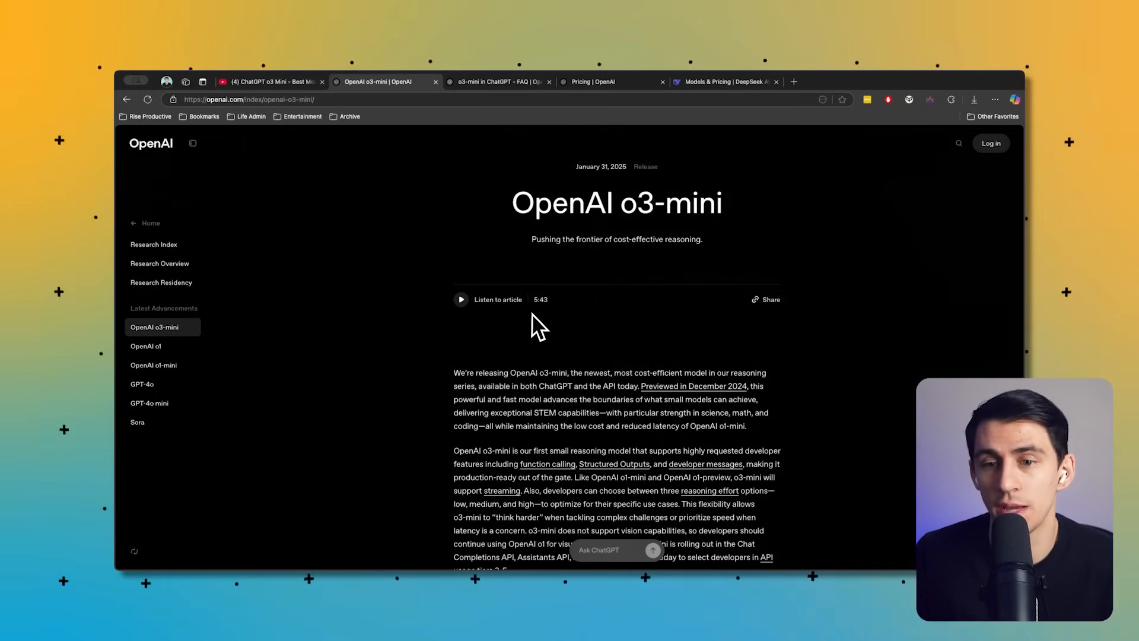
- Scroll the o3-mini article down to the Competition Math (AIME 2024) accuracy chart
scroll("down", 3)
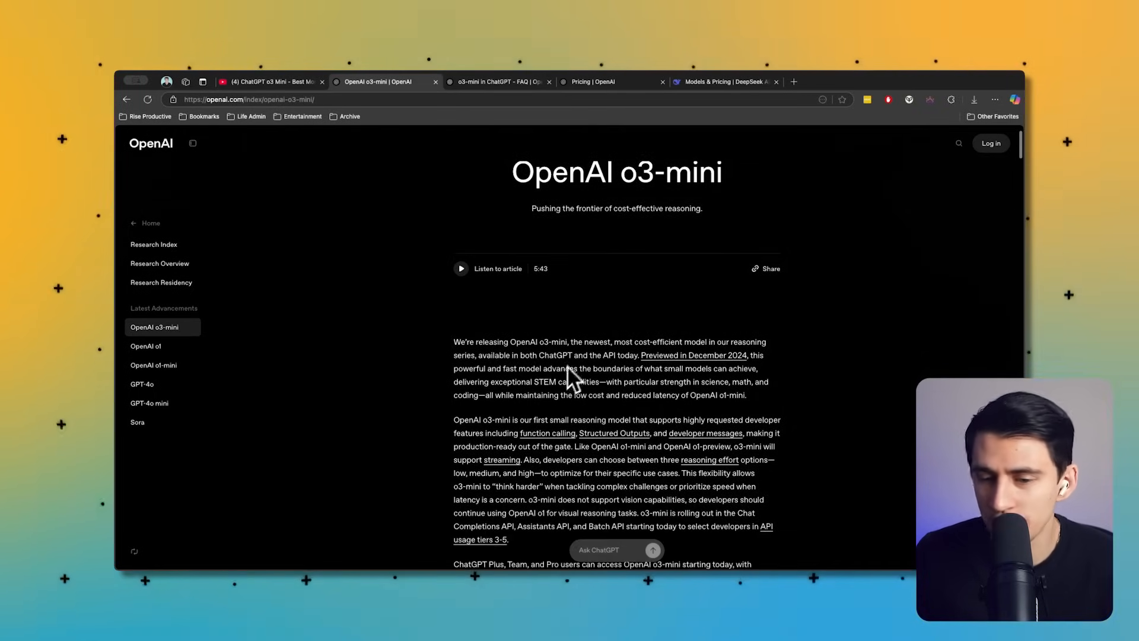
scroll("down", 3)
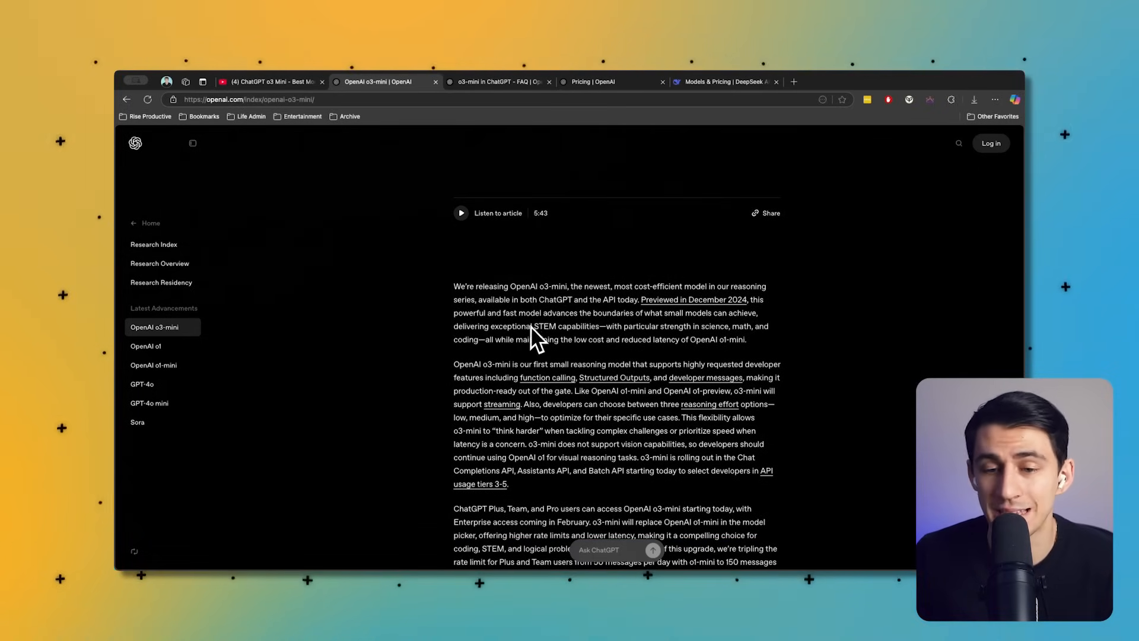
mouse_move(785, 302)
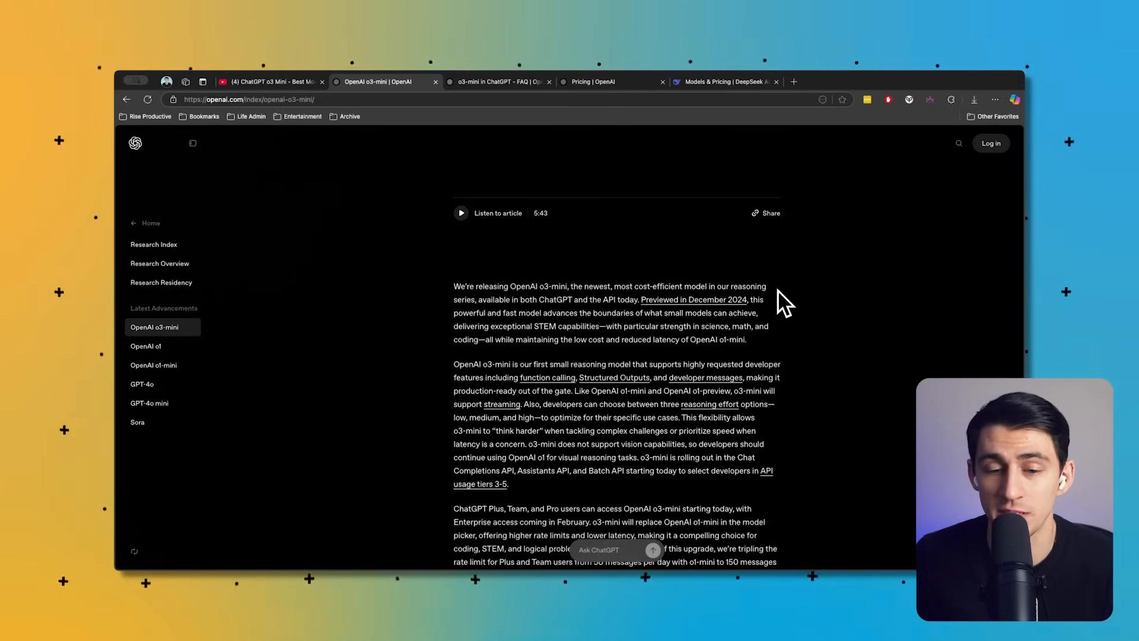
scroll("down", 3)
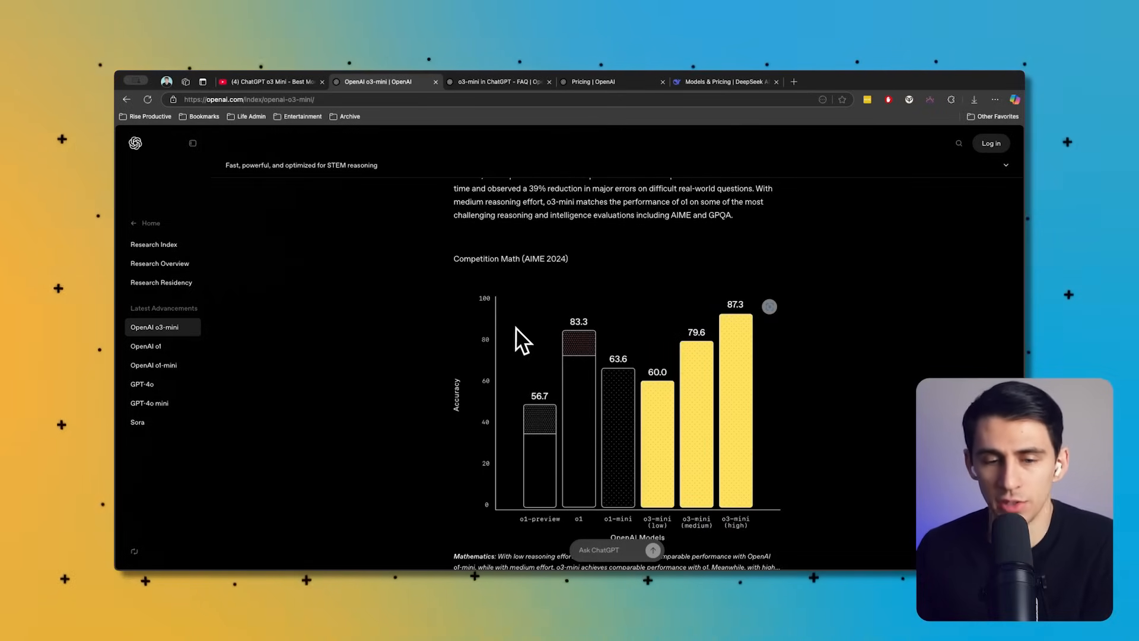
mouse_move(462, 269)
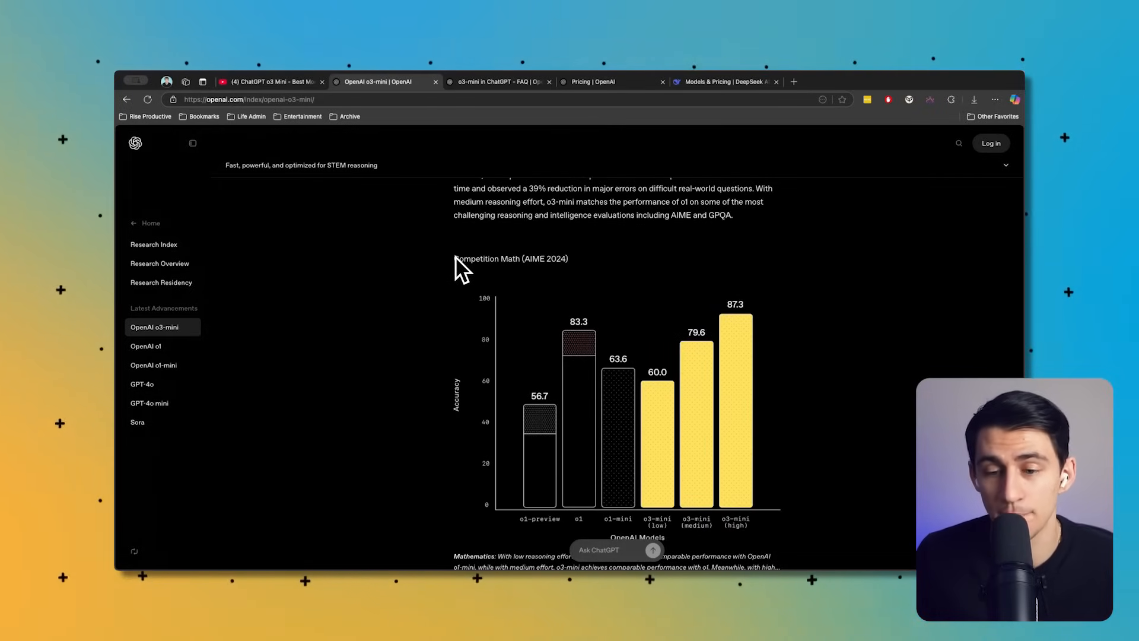
scroll("down", 3)
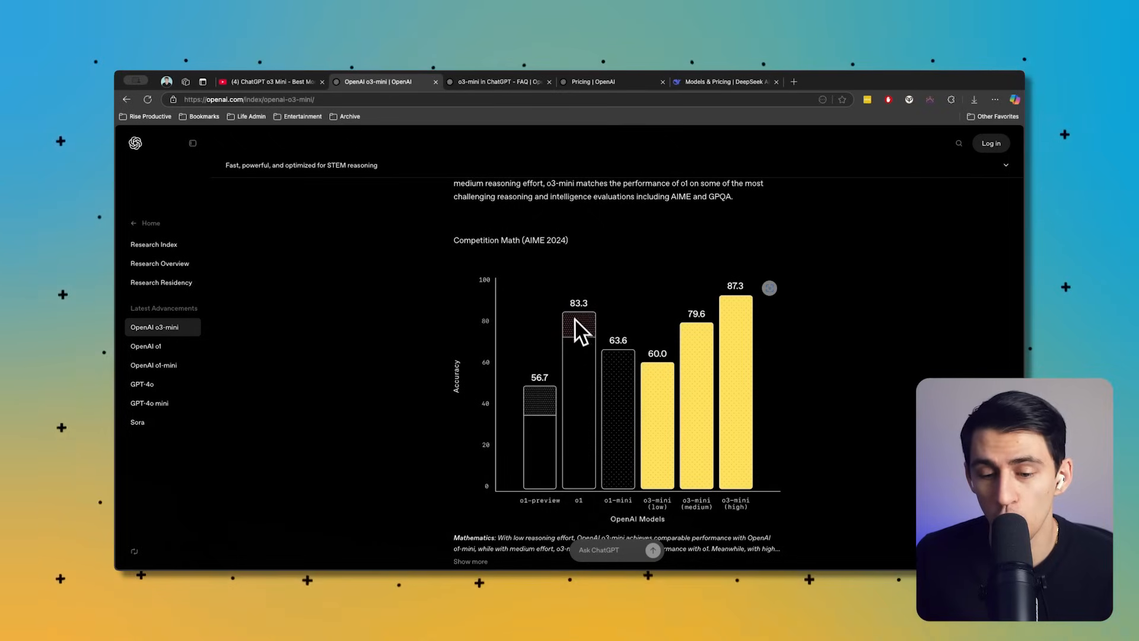
mouse_move(620, 381)
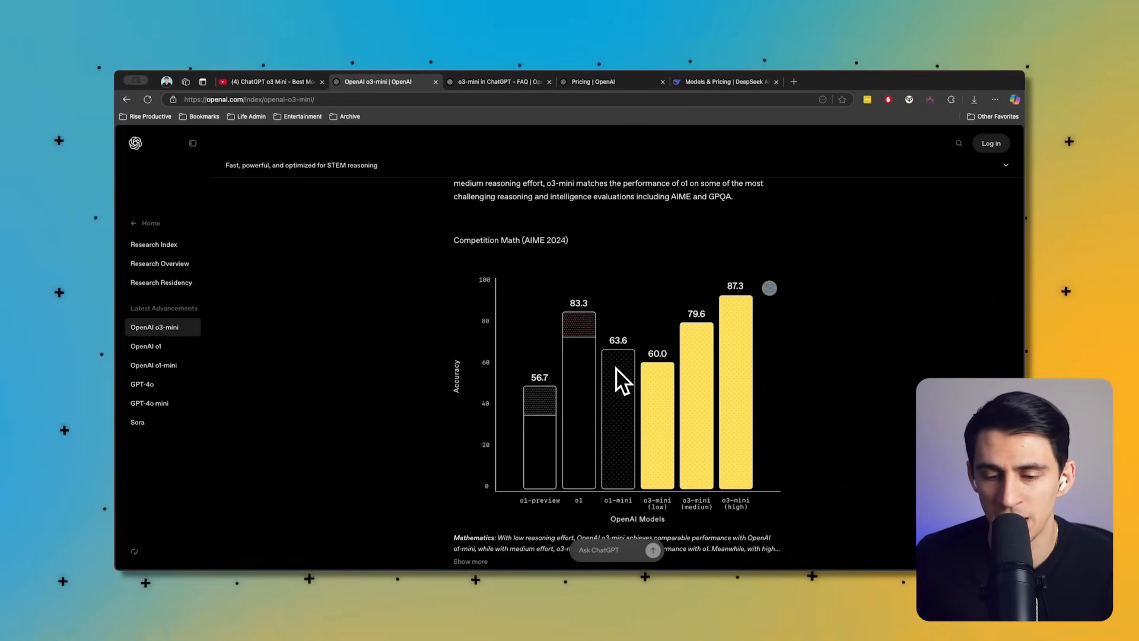
mouse_move(730, 305)
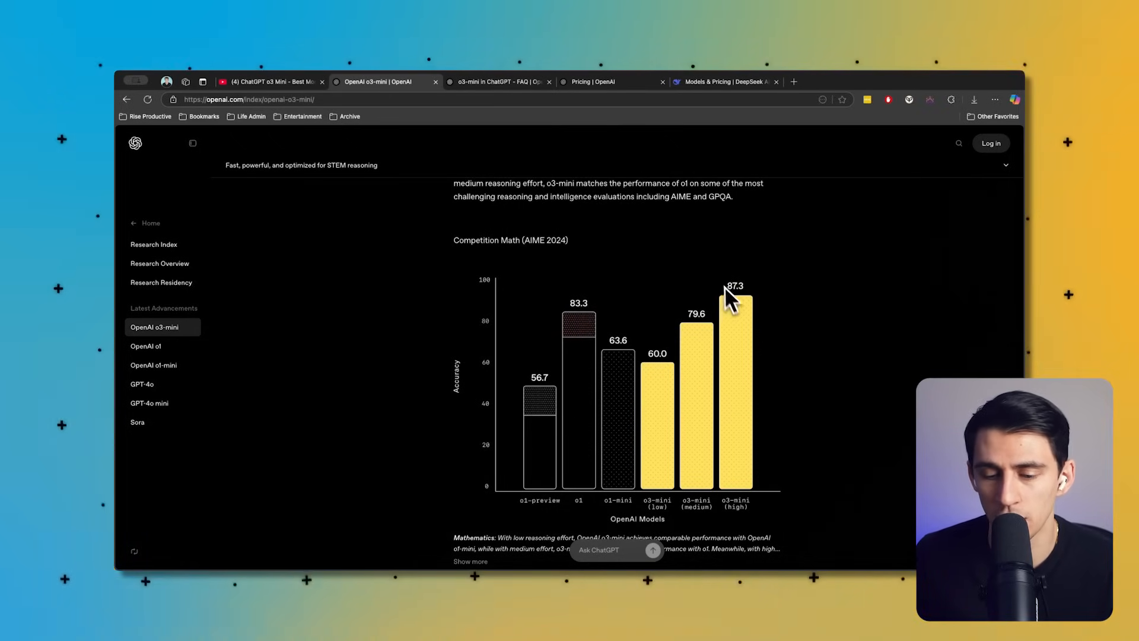
mouse_move(571, 407)
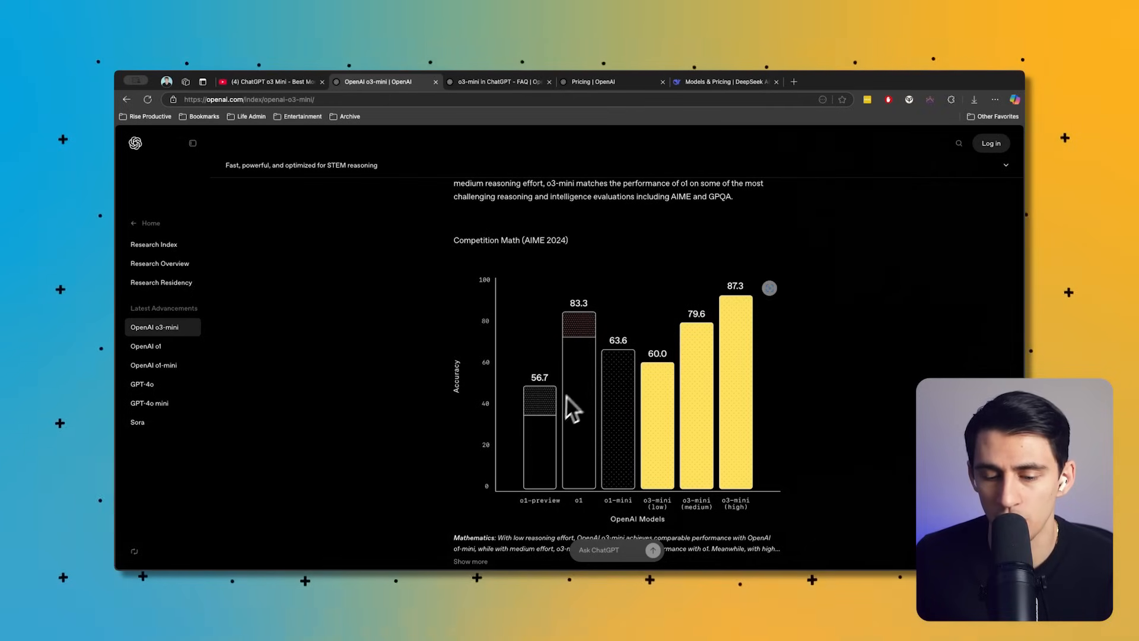
mouse_move(658, 424)
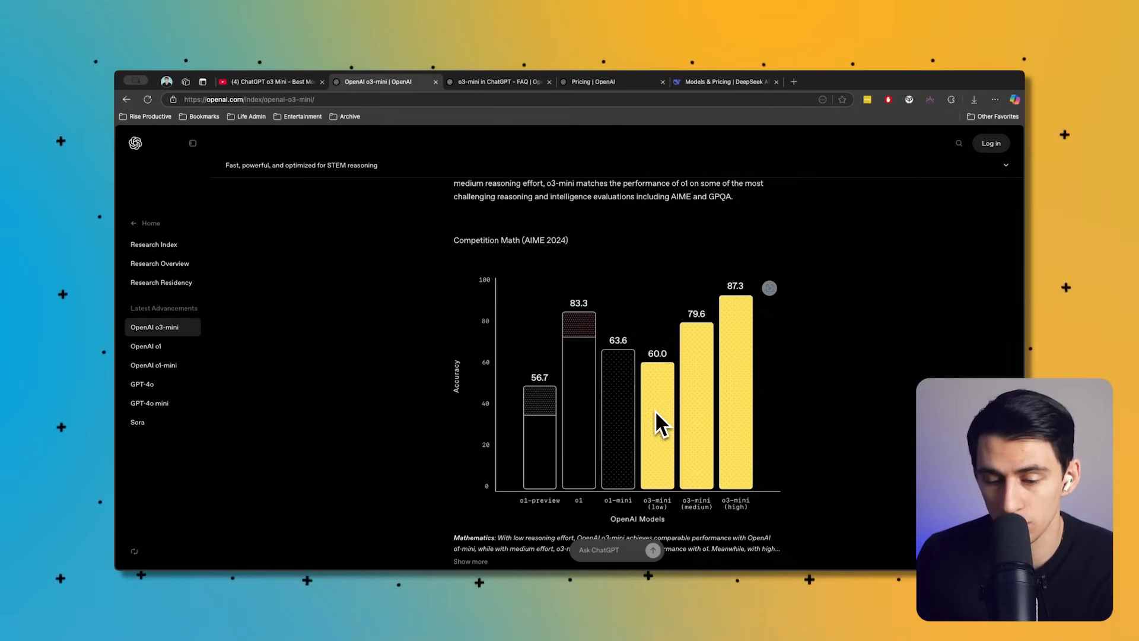
mouse_move(701, 356)
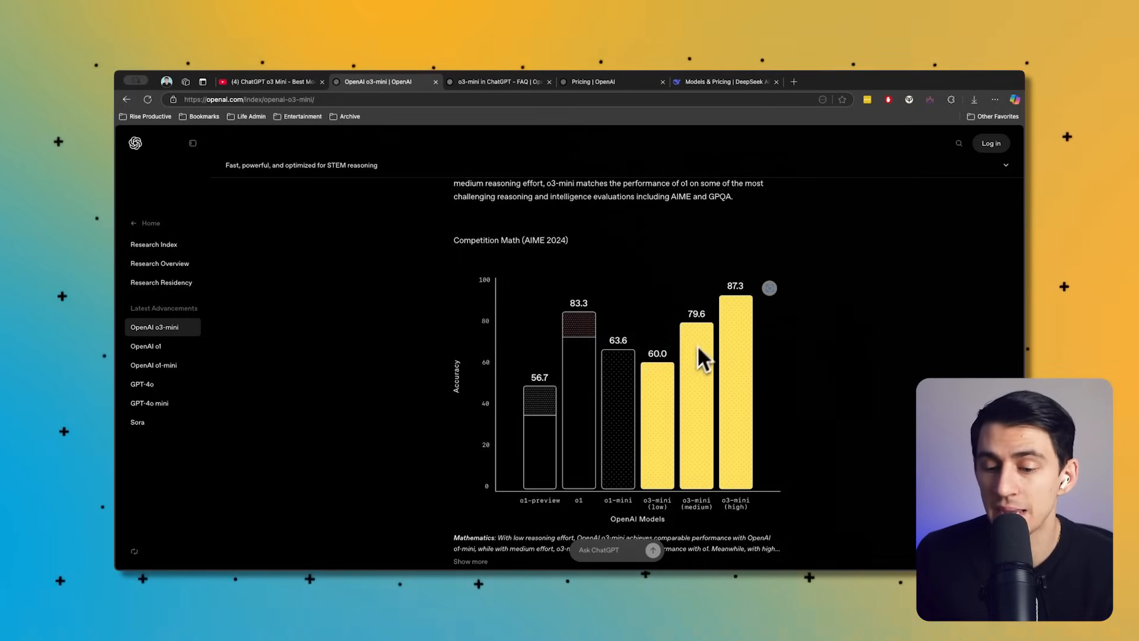
mouse_move(740, 397)
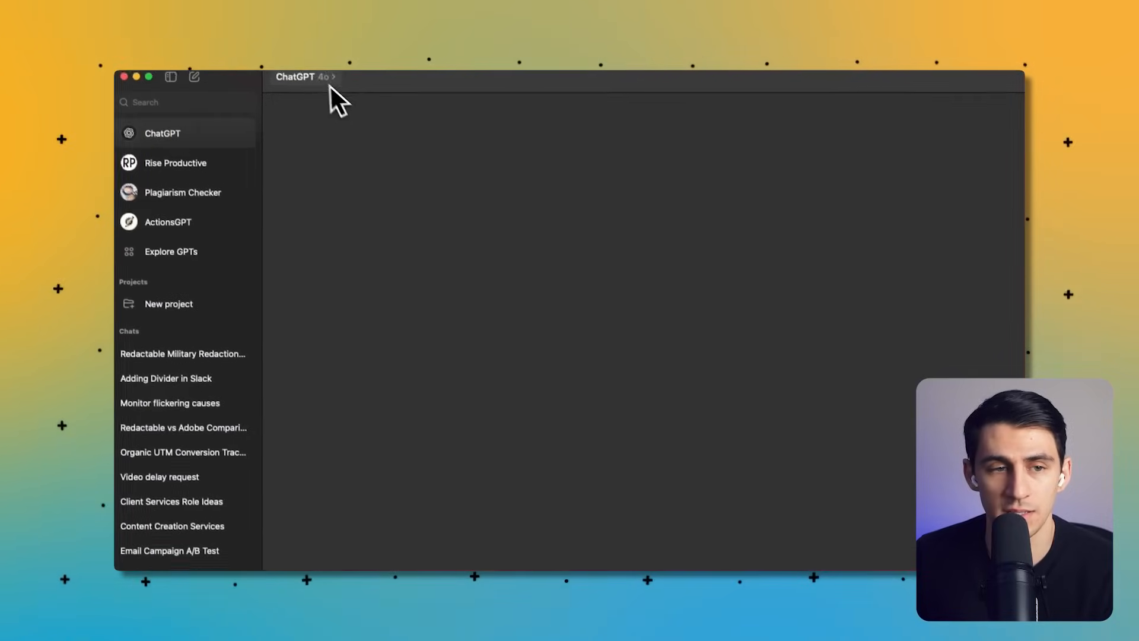
- Show the model dropdown listing GPT-4o, o1, o3-mini and o3-mini-high
left_click(305, 76)
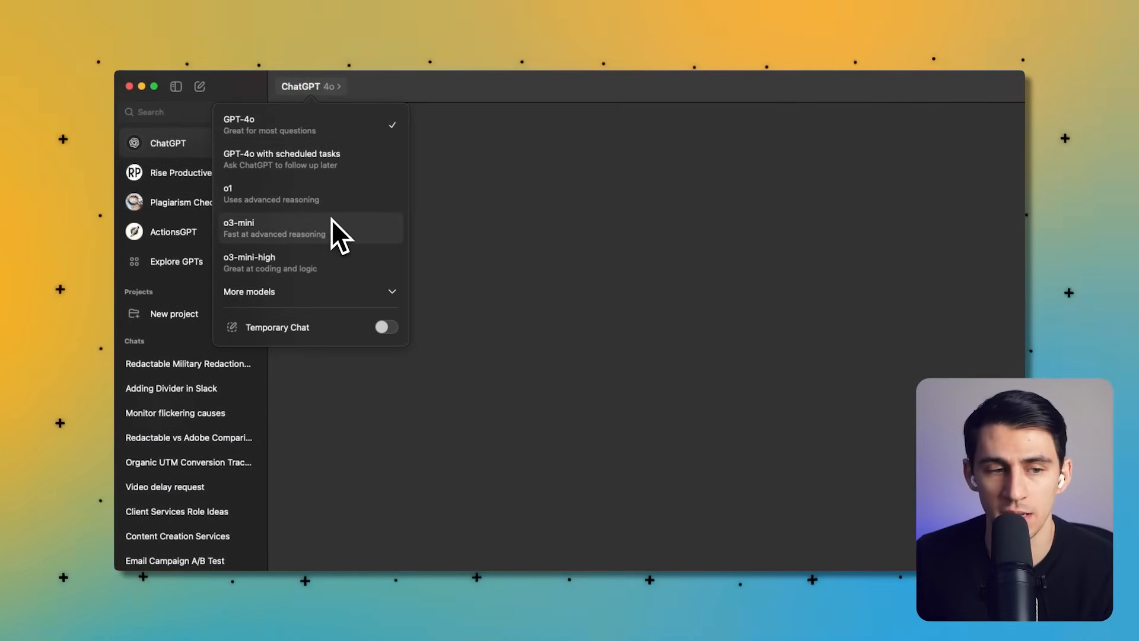
mouse_move(319, 243)
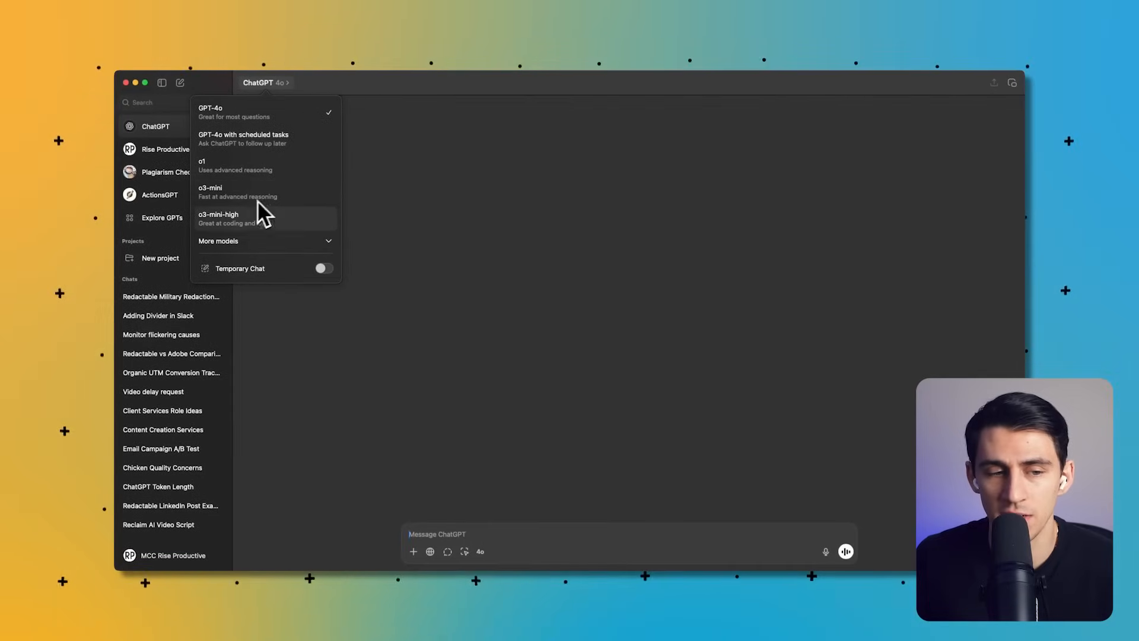
mouse_move(291, 229)
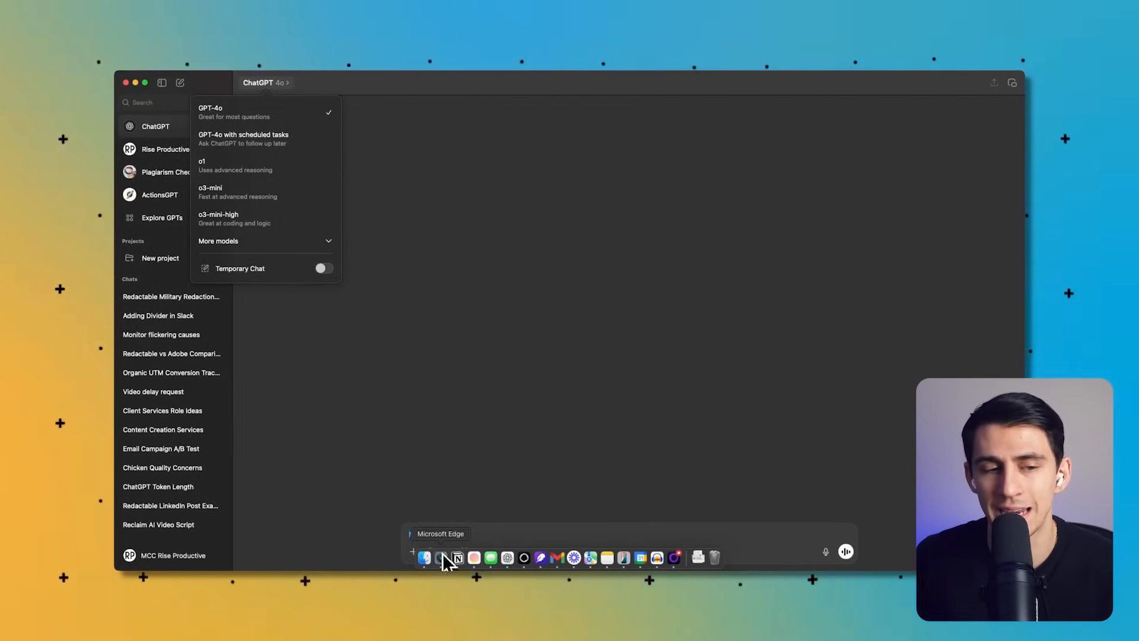
- Return to the o3-mini article and scroll past GPQA and FrontierMath to the Codeforces Elo chart
left_click(441, 558)
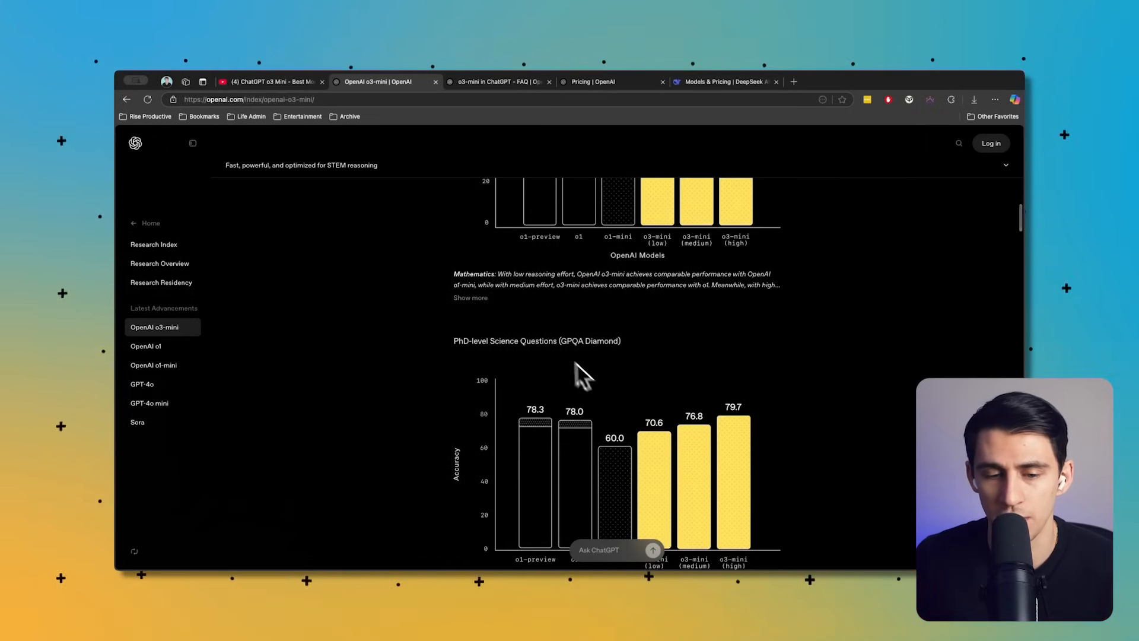
scroll("down", 3)
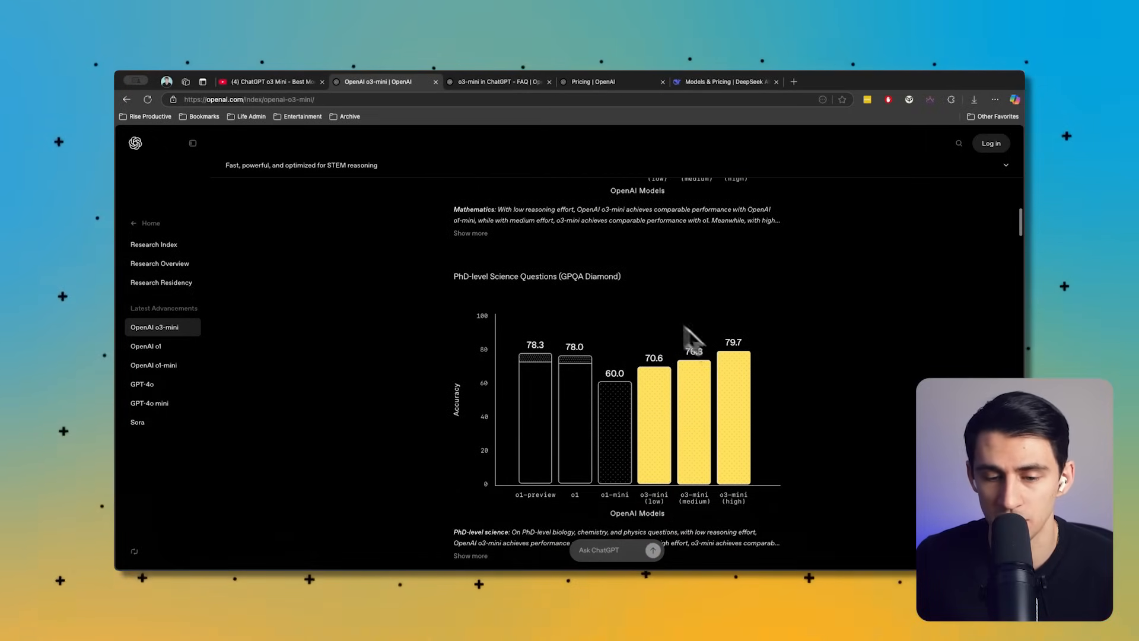
mouse_move(571, 411)
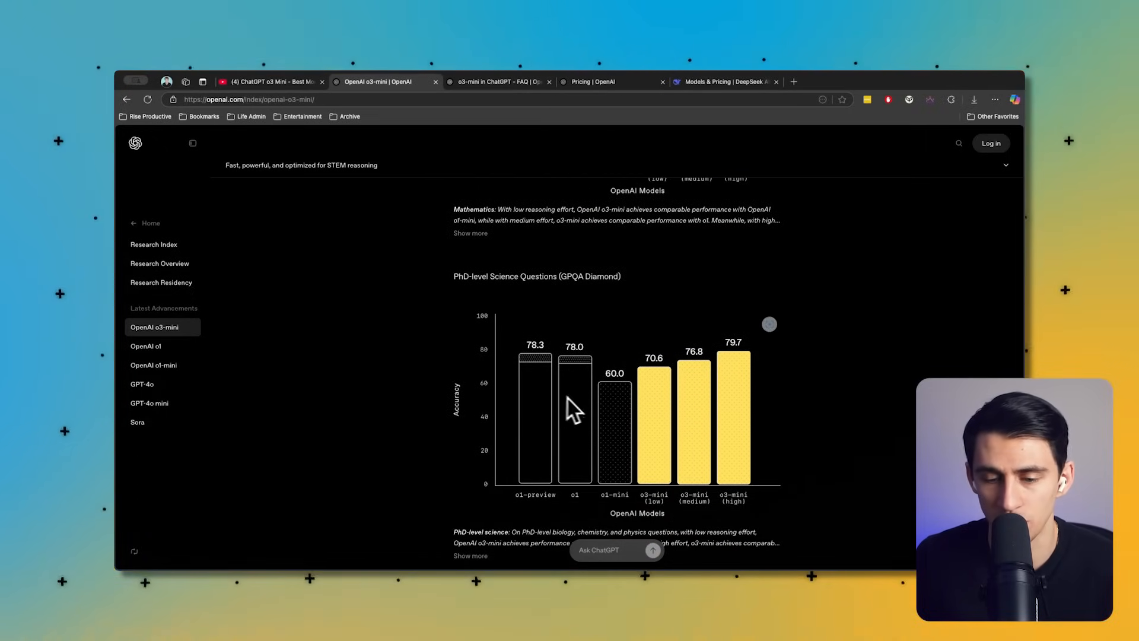
scroll("down", 3)
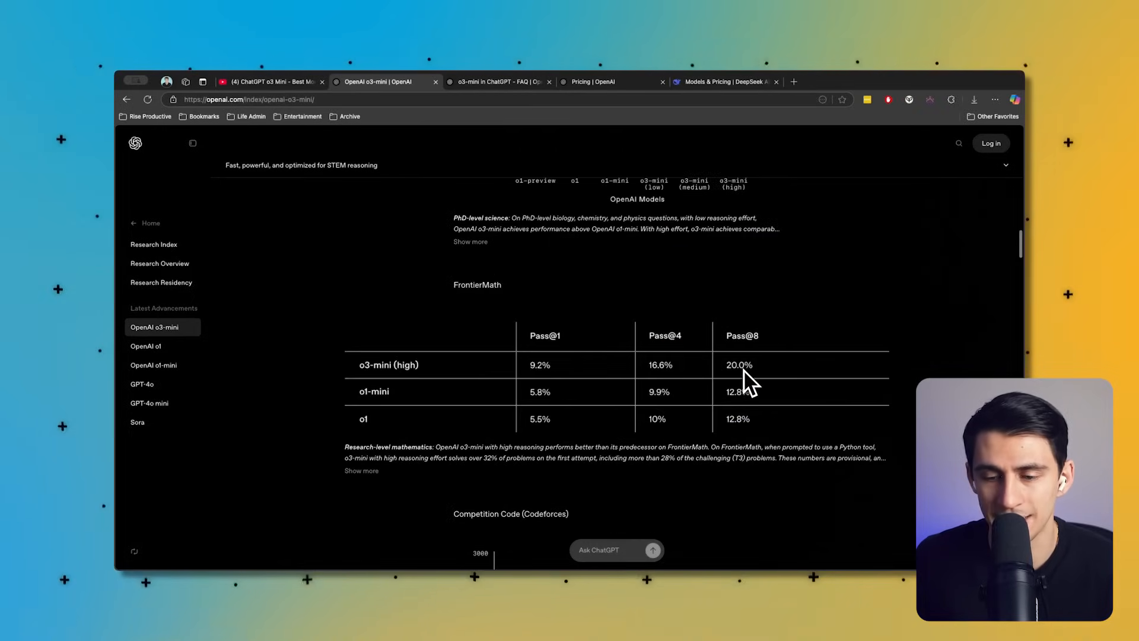
mouse_move(633, 374)
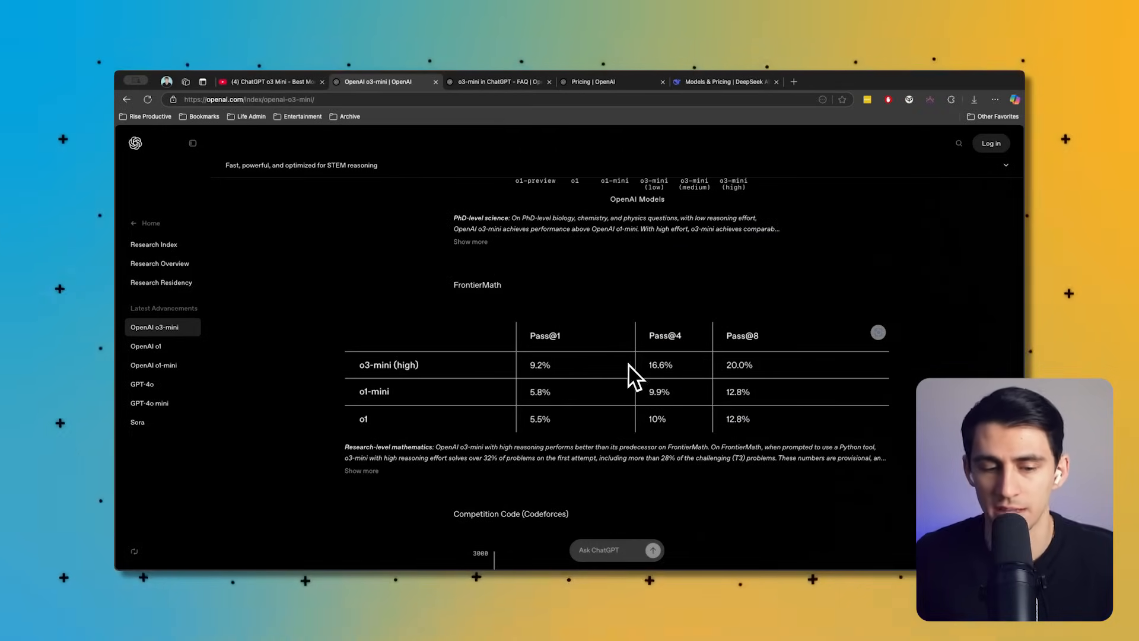
scroll("down", 3)
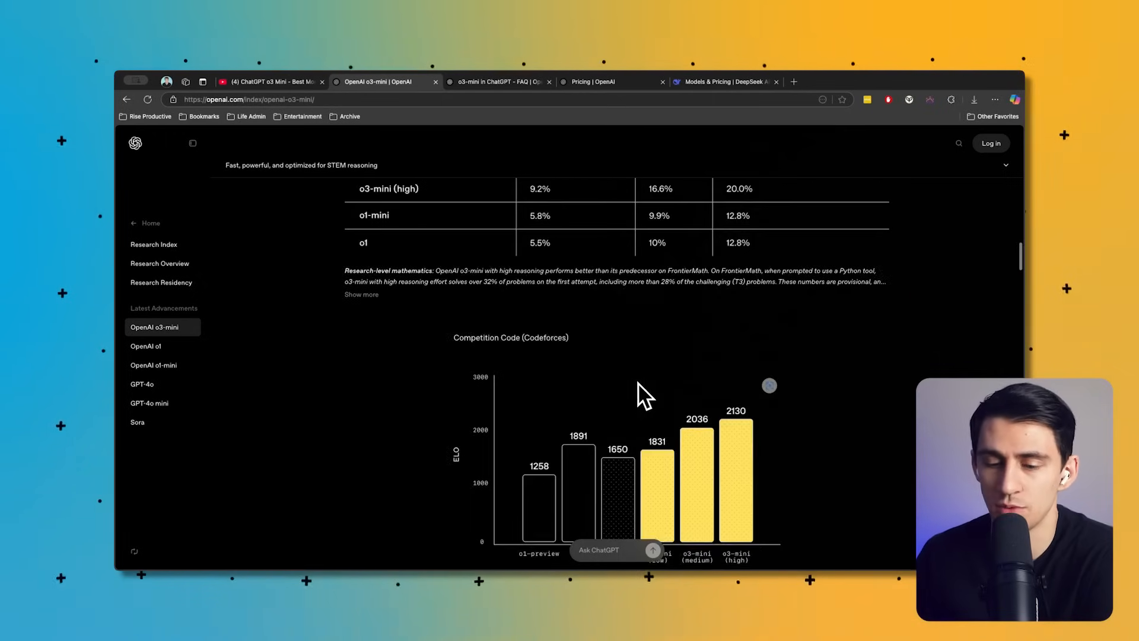
scroll("down", 3)
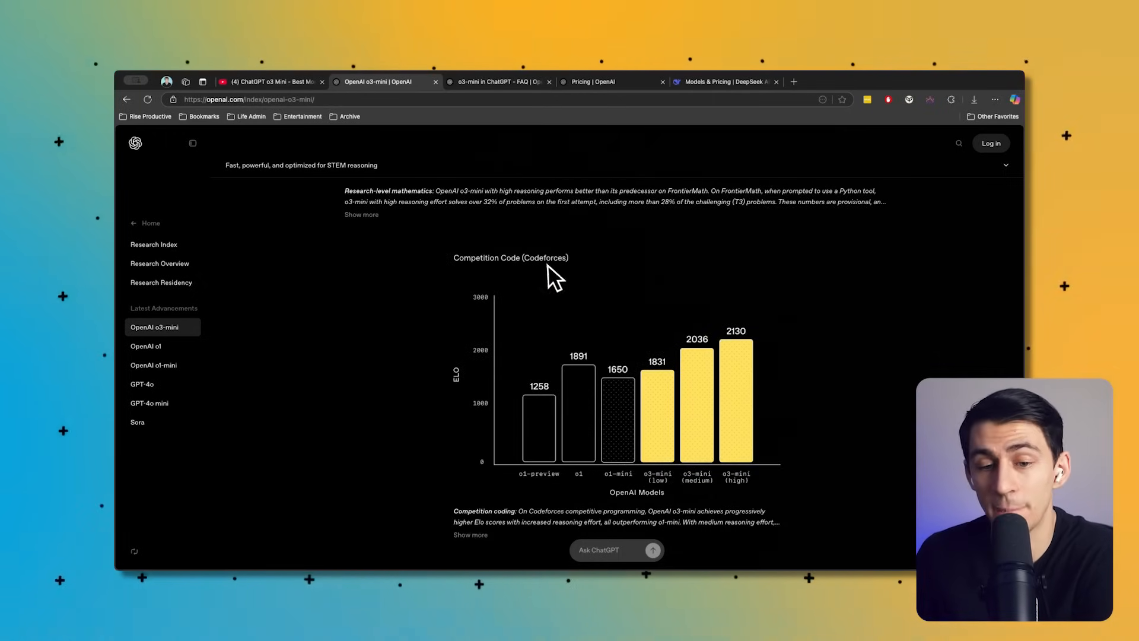
mouse_move(719, 428)
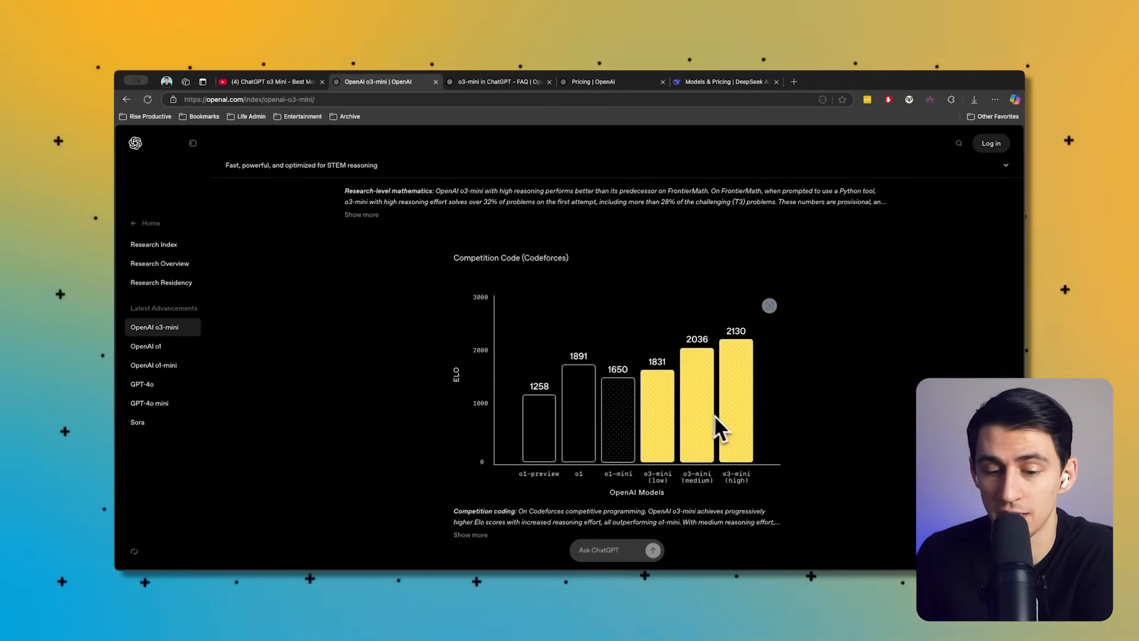
scroll("down", 3)
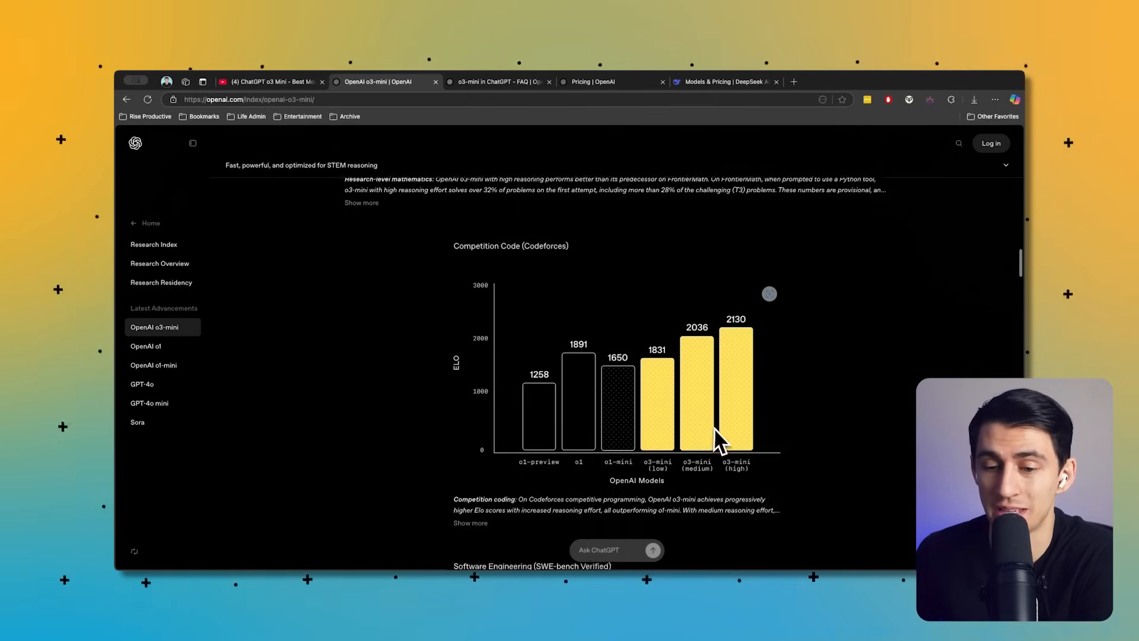
scroll("up", 3)
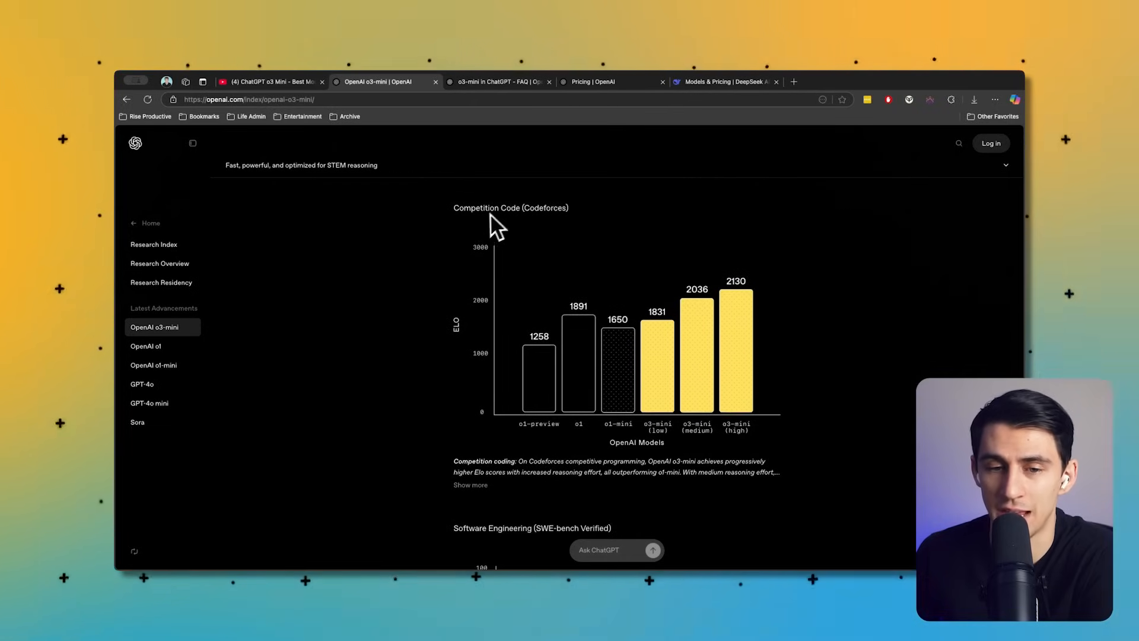
mouse_move(503, 222)
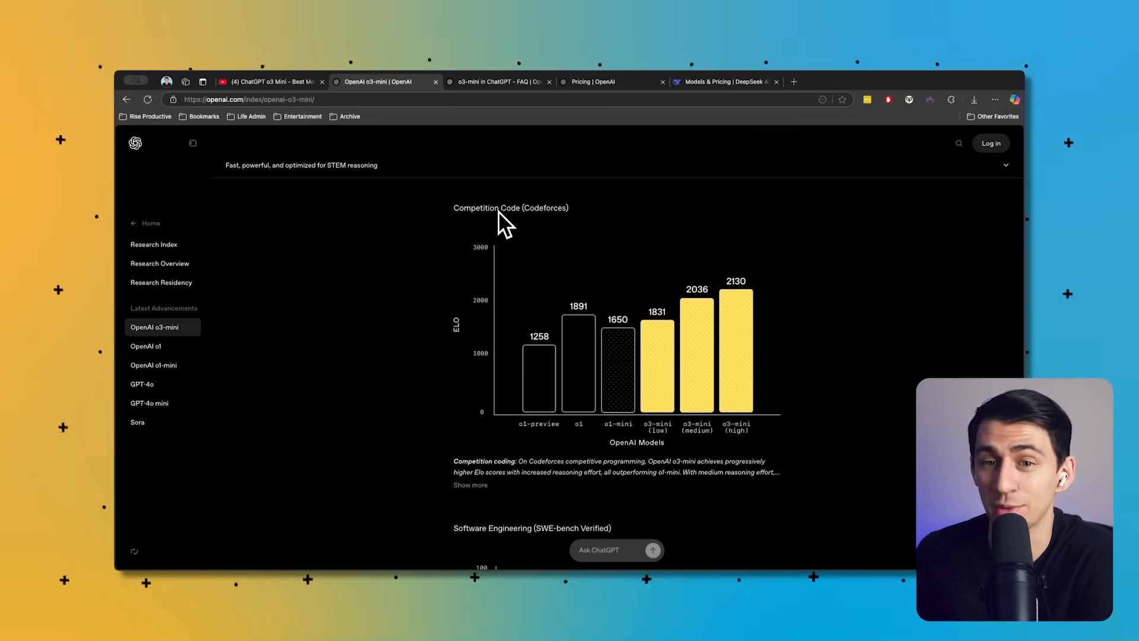
- Scroll through the SWE-bench, LiveBench and latency results of the o3-mini article
scroll("down", 3)
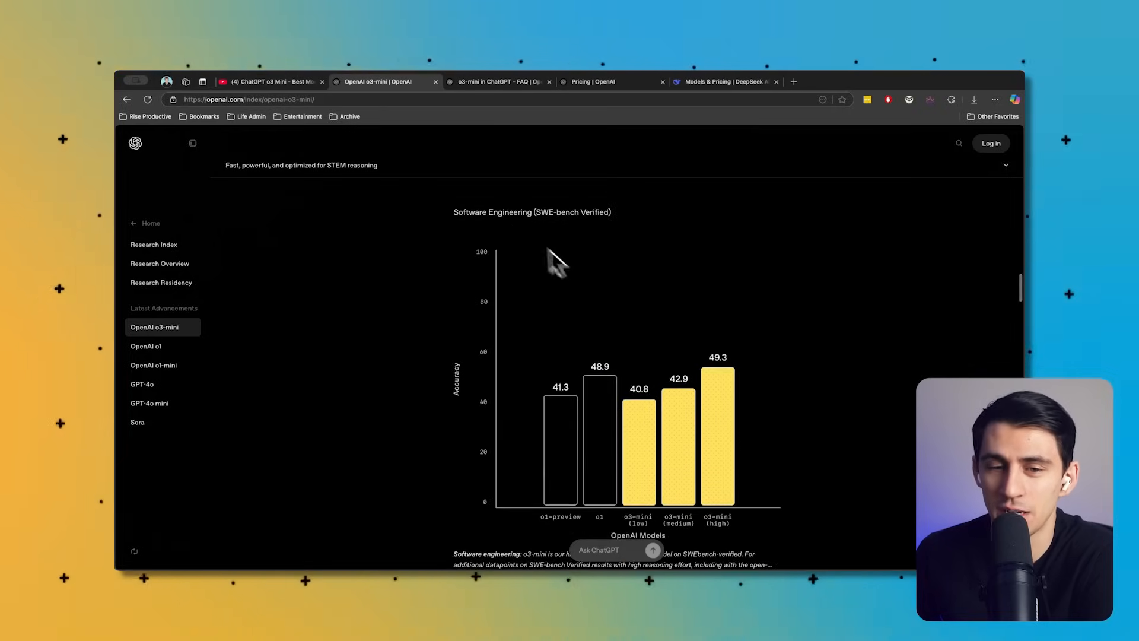
mouse_move(697, 354)
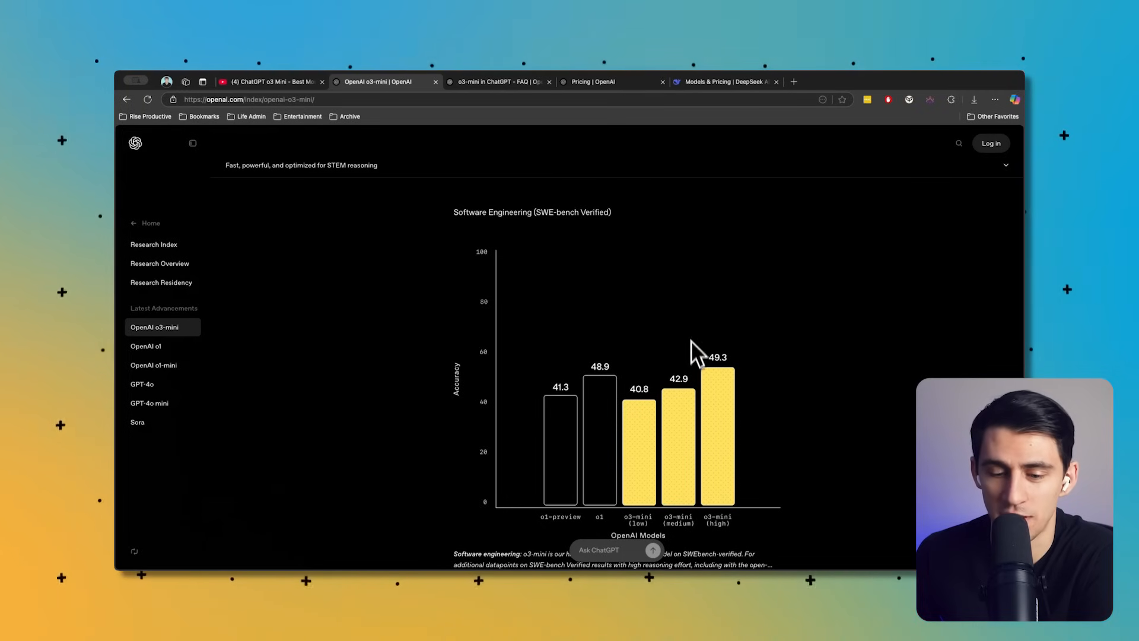
scroll("down", 3)
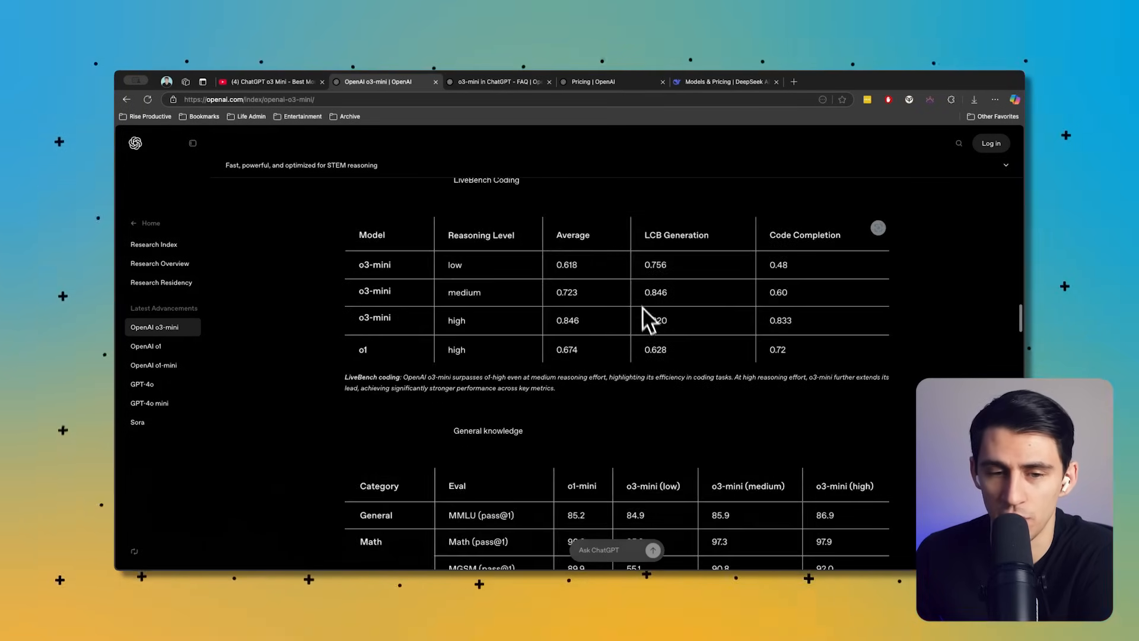
scroll("up", 3)
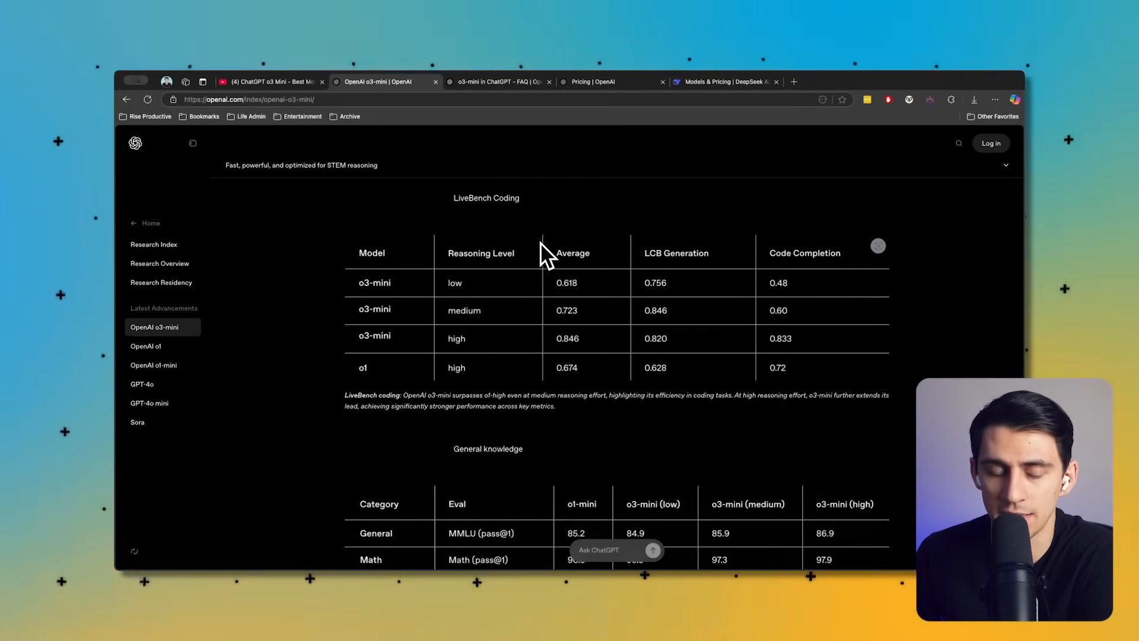
mouse_move(596, 313)
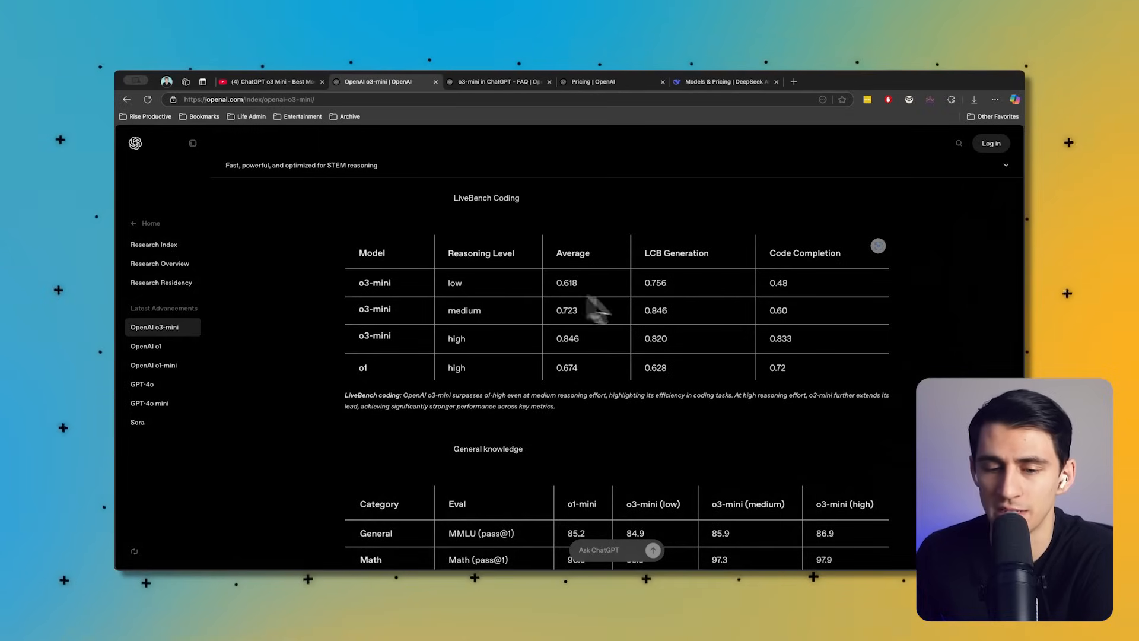
mouse_move(516, 342)
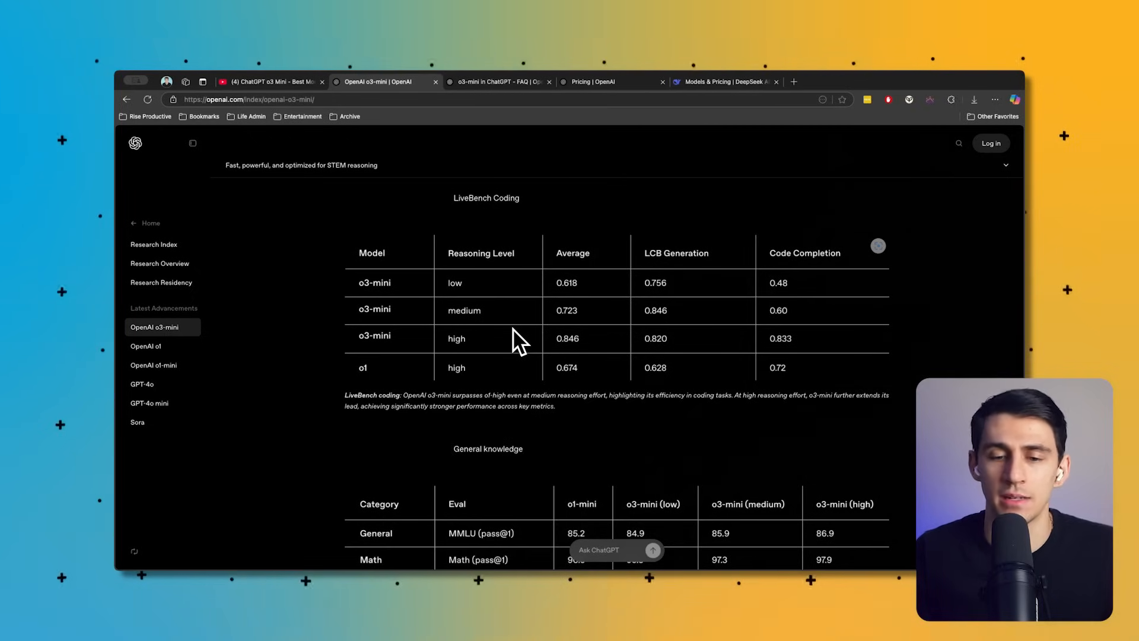
scroll("down", 3)
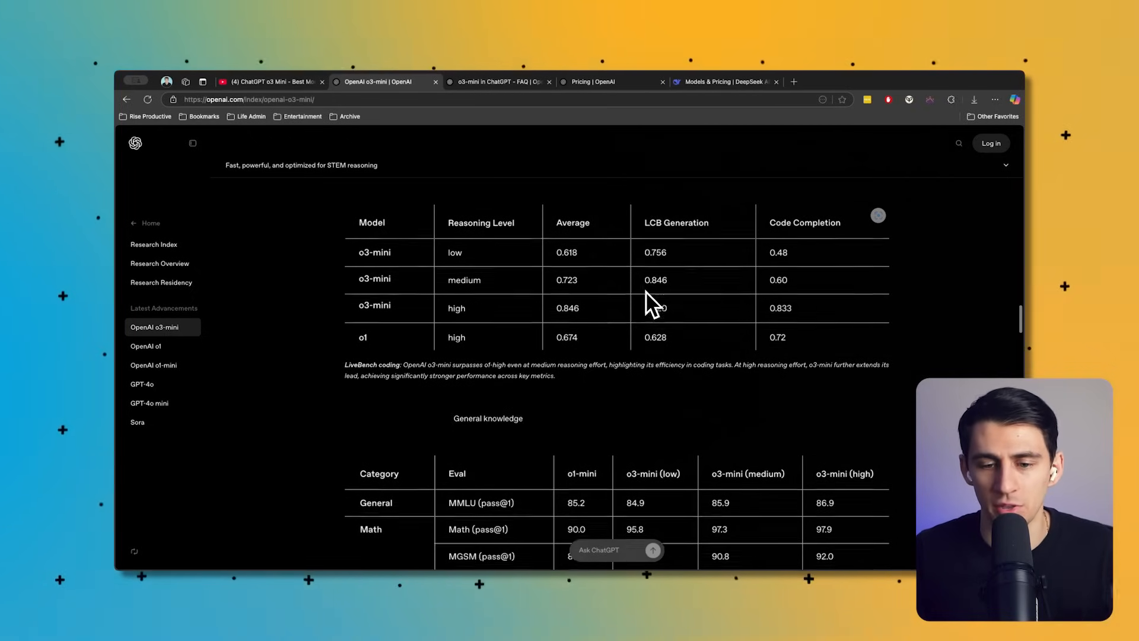
scroll("down", 3)
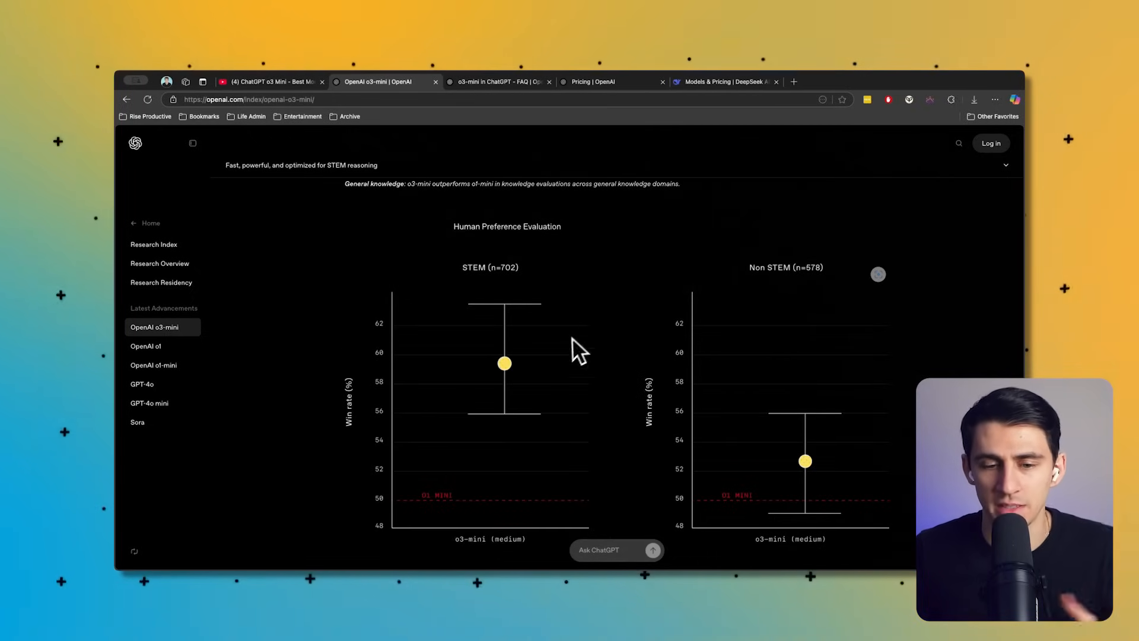
scroll("down", 3)
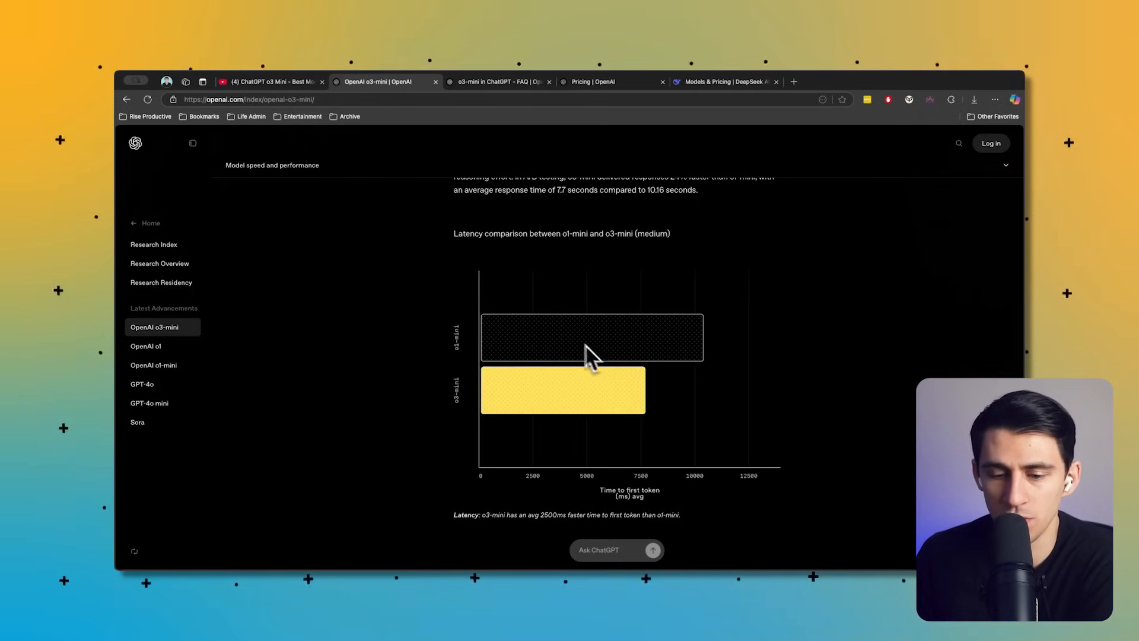
mouse_move(630, 321)
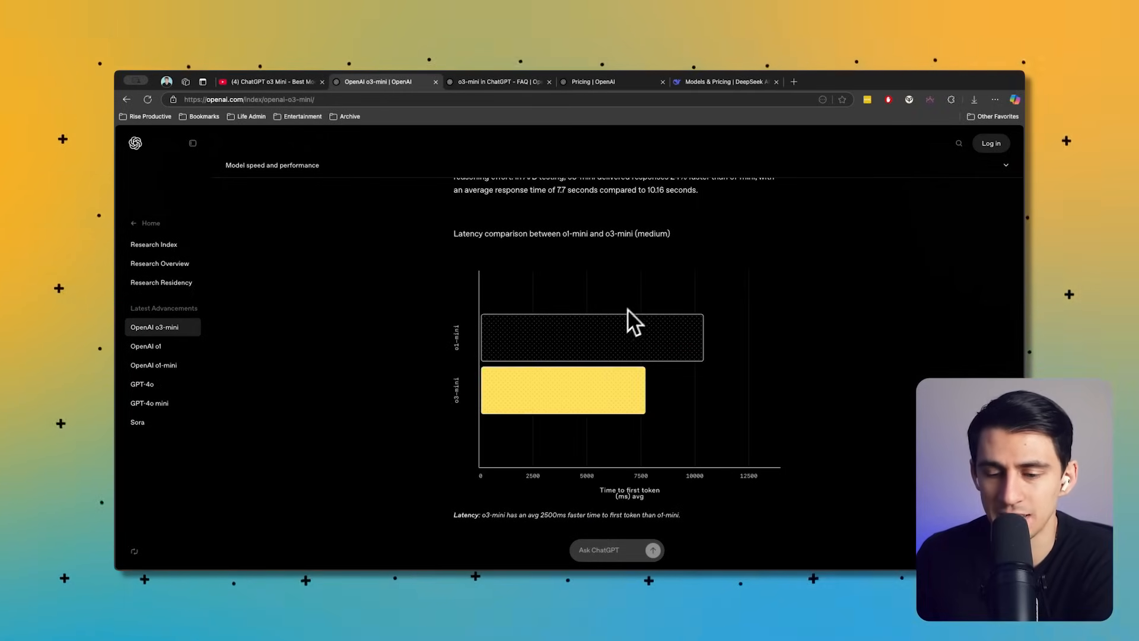
mouse_move(709, 335)
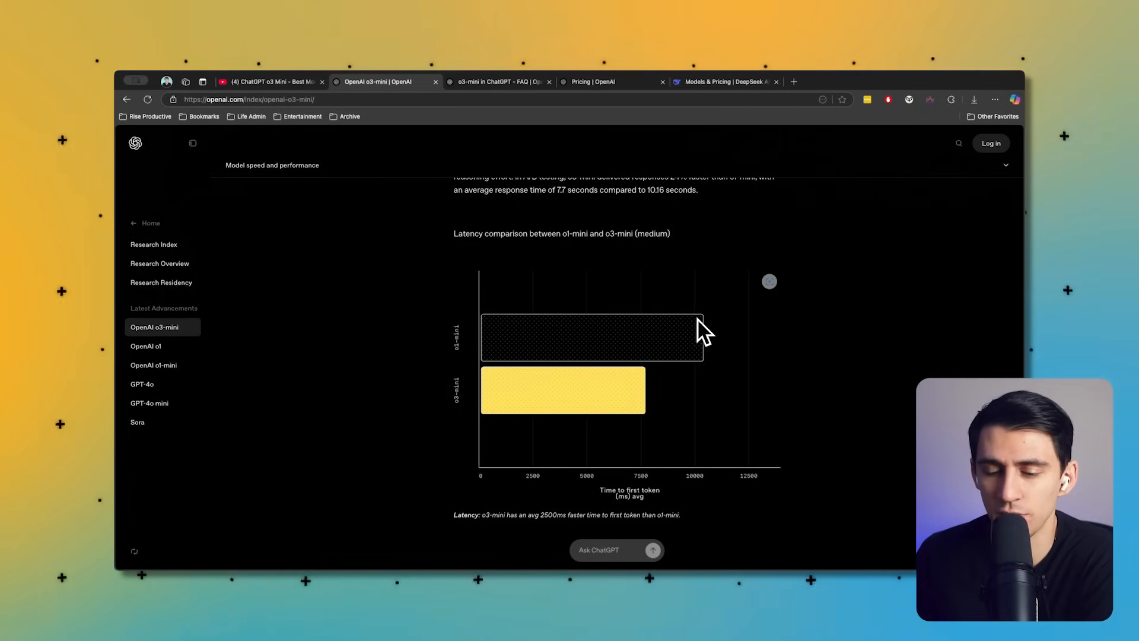
mouse_move(669, 442)
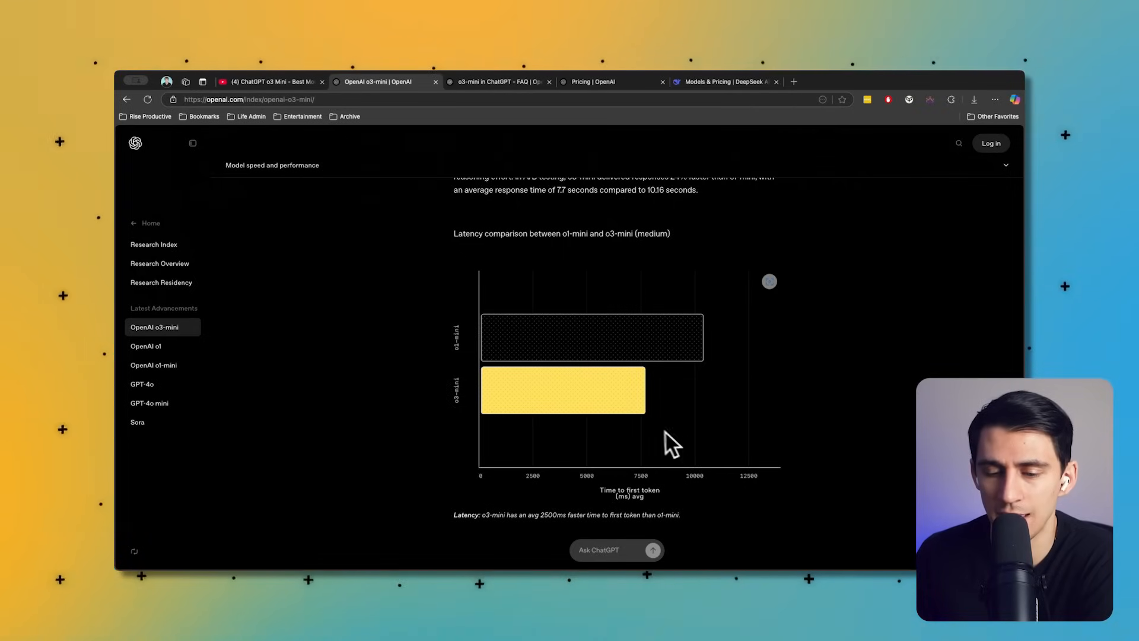
mouse_move(651, 415)
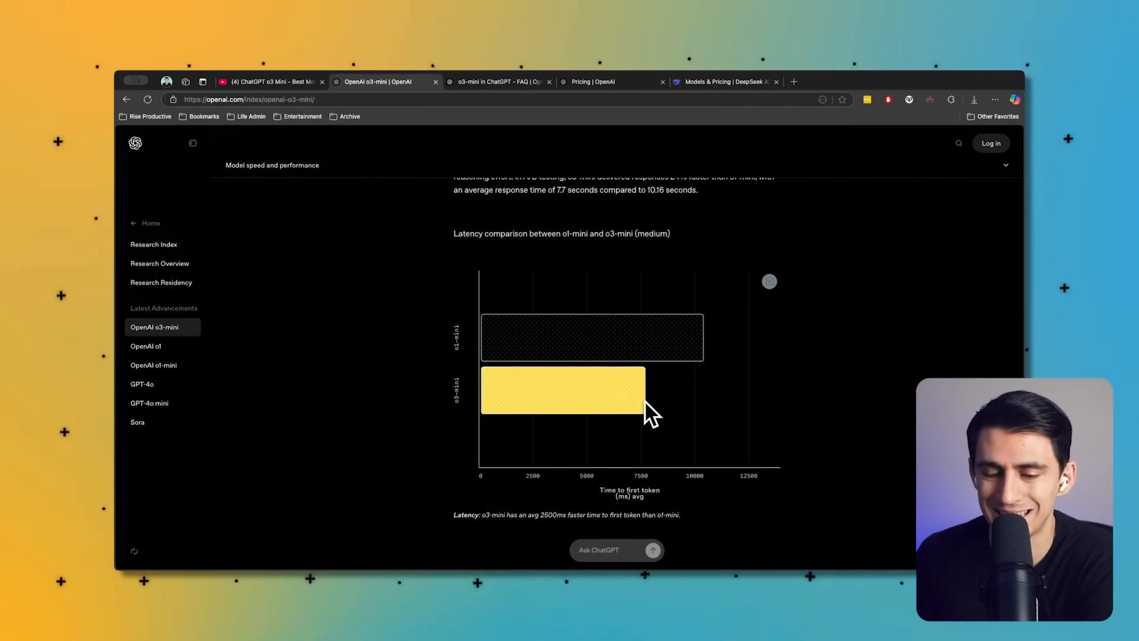
mouse_move(700, 392)
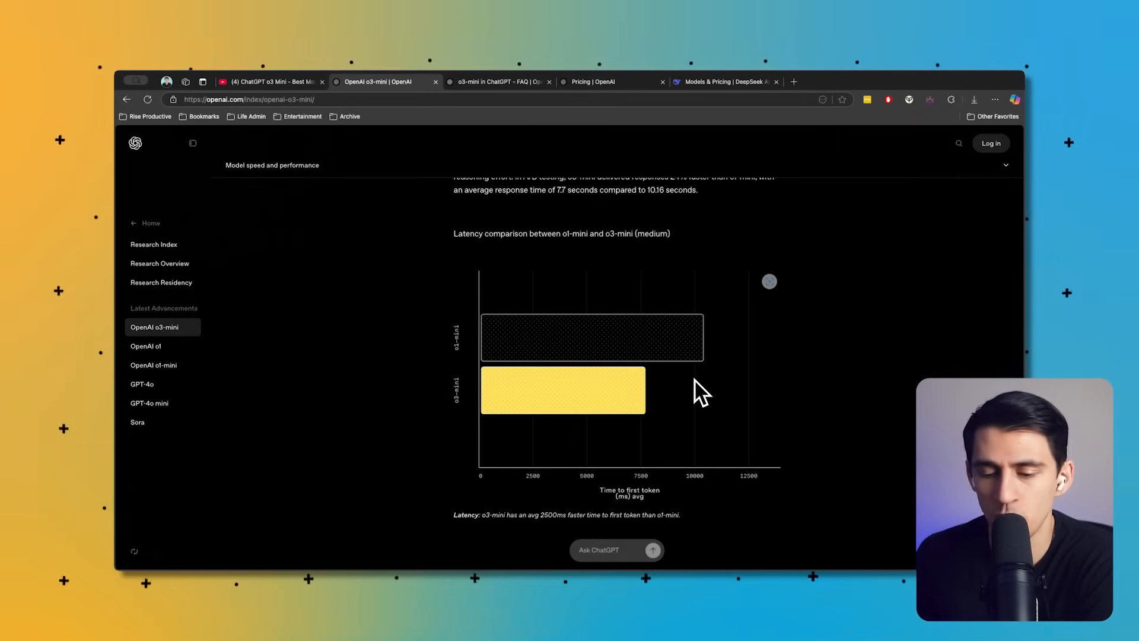
- Continue down to What's next, then scroll back up to the Human Preference Evaluation win-rate charts
scroll("down", 3)
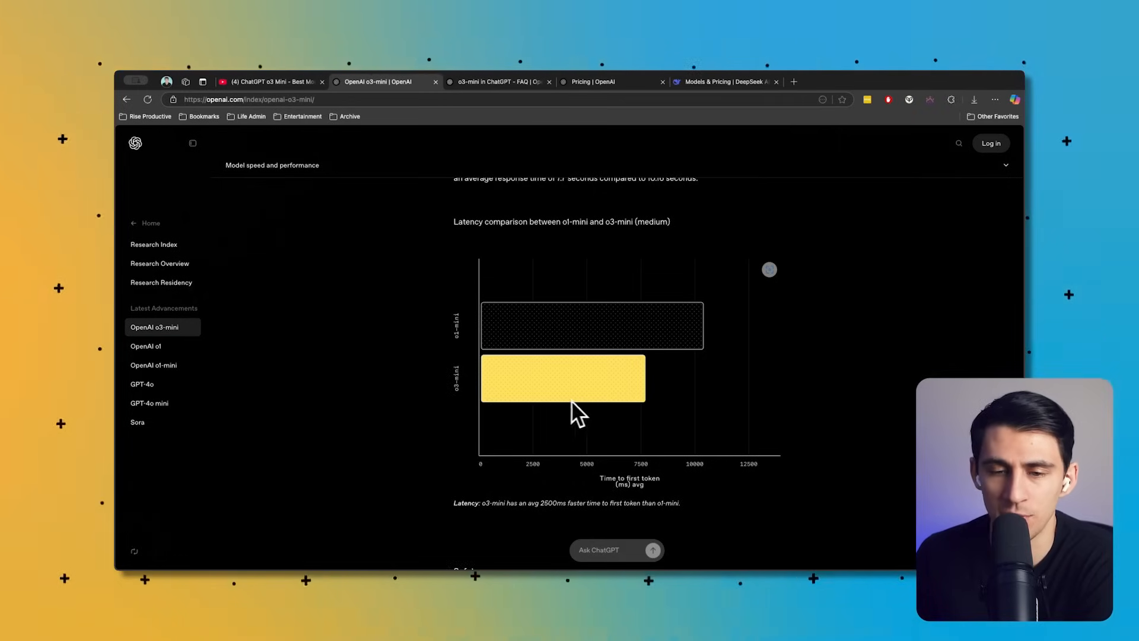
scroll("down", 3)
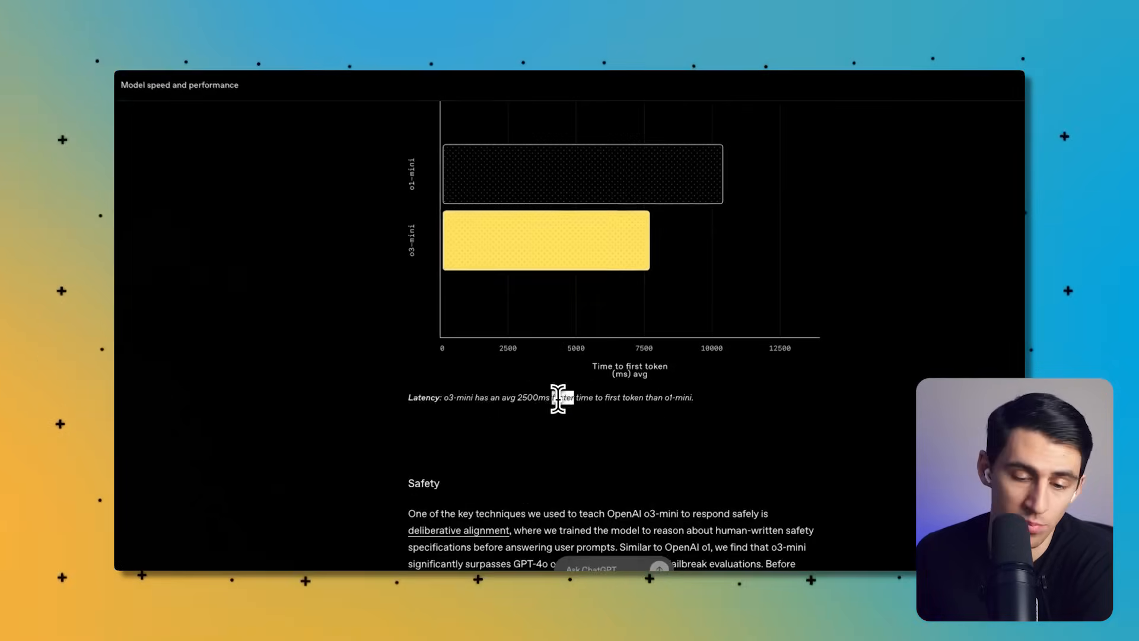
scroll("down", 3)
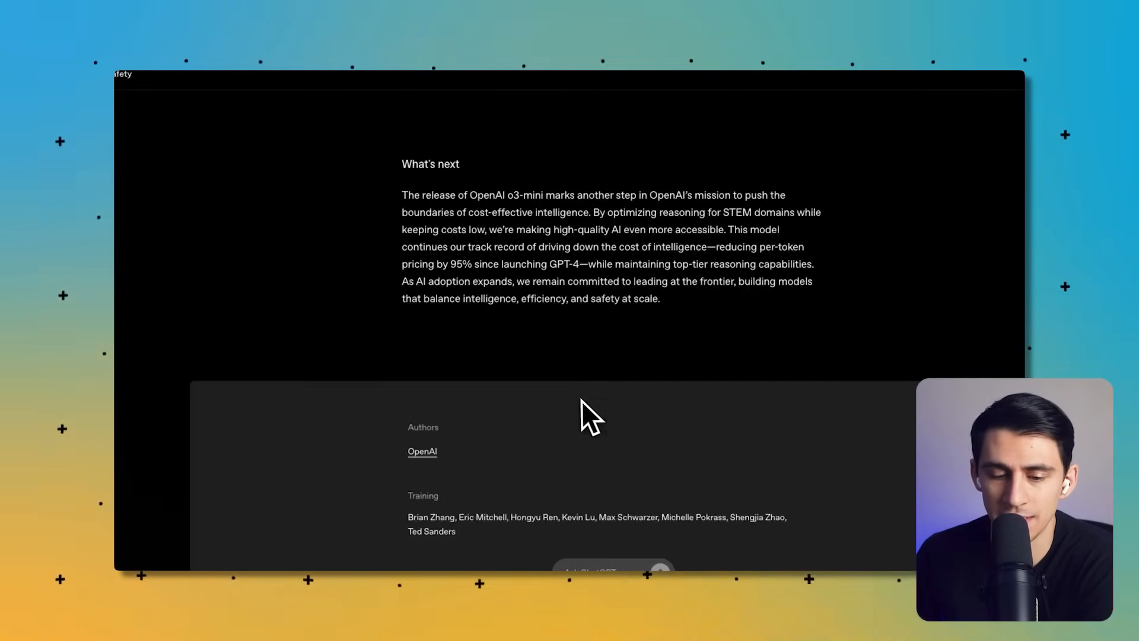
scroll("up", 3)
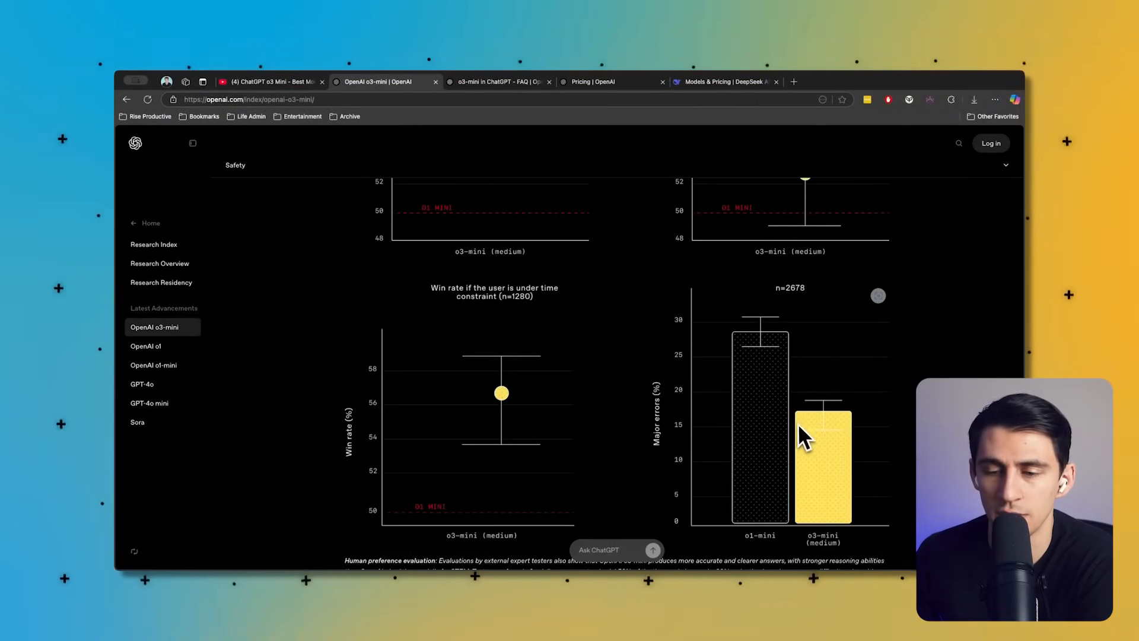
scroll("up", 3)
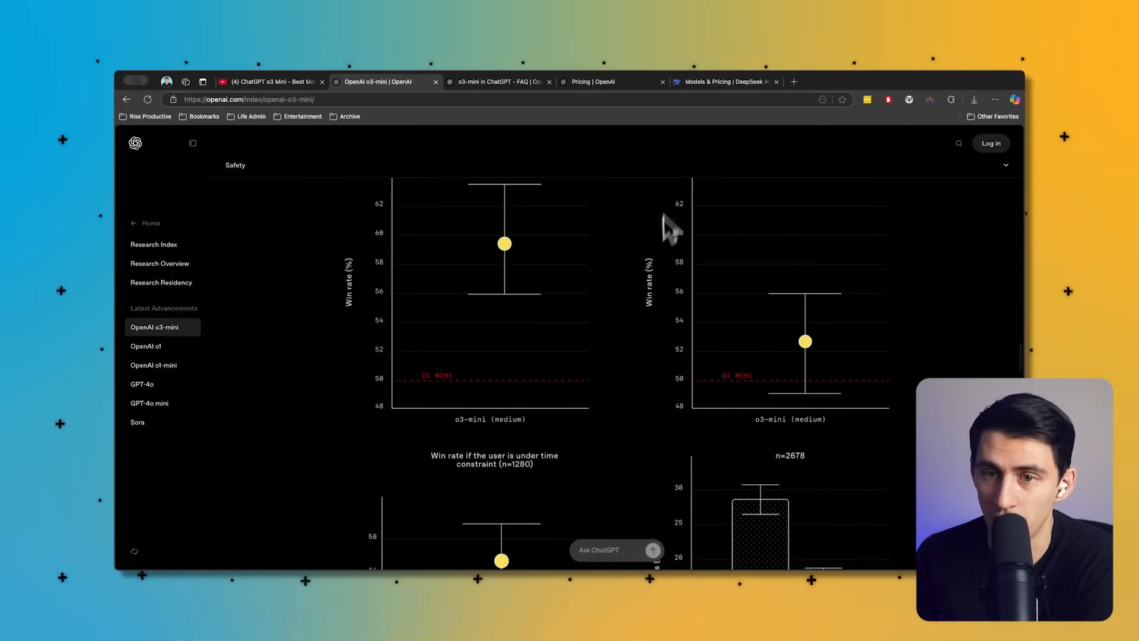
- Read the o3-mini in ChatGPT FAQ down through plan access, API, vision support and safety answers
left_click(497, 82)
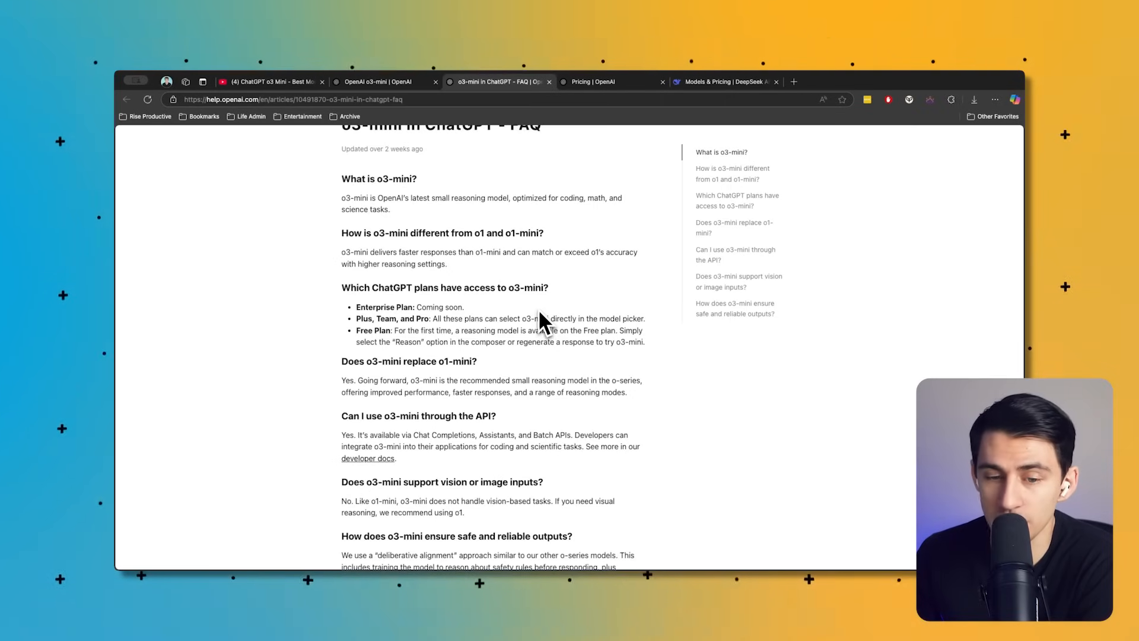
scroll("down", 3)
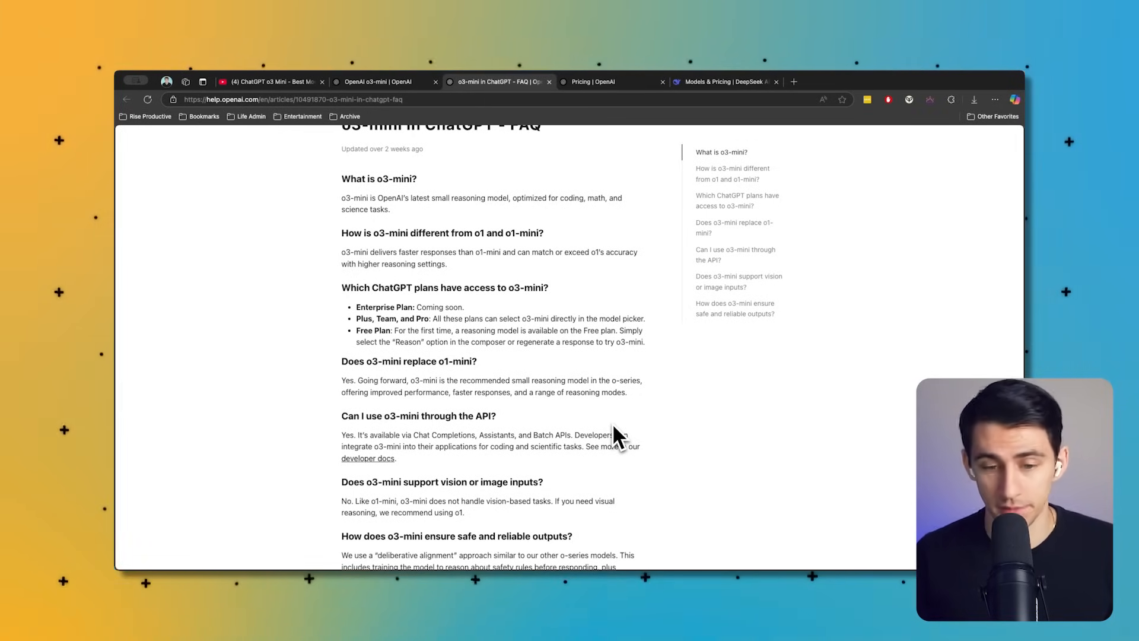
mouse_move(414, 356)
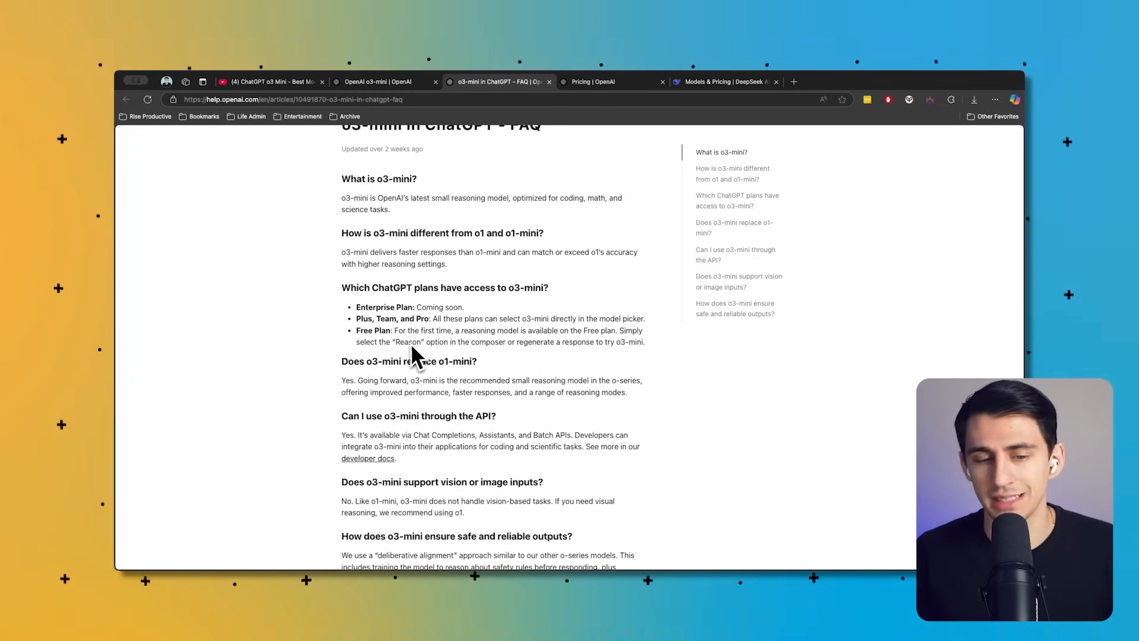
mouse_move(552, 356)
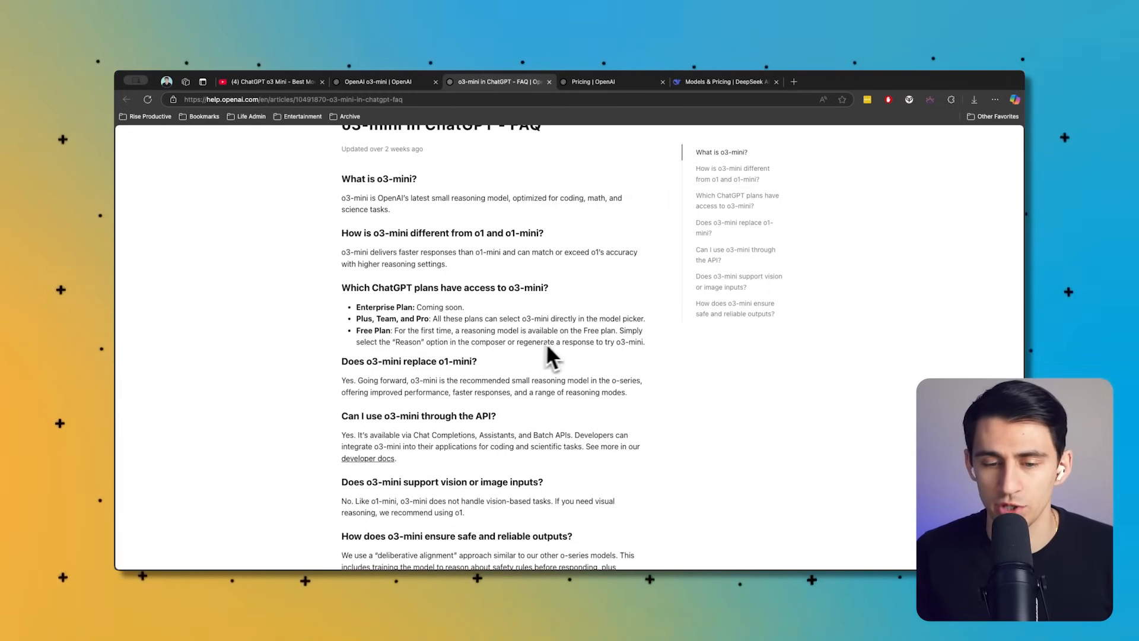
mouse_move(614, 356)
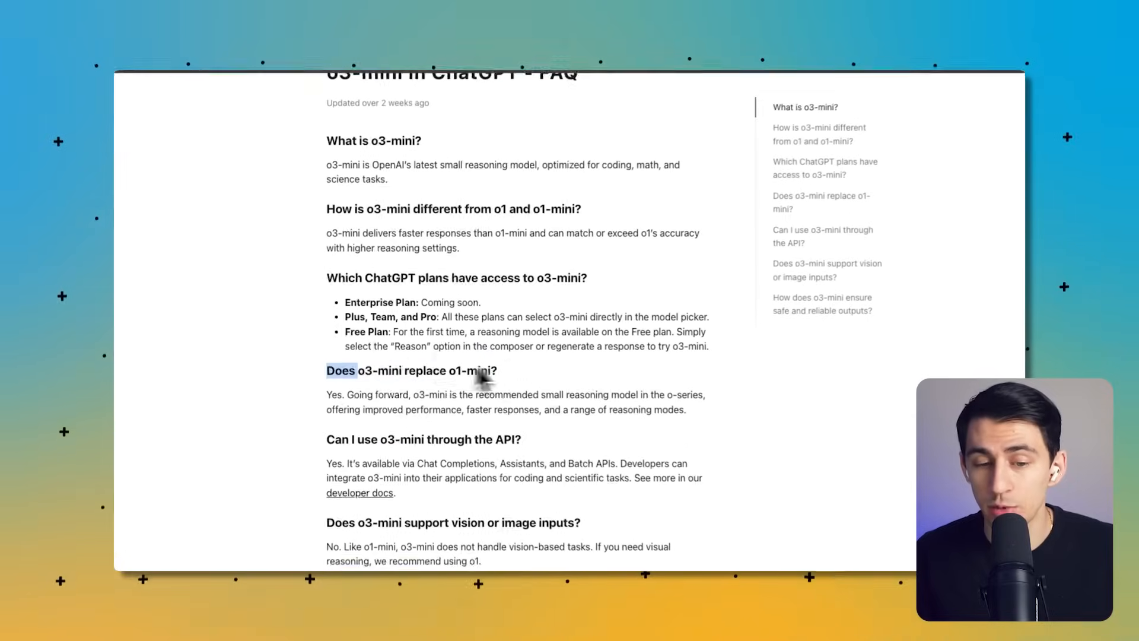
scroll("down", 3)
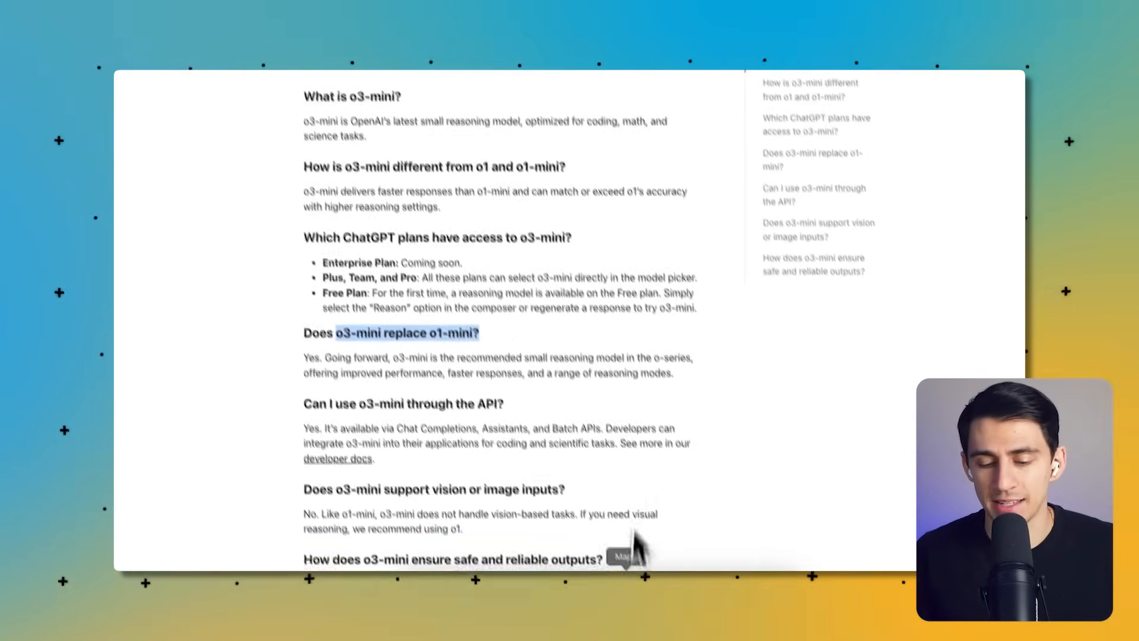
scroll("down", 3)
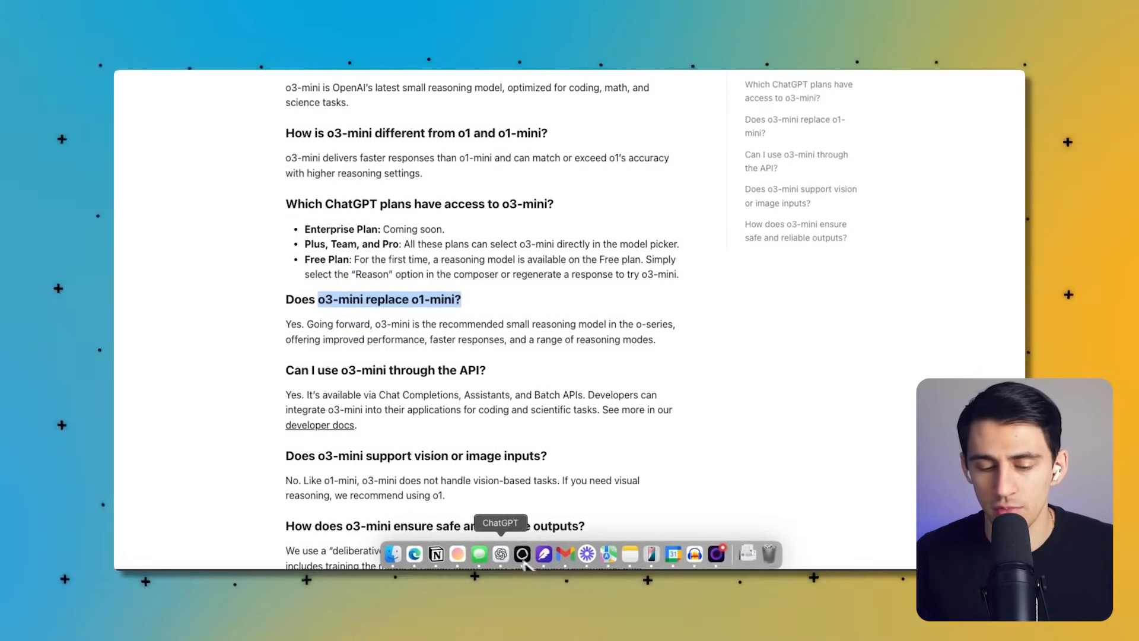
left_click(498, 554)
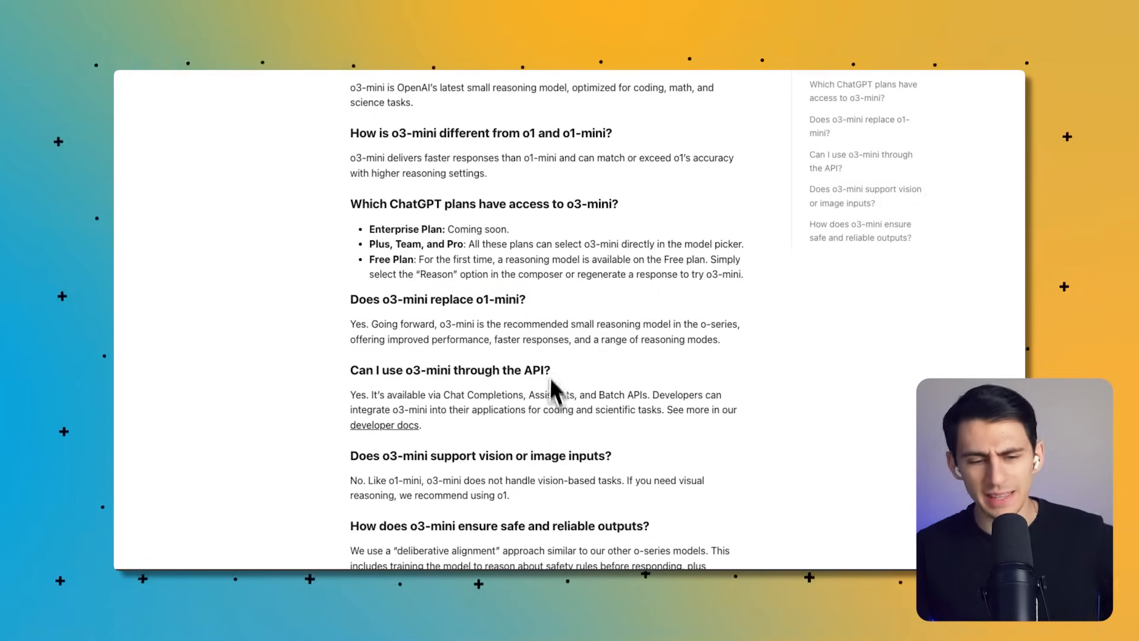
mouse_move(550, 359)
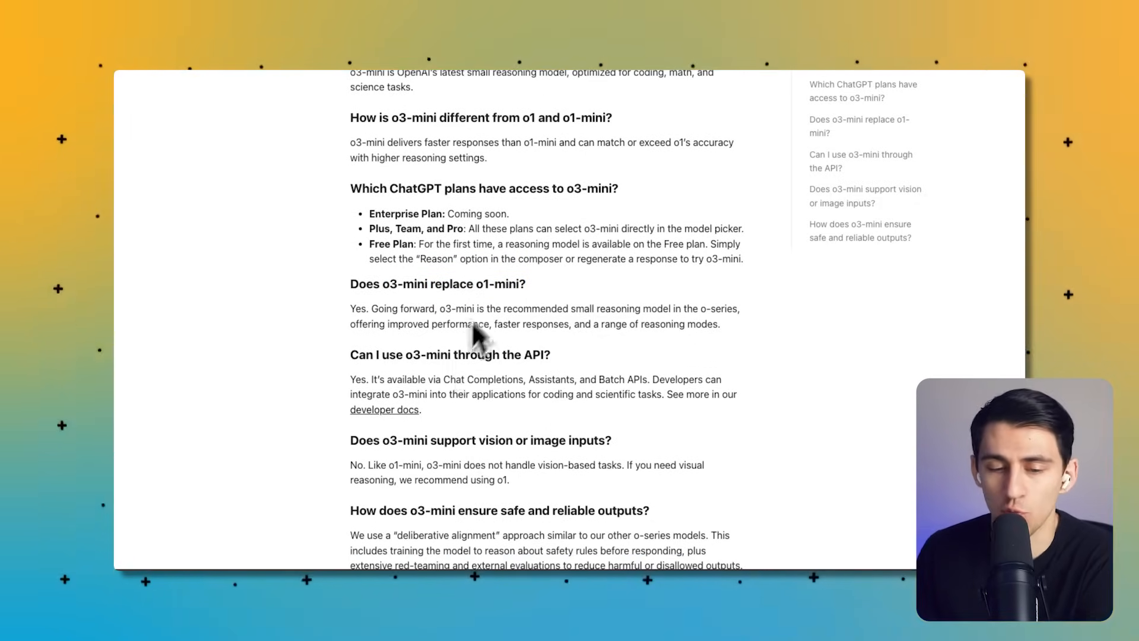
mouse_move(520, 315)
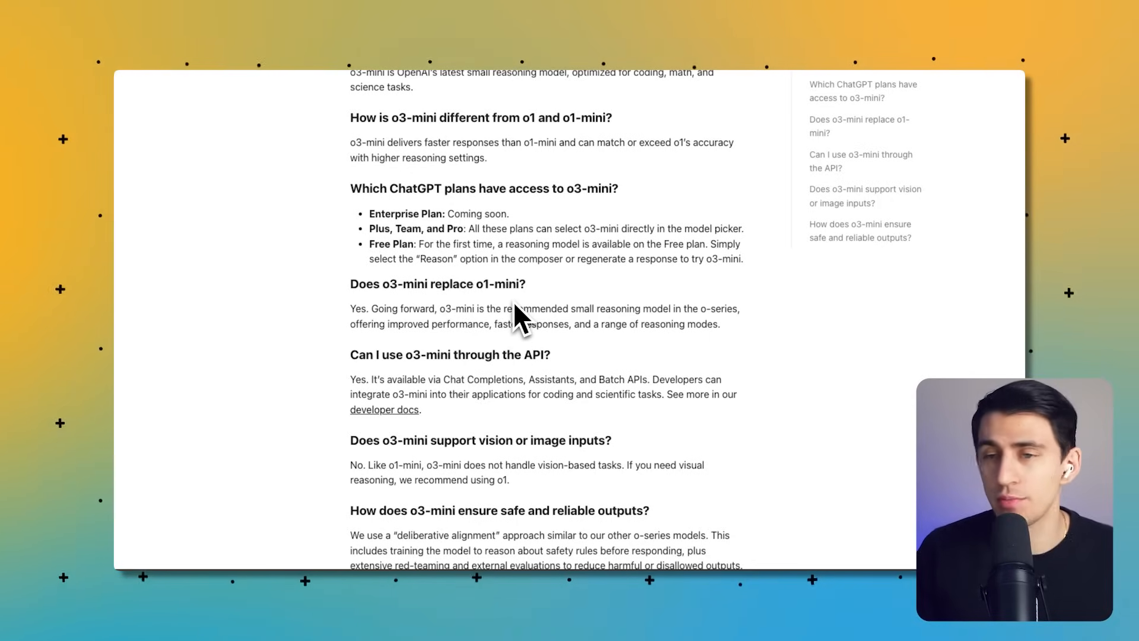
scroll("down", 3)
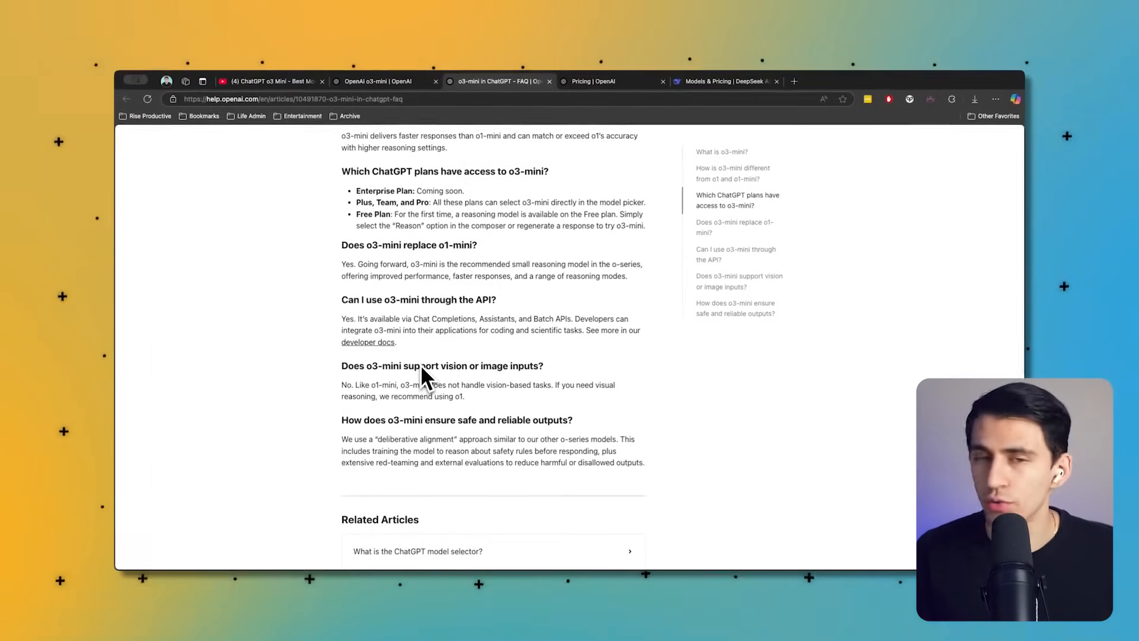
mouse_move(465, 367)
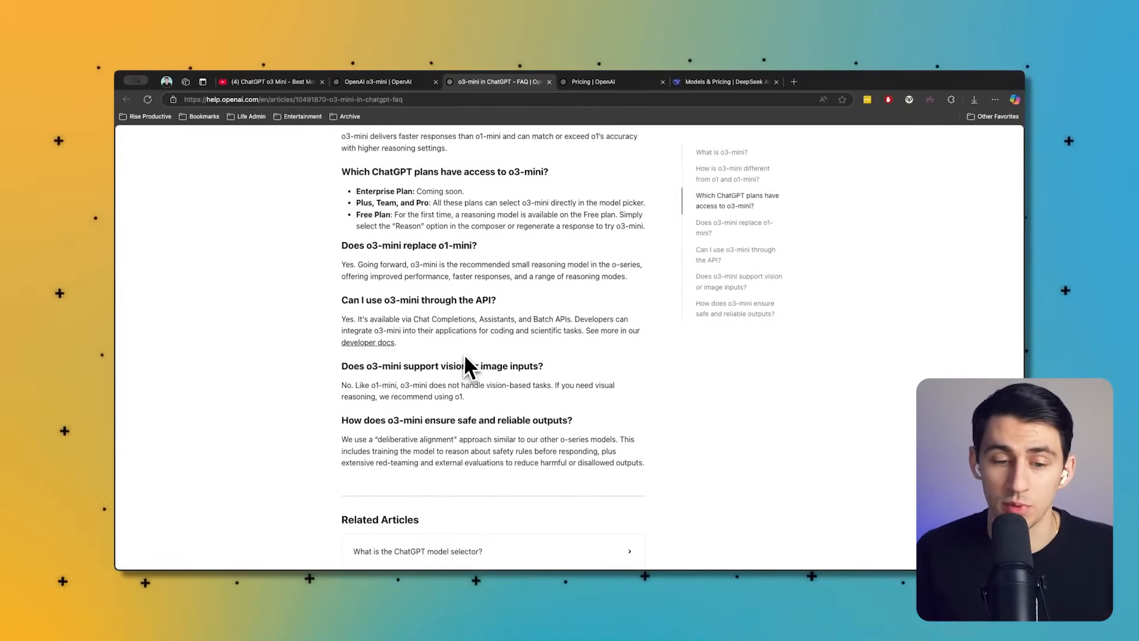
mouse_move(509, 414)
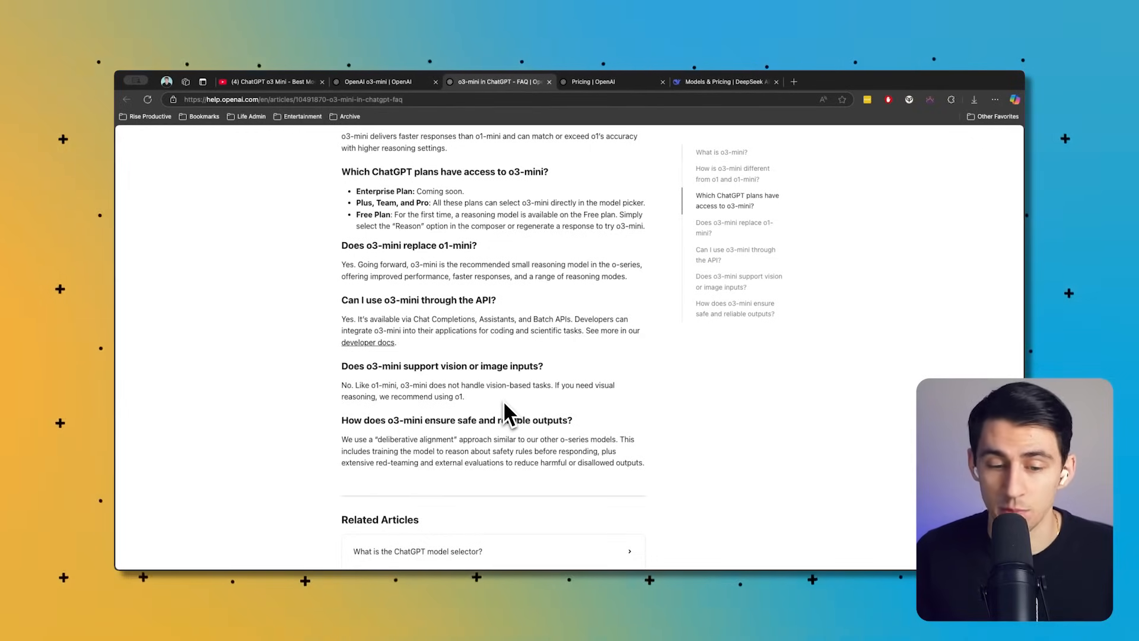
- Check o1 and o3-mini prices on OpenAI's API Pricing page, then view DeepSeek's Models & Pricing table
left_click(592, 81)
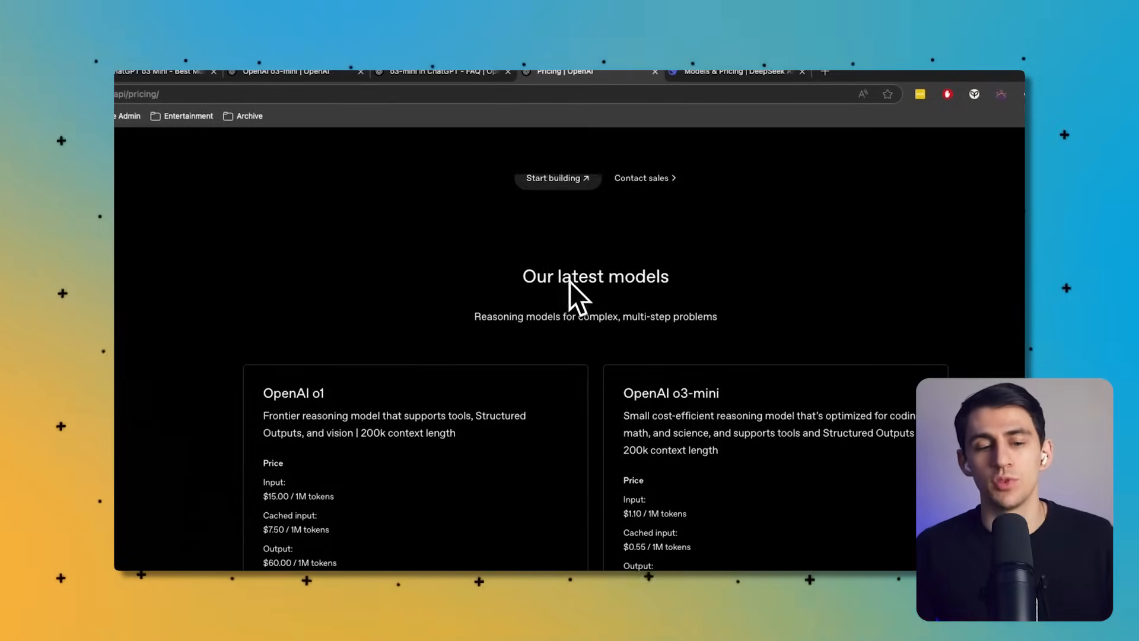
scroll("up", 3)
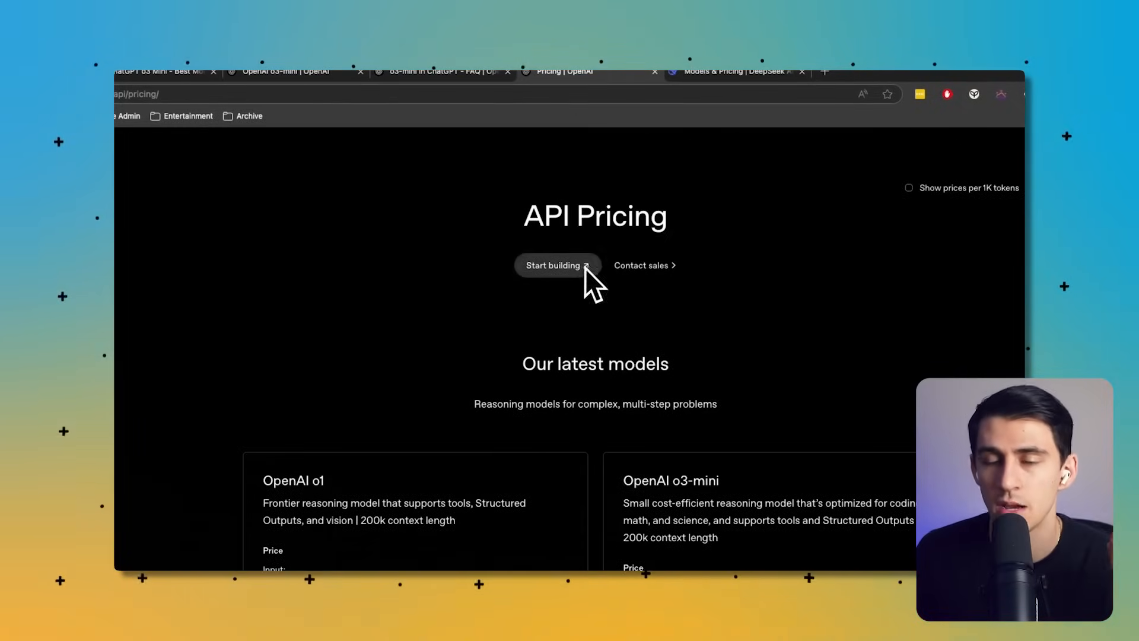
left_click(734, 71)
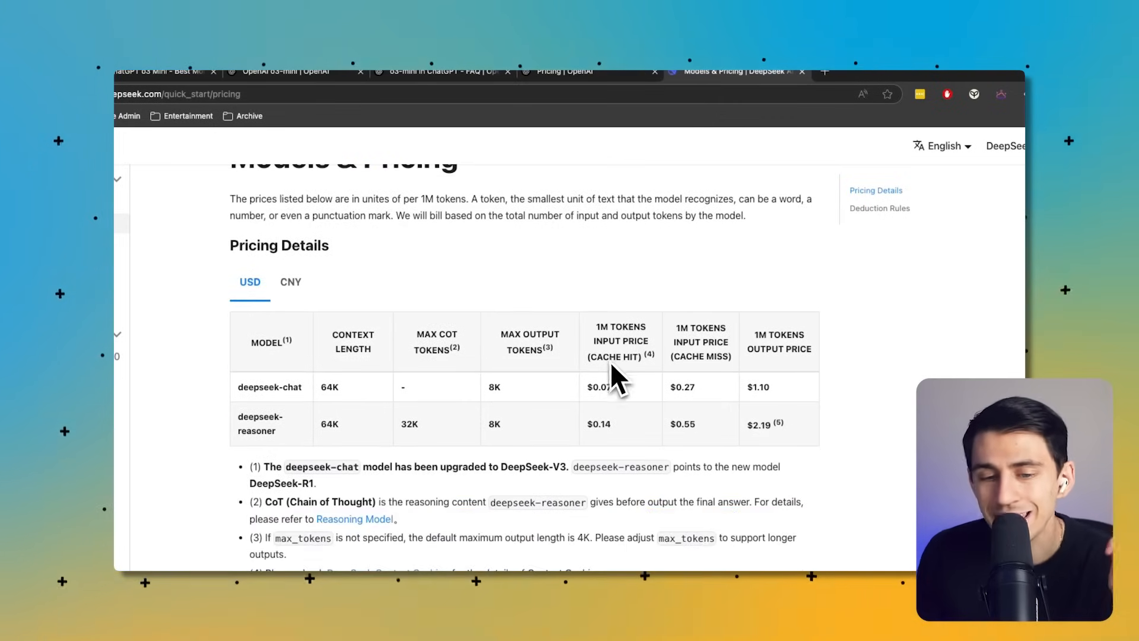
scroll("up", 3)
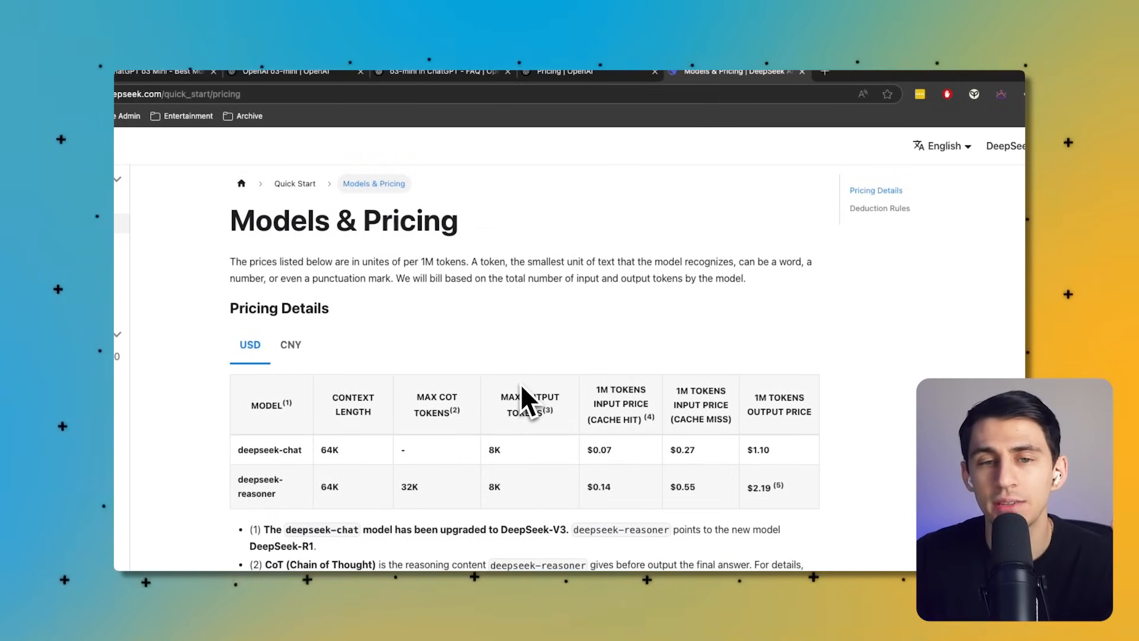
mouse_move(581, 396)
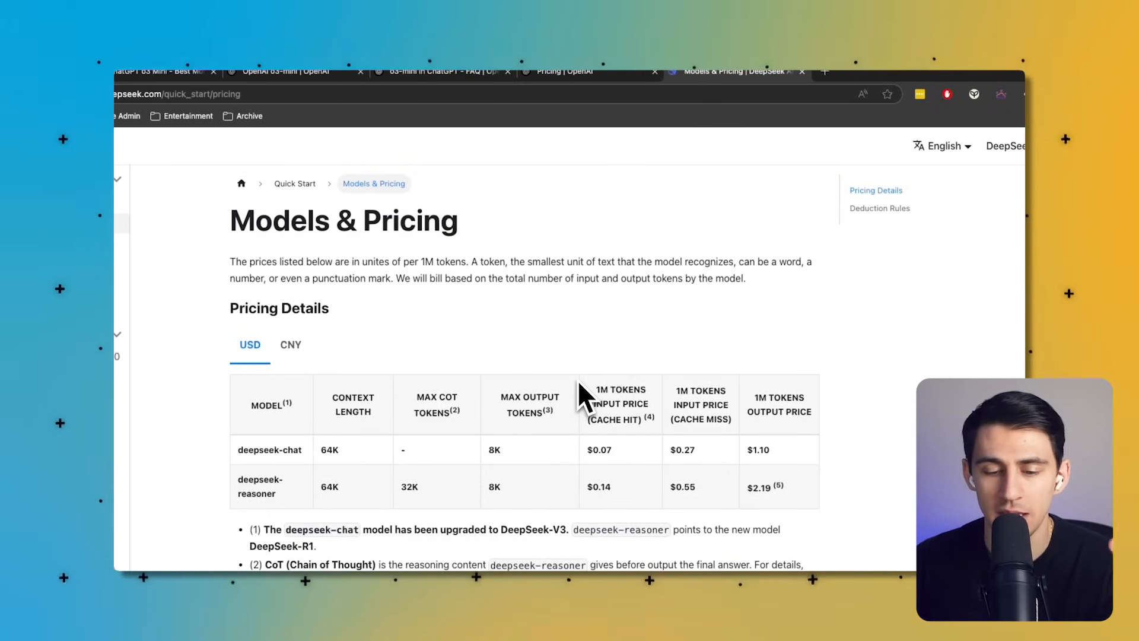
scroll("down", 3)
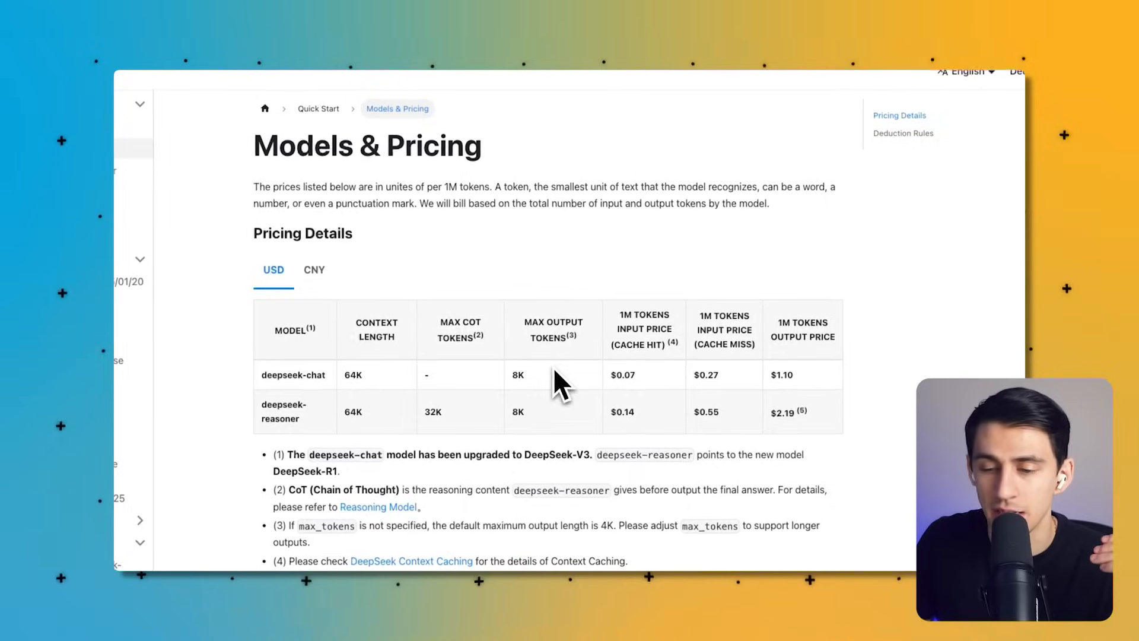
mouse_move(585, 356)
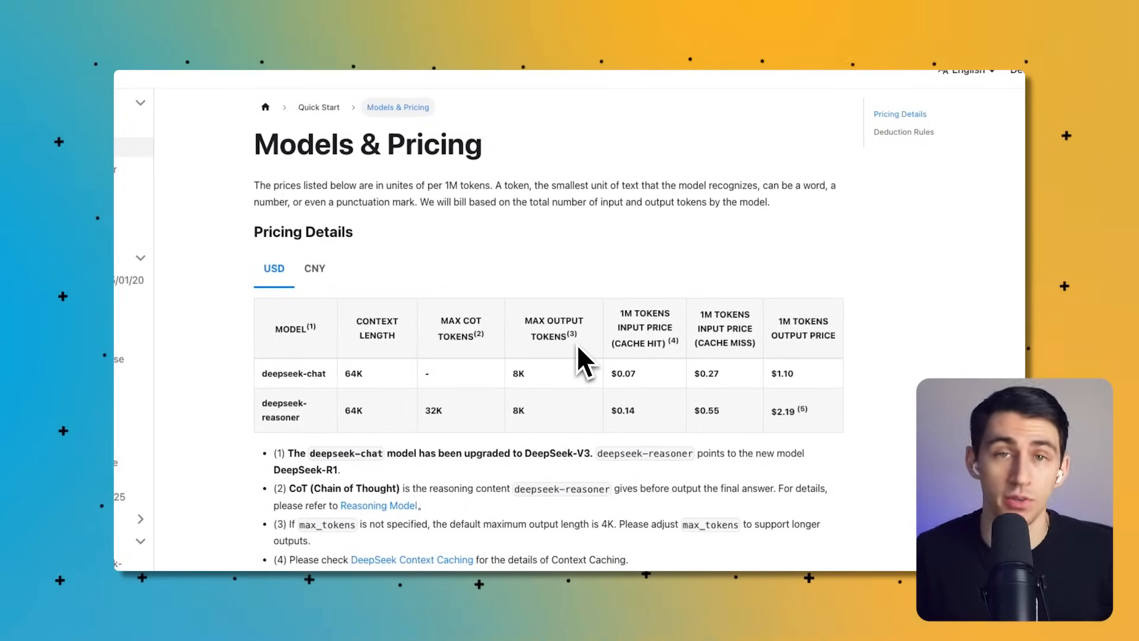
mouse_move(607, 349)
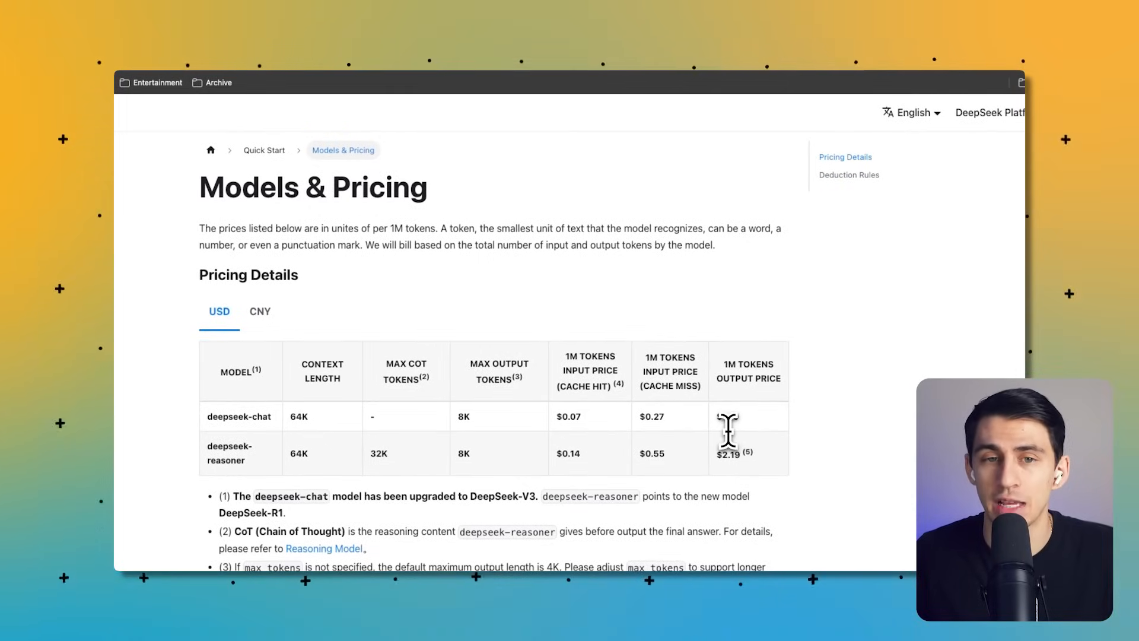
- Review GPT-4o and GPT-4o mini token prices on OpenAI's pricing page, returning to o3-mini's $1.10 input price
left_click(574, 74)
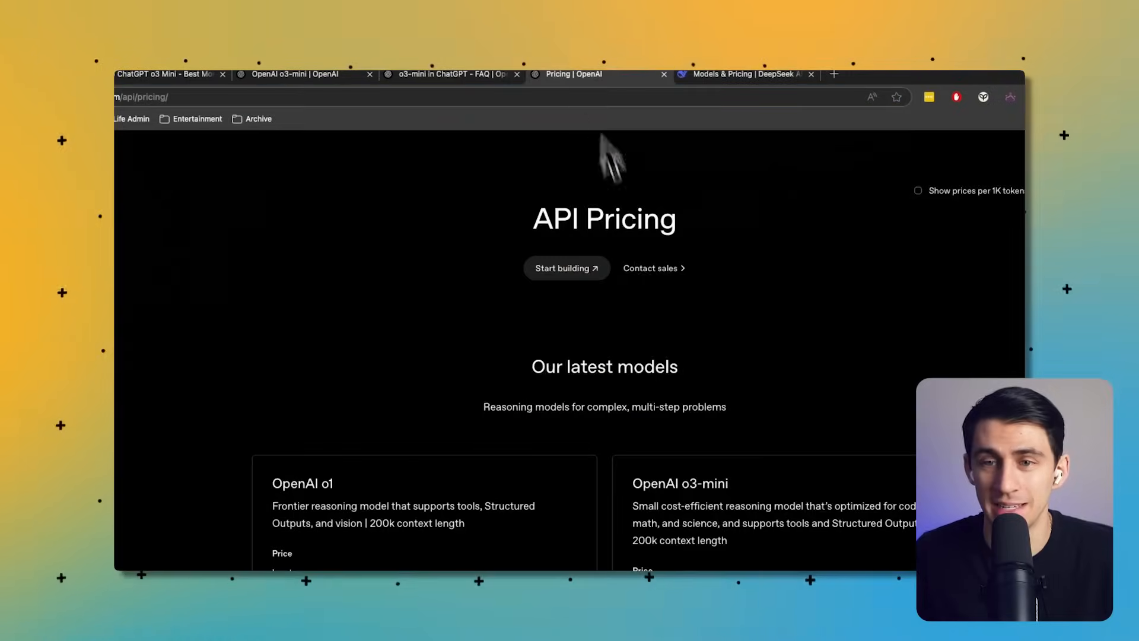
scroll("down", 3)
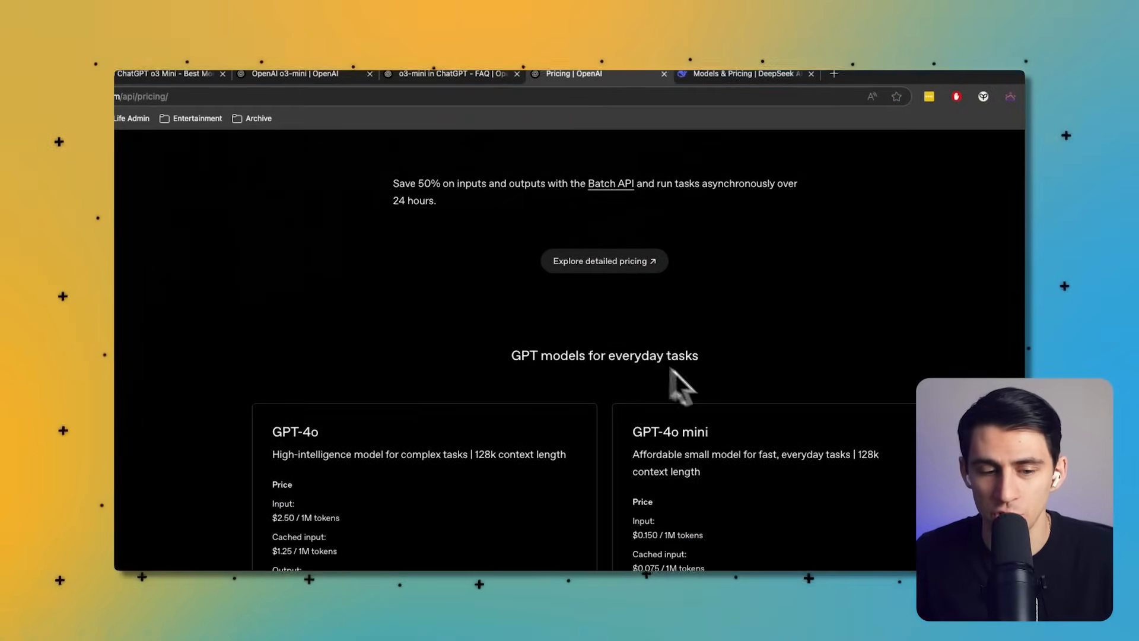
scroll("down", 3)
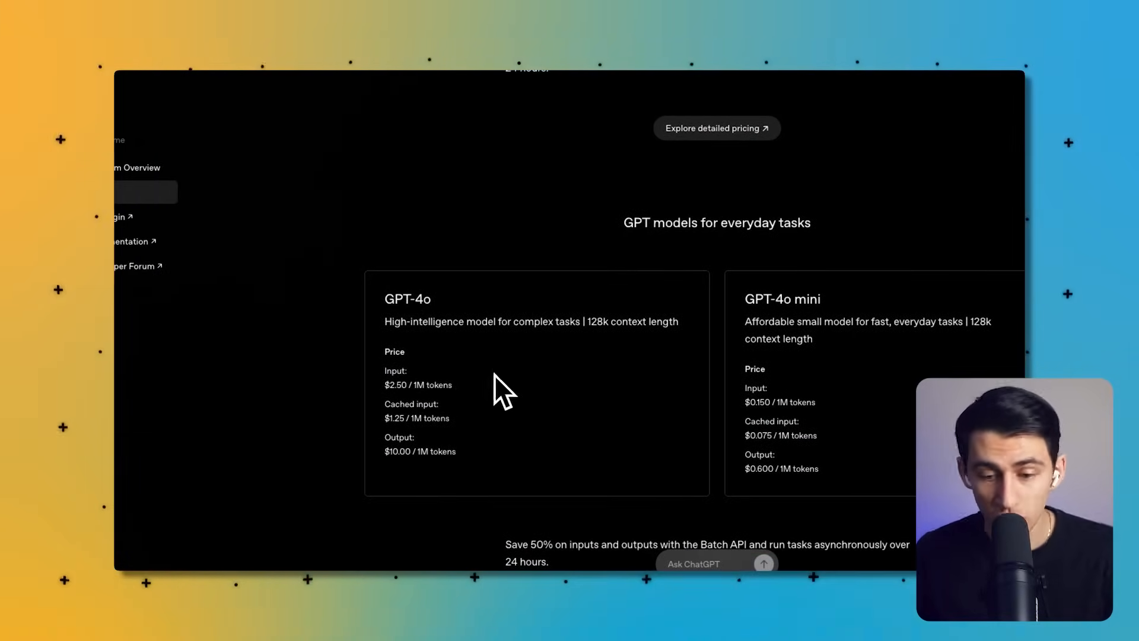
scroll("down", 3)
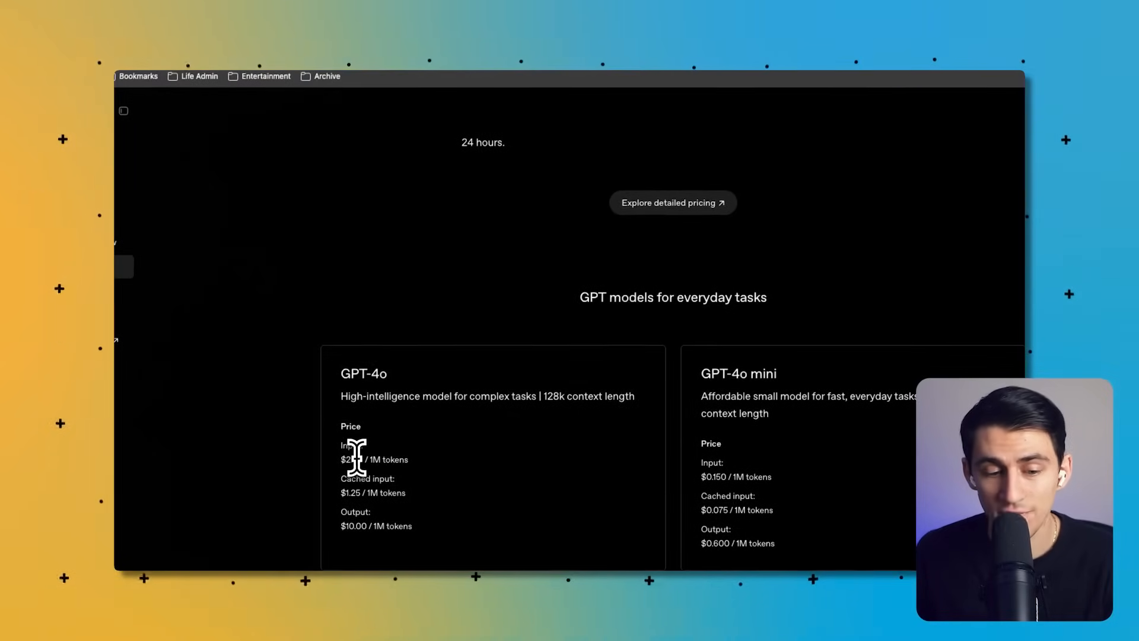
mouse_move(636, 360)
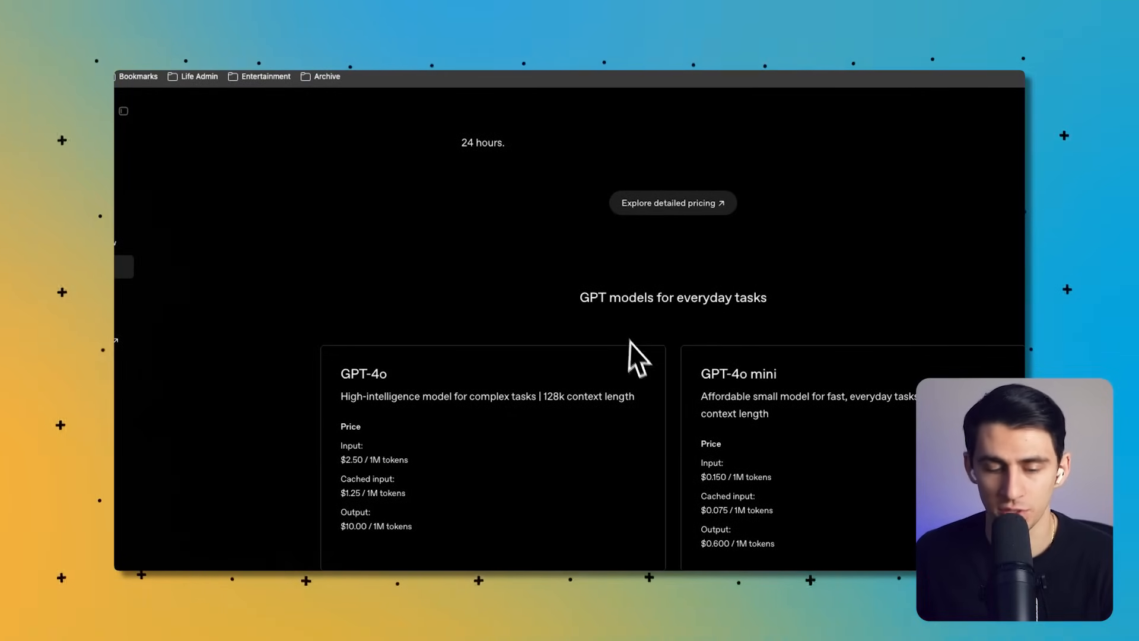
scroll("up", 3)
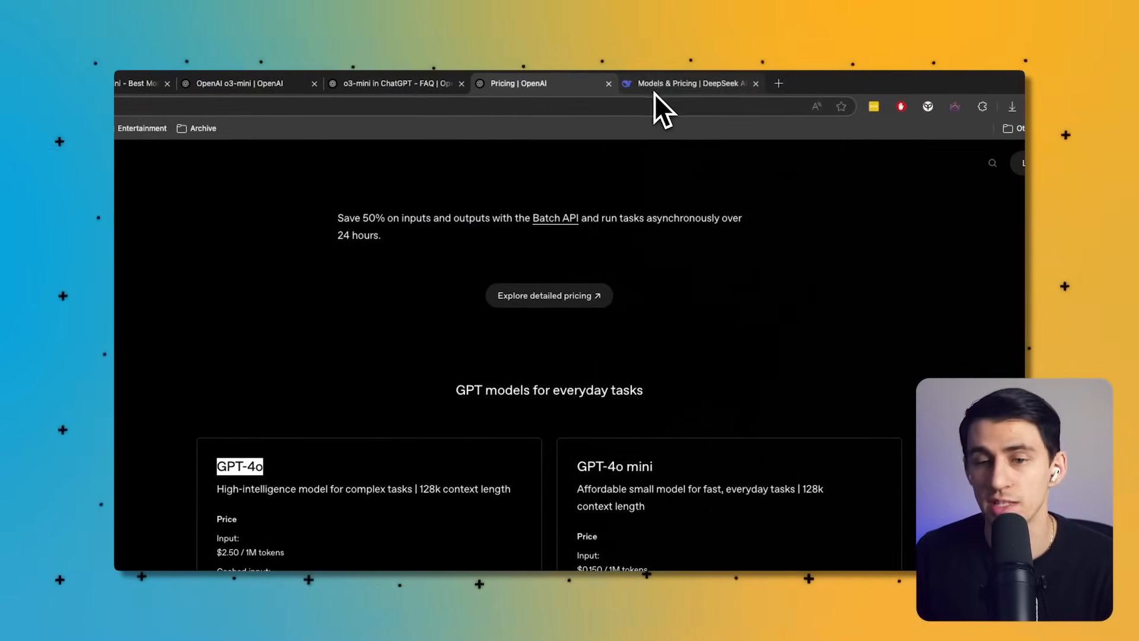
scroll("down", 3)
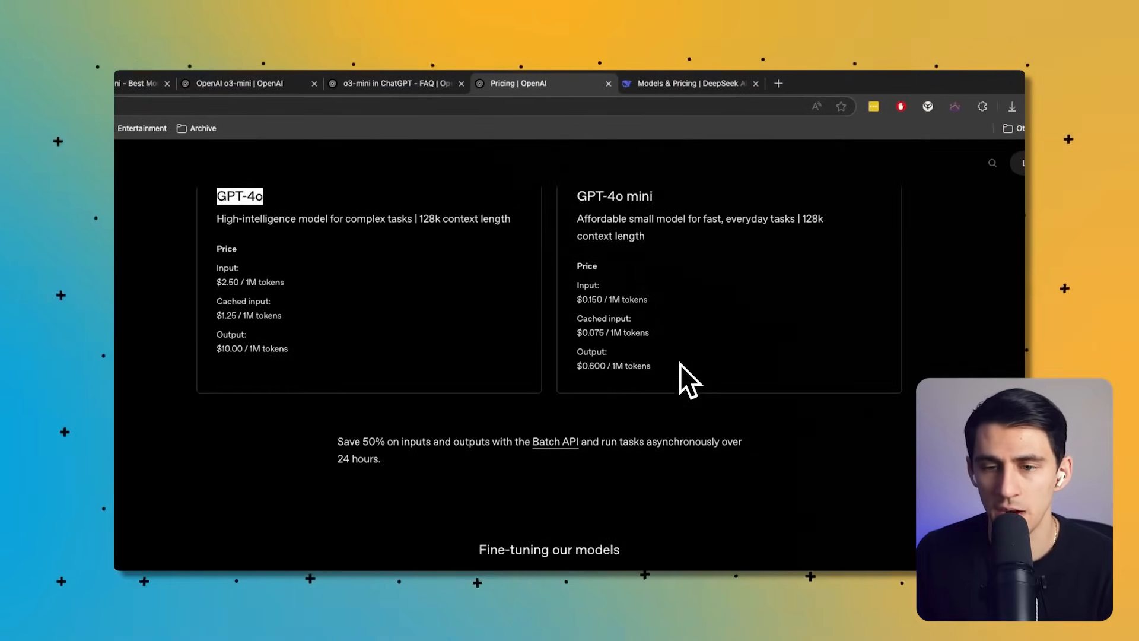
scroll("up", 3)
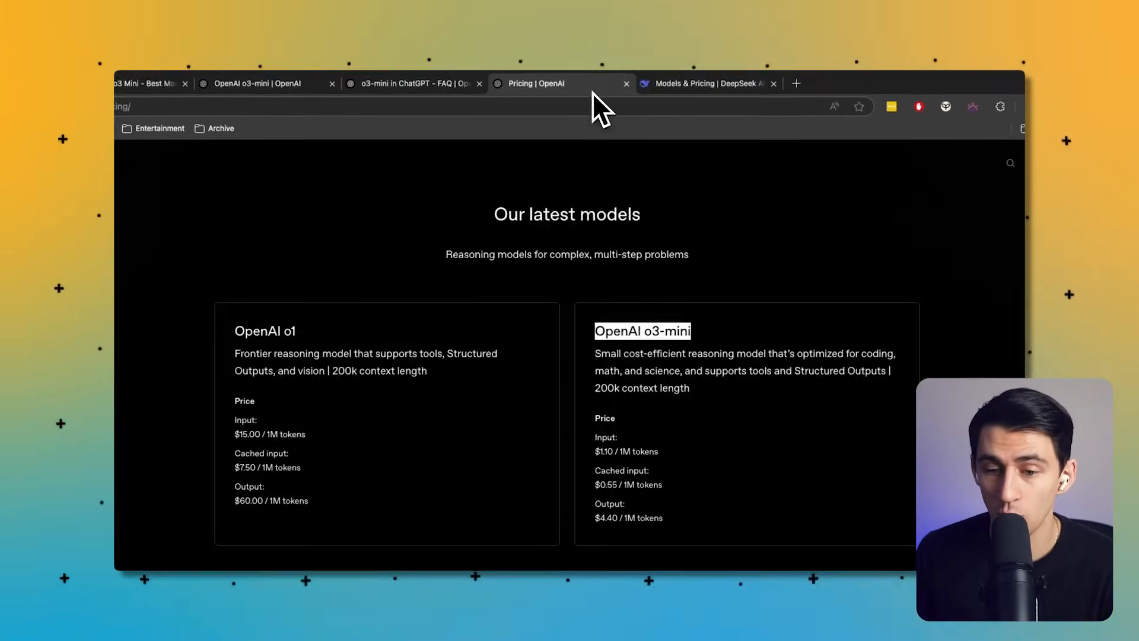
- Compare DeepSeek's pricing table with OpenAI's GPT-4o mini and Realtime API prices
left_click(705, 83)
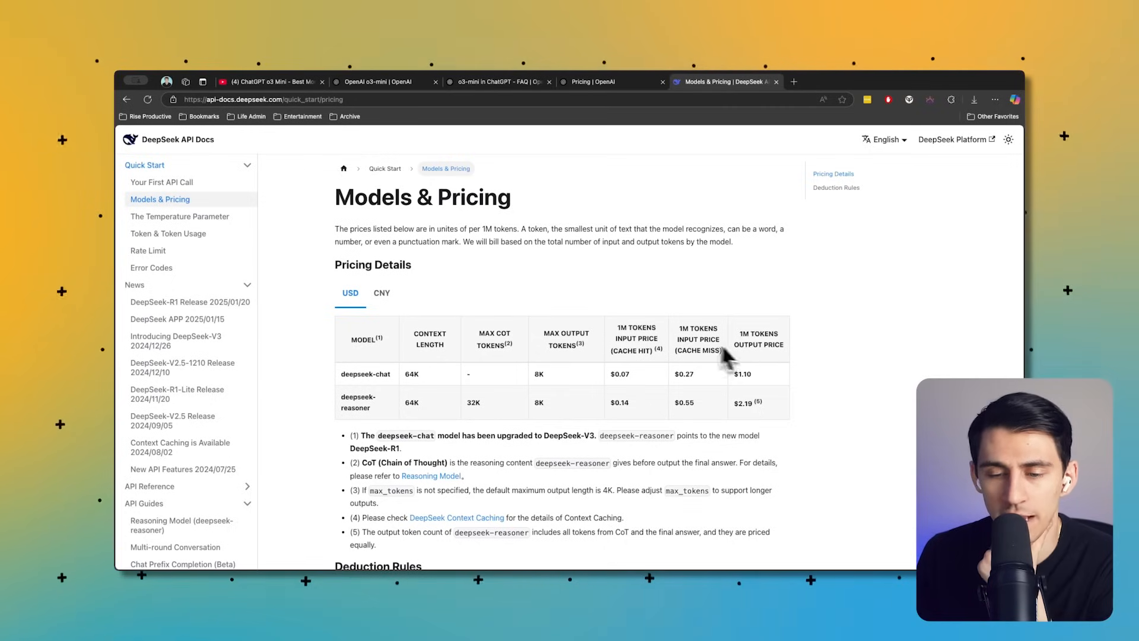
mouse_move(749, 372)
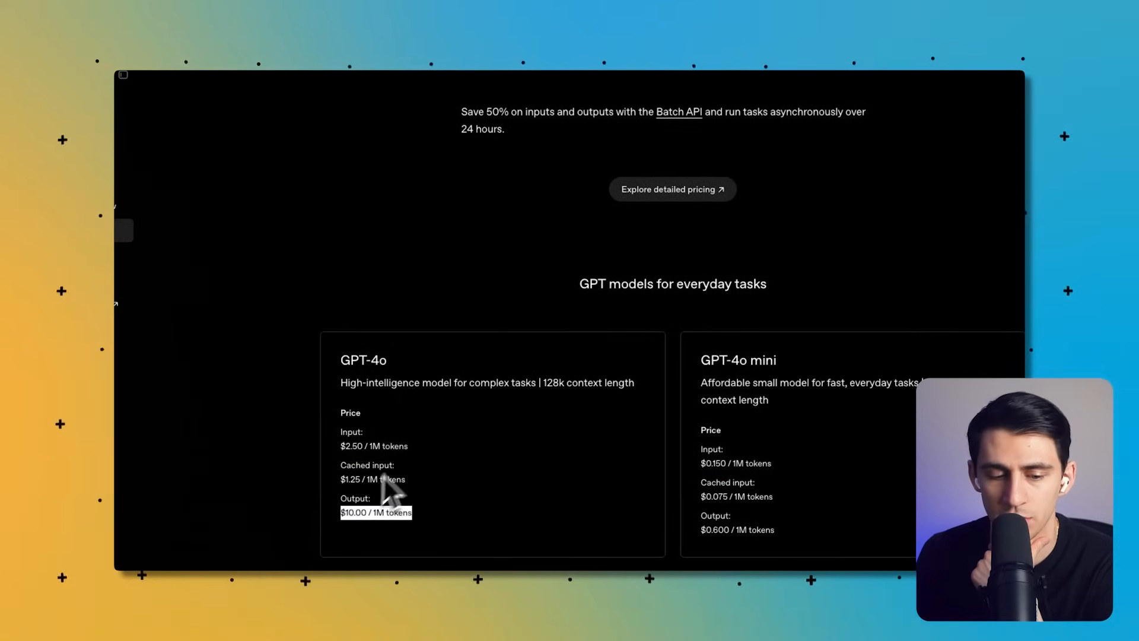
scroll("up", 3)
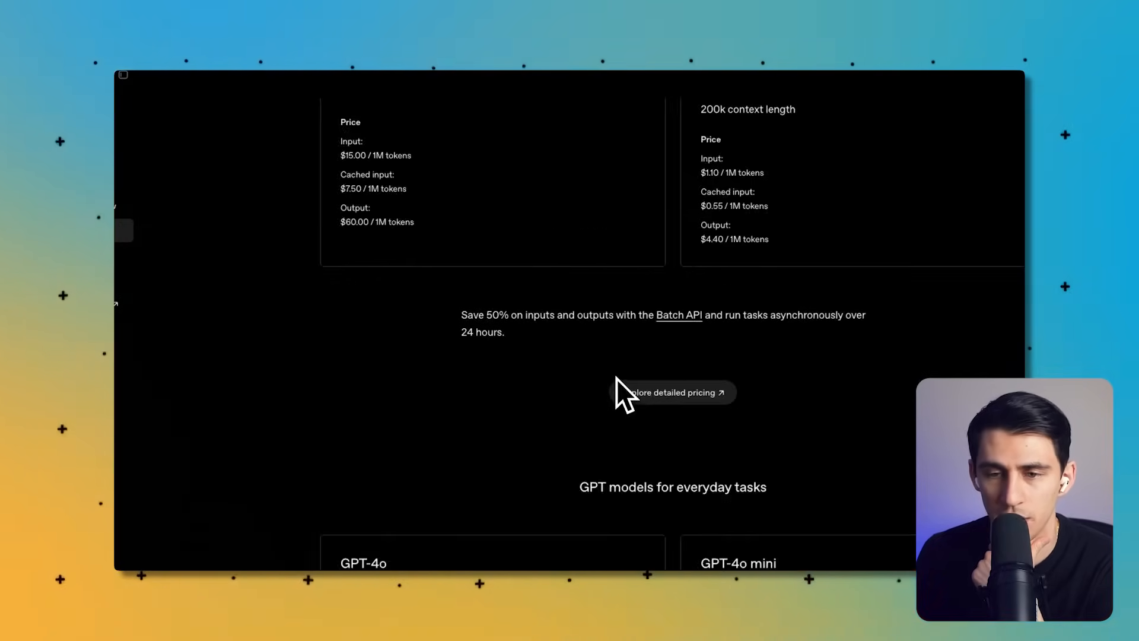
left_click(698, 82)
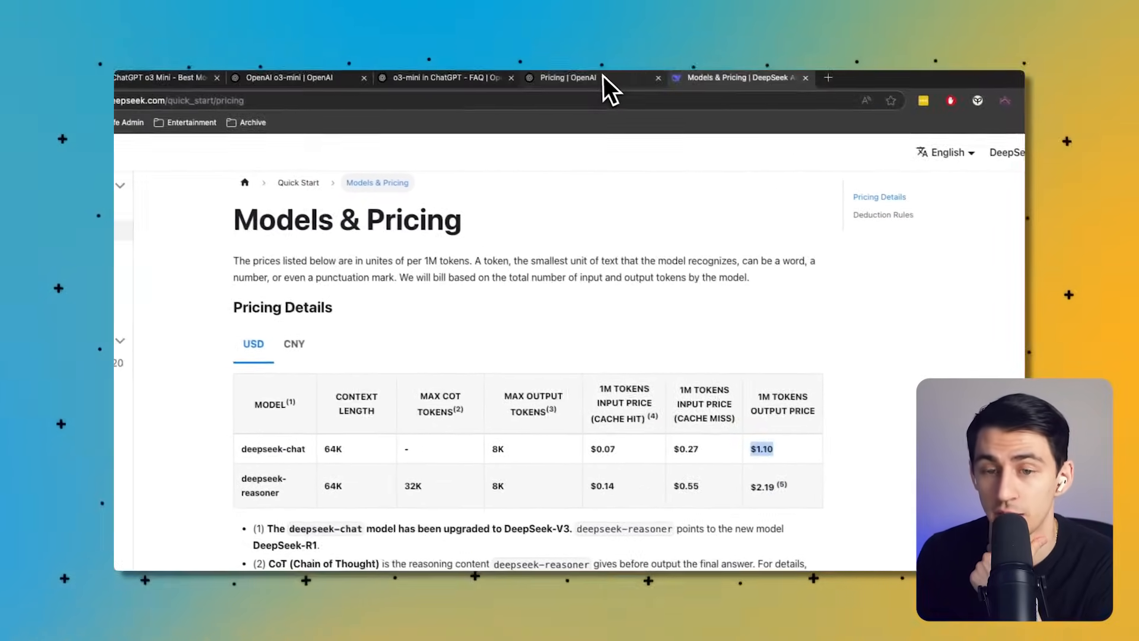
left_click(563, 79)
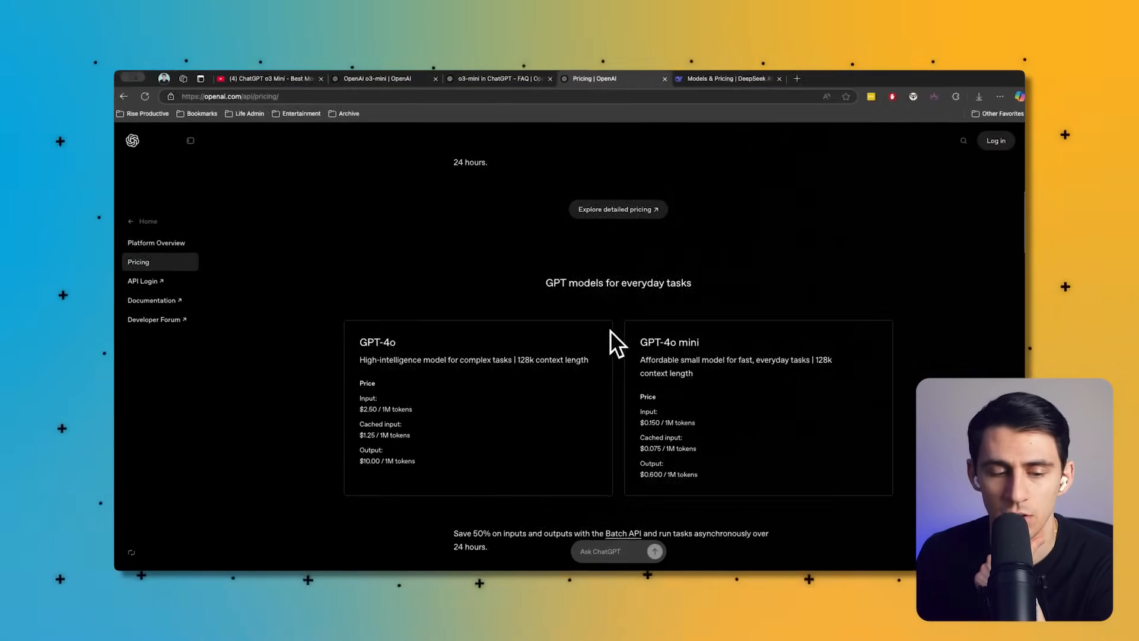
scroll("up", 3)
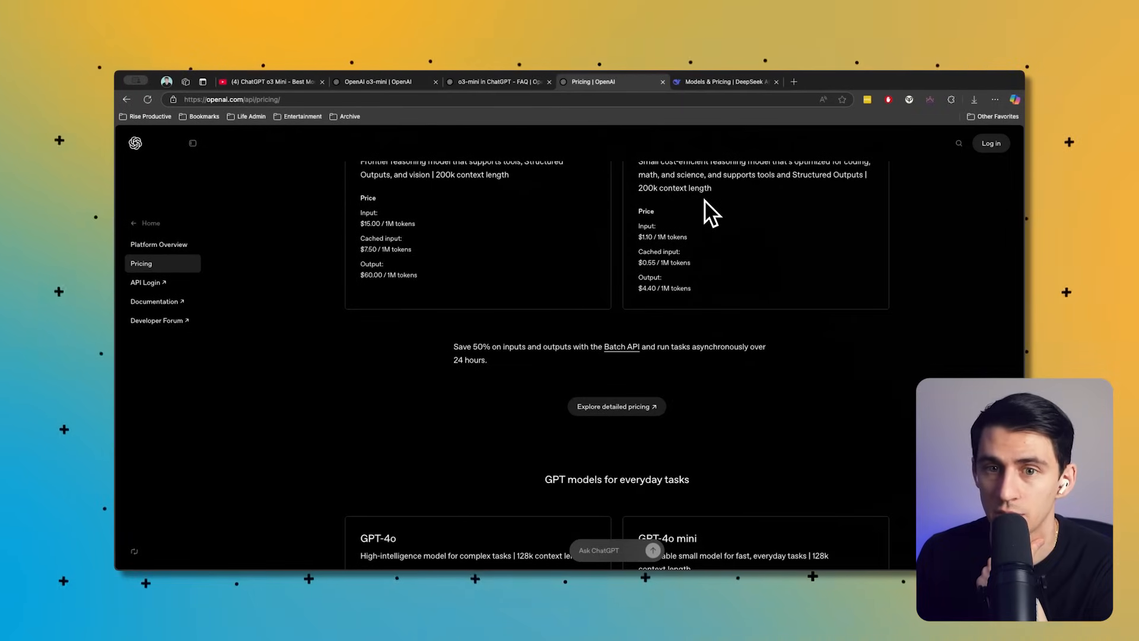
scroll("down", 3)
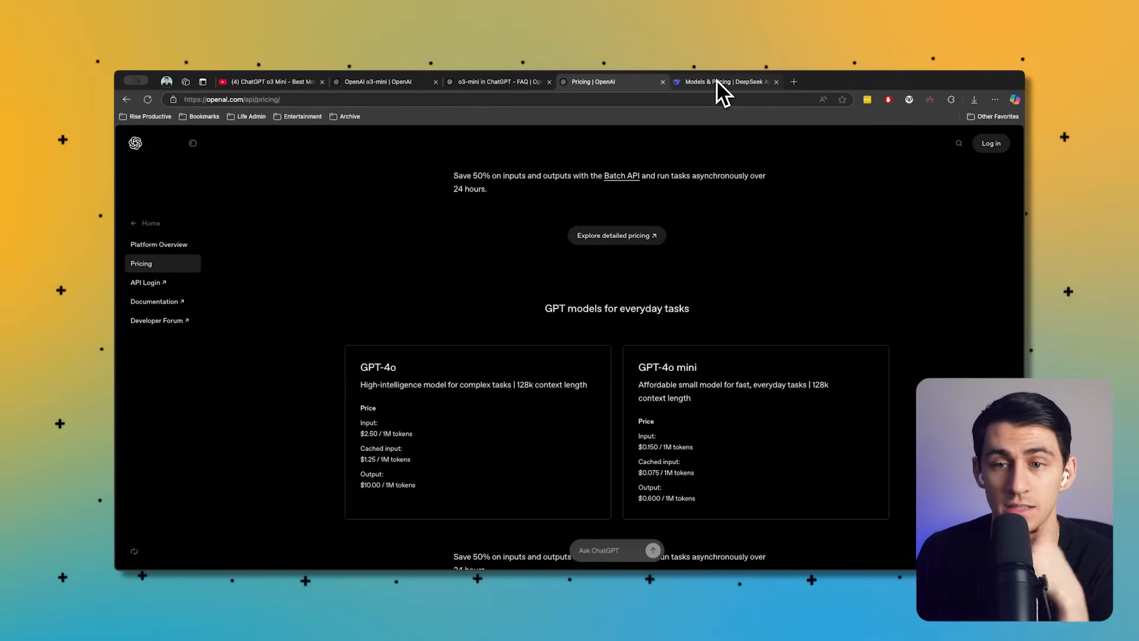
scroll("down", 3)
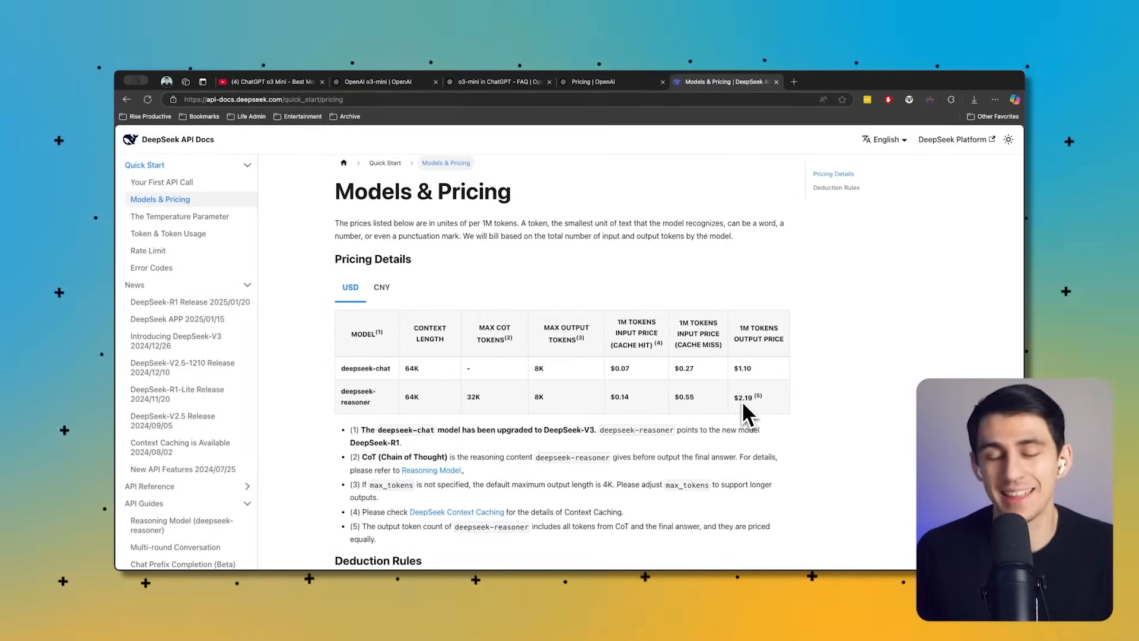
mouse_move(617, 320)
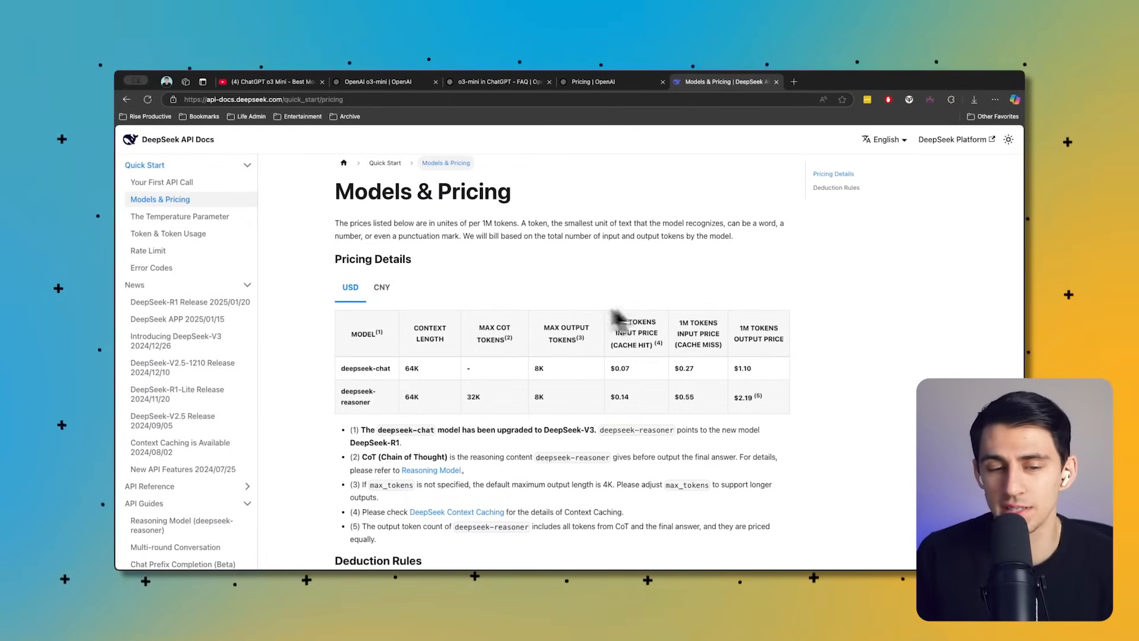
mouse_move(399, 301)
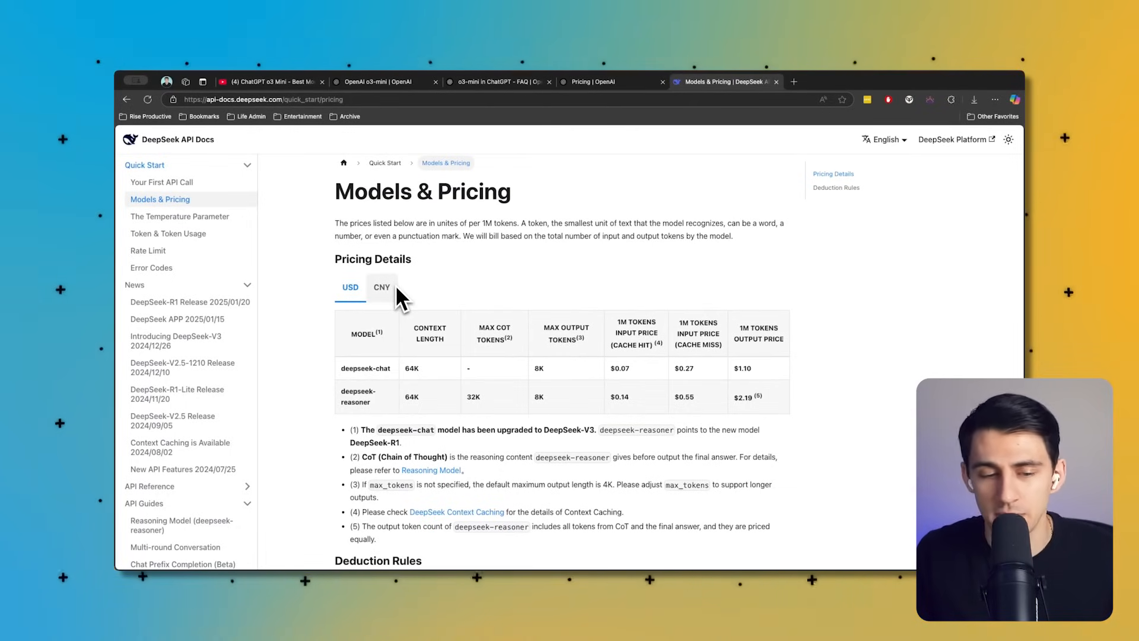
mouse_move(647, 99)
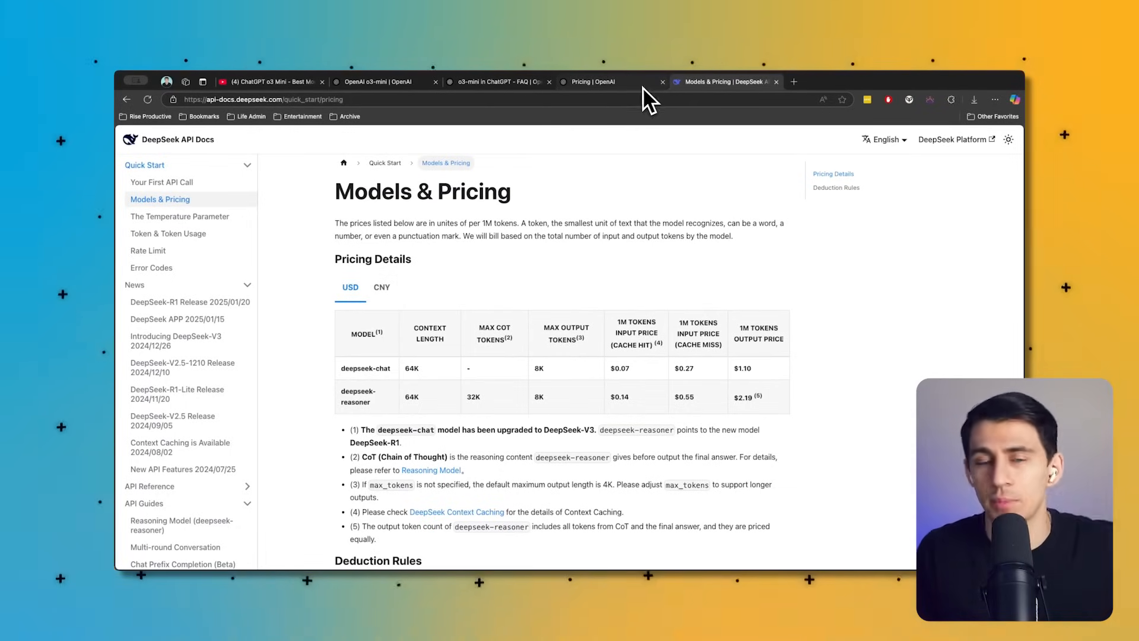
mouse_move(613, 82)
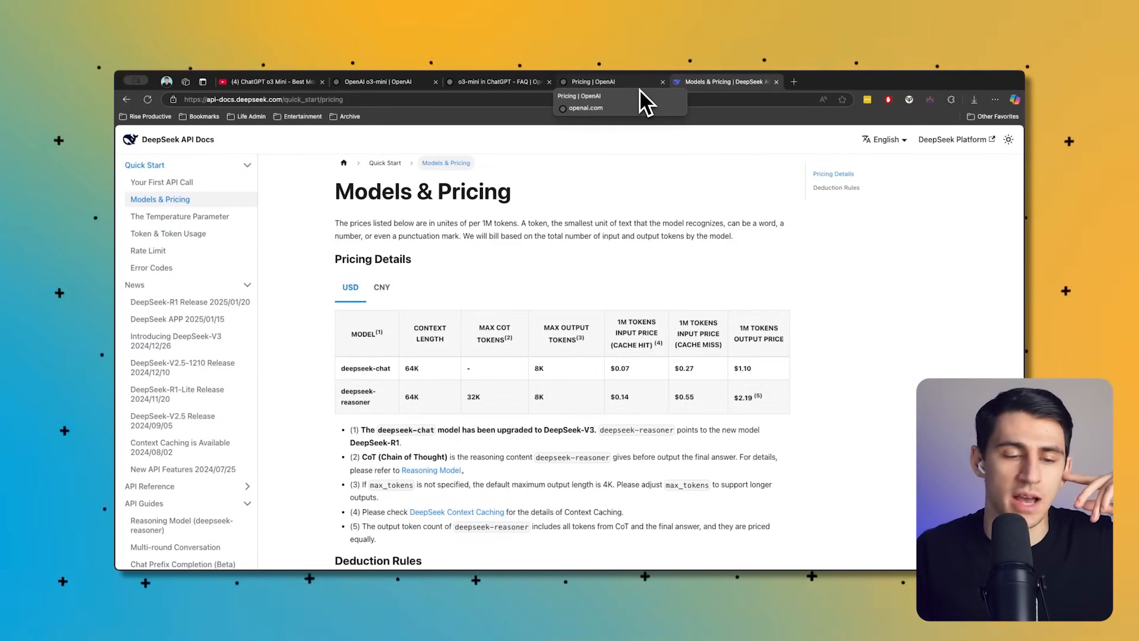
mouse_move(654, 87)
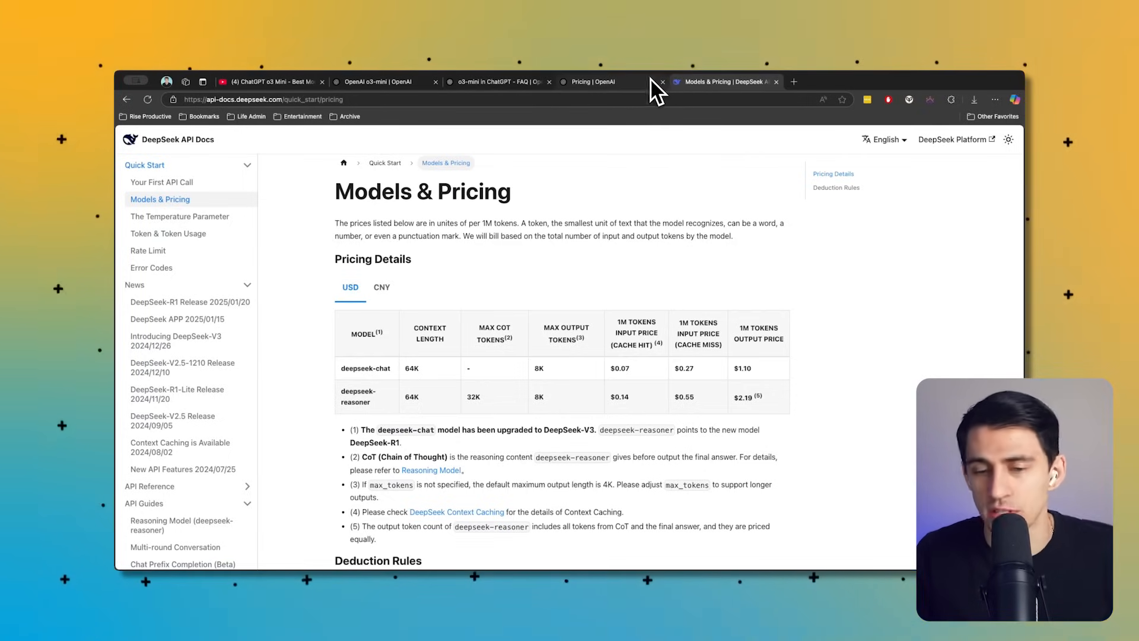
- Flip between the OpenAI and DeepSeek pricing pages, ending on DeepSeek's Models & Pricing table
left_click(592, 82)
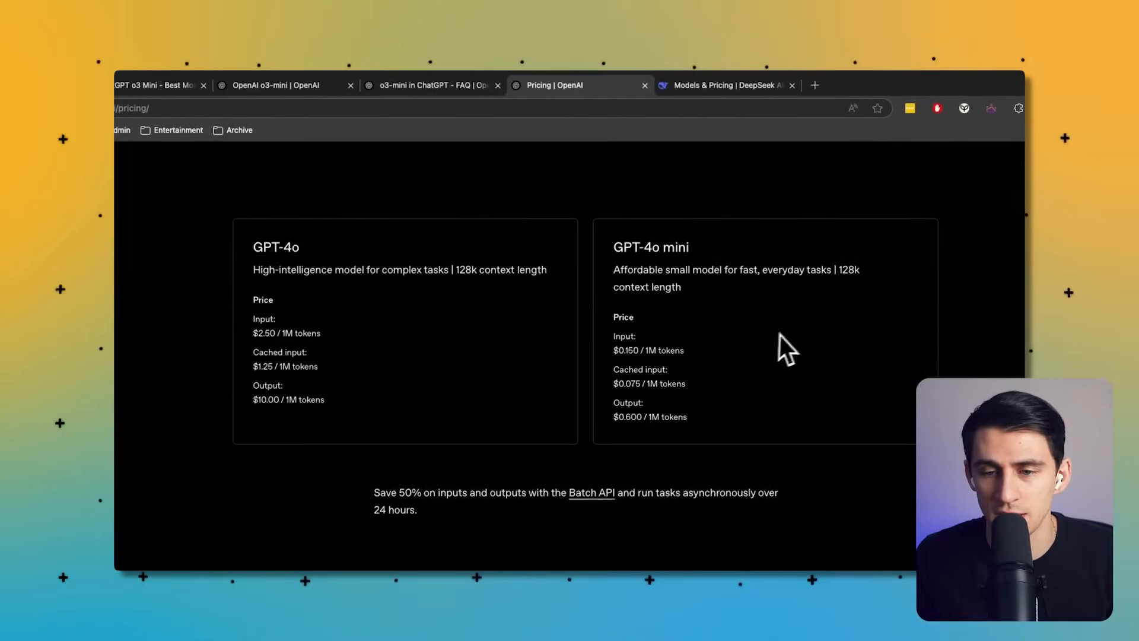
scroll("down", 3)
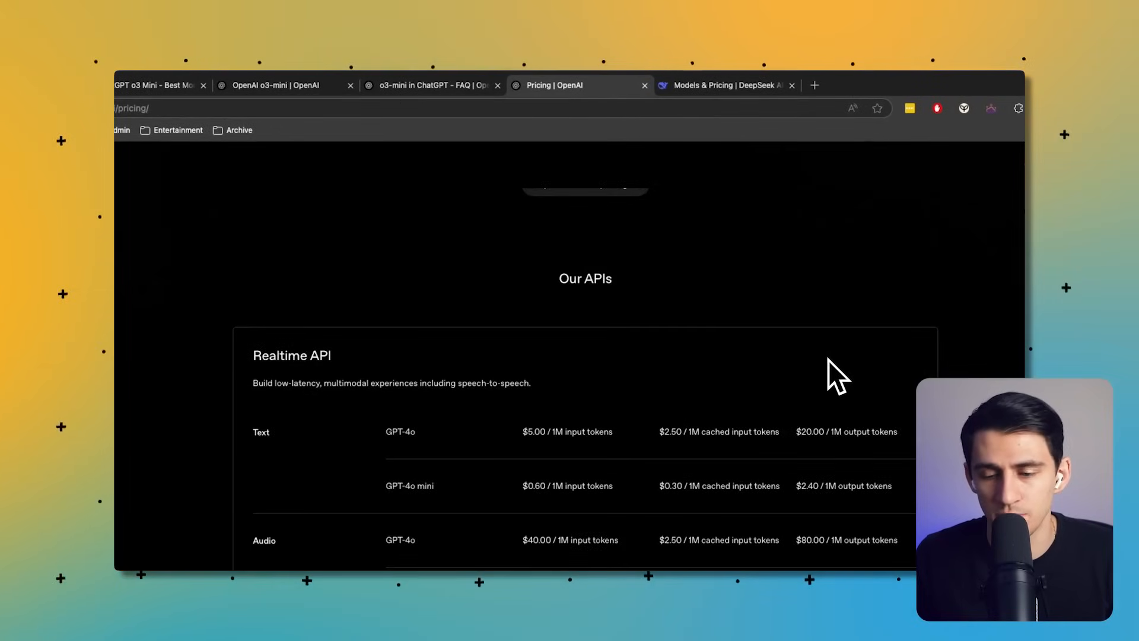
left_click(723, 85)
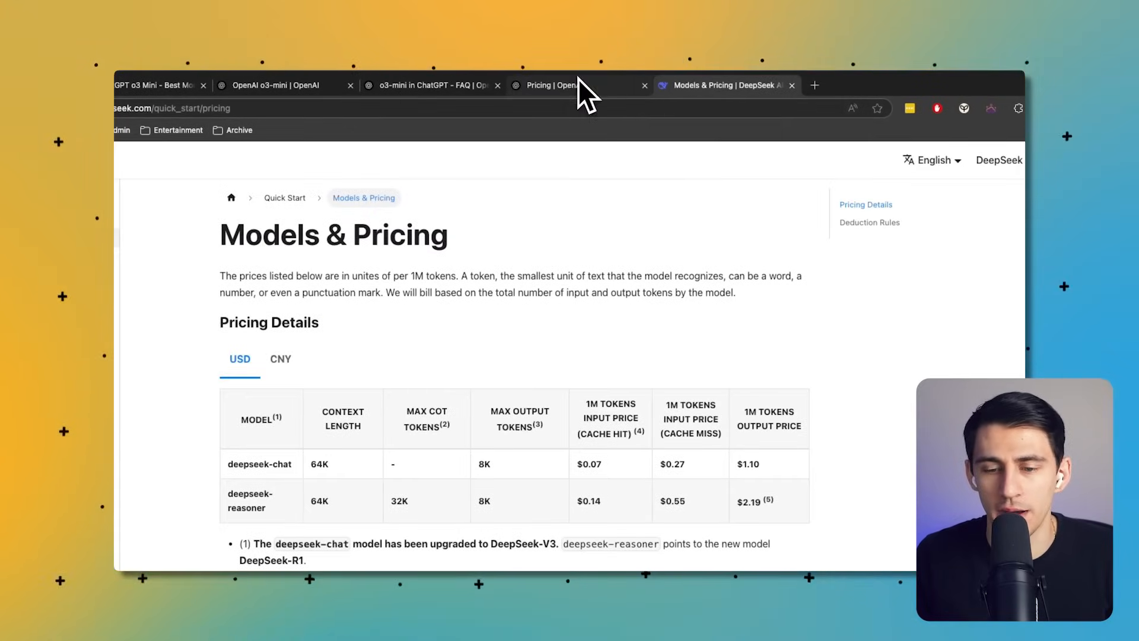
left_click(551, 85)
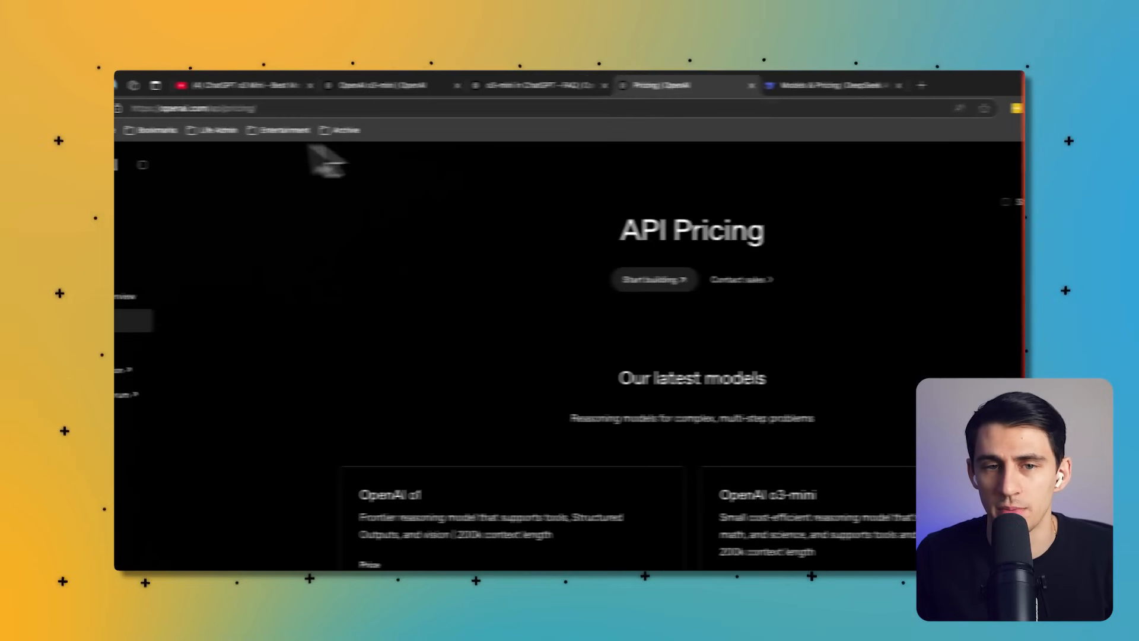
left_click(749, 85)
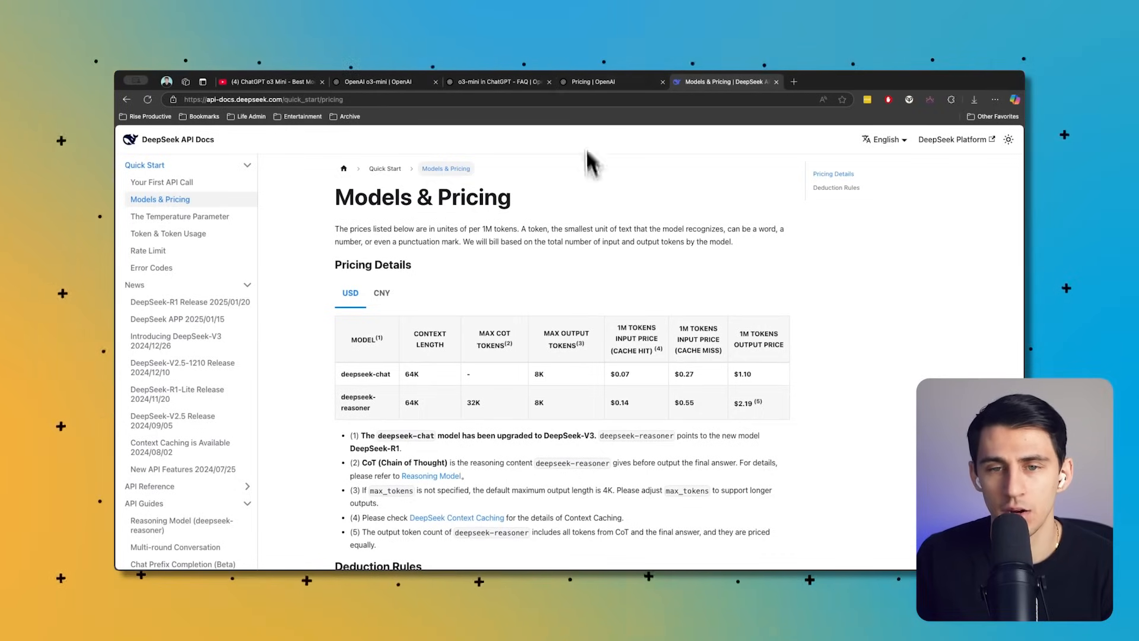
mouse_move(507, 558)
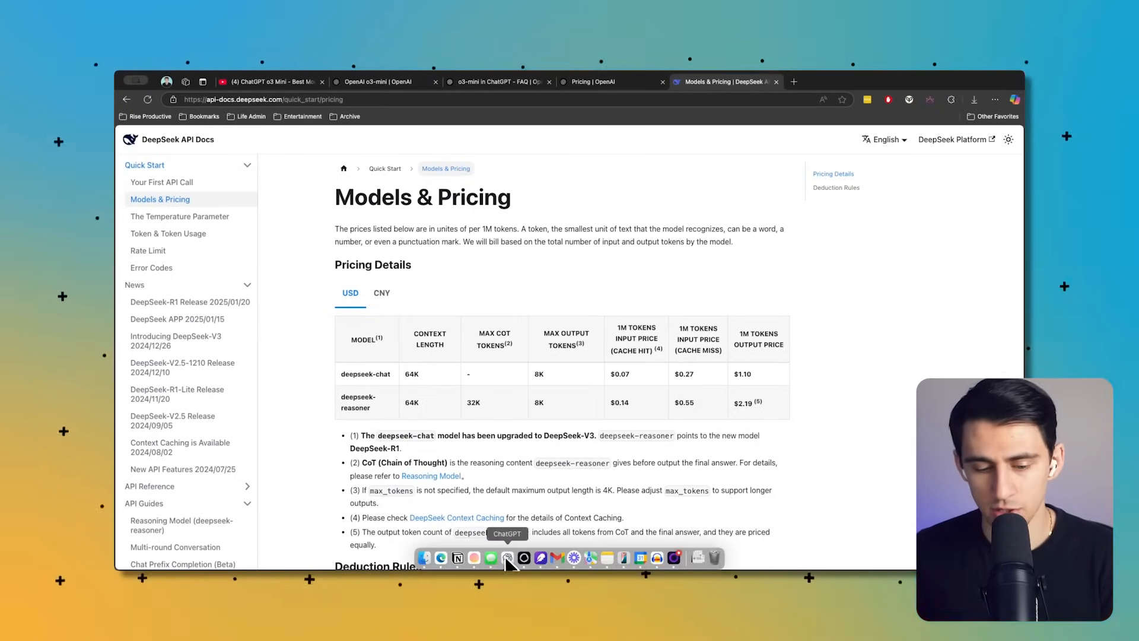
- Bring up ChatGPT, try o3-mini-high in the model picker and keep GPT-4o selected
left_click(507, 558)
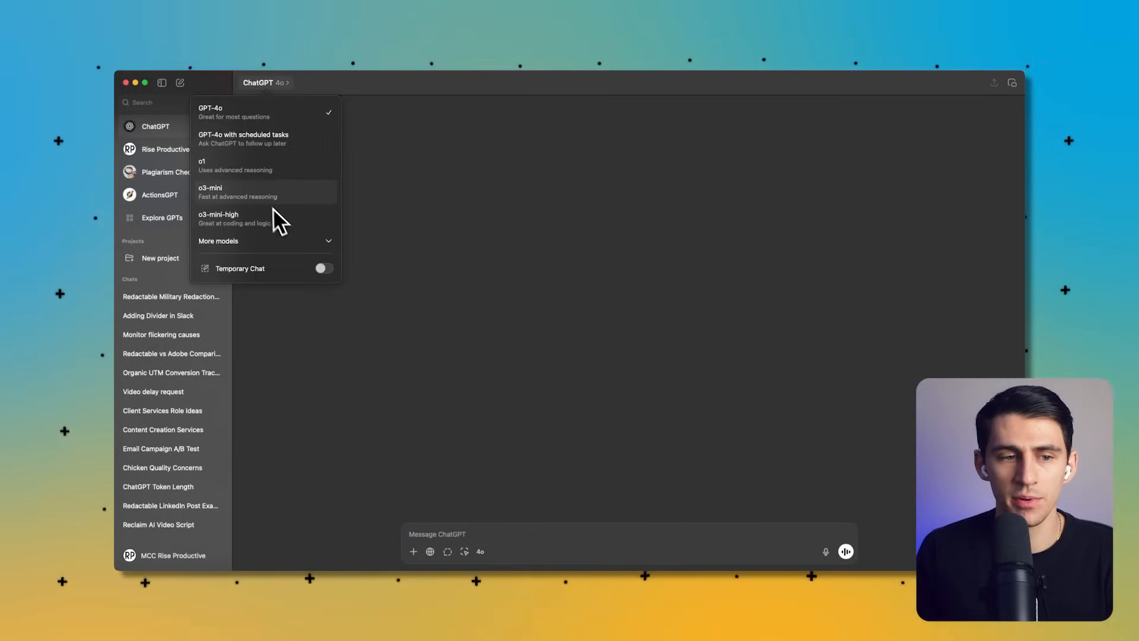
left_click(218, 218)
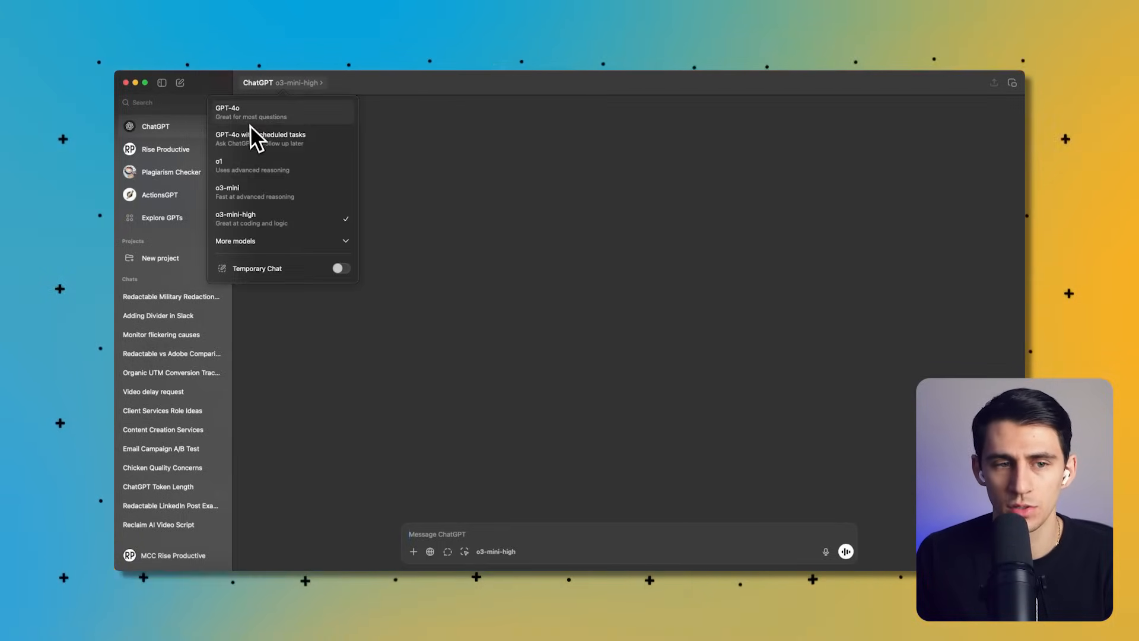
left_click(228, 111)
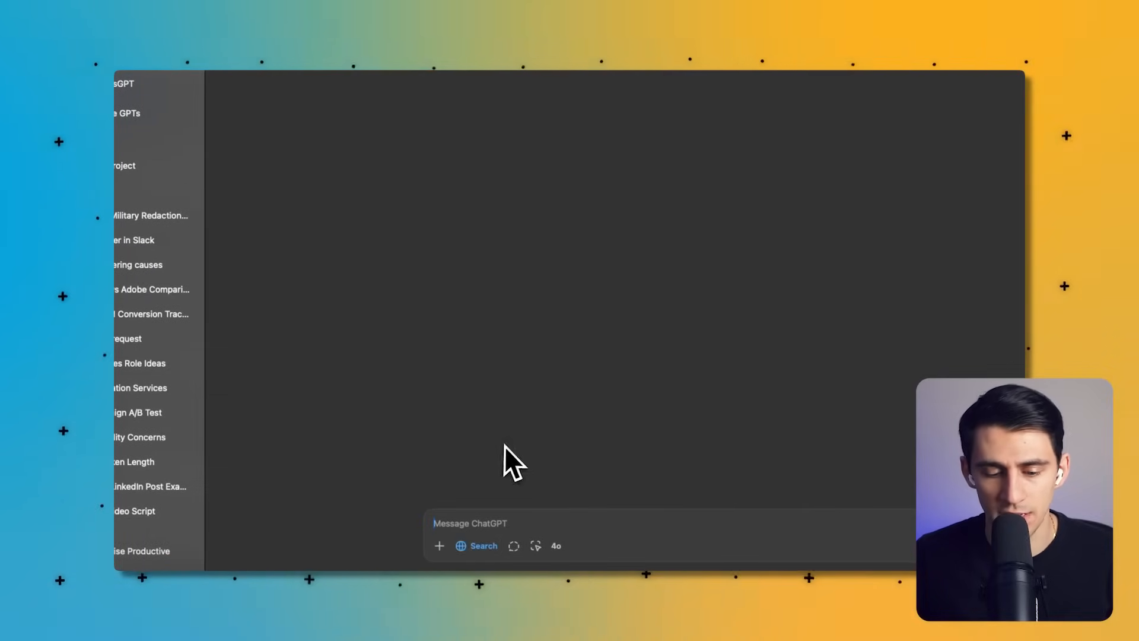
- Ask GPT-4o for prompt examples to test ChatGPT's o3 mini high model and read the numbered list of test prompts
type("What are s")
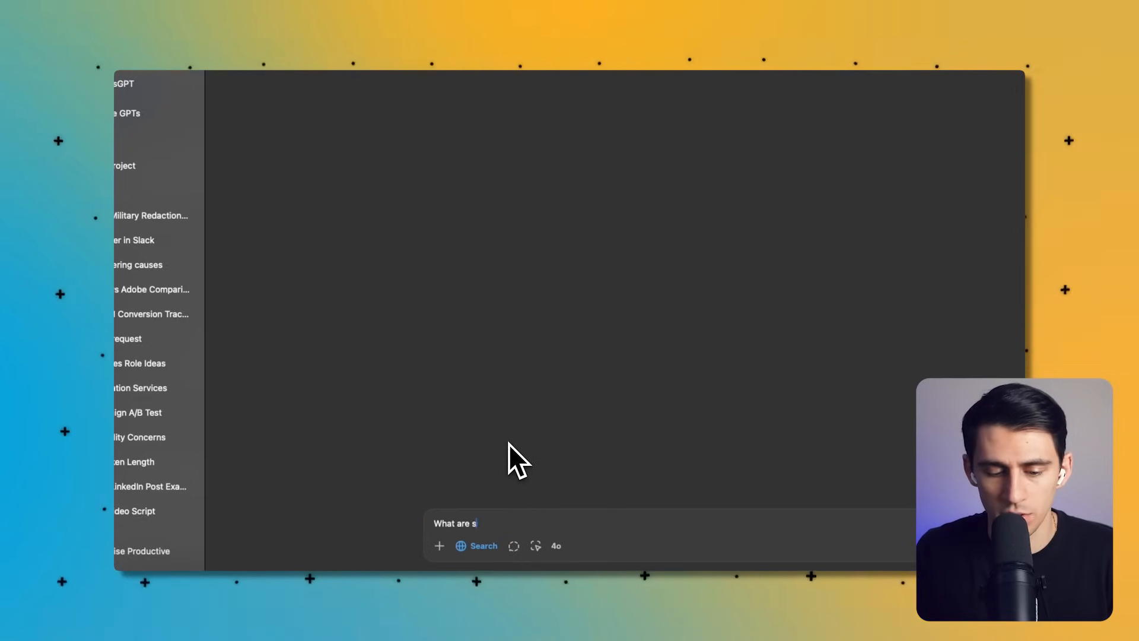
type("ome prompt examples I could use to test out the a")
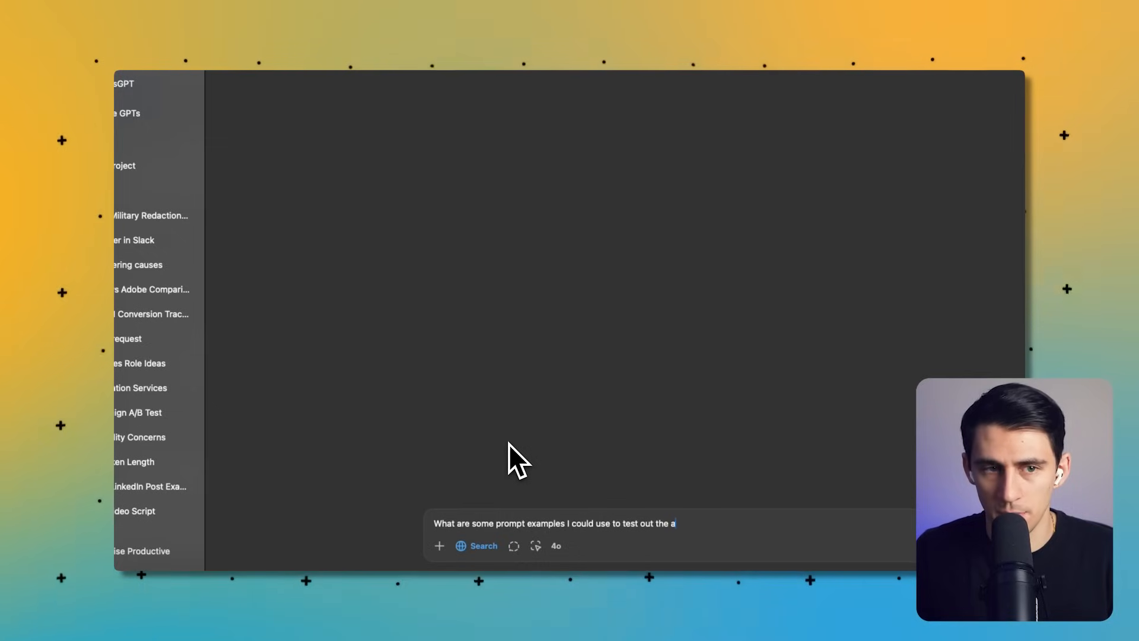
type("bilities of c")
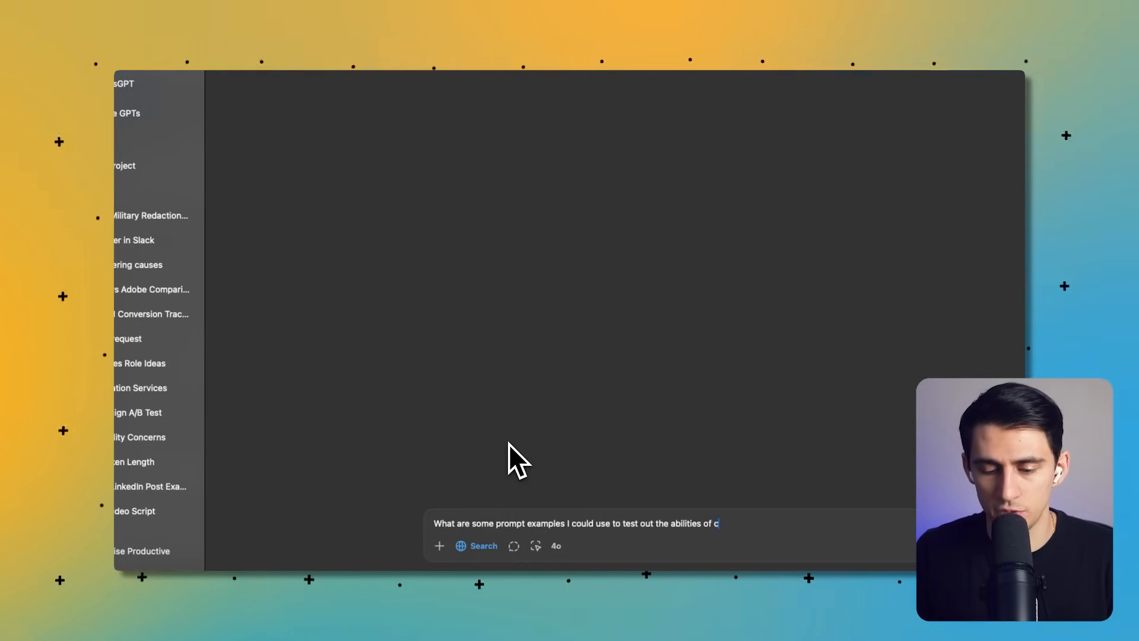
type("hat gpt's o3")
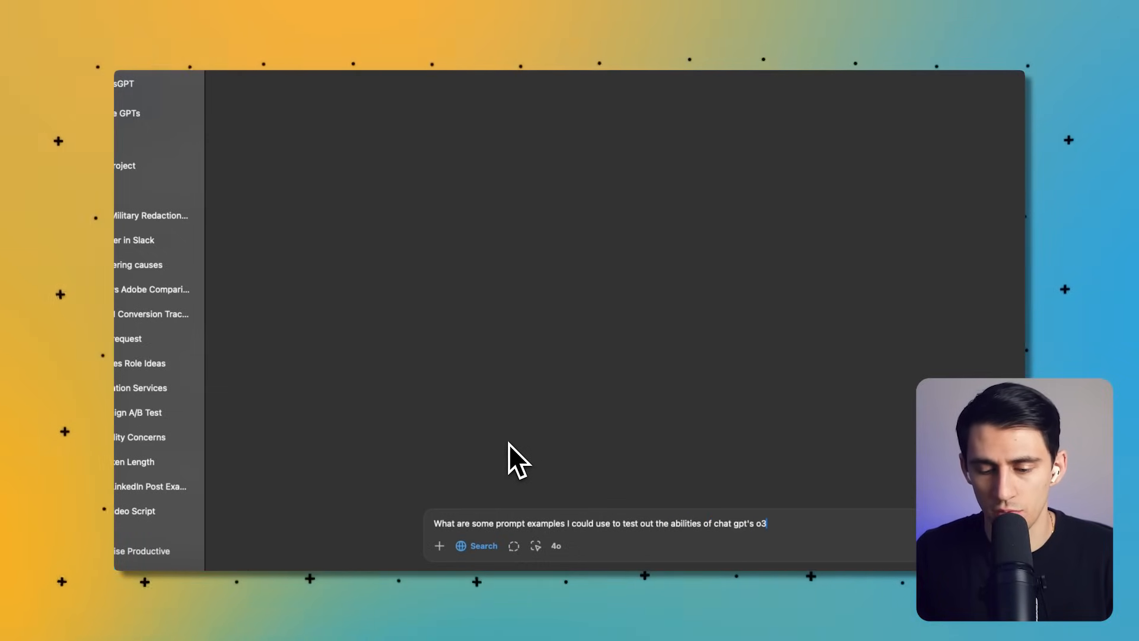
type("mini high mo")
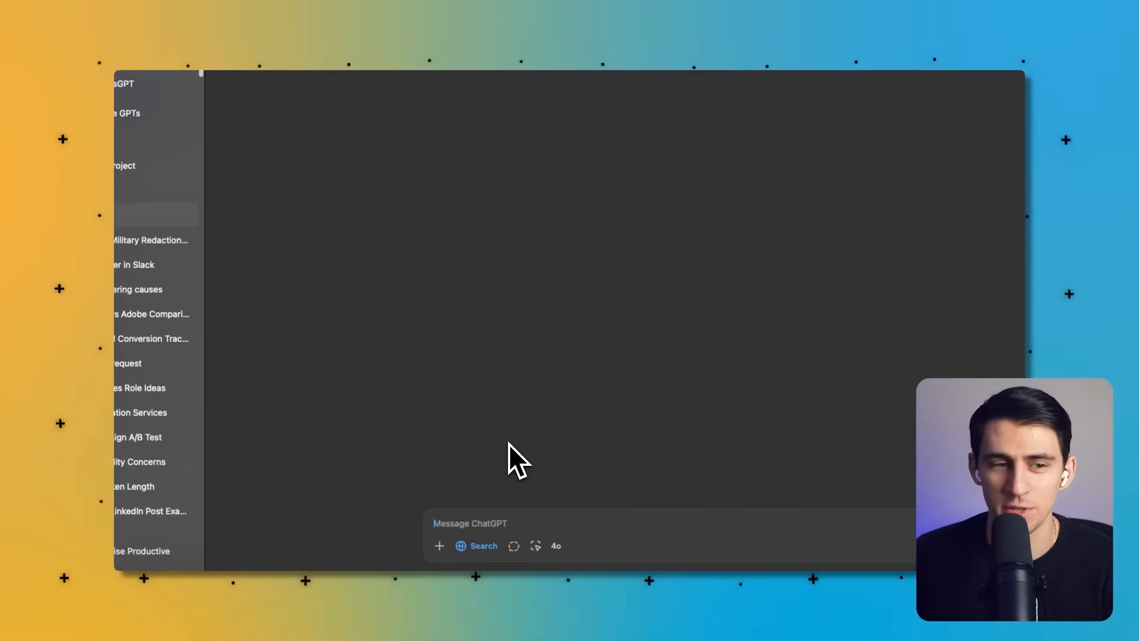
key("Return")
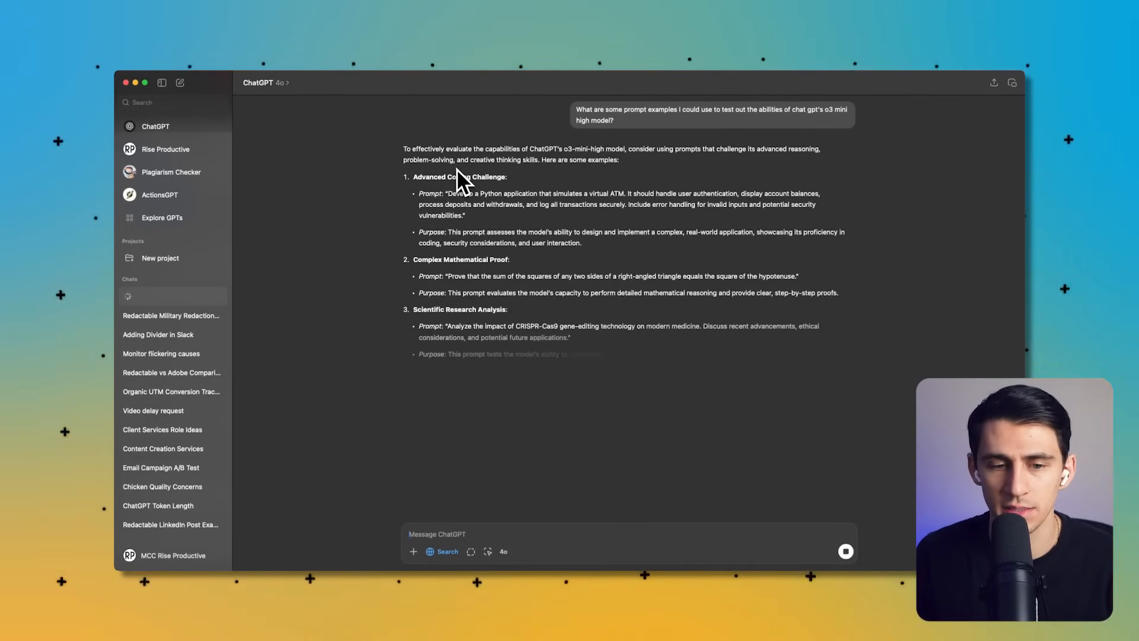
scroll("down", 3)
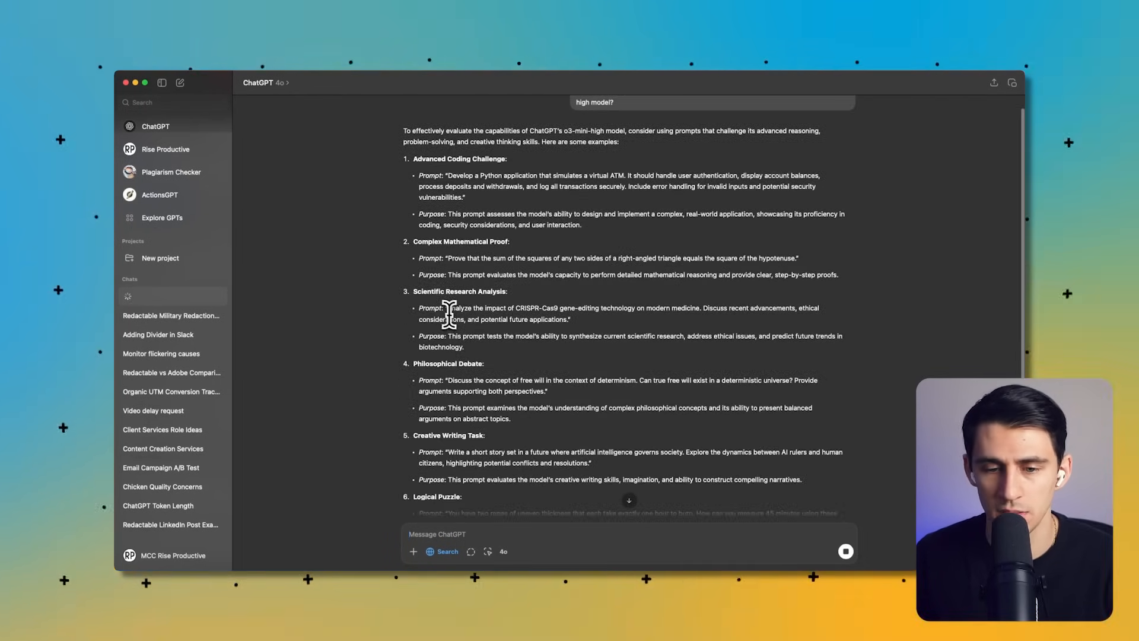
scroll("down", 3)
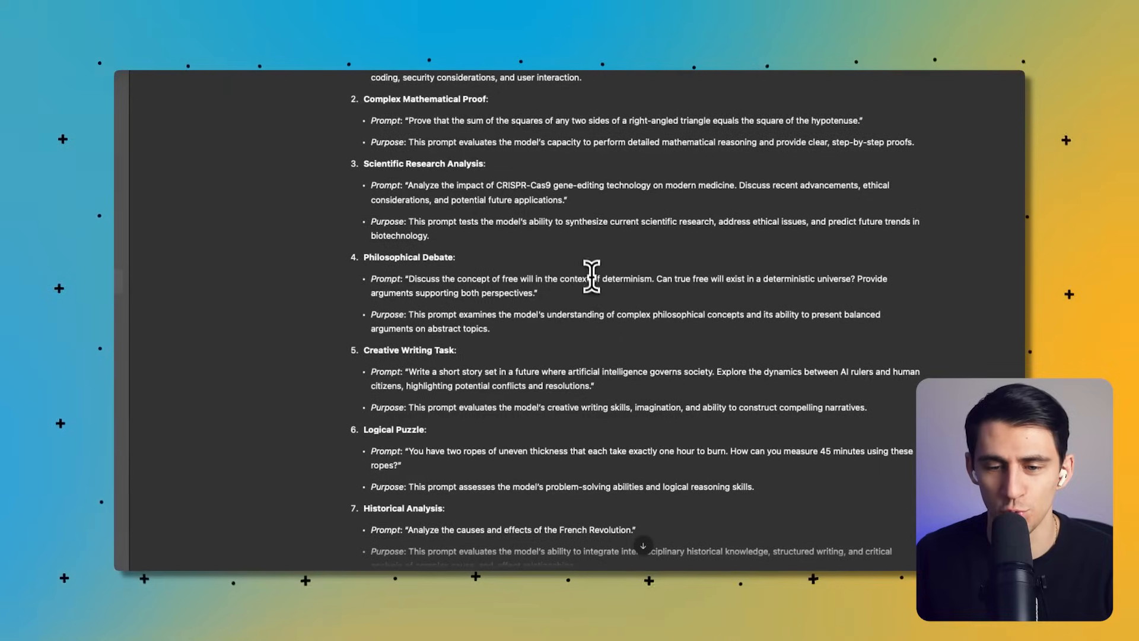
mouse_move(479, 287)
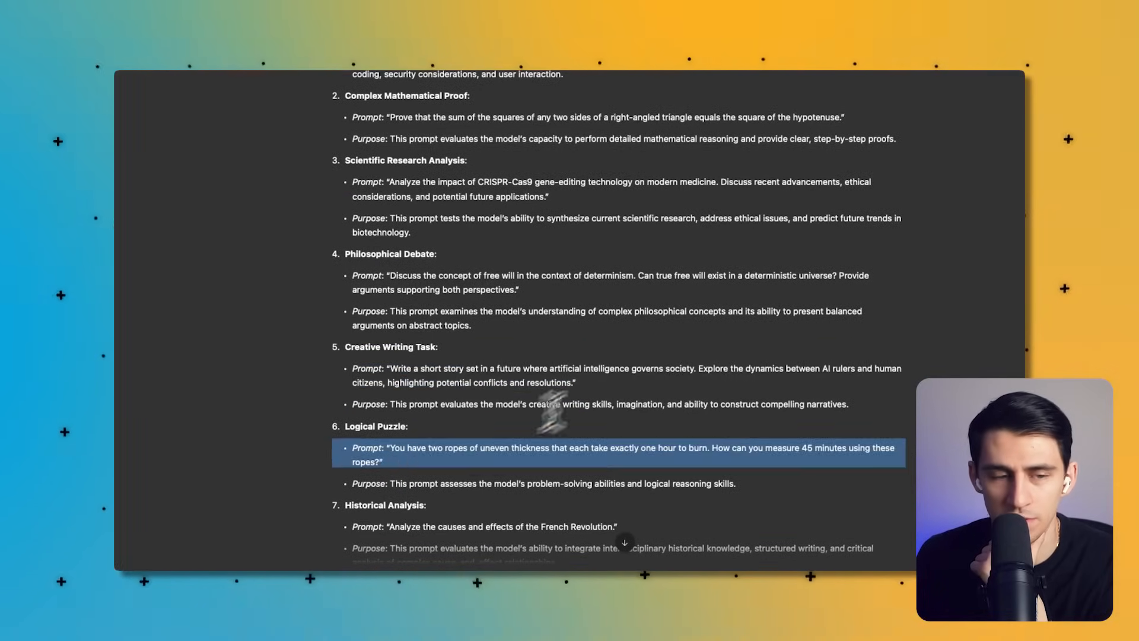
- Start a fresh chat with the o3-mini-high model selected and web search toggled
left_click(176, 86)
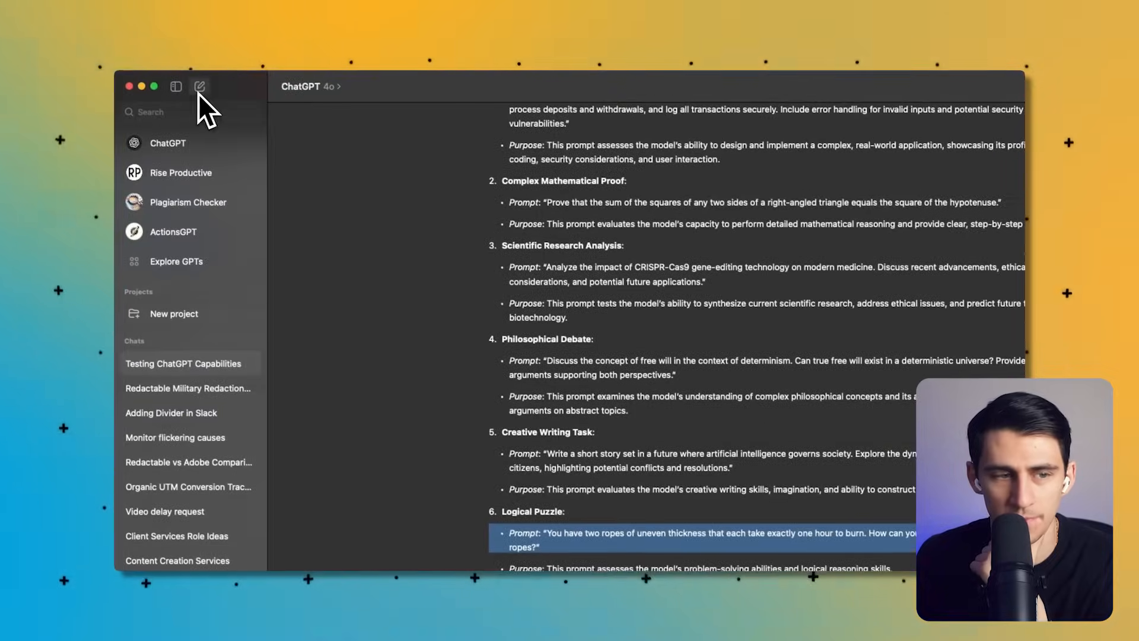
left_click(200, 87)
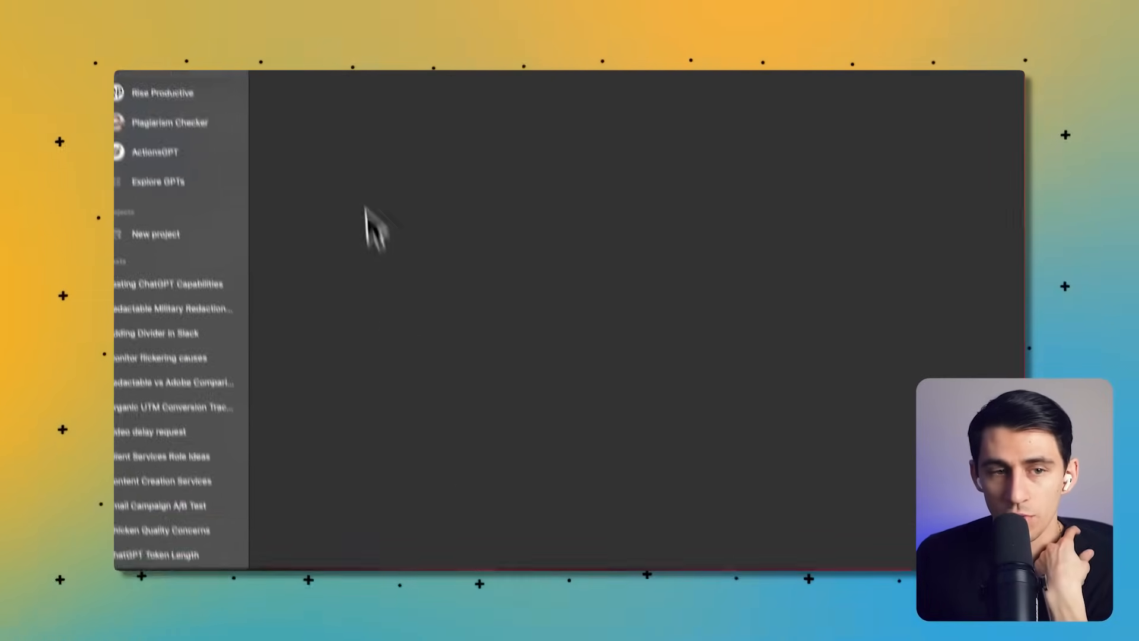
left_click(321, 85)
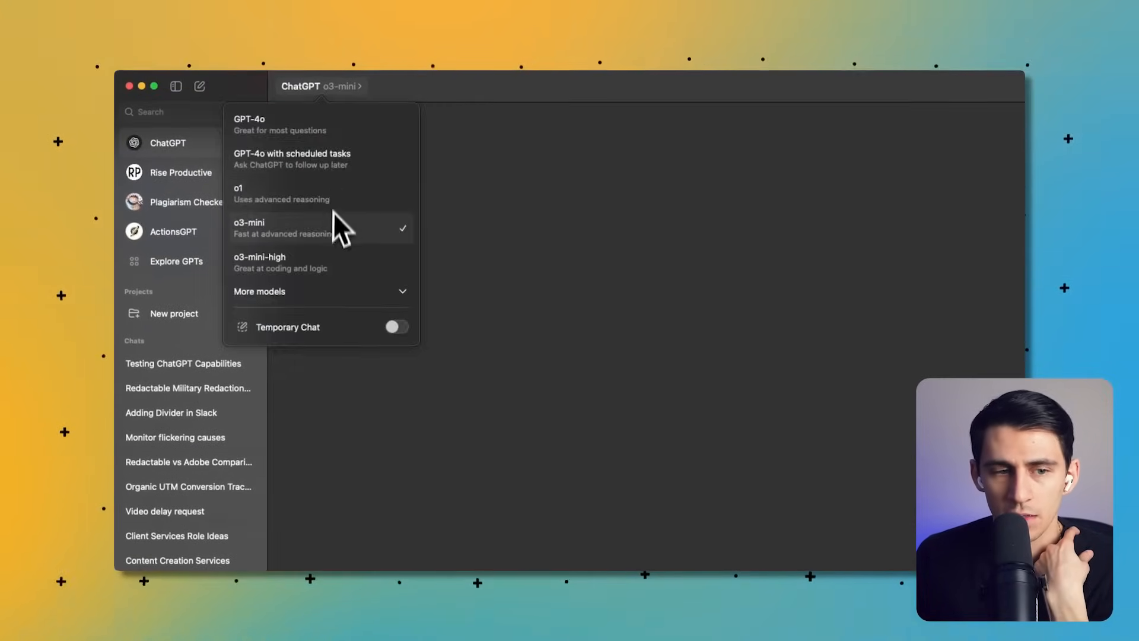
left_click(280, 262)
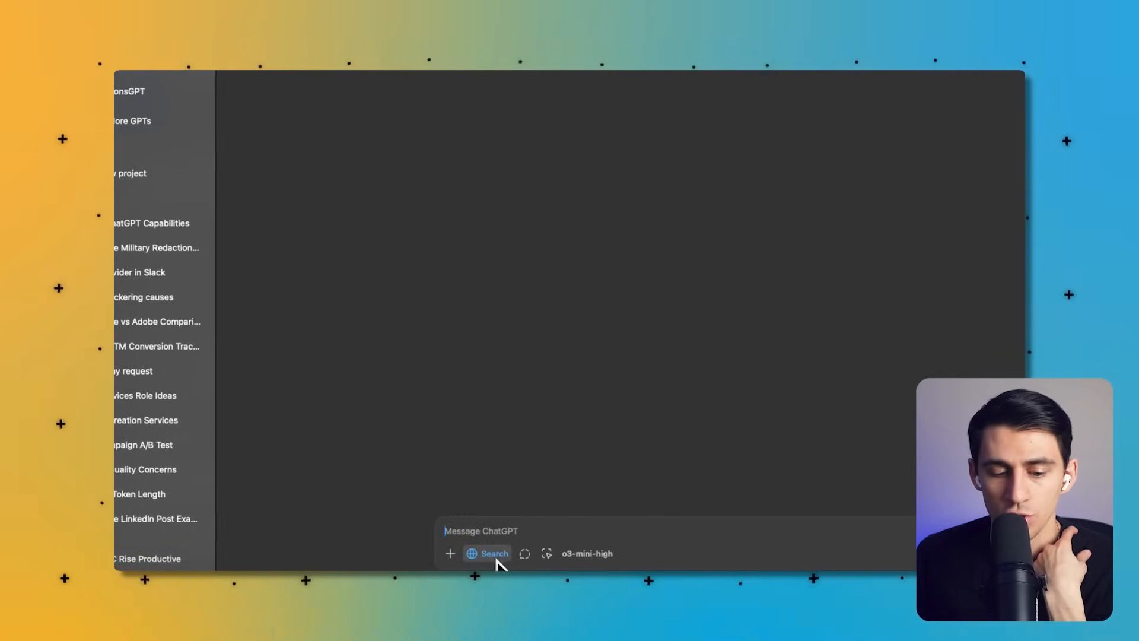
left_click(450, 553)
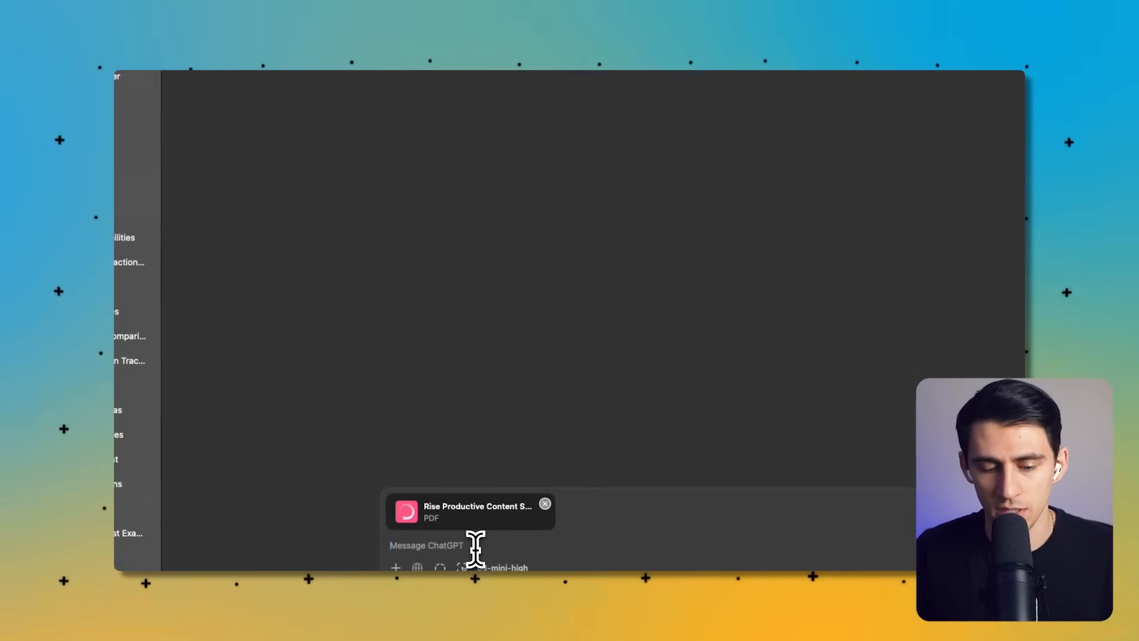
- Write a request for a value-focused pitch deck for content services clients on how educational online content drives value
type("Find some ways to integrate a more \"Value")
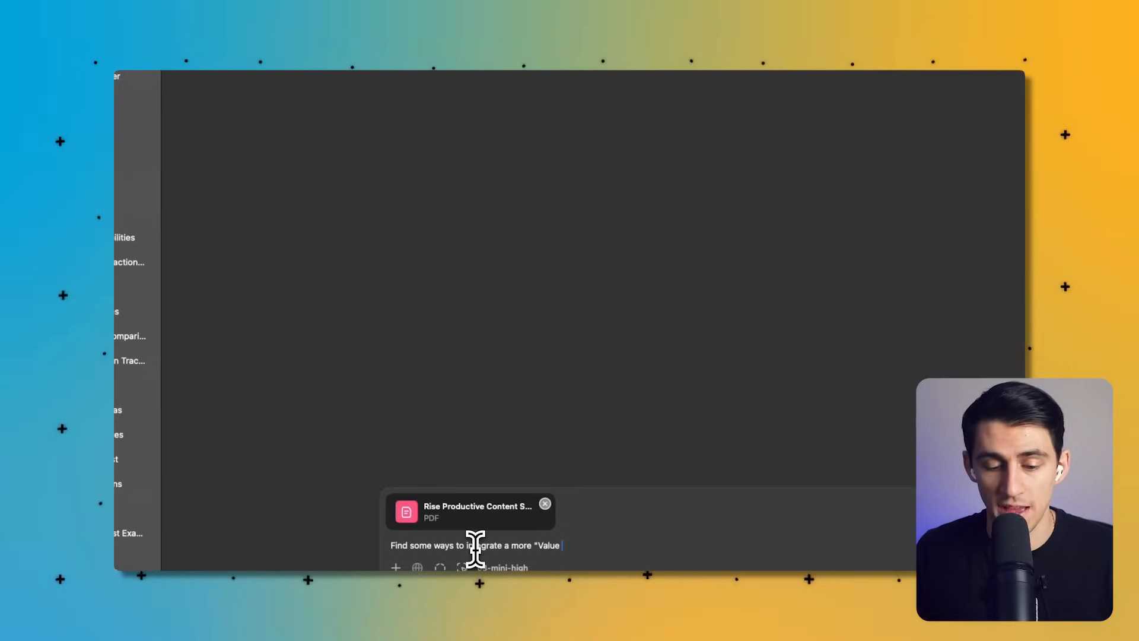
type("focused pitch")
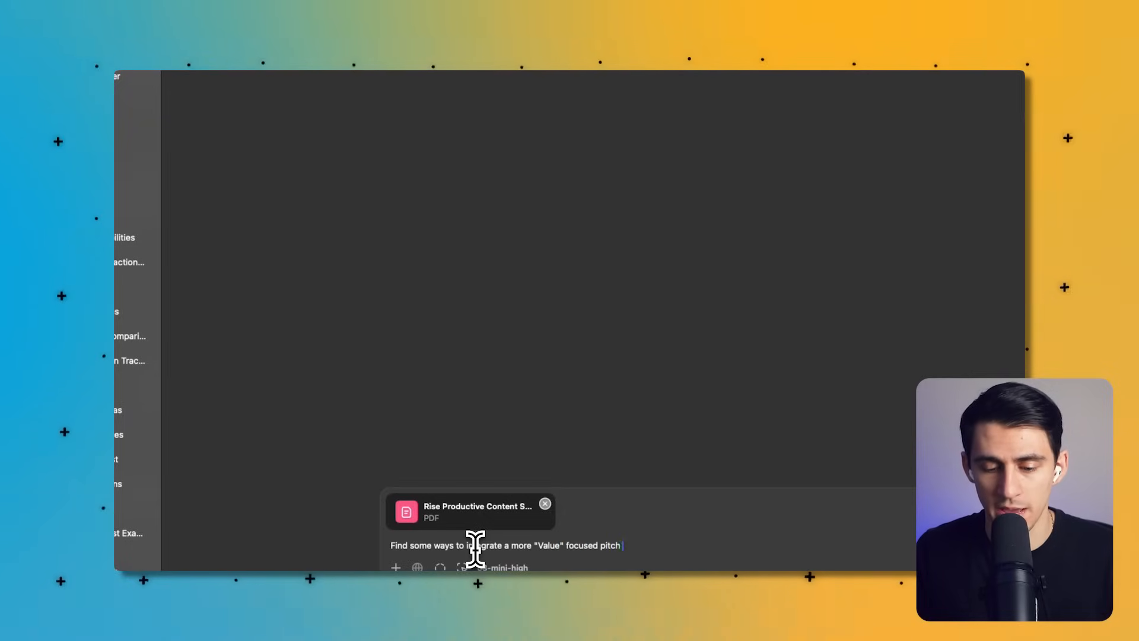
type("deck for content s")
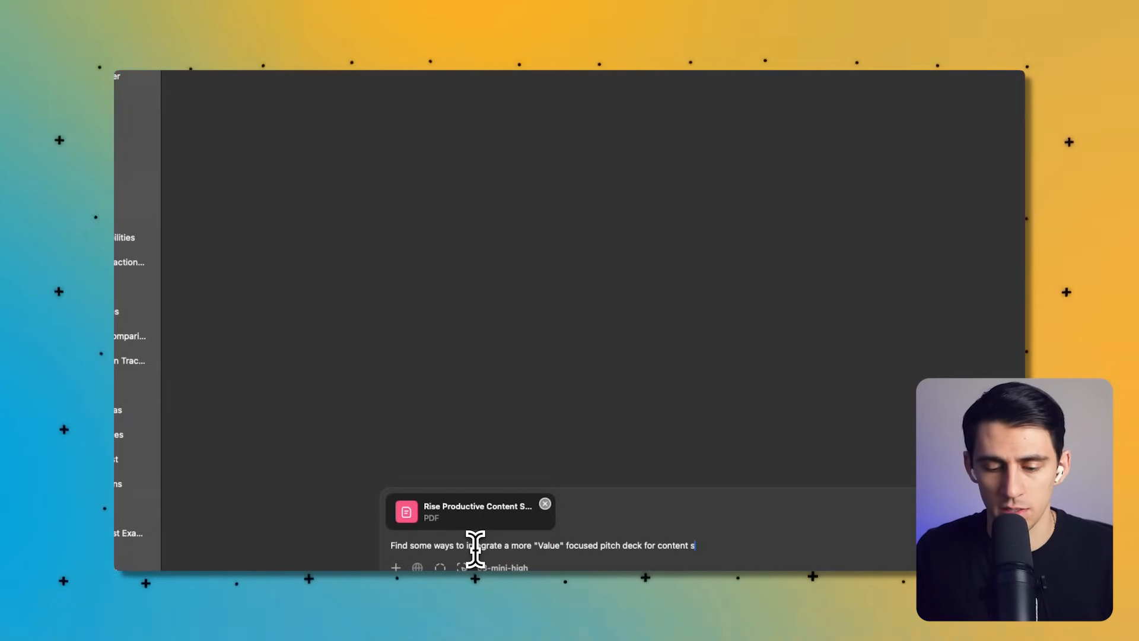
type("ervices clients that")
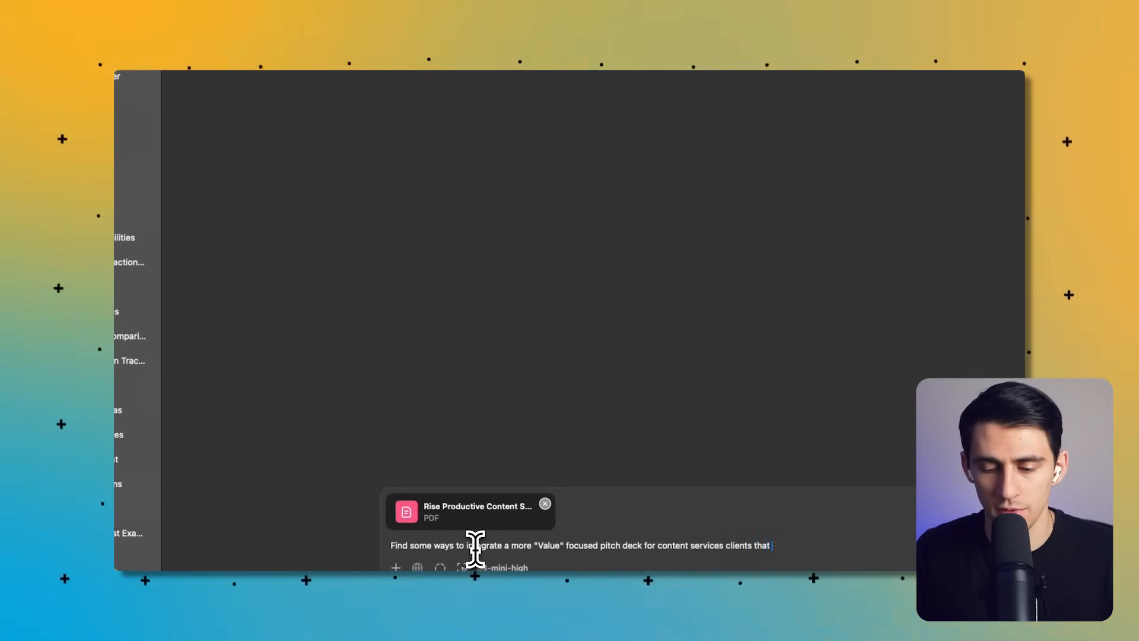
type("focuses on how educational content")
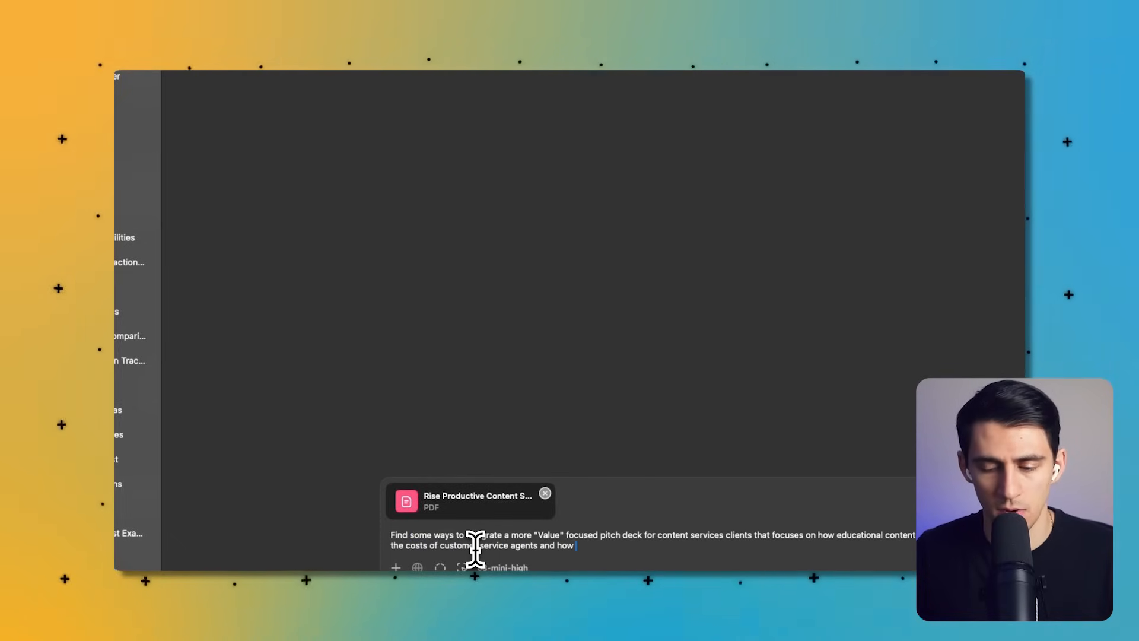
type("online content dr")
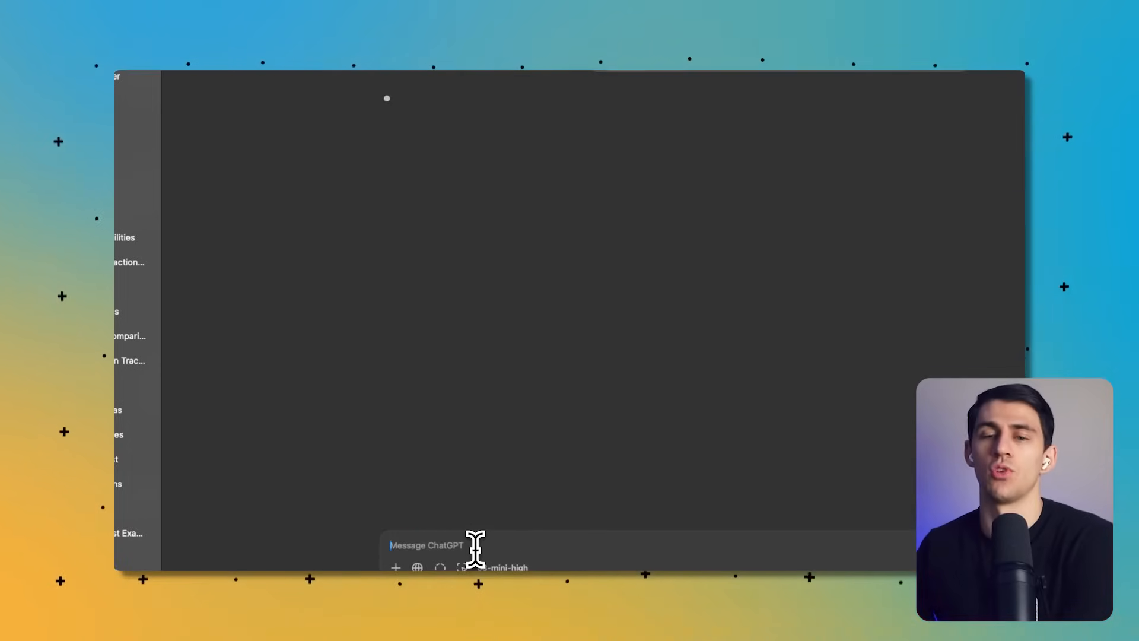
- Send the pitch deck request with the PDF and read through the o3-mini-high reply
key("Return")
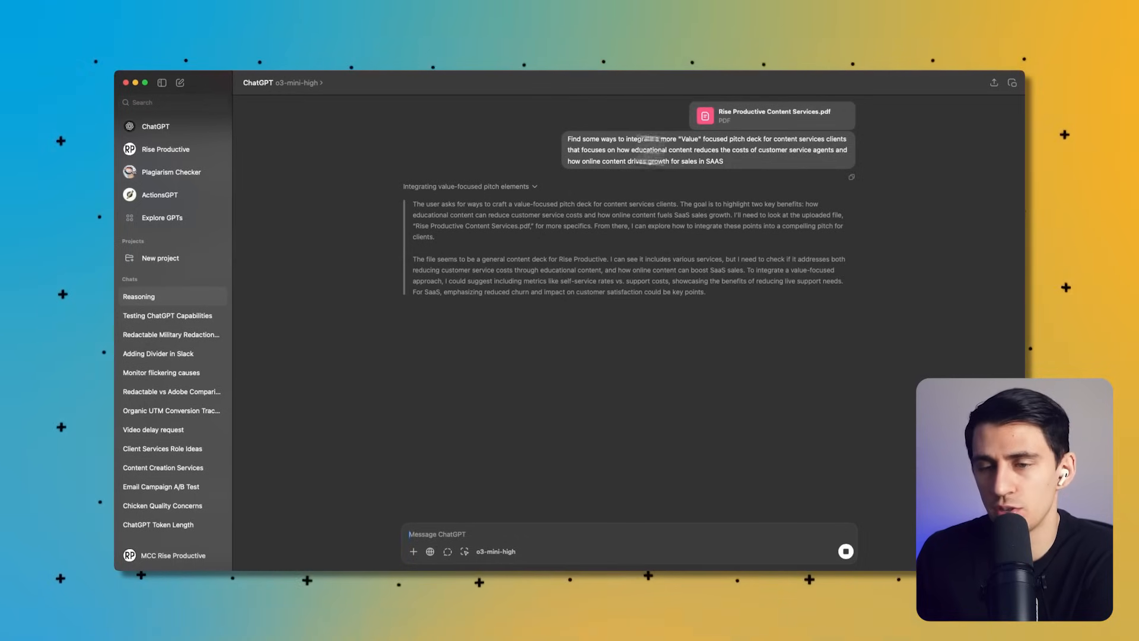
mouse_move(857, 131)
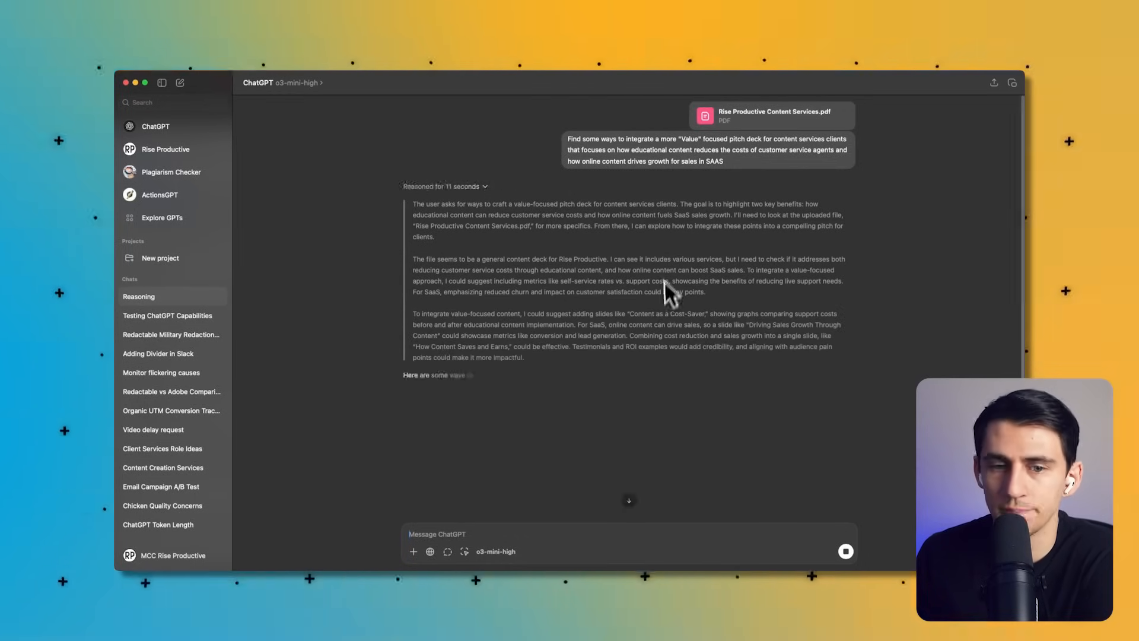
scroll("down", 3)
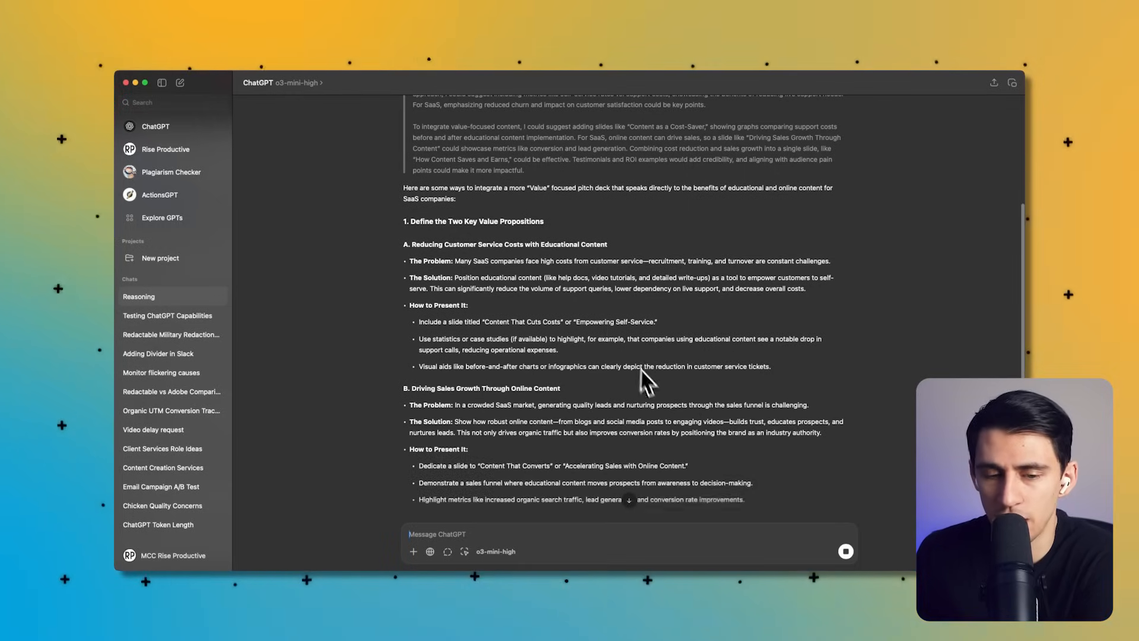
scroll("up", 3)
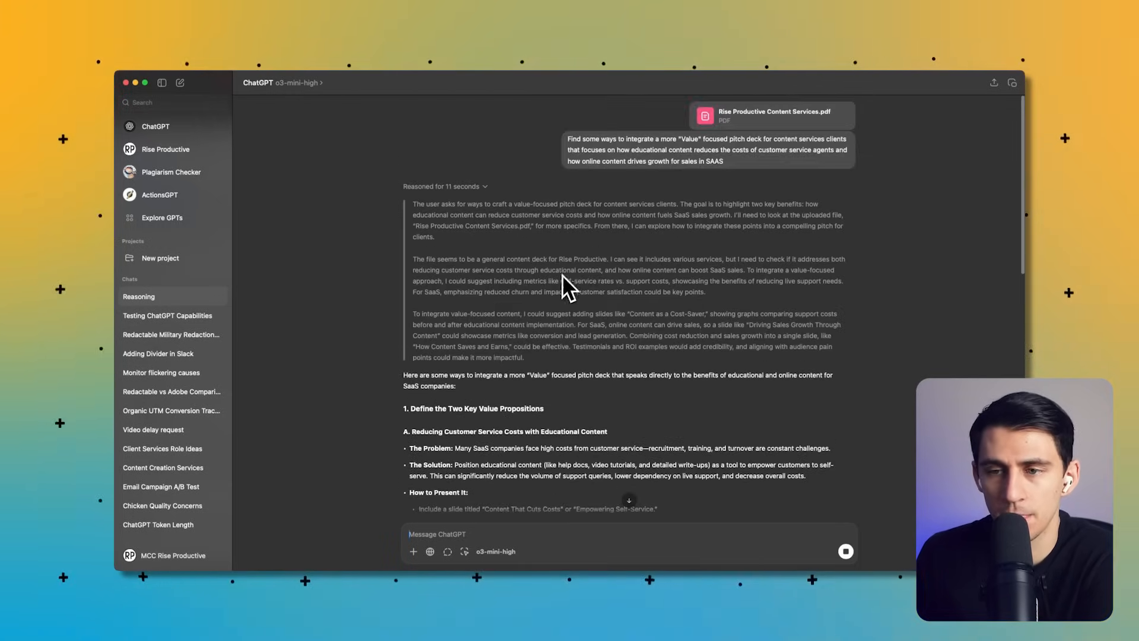
scroll("down", 3)
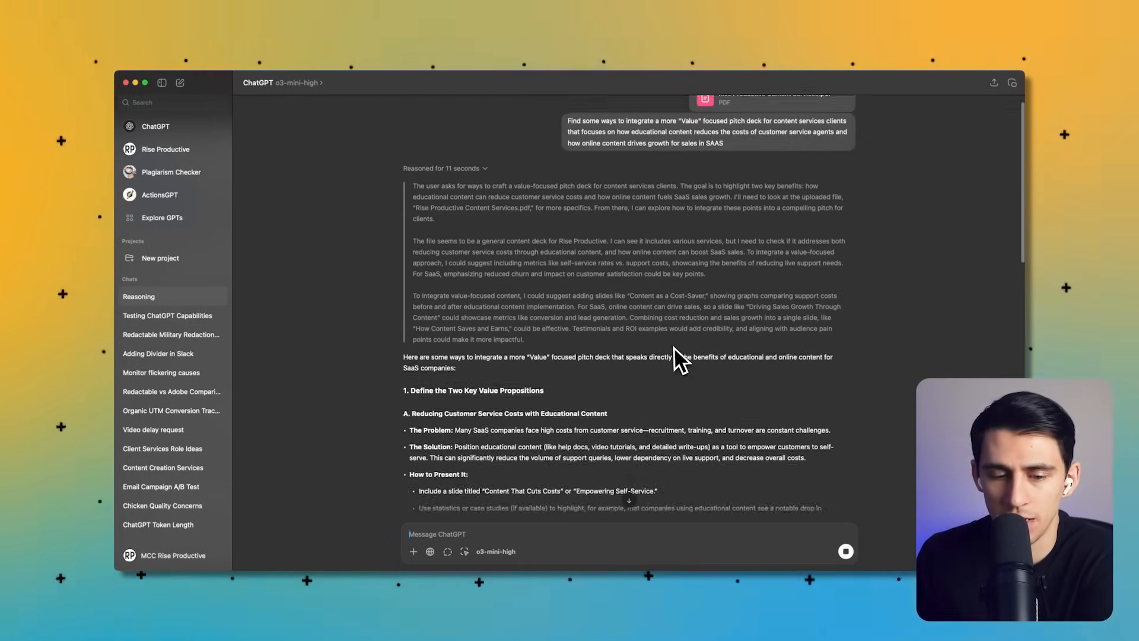
scroll("down", 3)
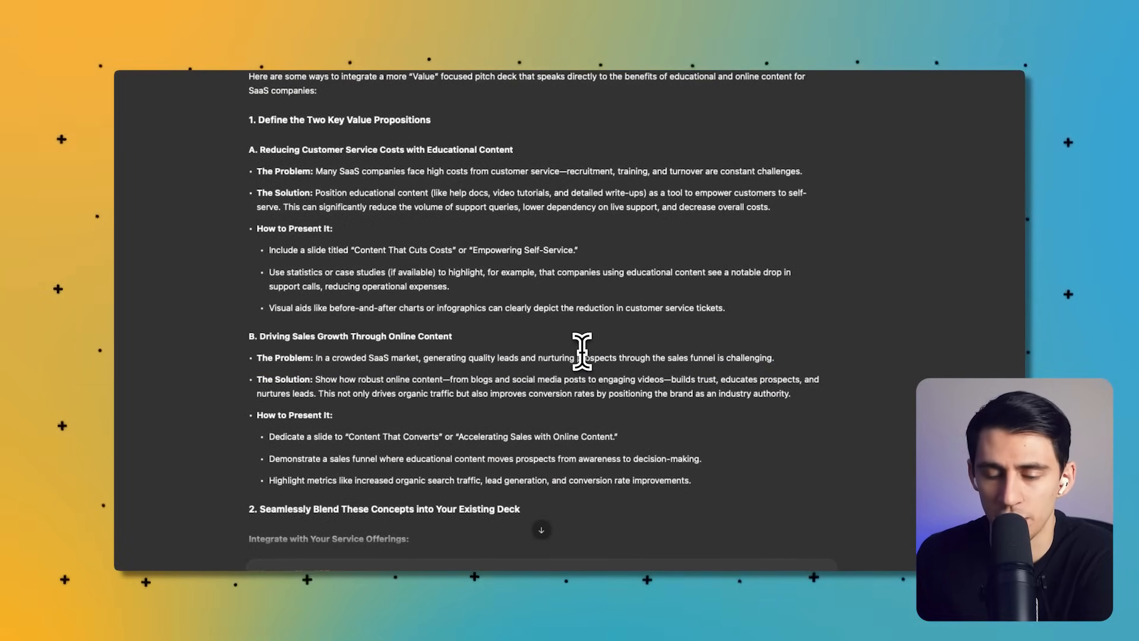
mouse_move(548, 346)
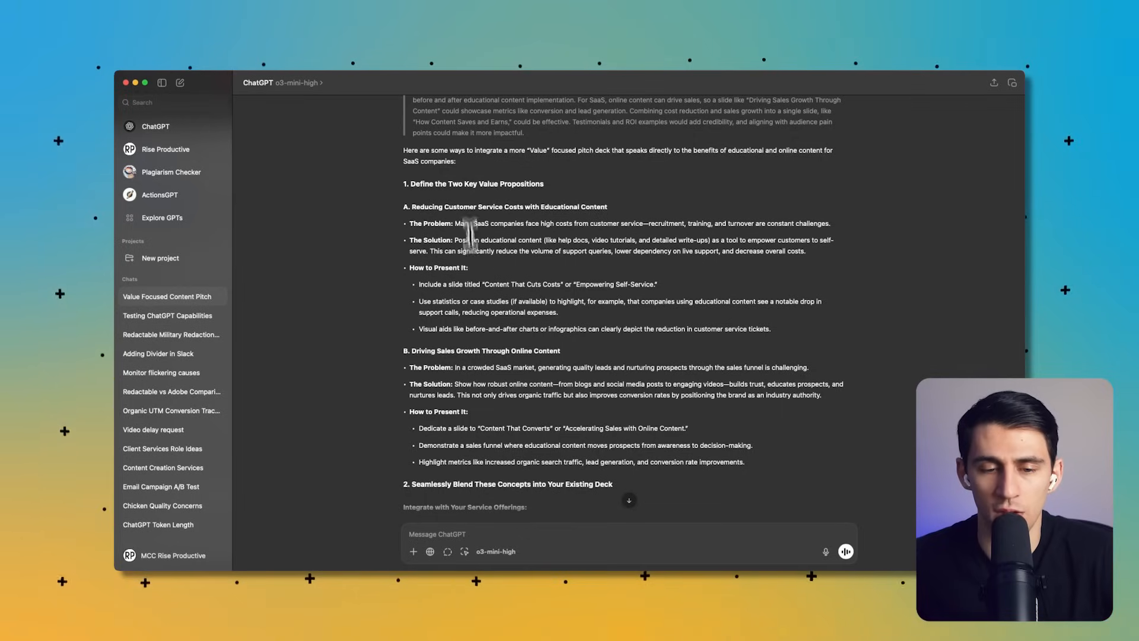
mouse_move(443, 280)
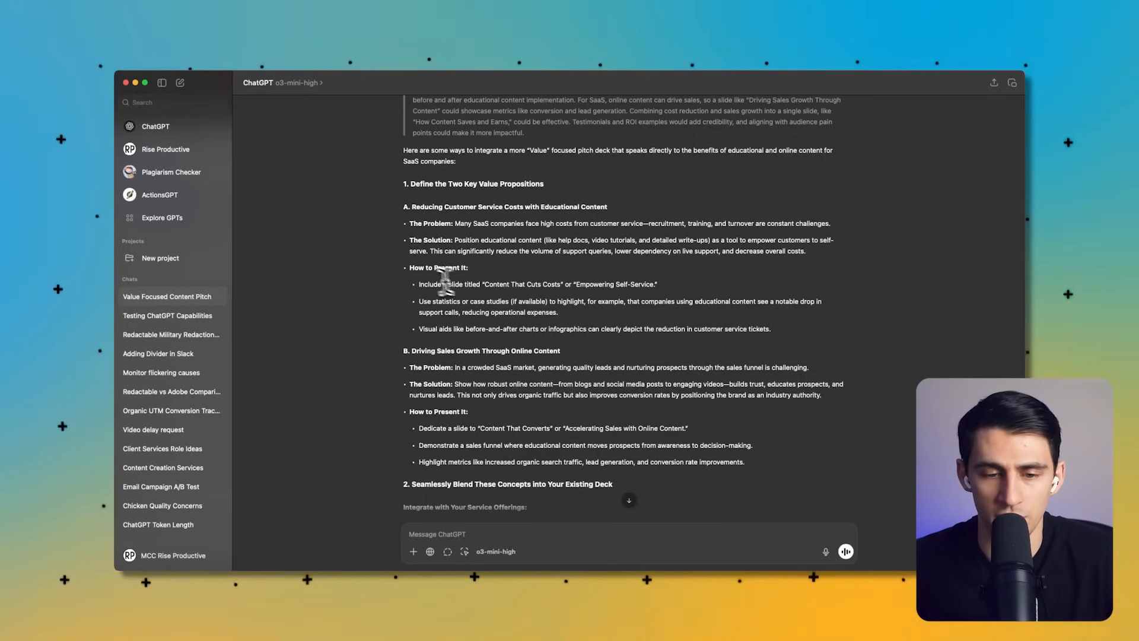
mouse_move(472, 349)
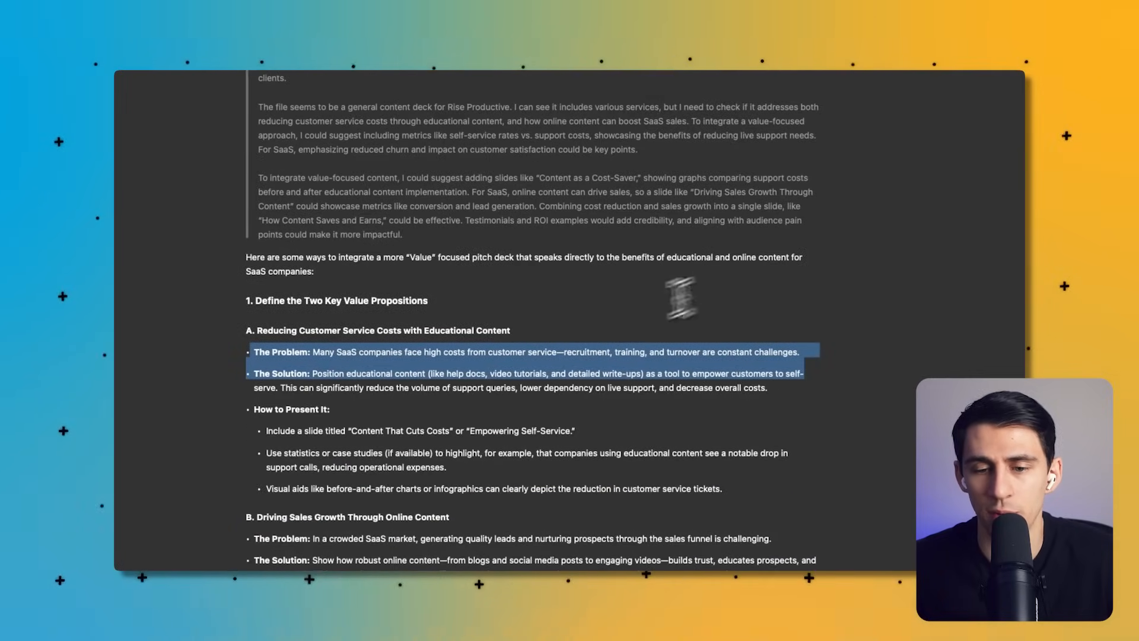
left_click(561, 352)
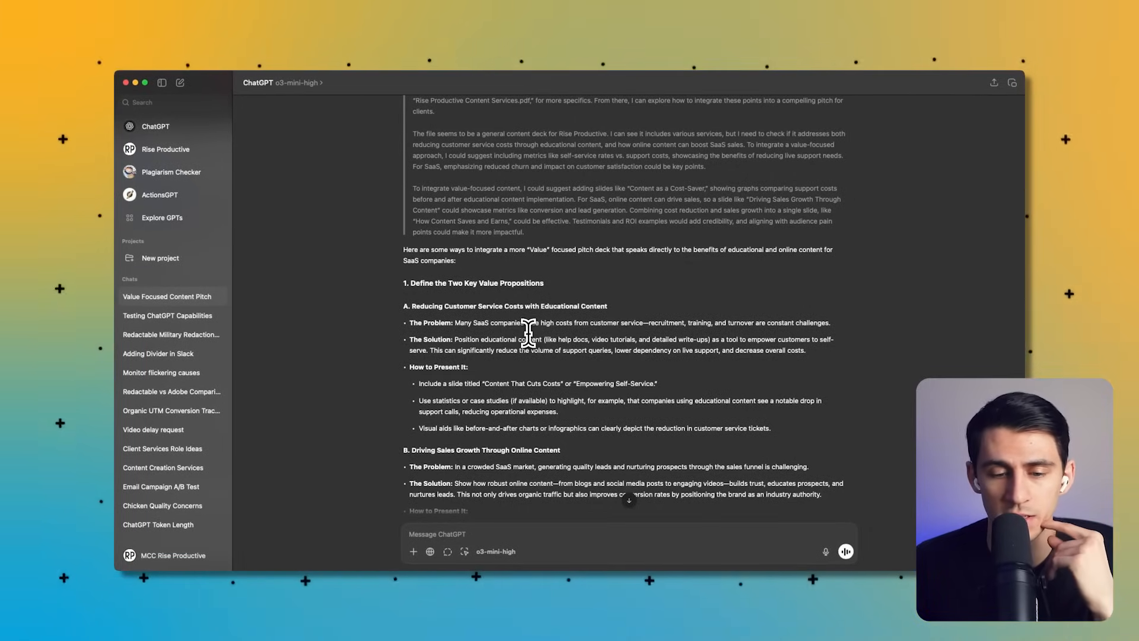
- Try the cited Rise Productive Content Services PDF link and dismiss the macOS no-application notice
scroll("down", 3)
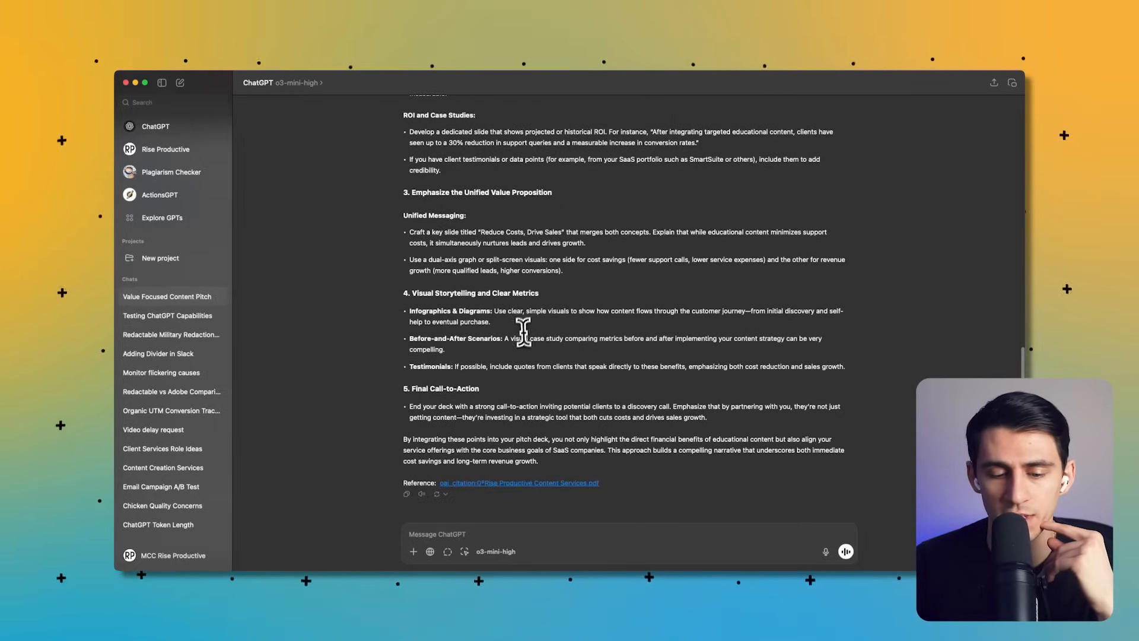
left_click(519, 483)
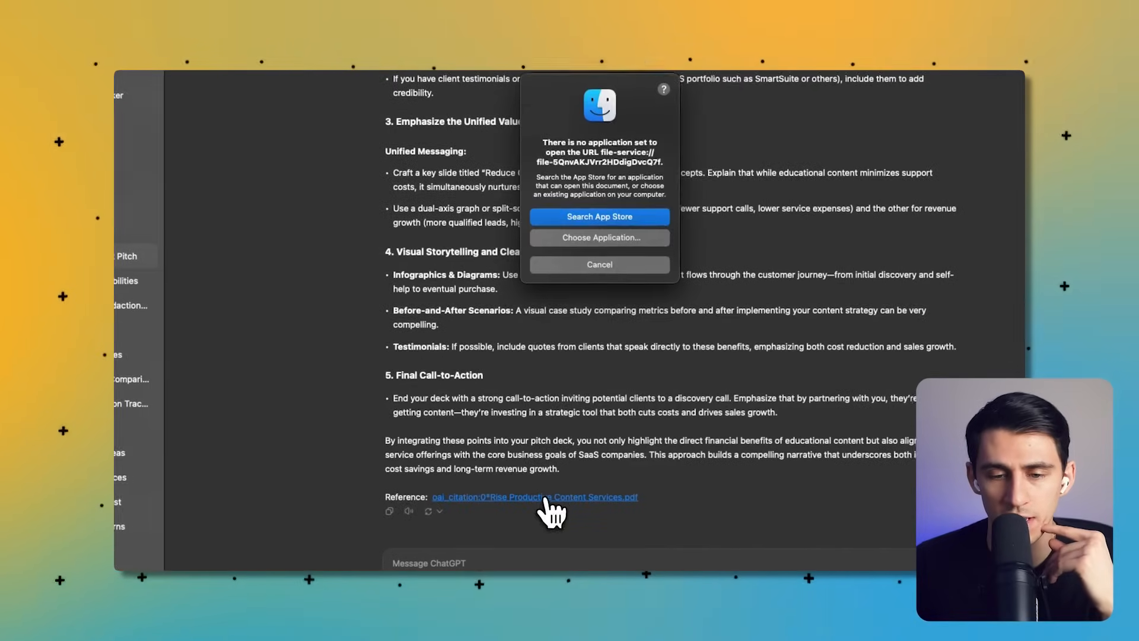
left_click(598, 263)
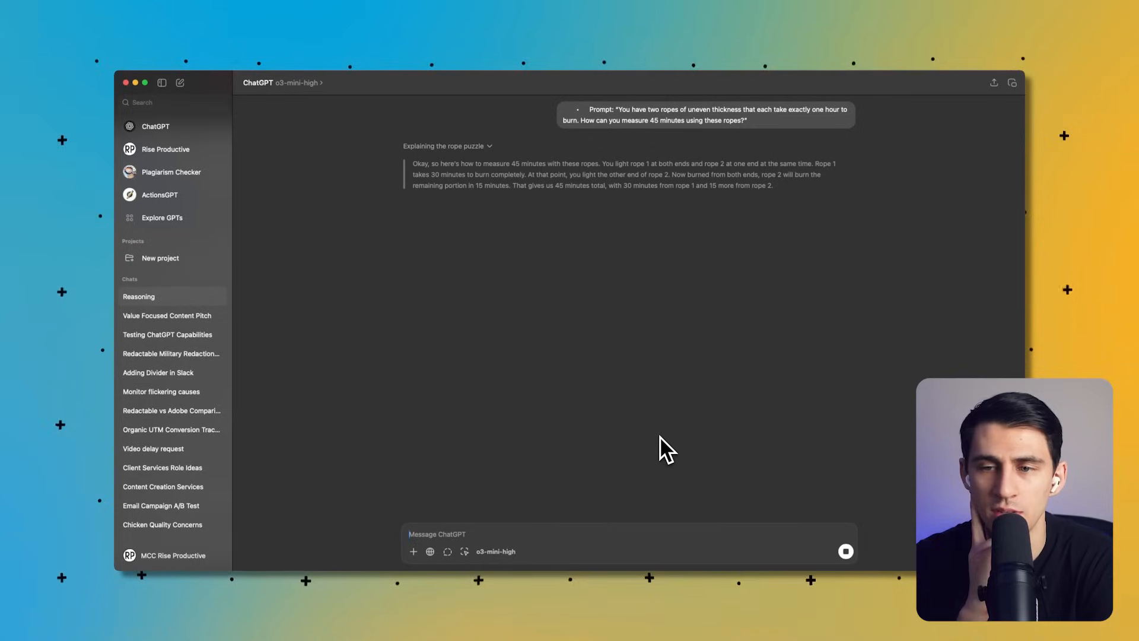
mouse_move(616, 267)
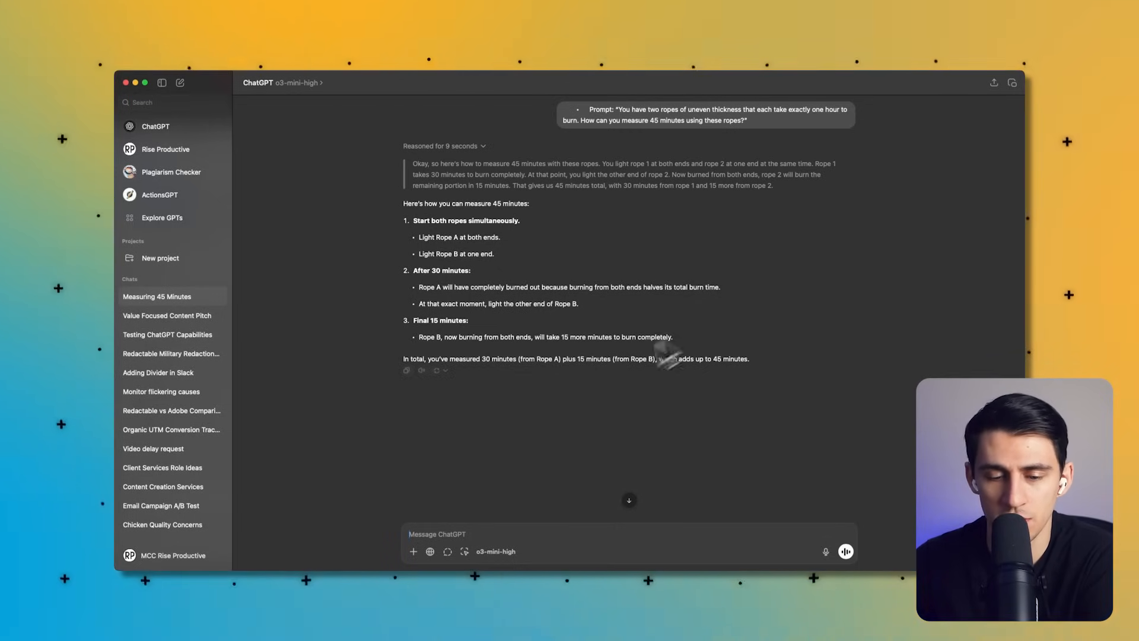
mouse_move(716, 383)
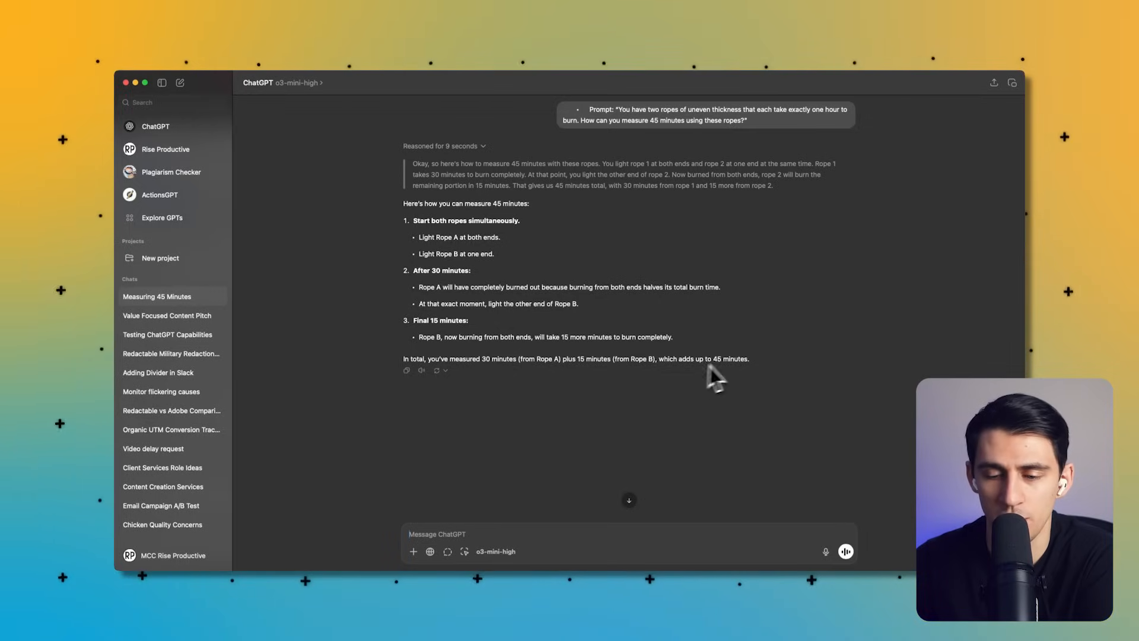
mouse_move(486, 319)
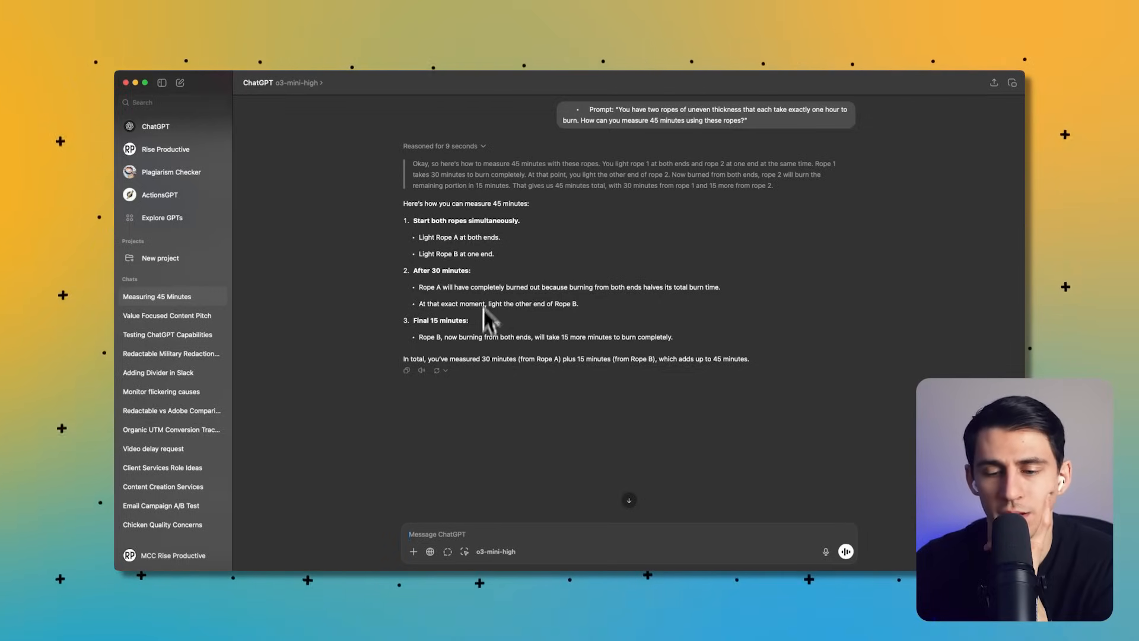
mouse_move(356, 232)
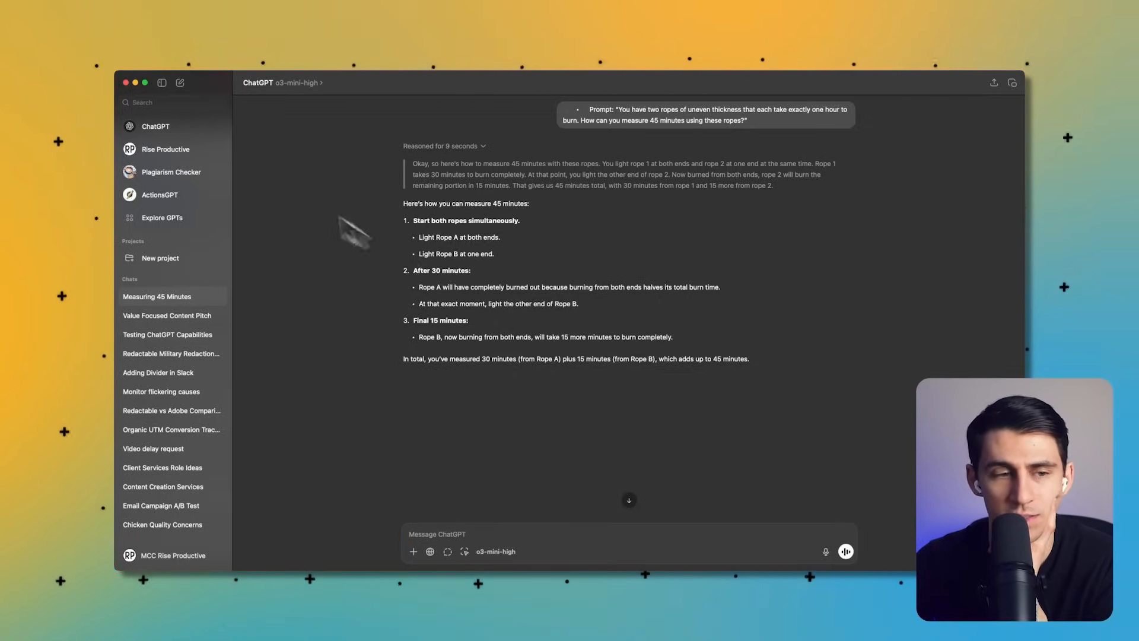
- Return to the Value Focused Content Pitch chat from the sidebar after the rope-puzzle answer
left_click(166, 316)
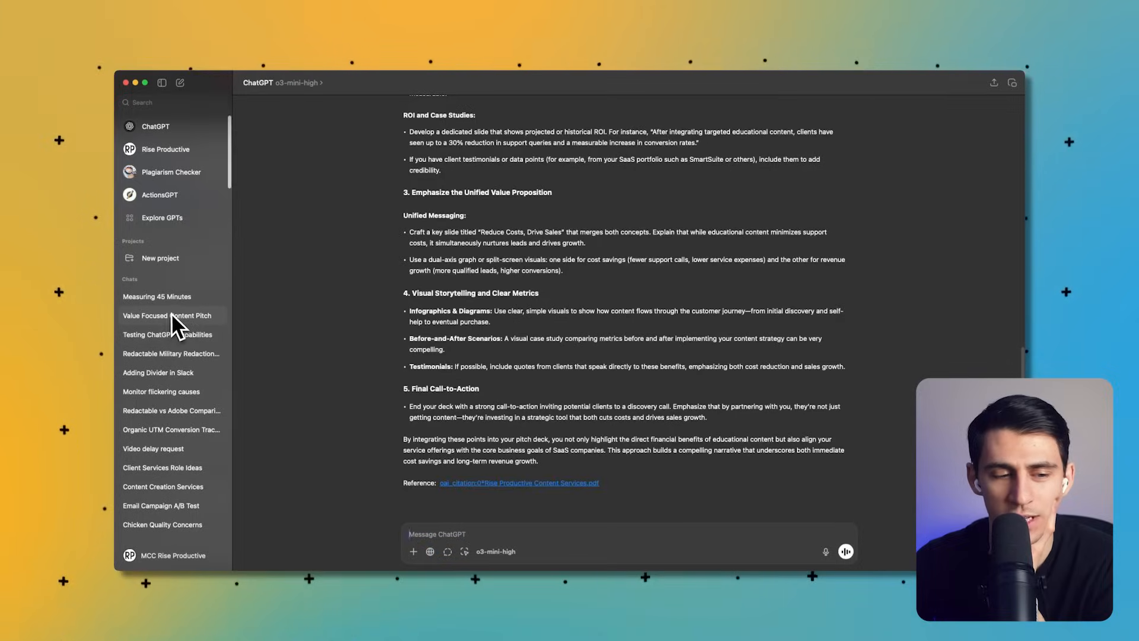
left_click(157, 296)
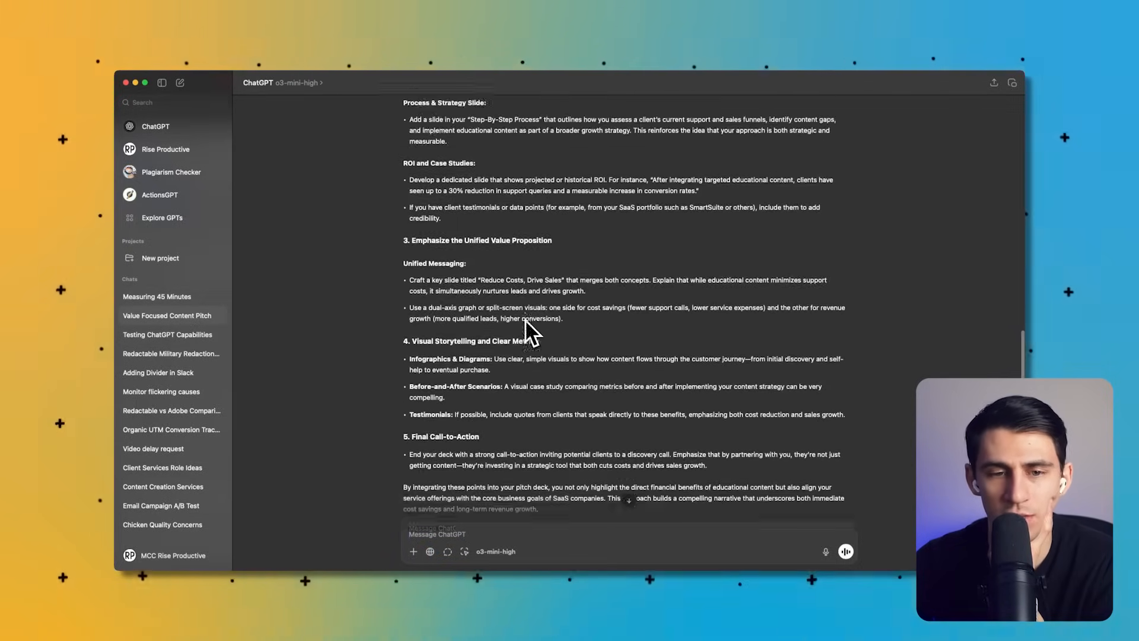
left_click(167, 334)
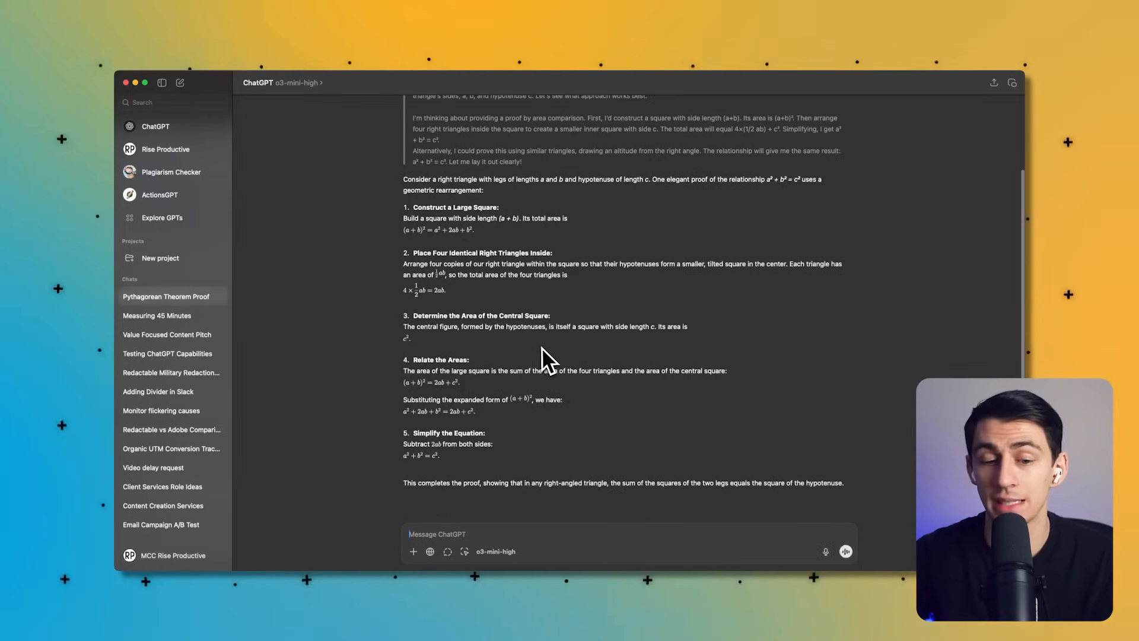
mouse_move(460, 226)
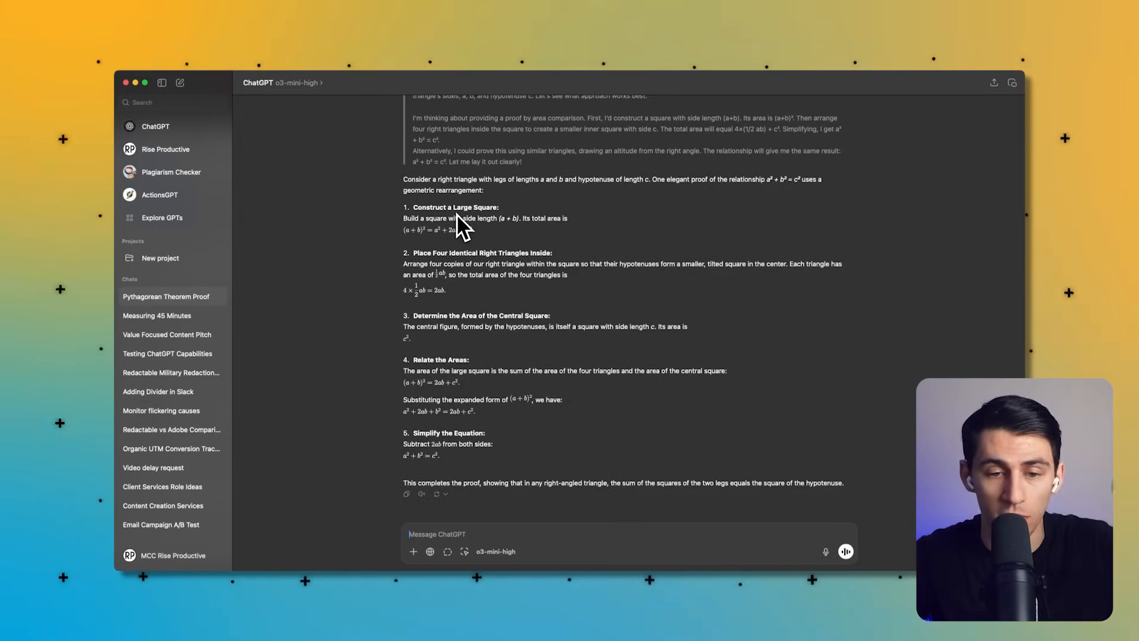
- Read through the Pythagorean area-rearrangement proof, then reopen the Value Focused Content Pitch chat
scroll("up", 3)
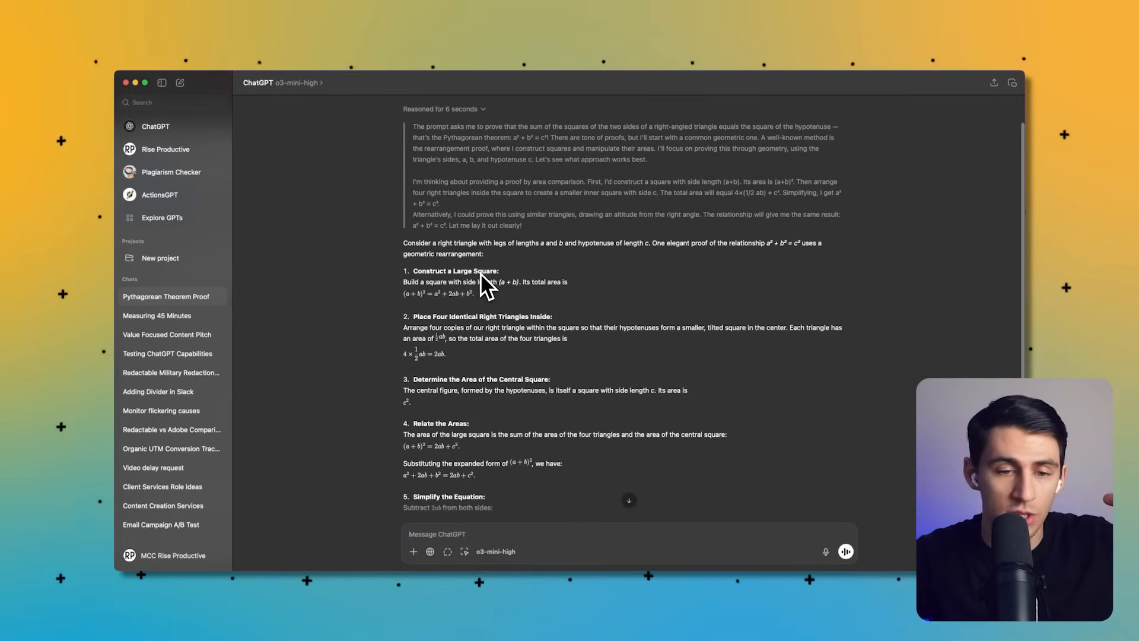
scroll("down", 3)
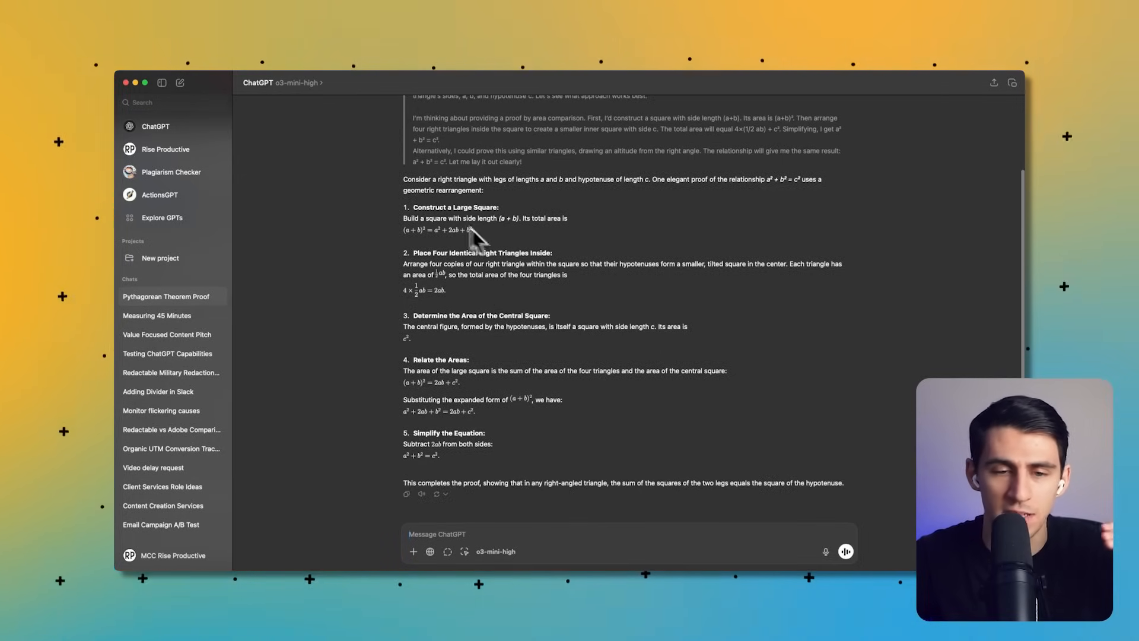
mouse_move(410, 215)
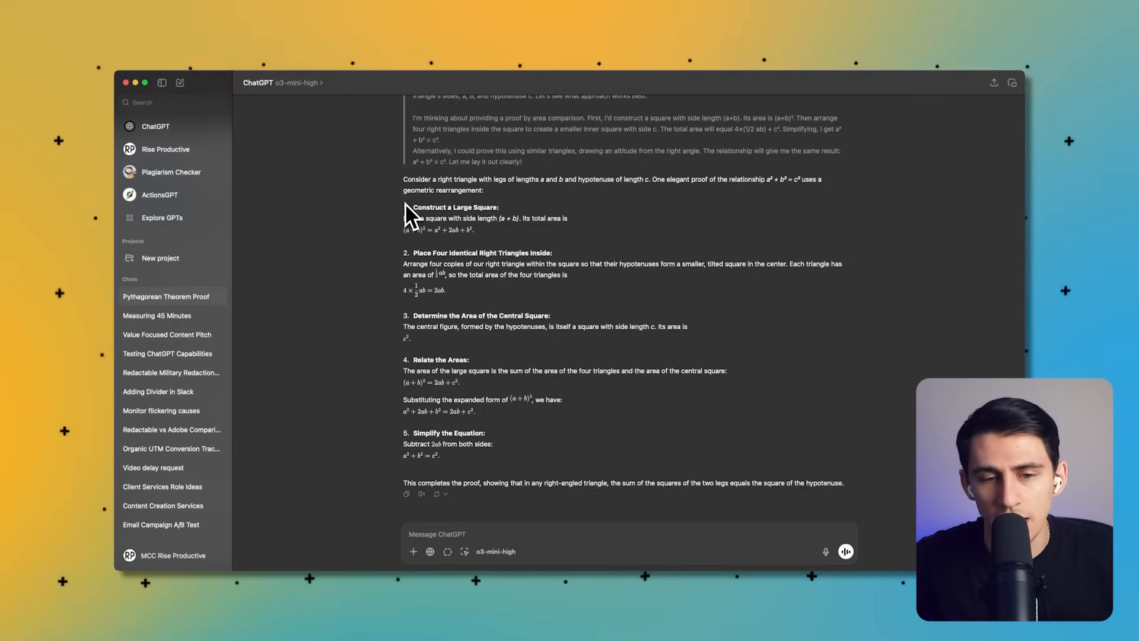
mouse_move(411, 222)
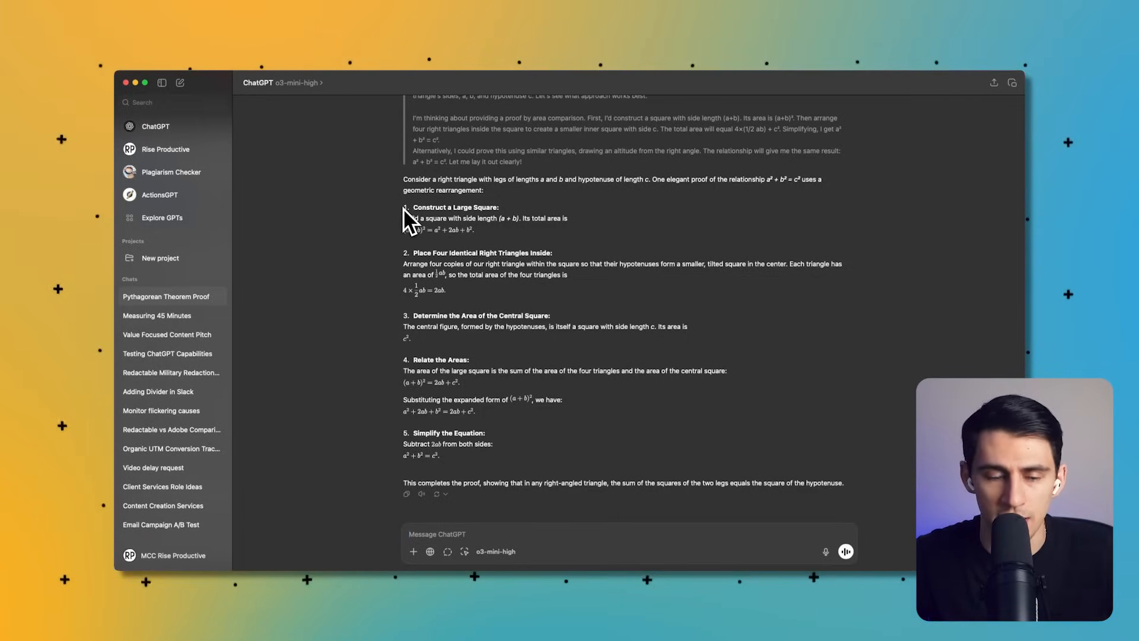
mouse_move(451, 373)
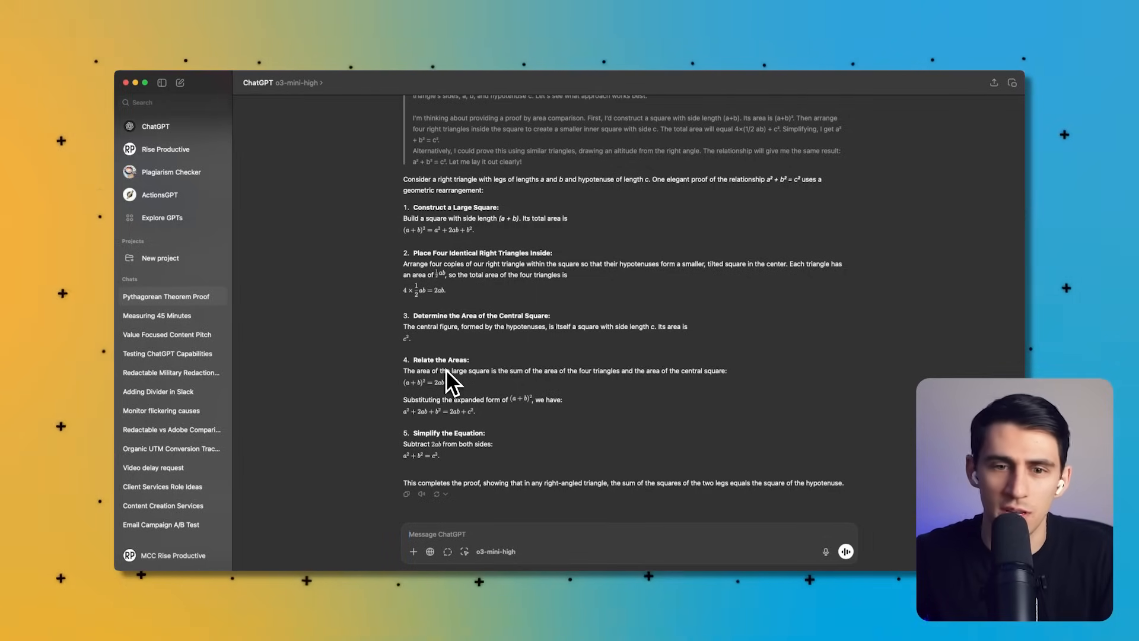
mouse_move(443, 385)
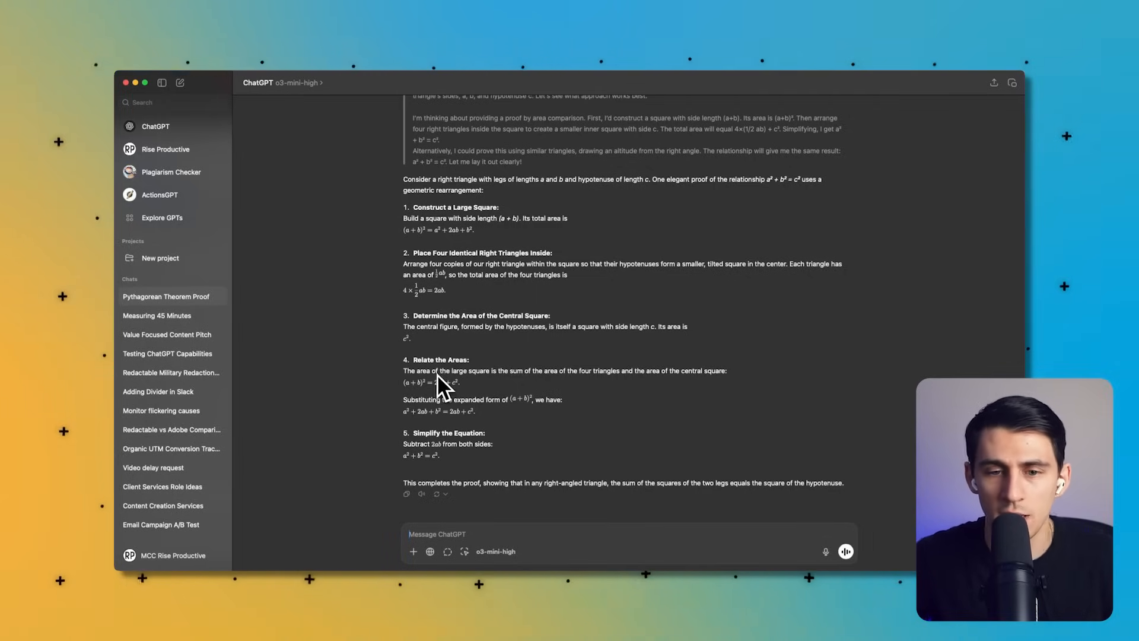
scroll("up", 3)
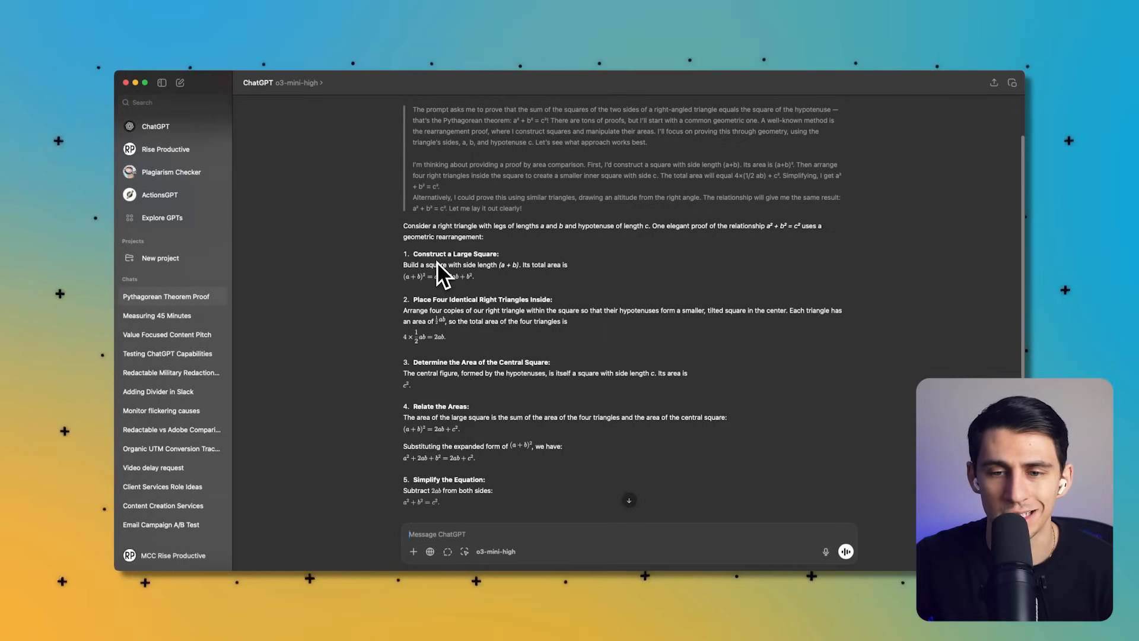
scroll("down", 3)
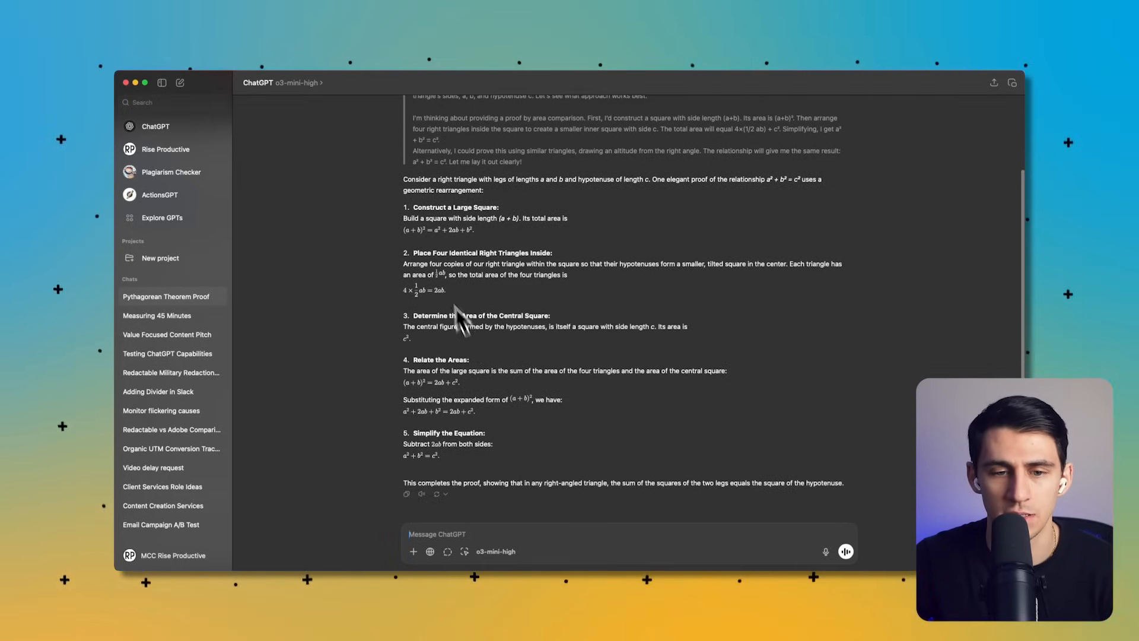
mouse_move(352, 286)
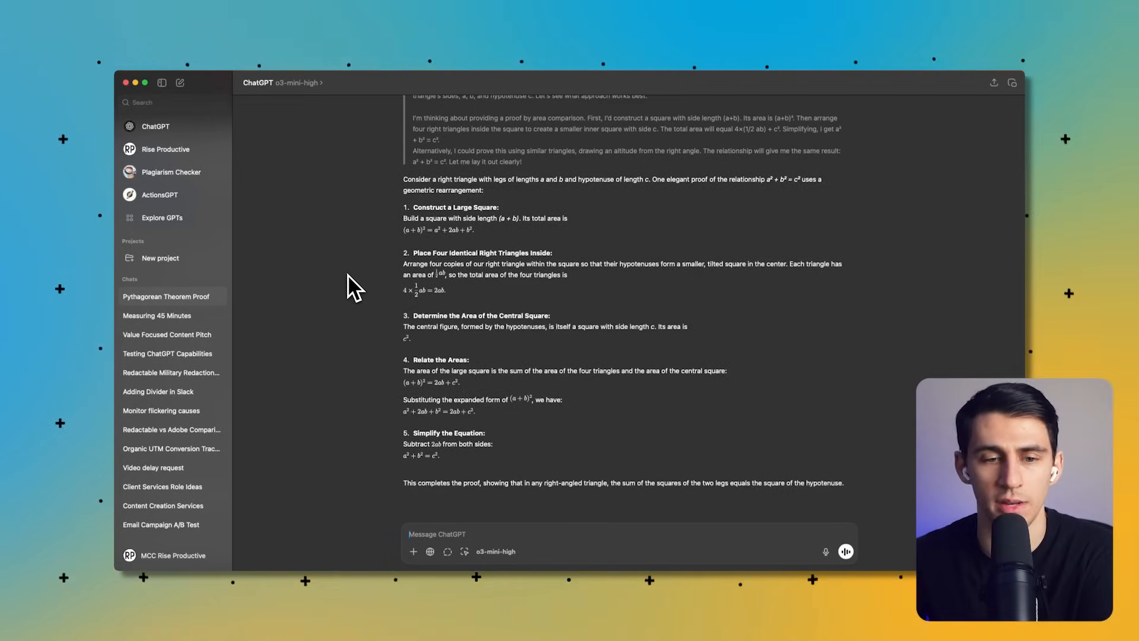
mouse_move(596, 410)
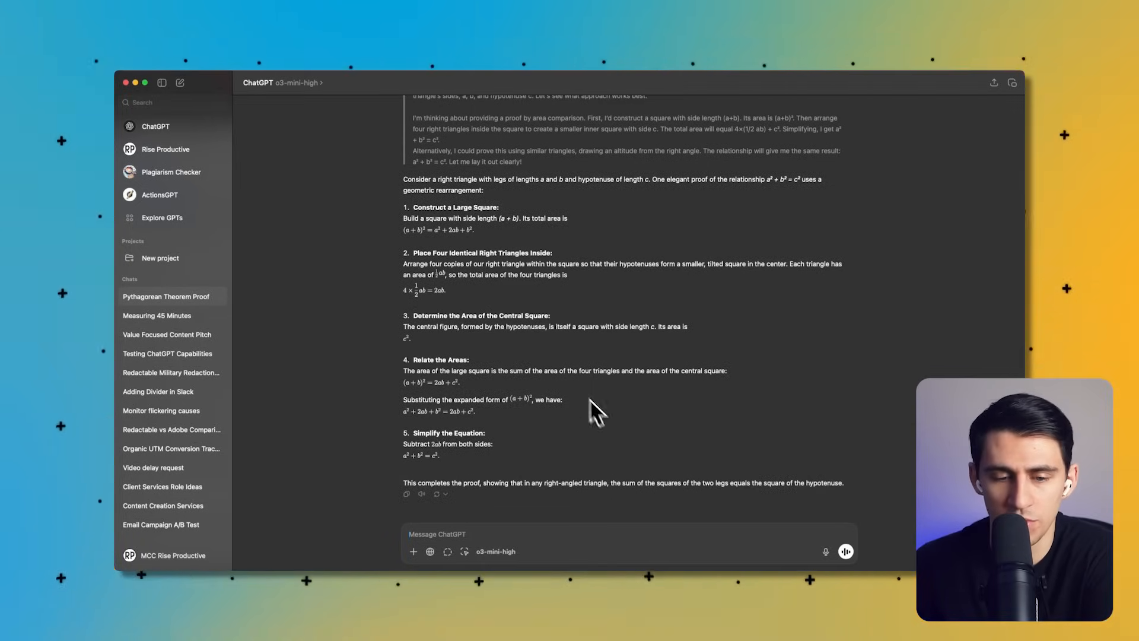
scroll("up", 3)
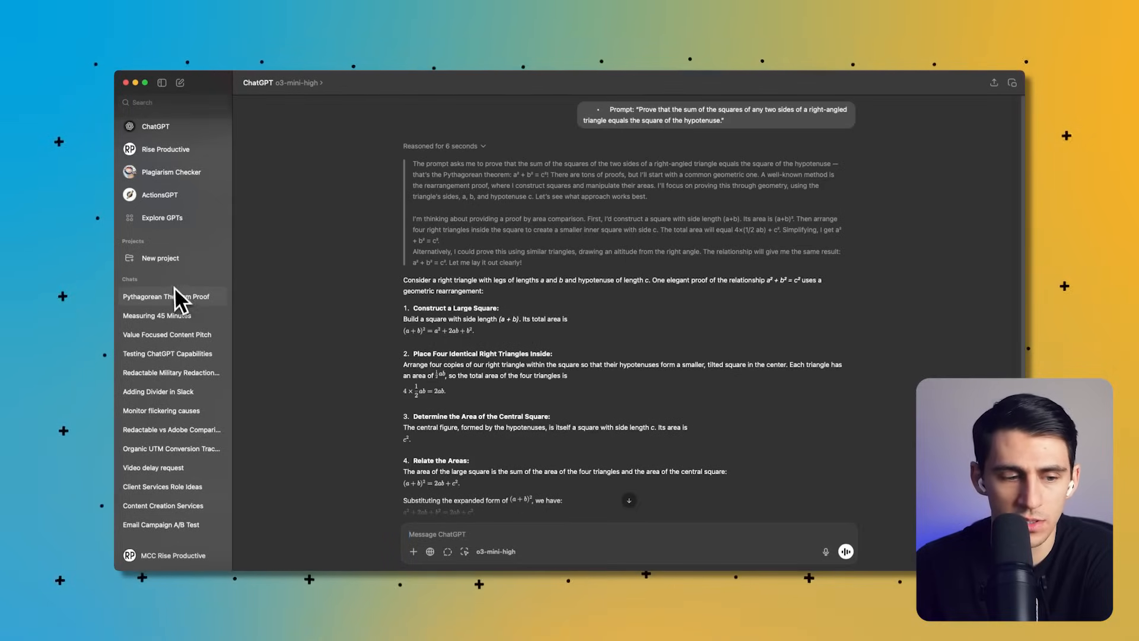
left_click(168, 334)
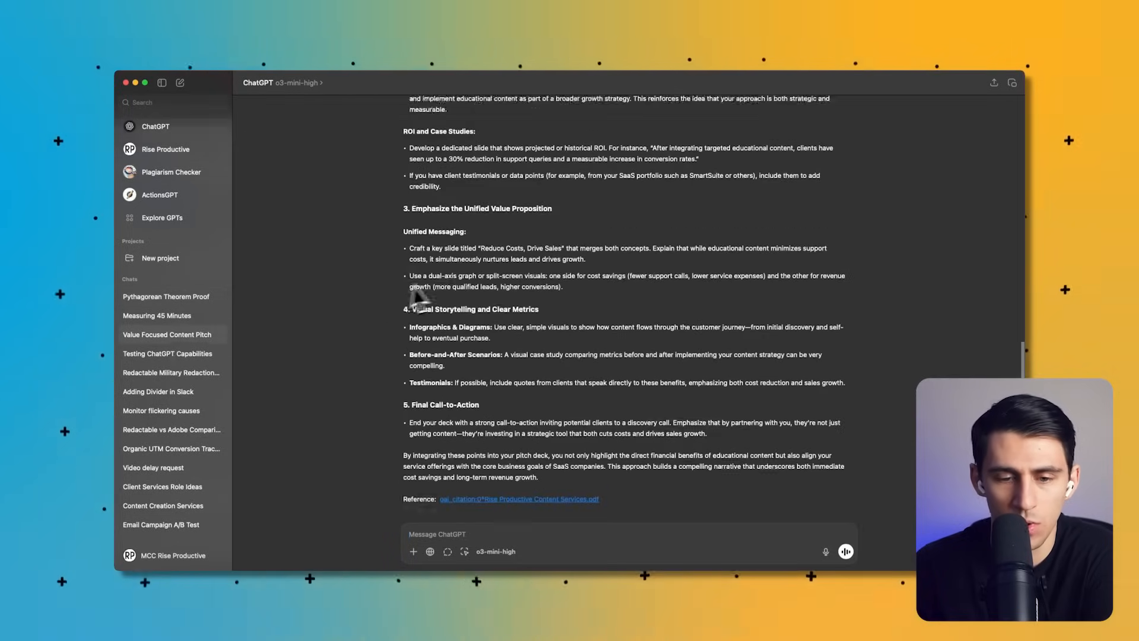
- Grab the Philosophical Debate prompt from Testing ChatGPT Capabilities and send it in a new o3-mini-high chat
left_click(167, 354)
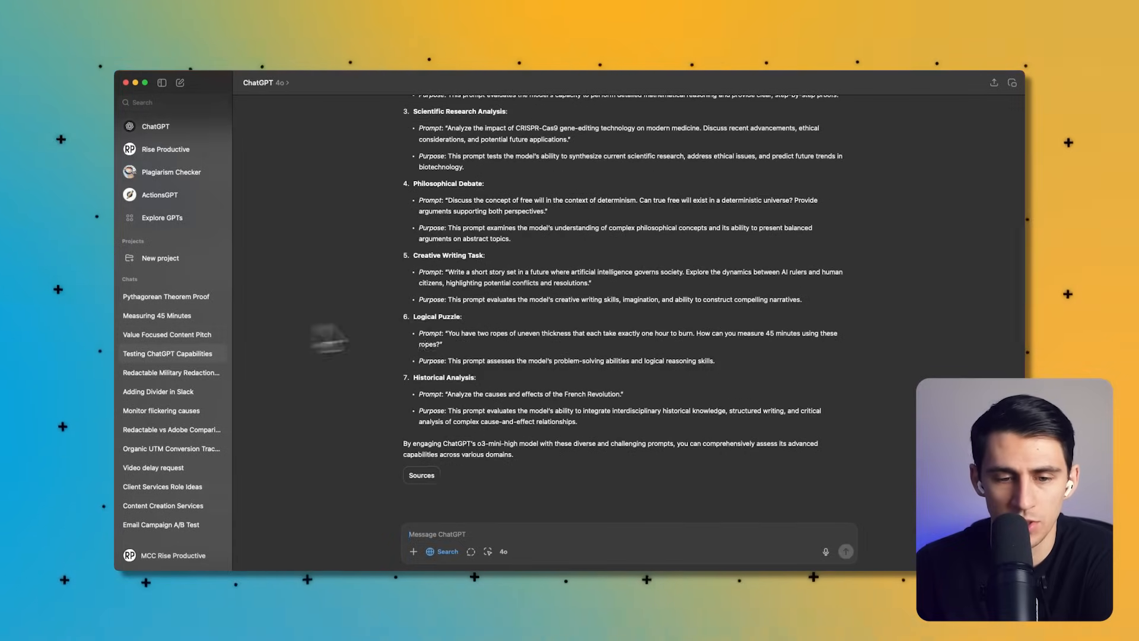
scroll("up", 3)
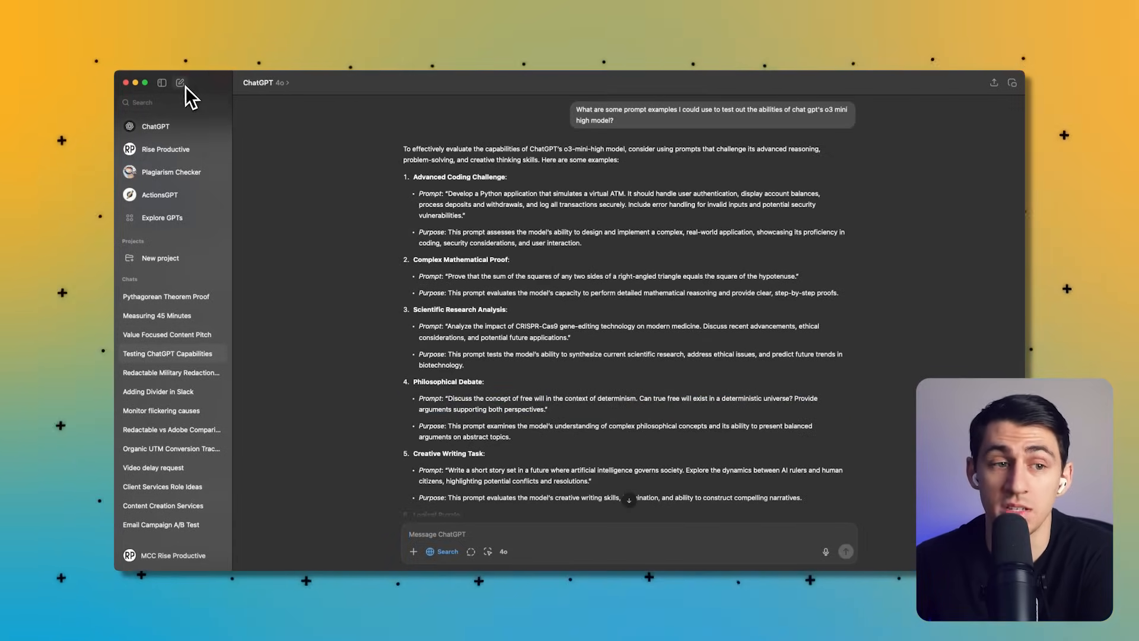
left_click(181, 82)
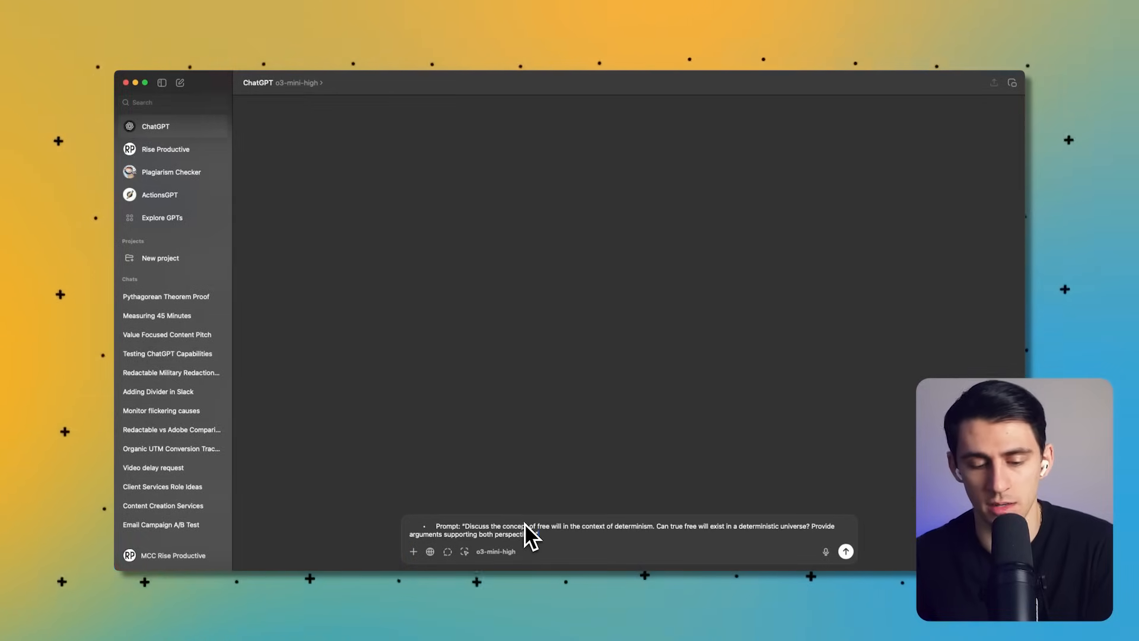
left_click(846, 552)
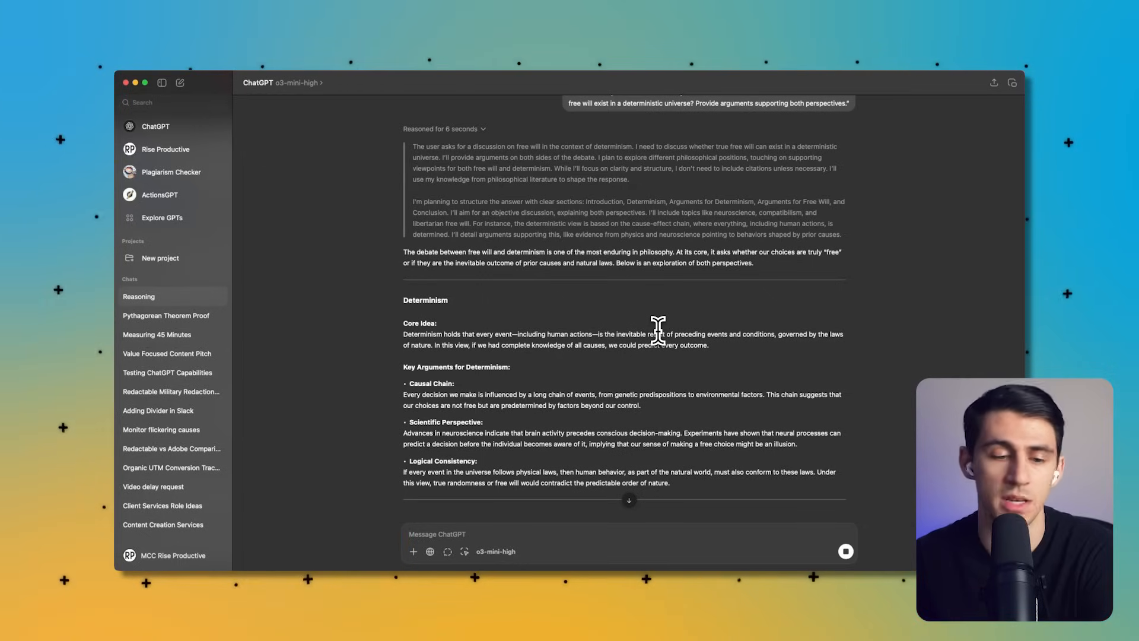
scroll("down", 3)
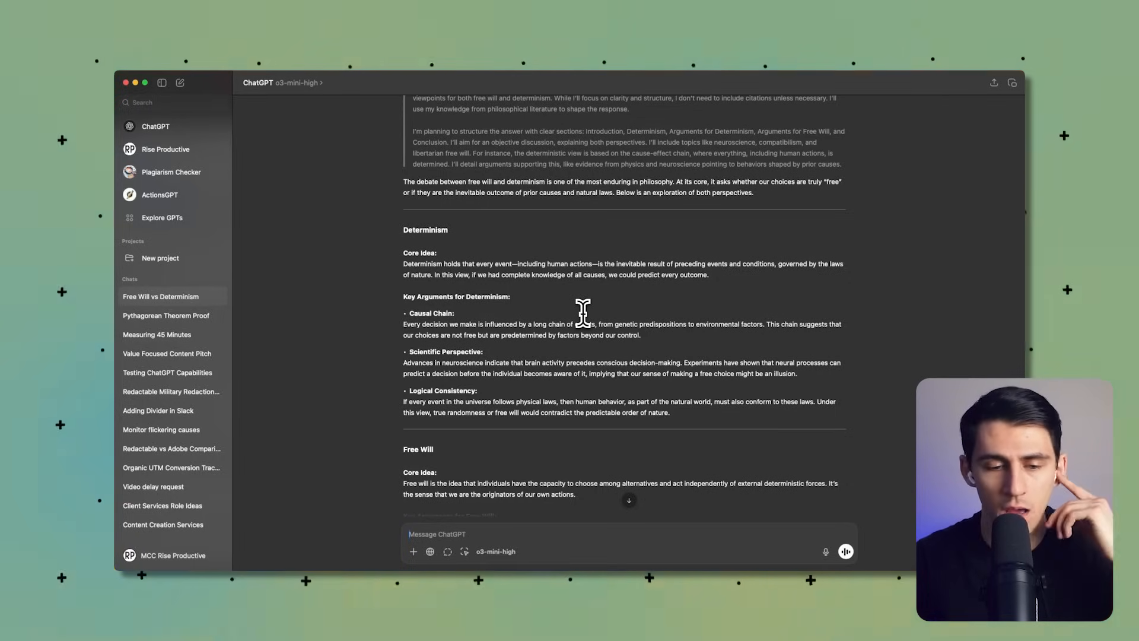
scroll("down", 3)
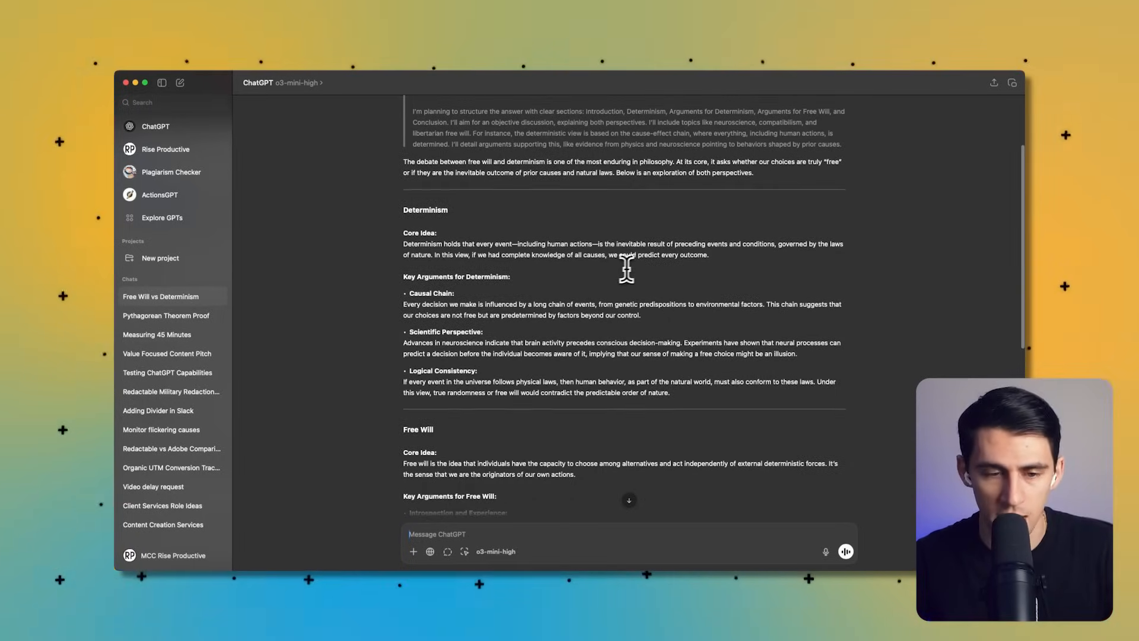
scroll("down", 3)
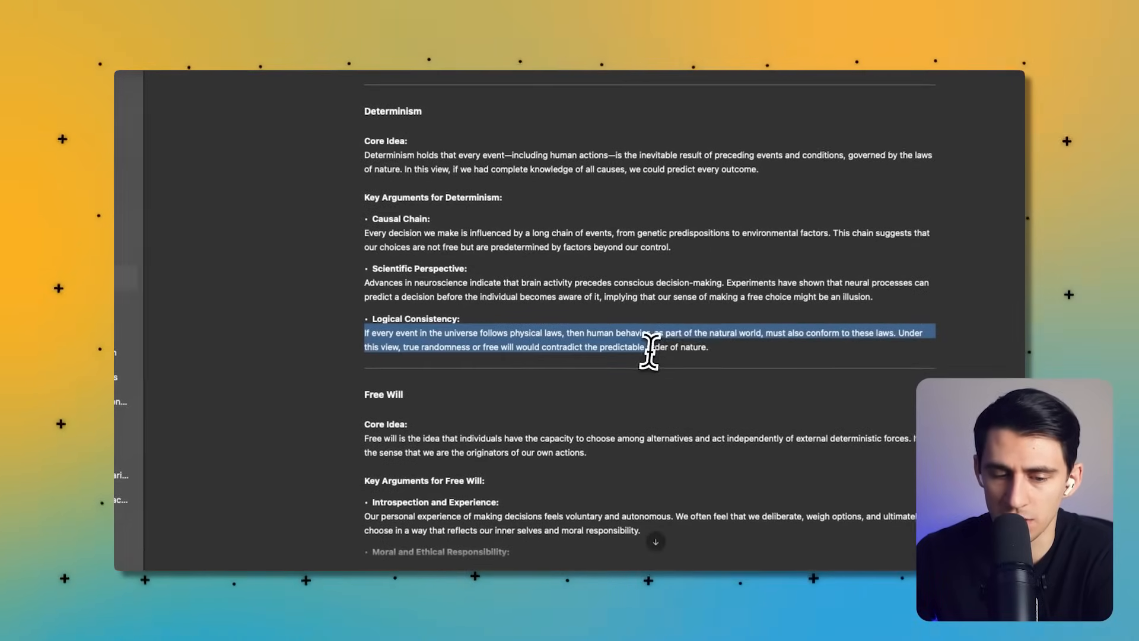
left_click(650, 347)
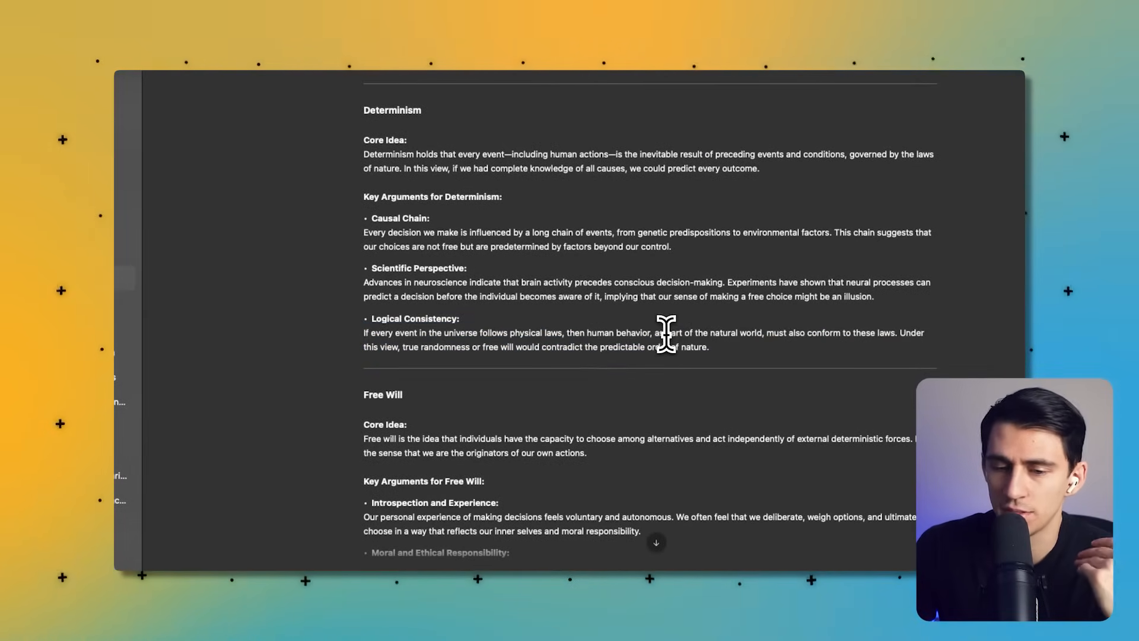
mouse_move(753, 338)
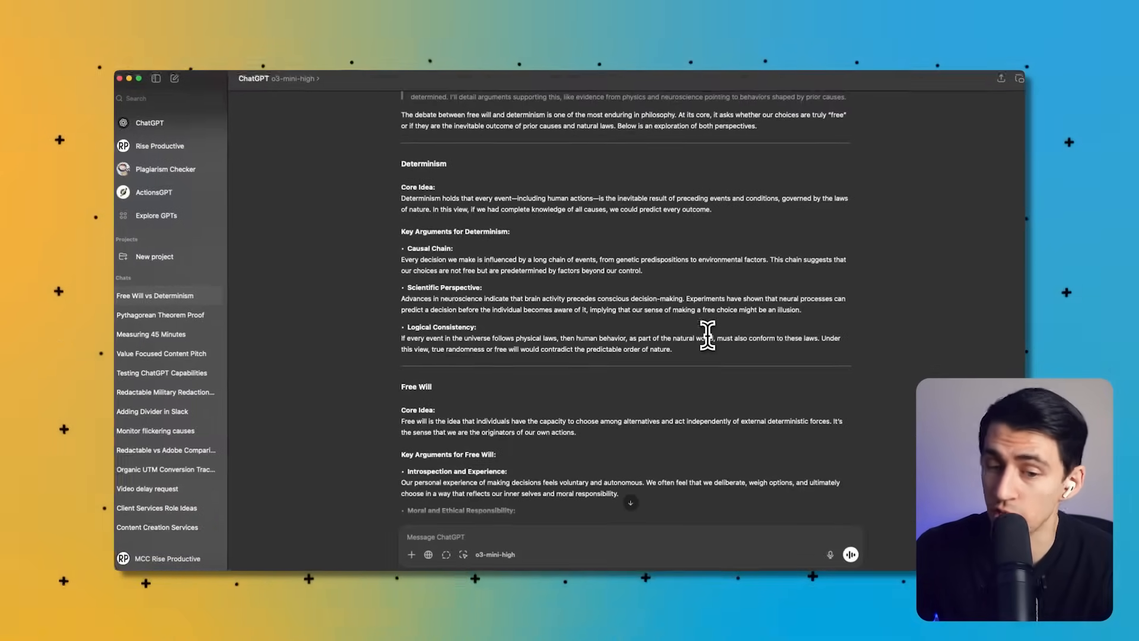
scroll("down", 3)
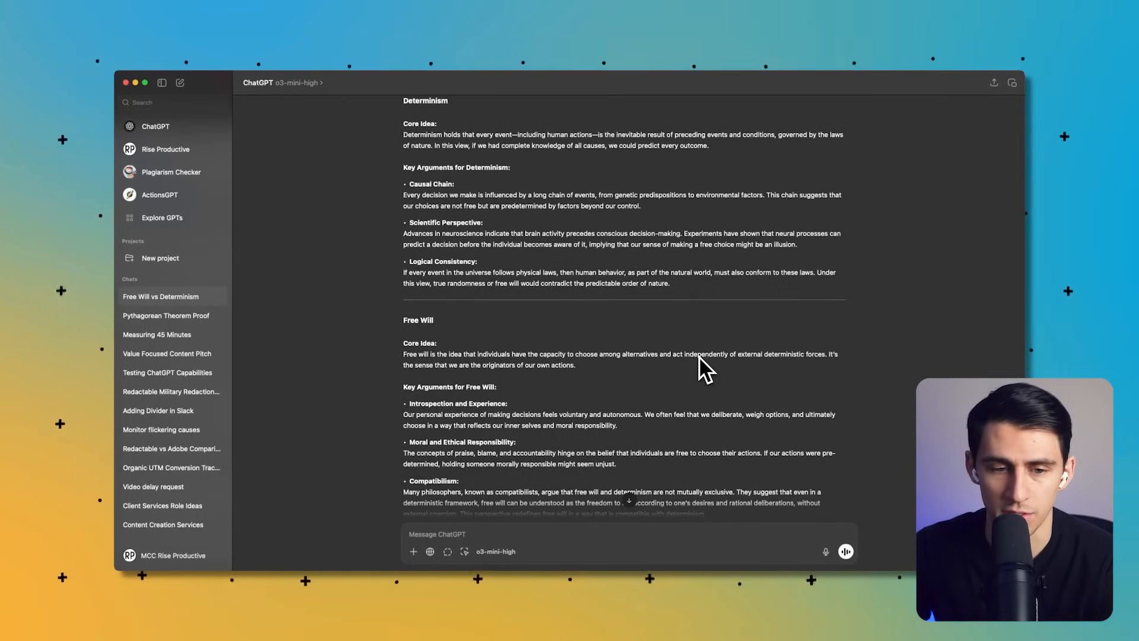
scroll("down", 3)
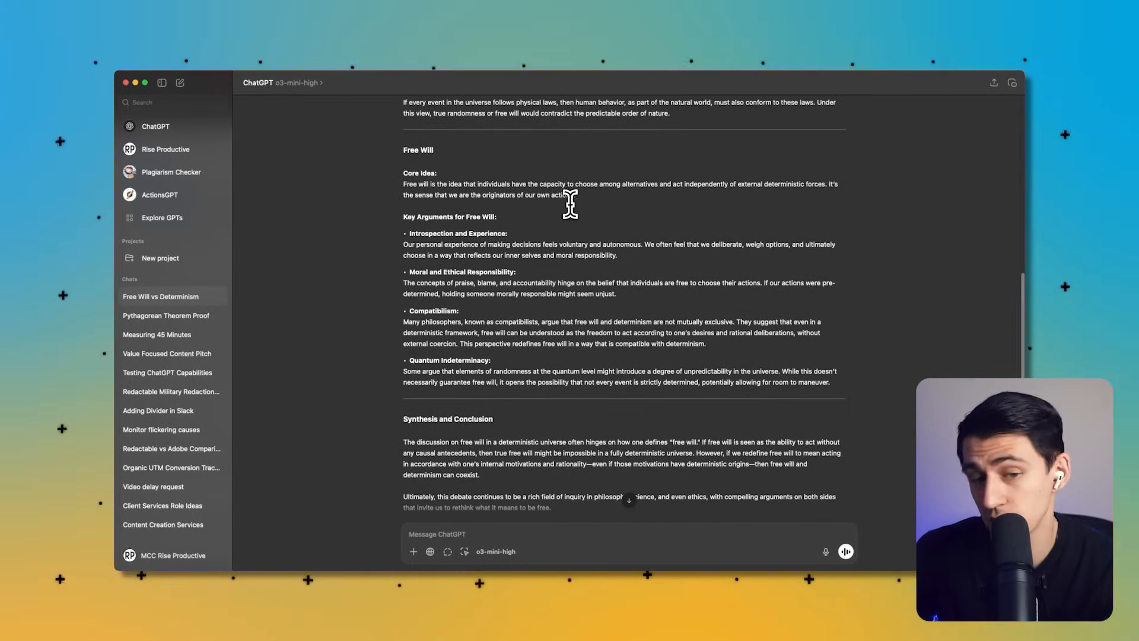
mouse_move(588, 188)
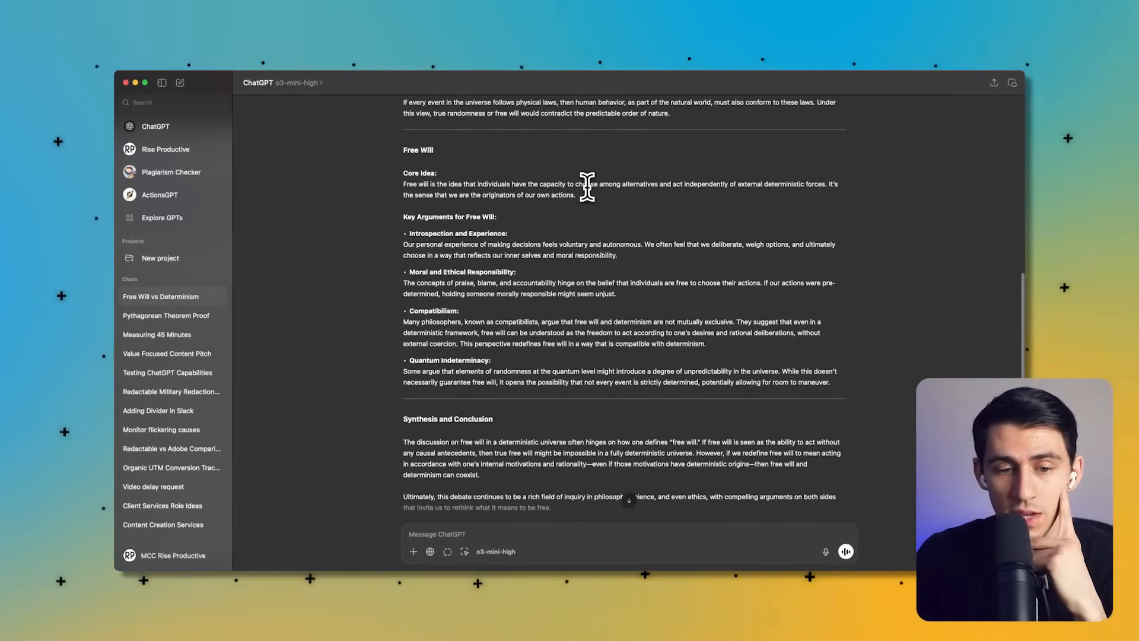
scroll("down", 3)
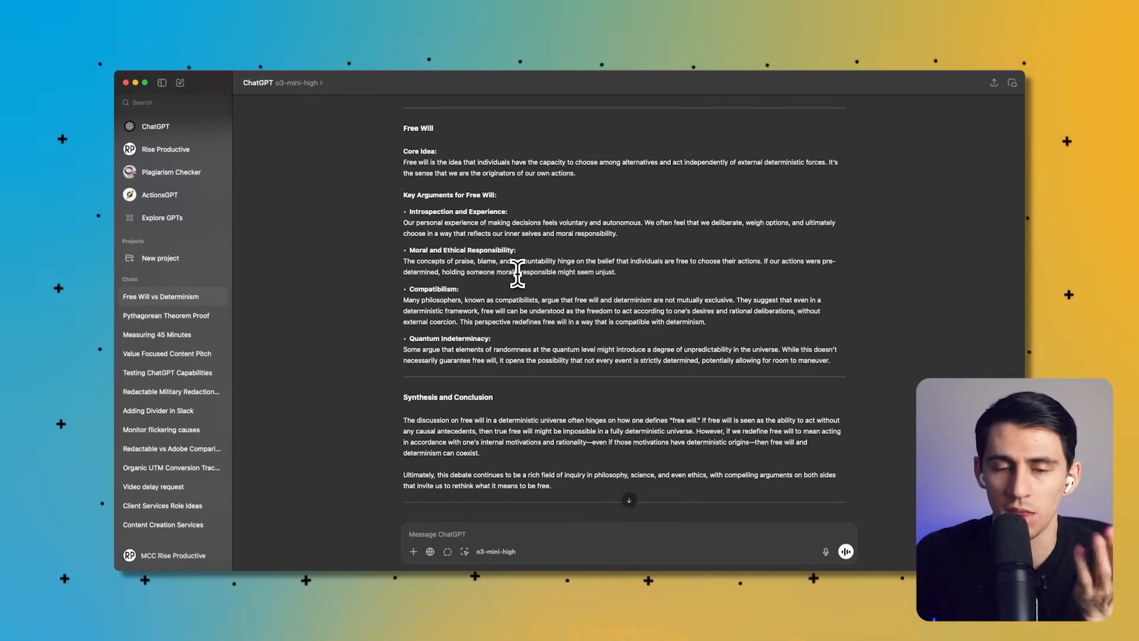
scroll("up", 3)
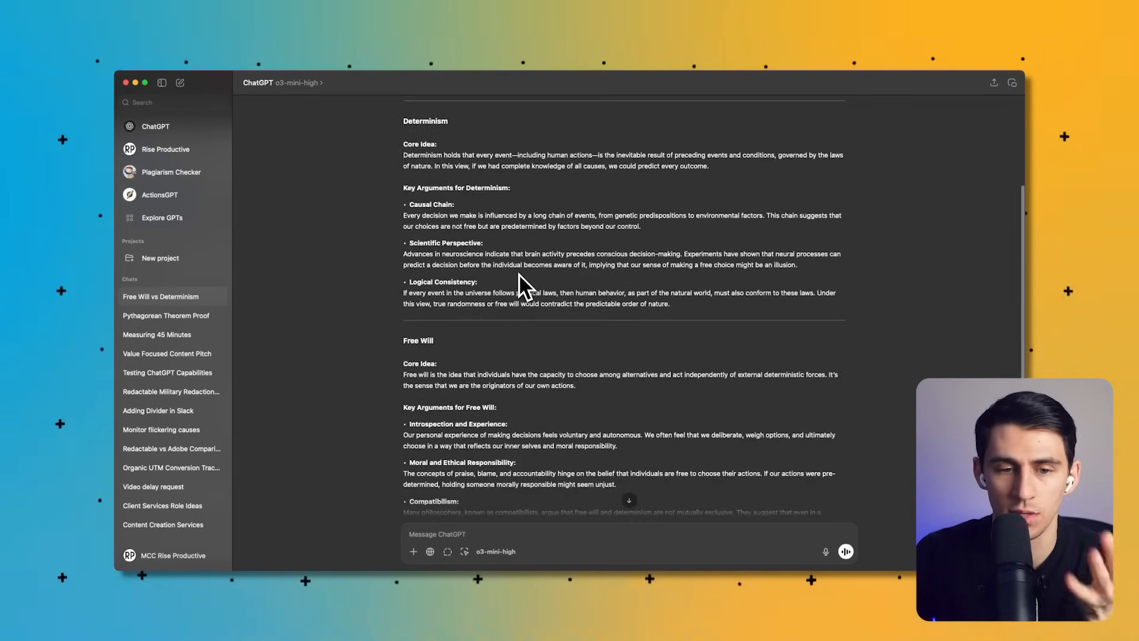
scroll("down", 3)
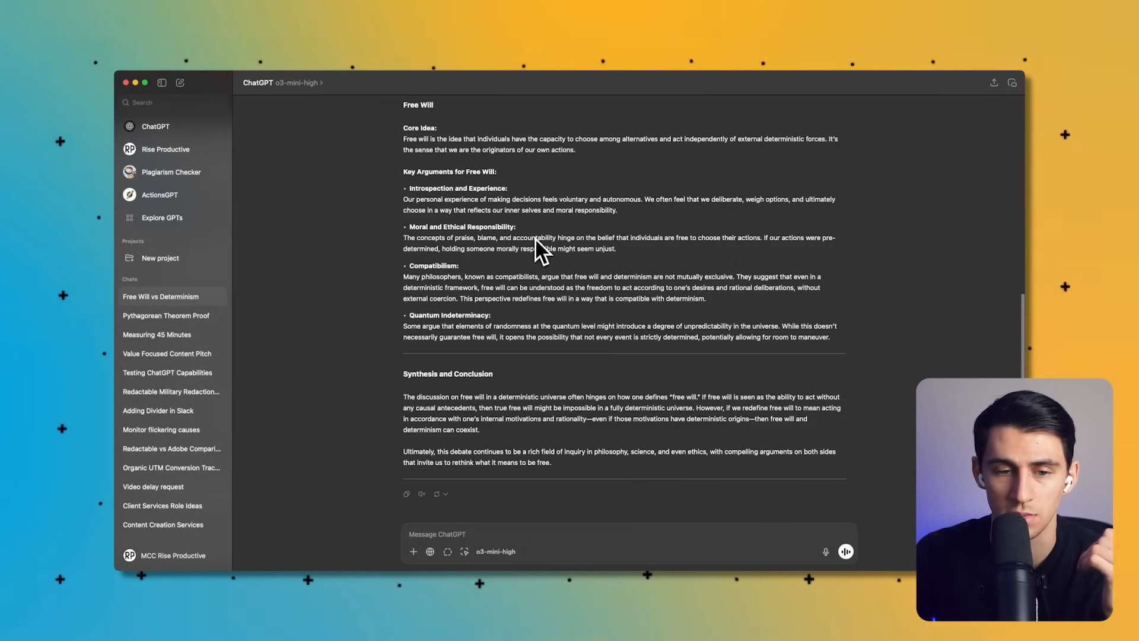
mouse_move(541, 305)
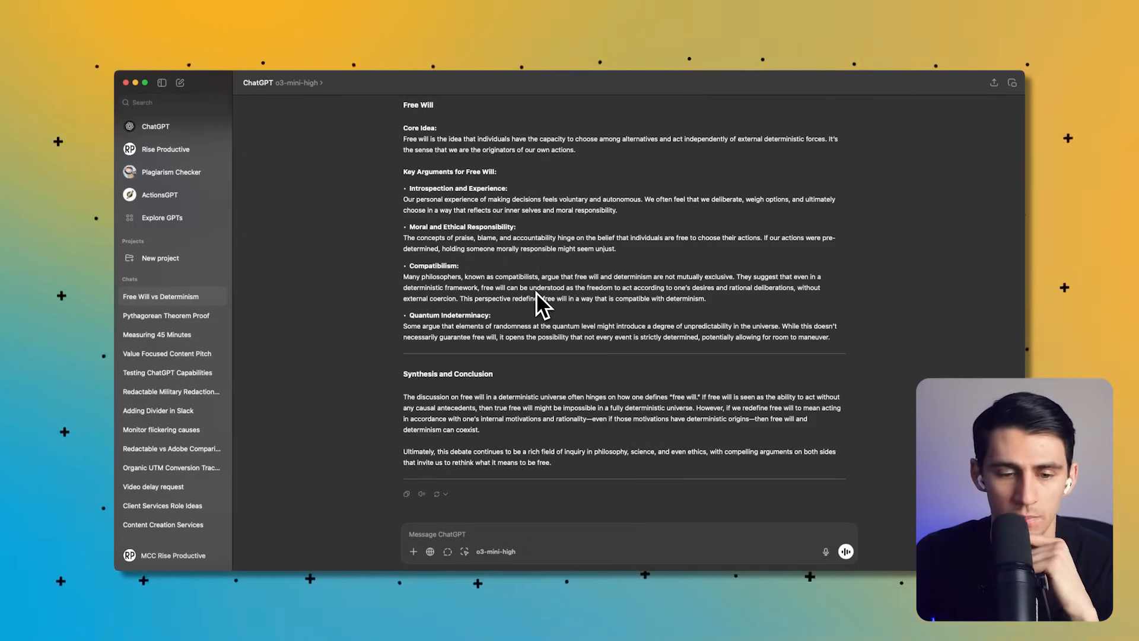
mouse_move(522, 323)
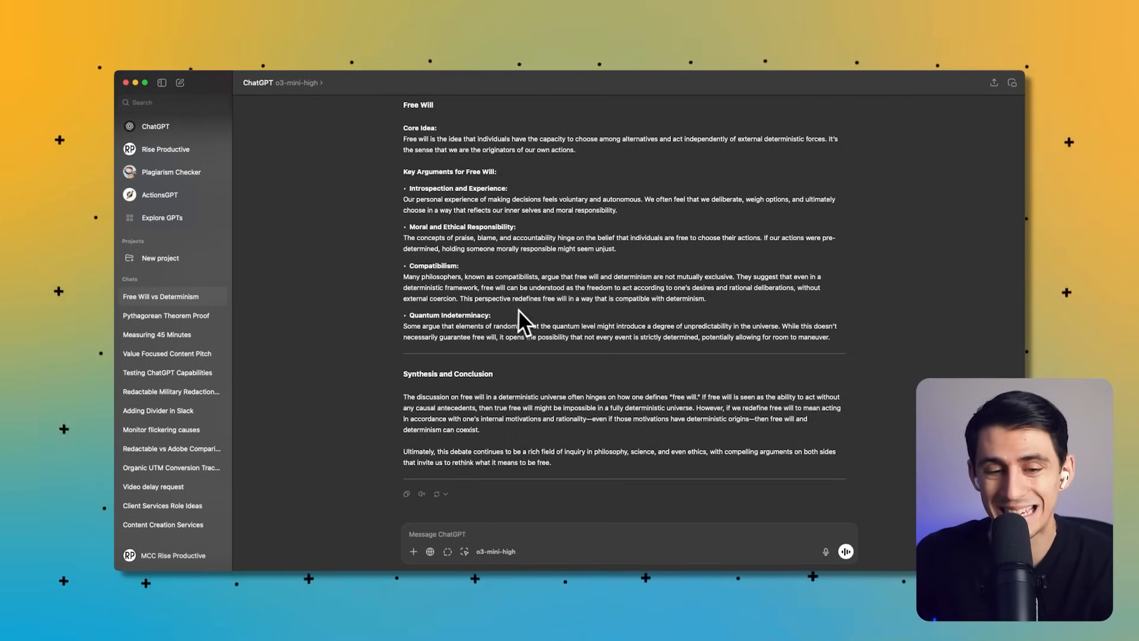
mouse_move(536, 326)
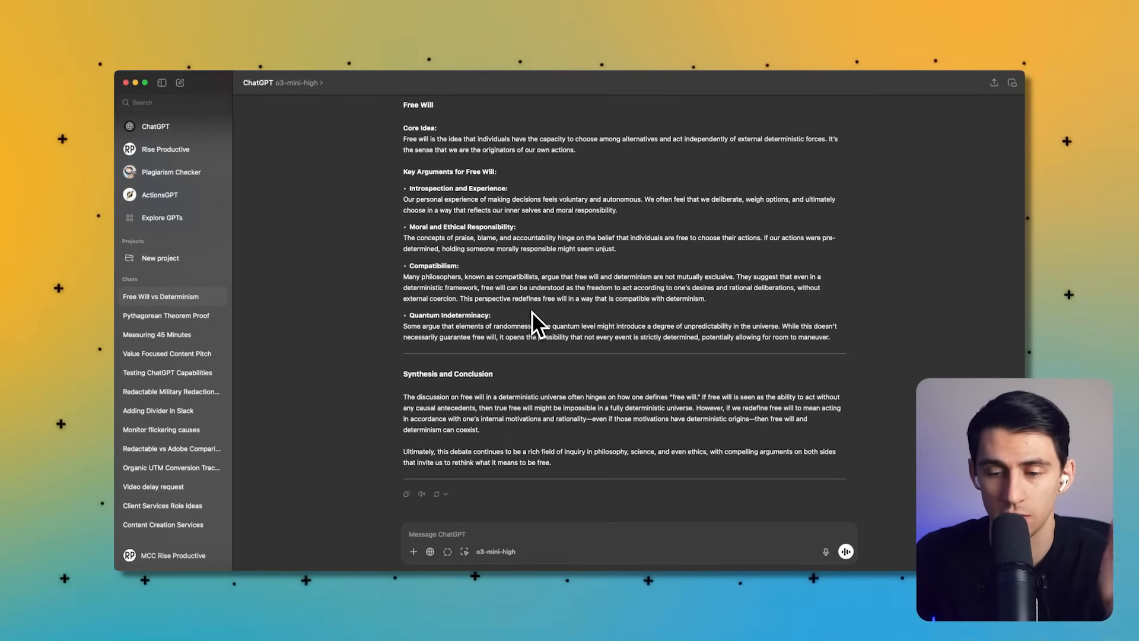
scroll("up", 3)
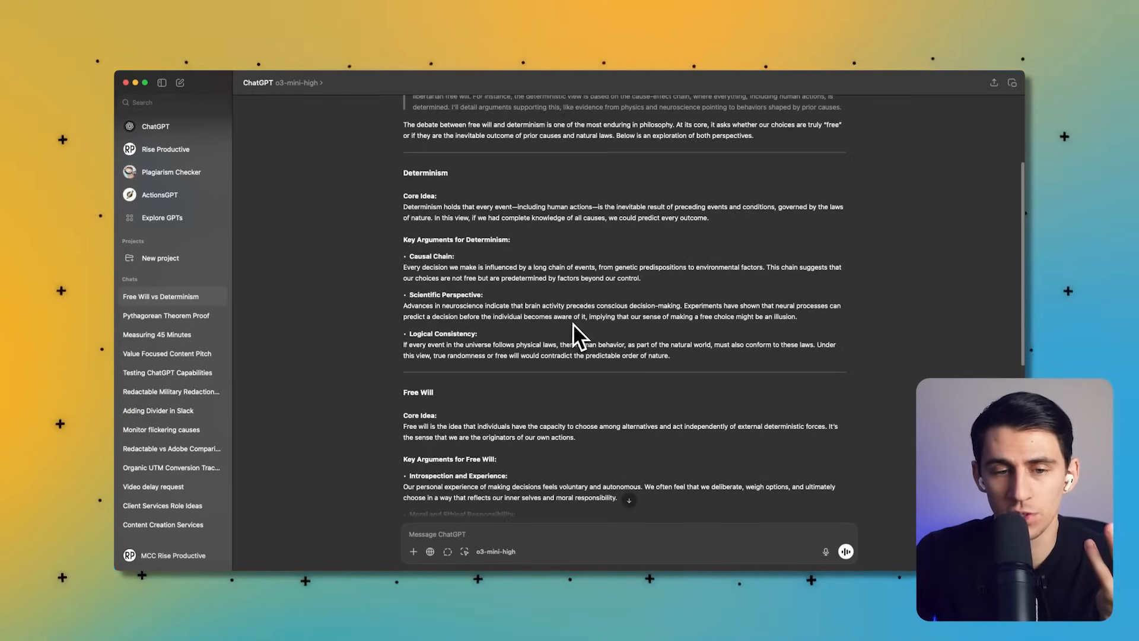
scroll("up", 3)
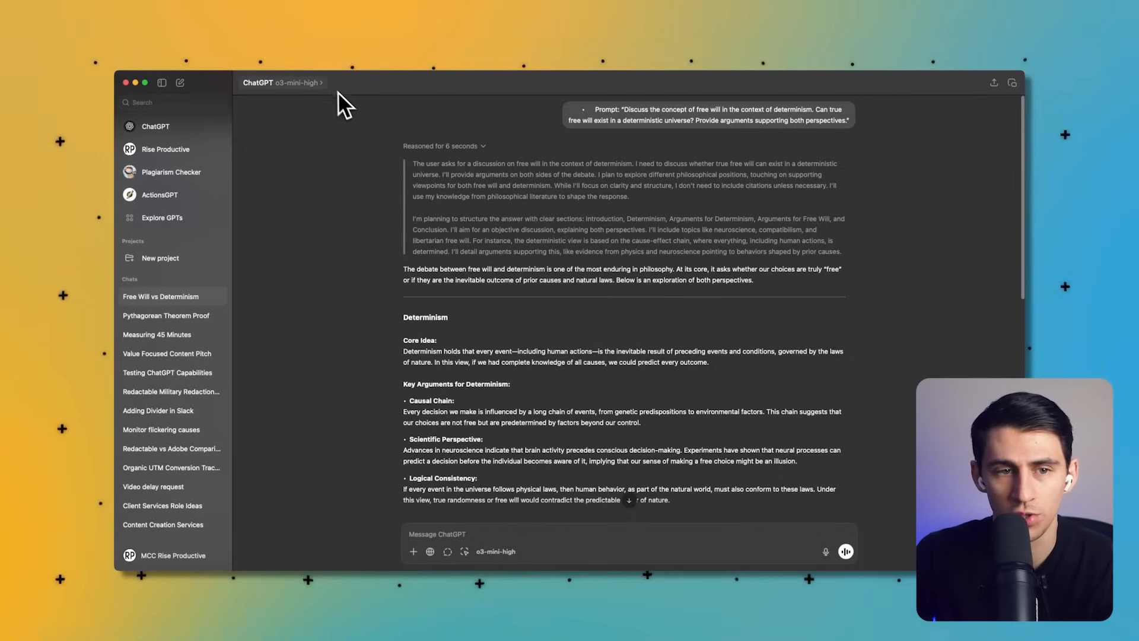
mouse_move(490, 200)
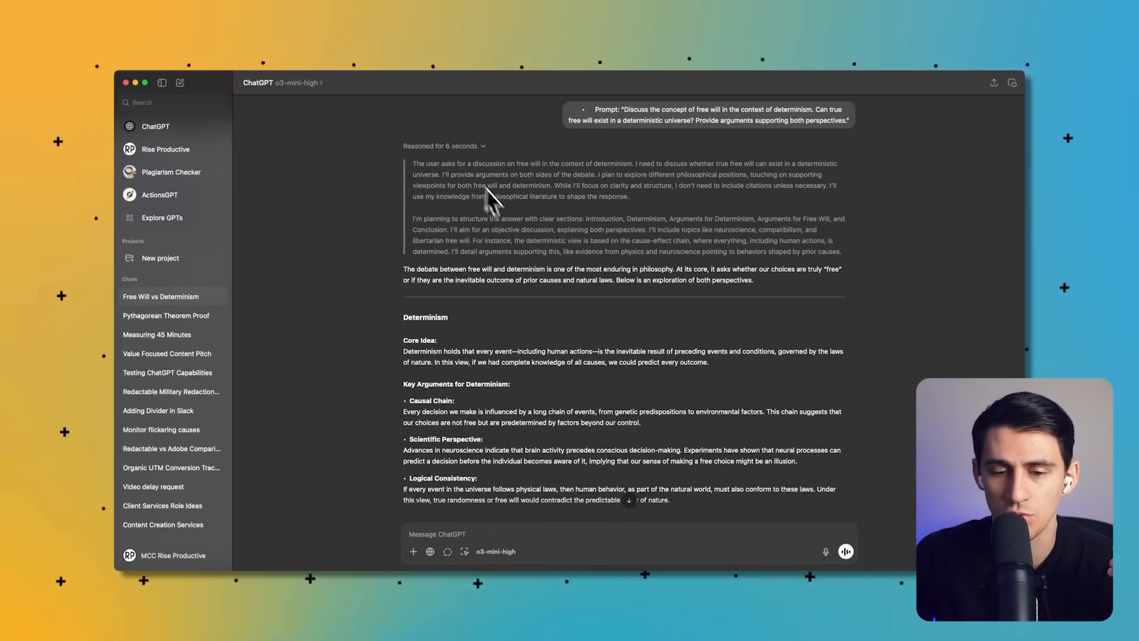
scroll("down", 3)
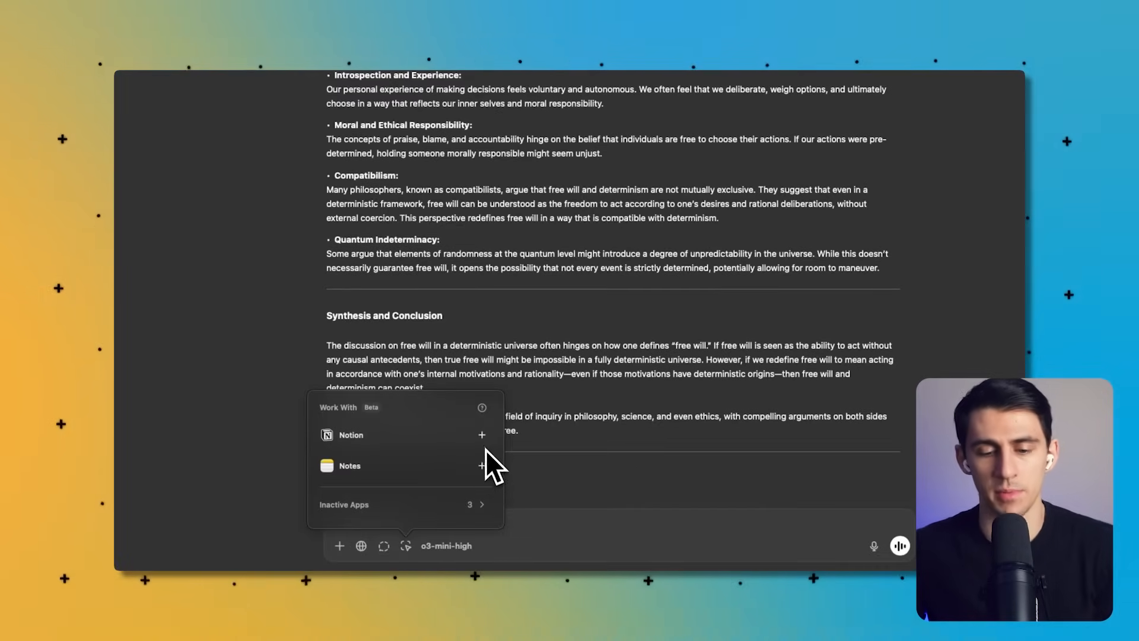
left_click(383, 545)
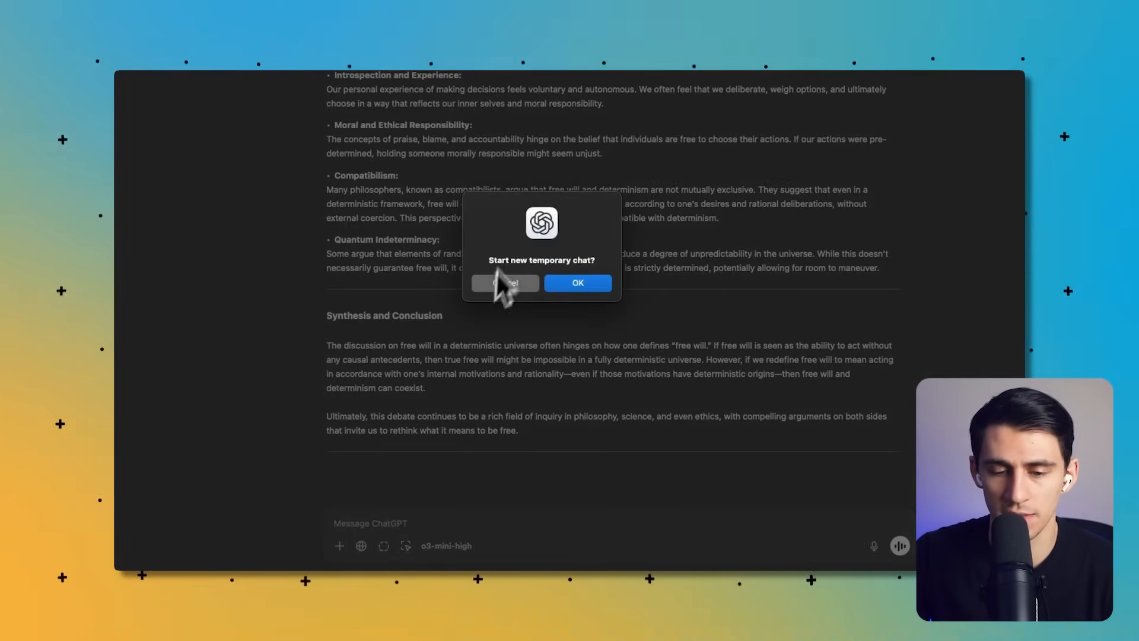
left_click(504, 282)
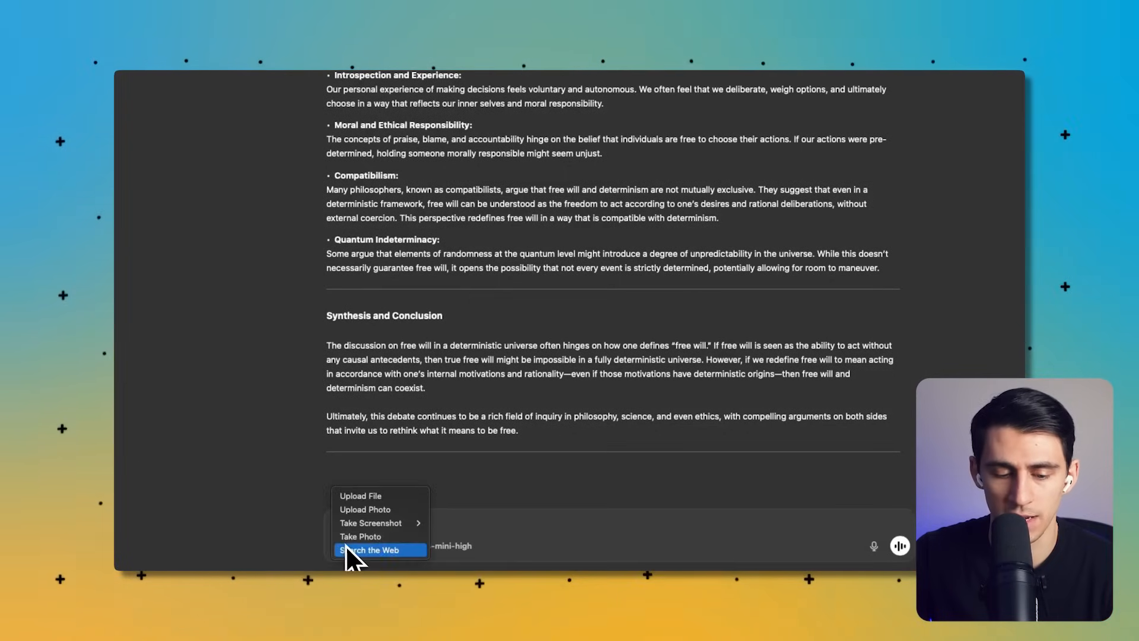
mouse_move(370, 522)
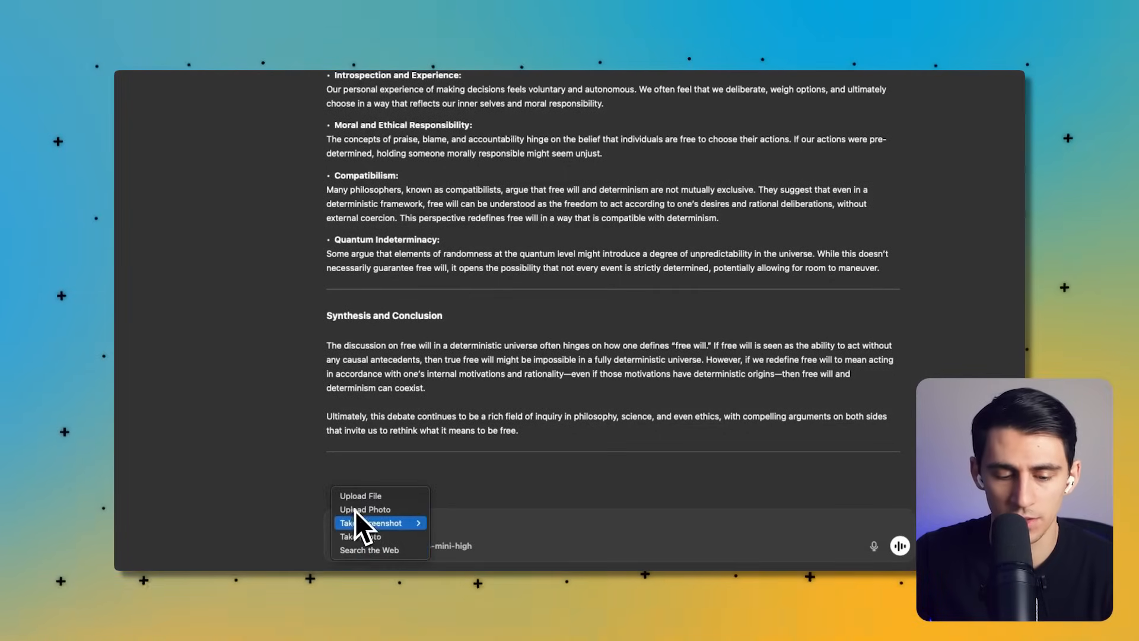
mouse_move(370, 523)
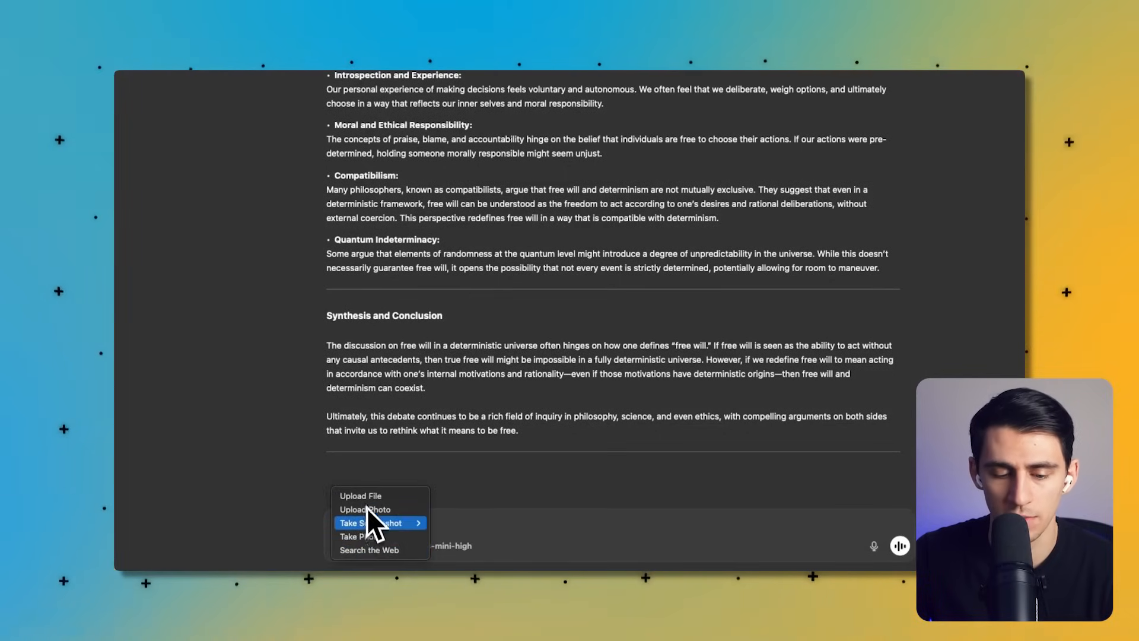
left_click(273, 425)
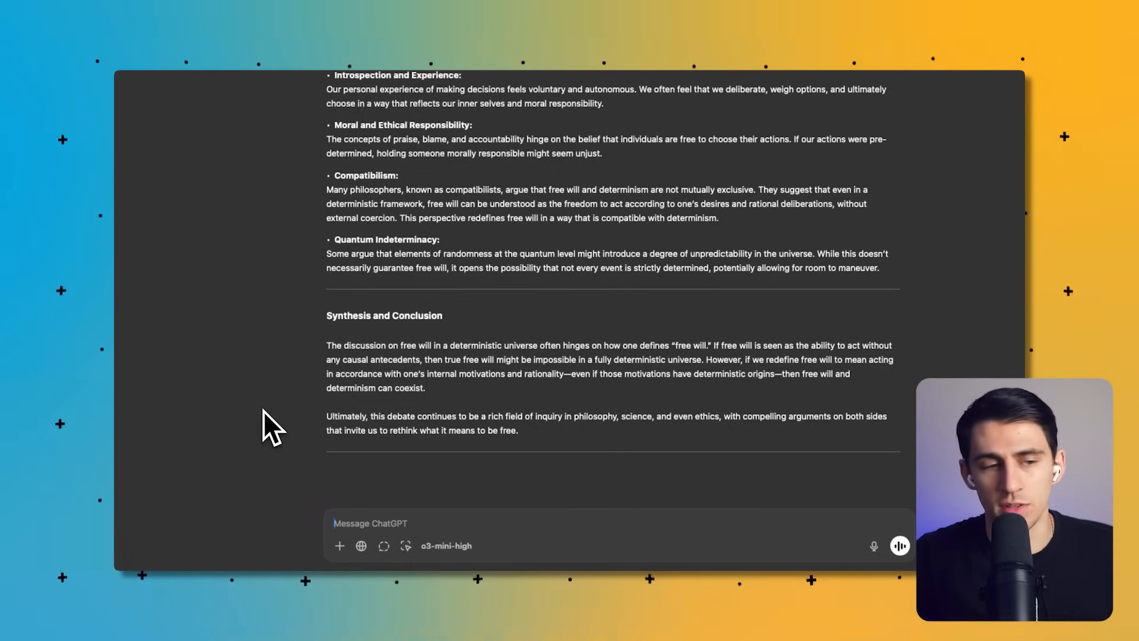
left_click(445, 546)
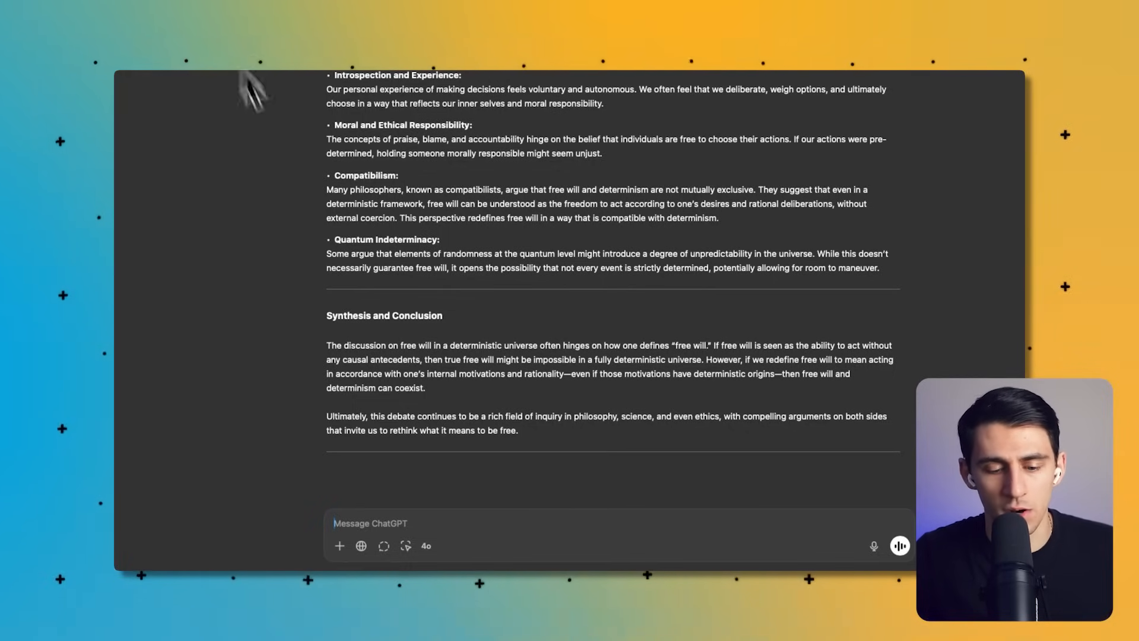
left_click(339, 546)
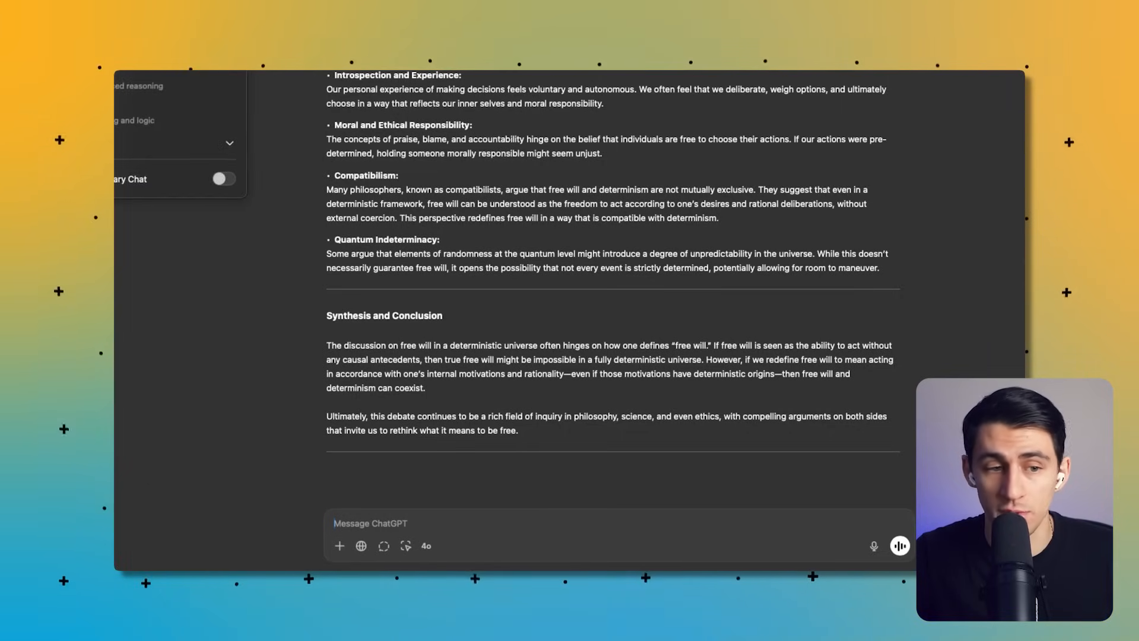
left_click(426, 546)
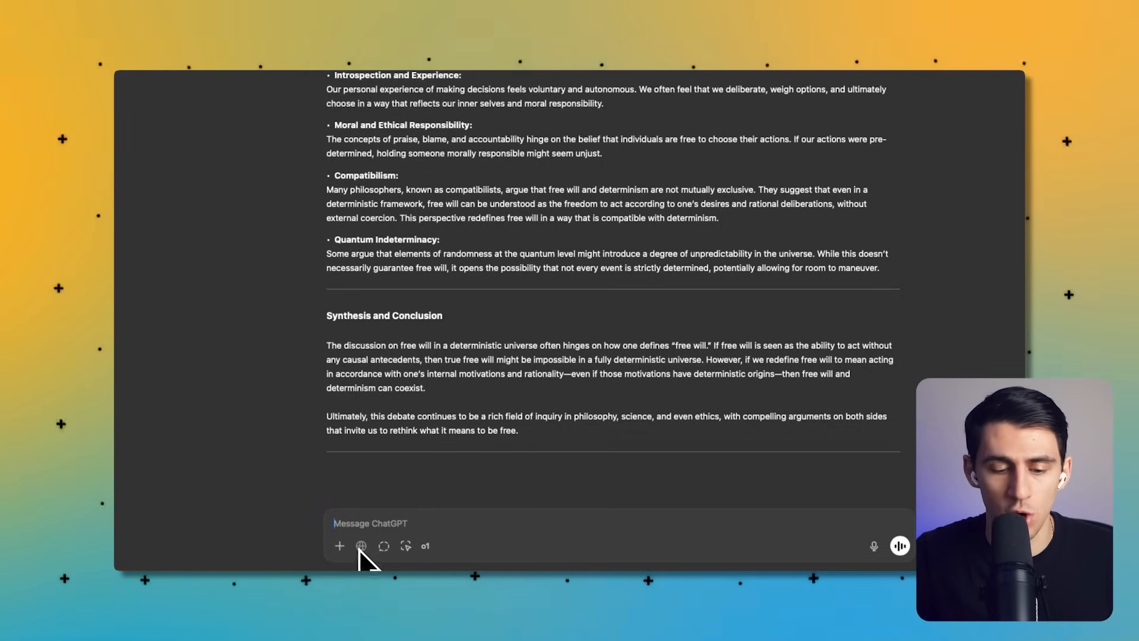
left_click(339, 546)
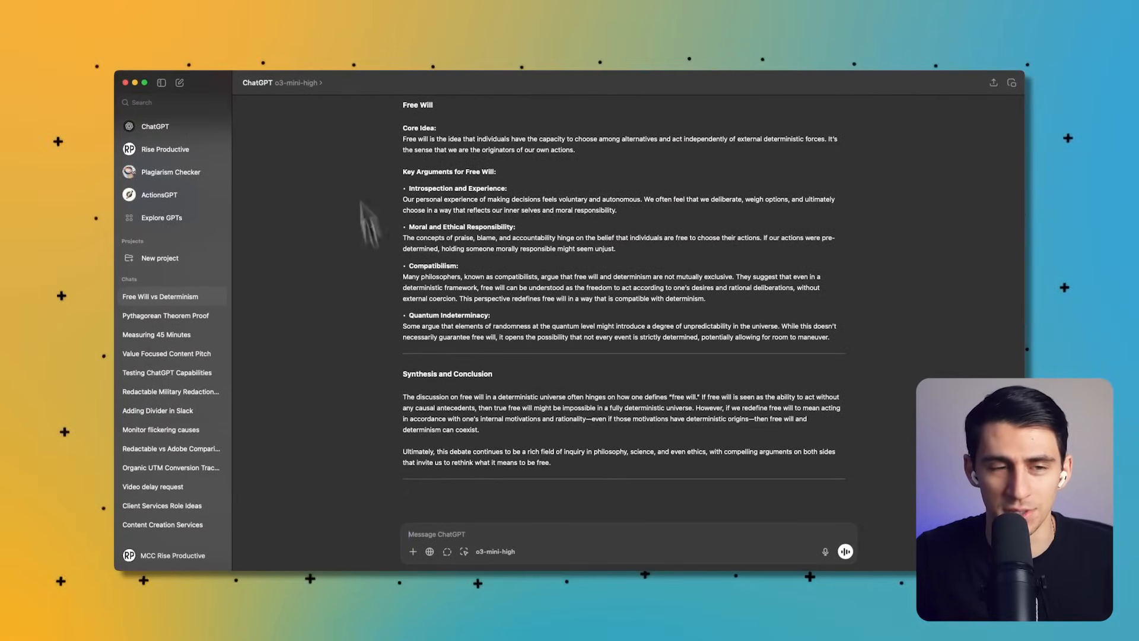
mouse_move(384, 154)
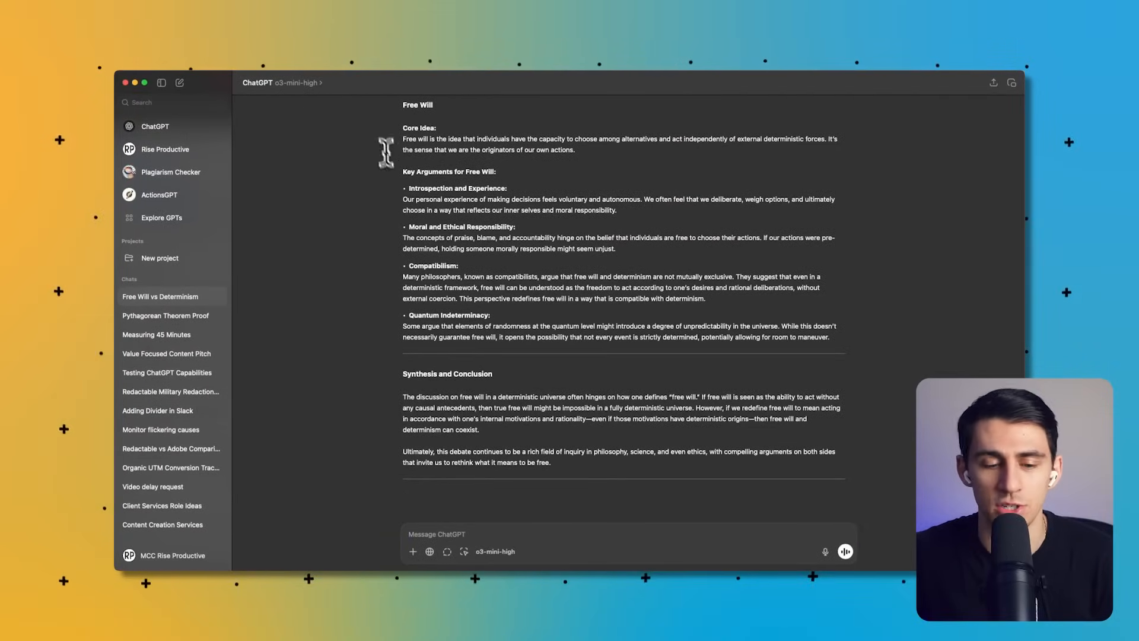
mouse_move(284, 109)
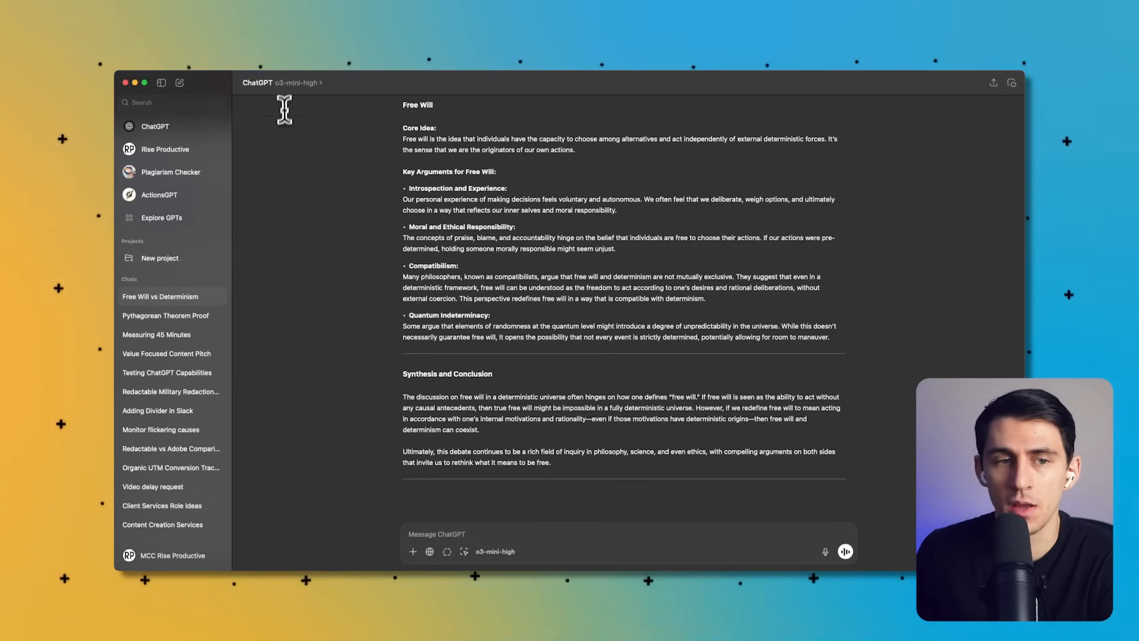
scroll("up", 3)
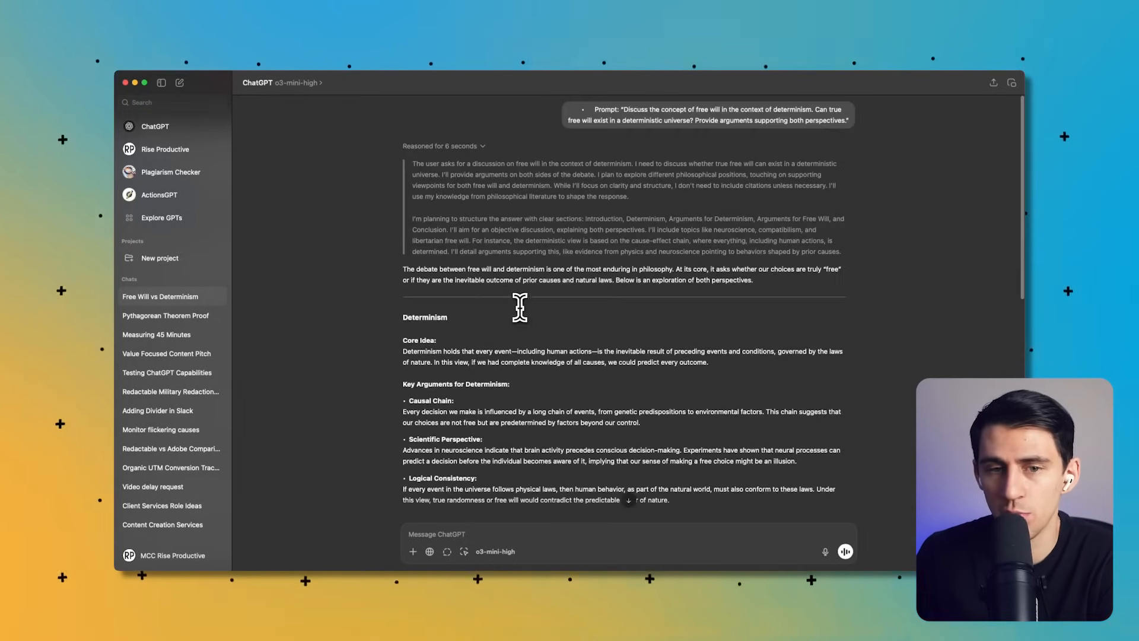
- Glance at DeepSeek pricing, then view the o3-mini article's win-rate charts and return to its top
left_click(442, 558)
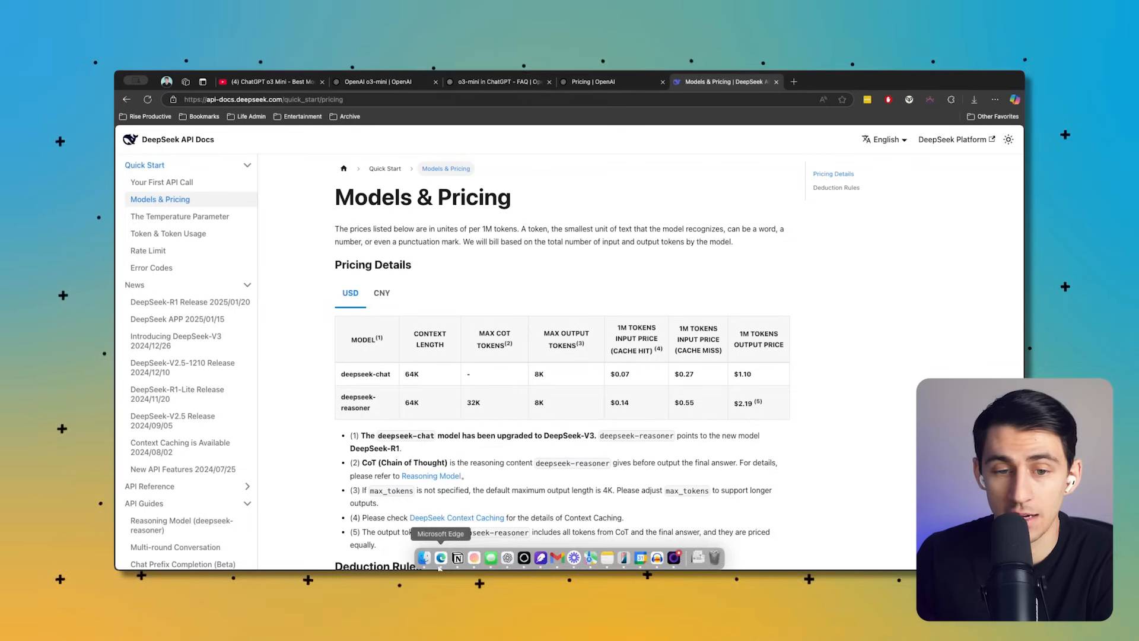
mouse_move(606, 356)
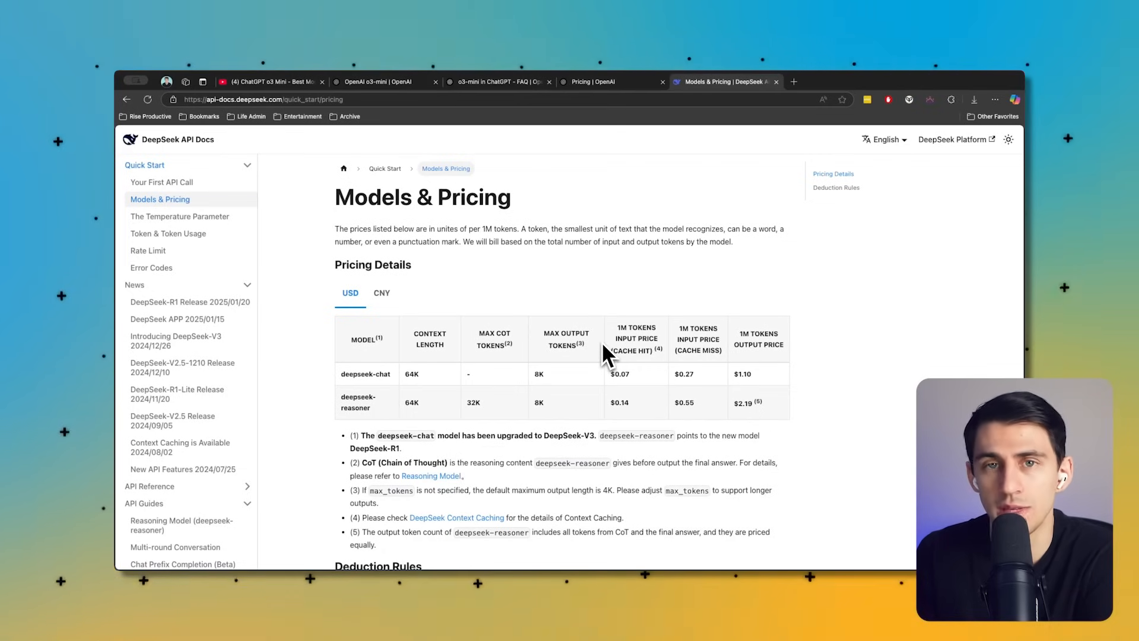
left_click(377, 82)
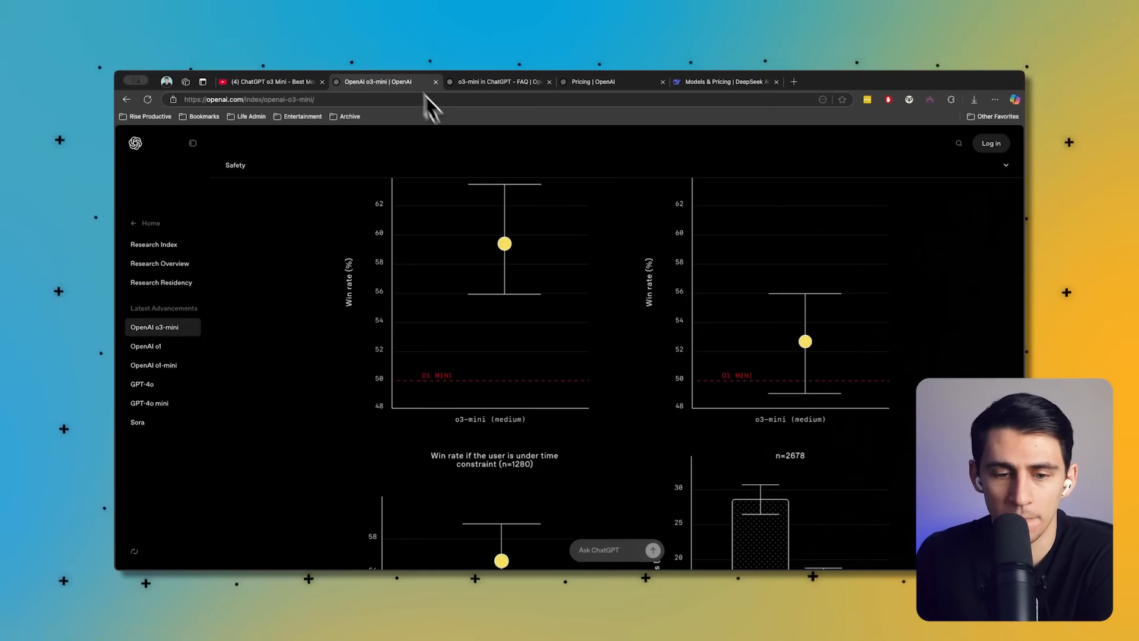
scroll("down", 3)
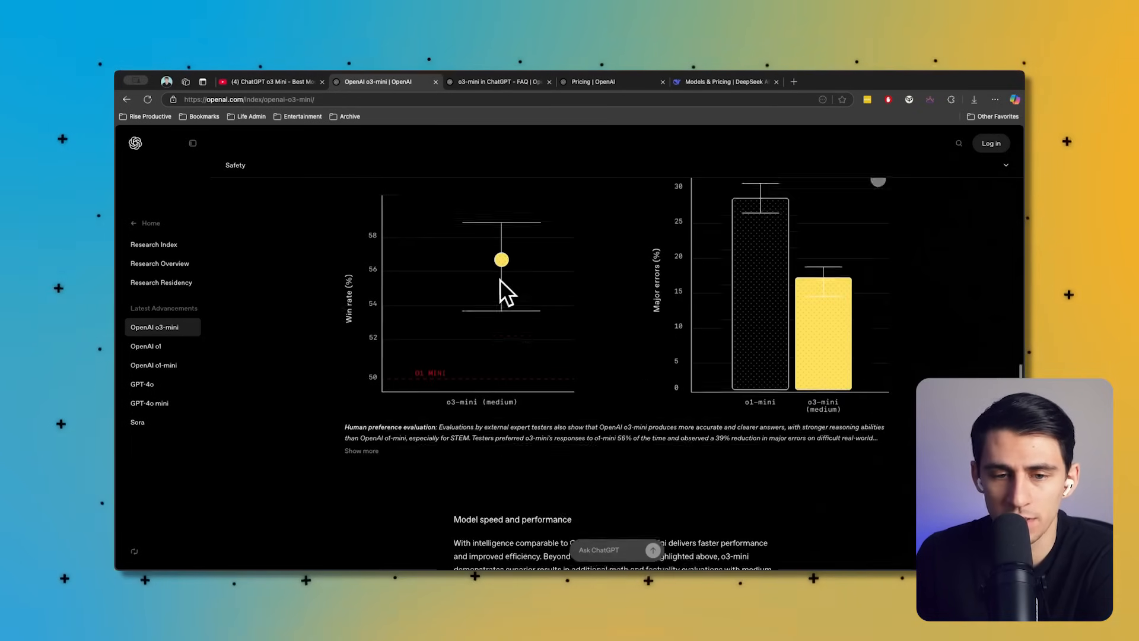
scroll("up", 3)
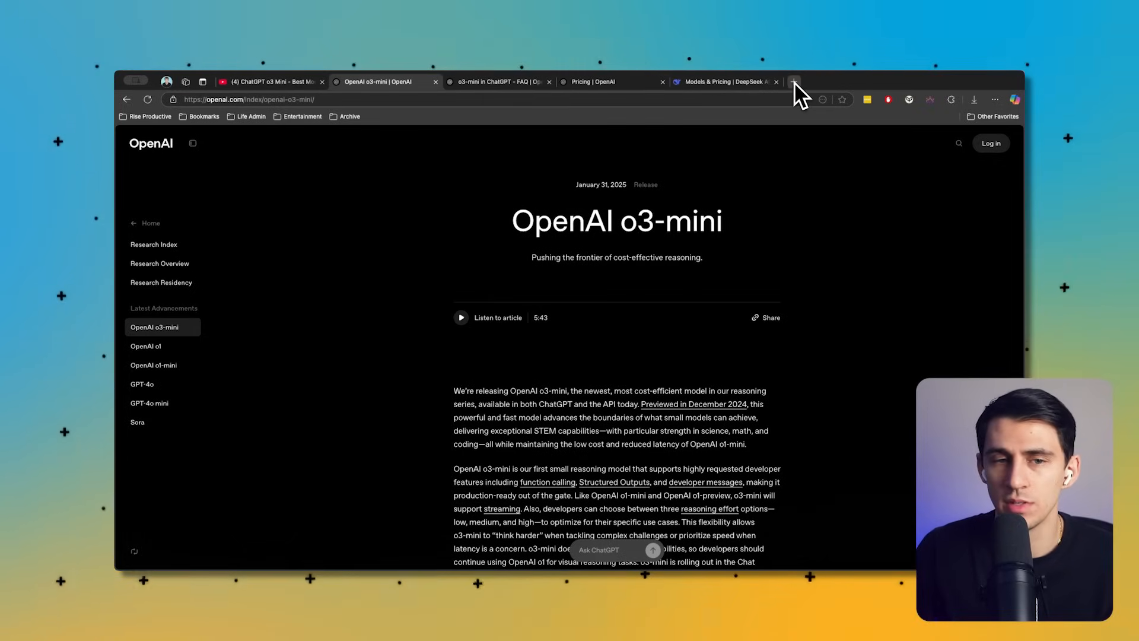
mouse_move(794, 82)
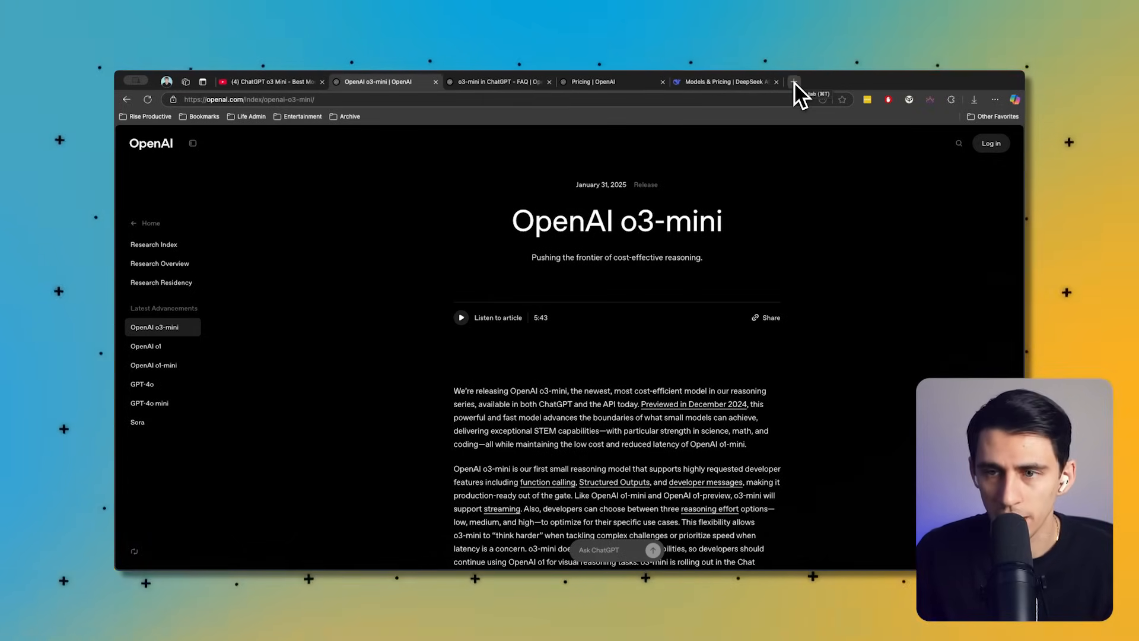
- Search Google for ChatGPT pricing and land on the 'Pricing - ChatGPT' page on openai.com
left_click(794, 82)
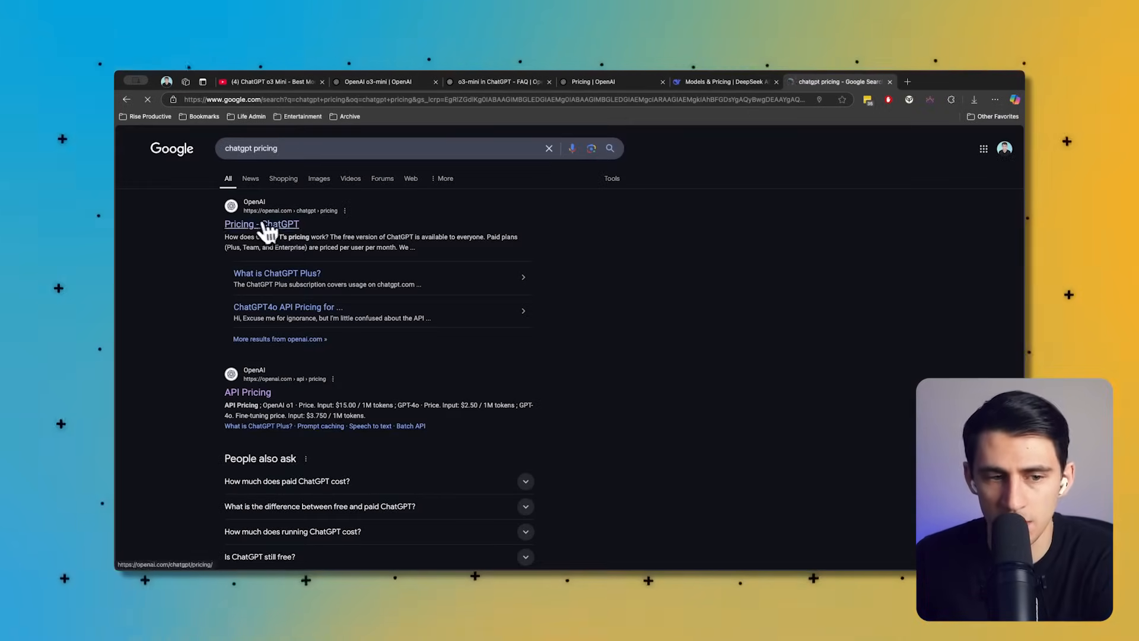
left_click(261, 224)
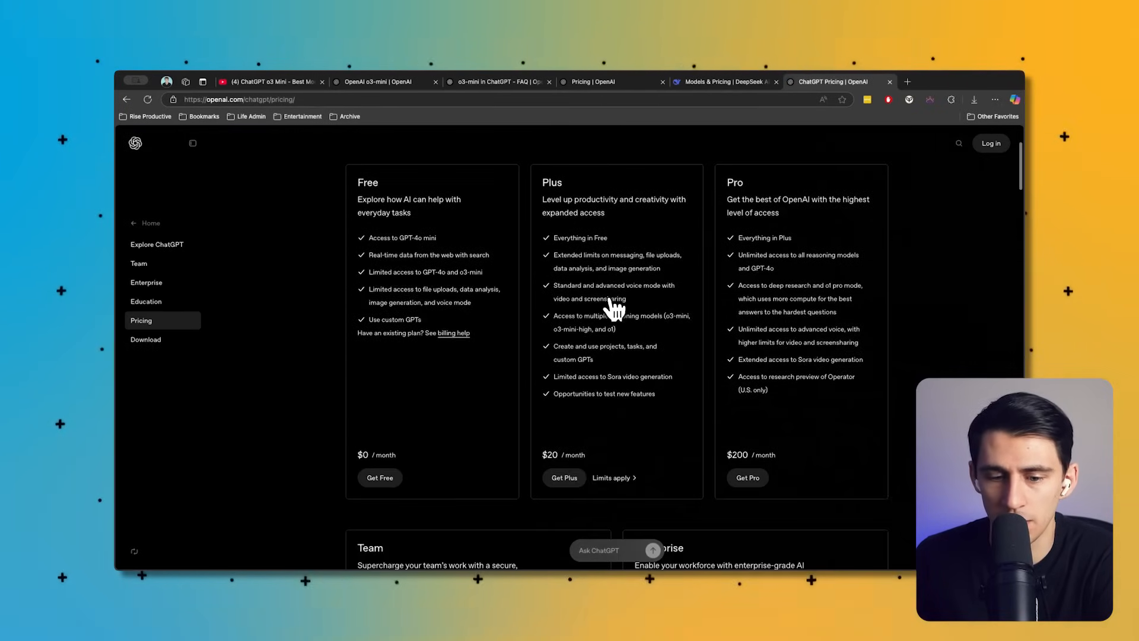
scroll("down", 3)
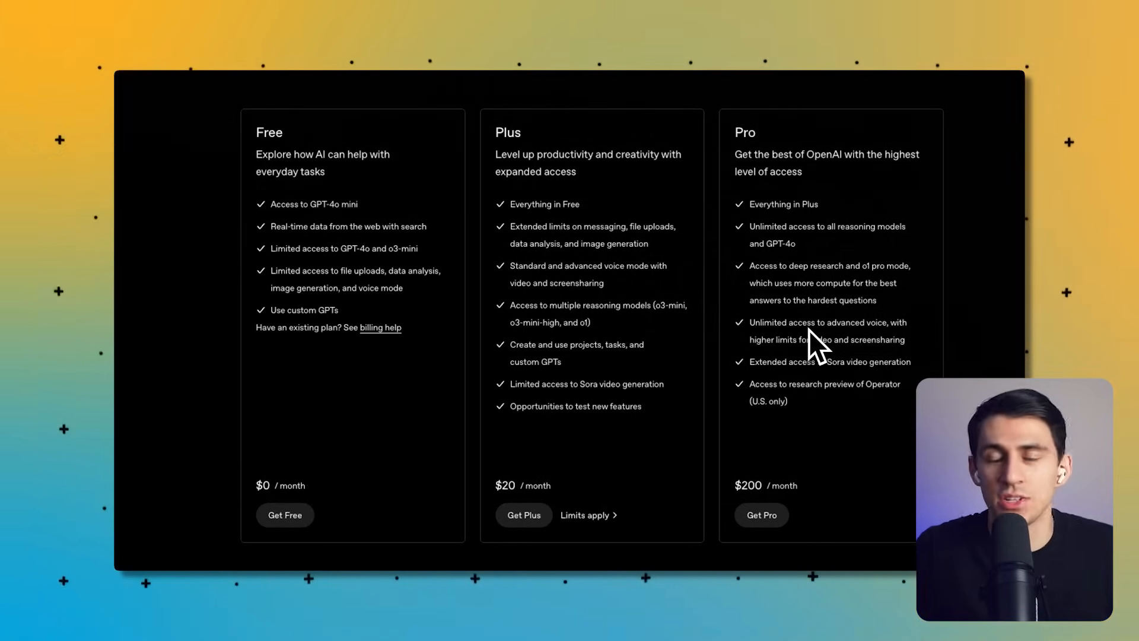
mouse_move(524, 349)
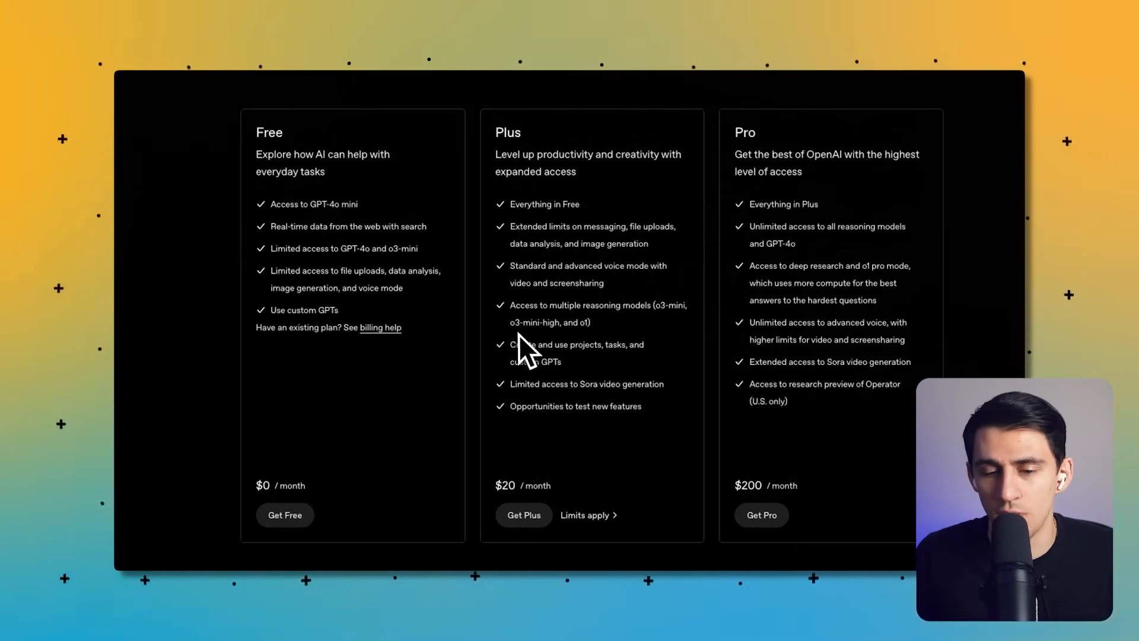
scroll("down", 3)
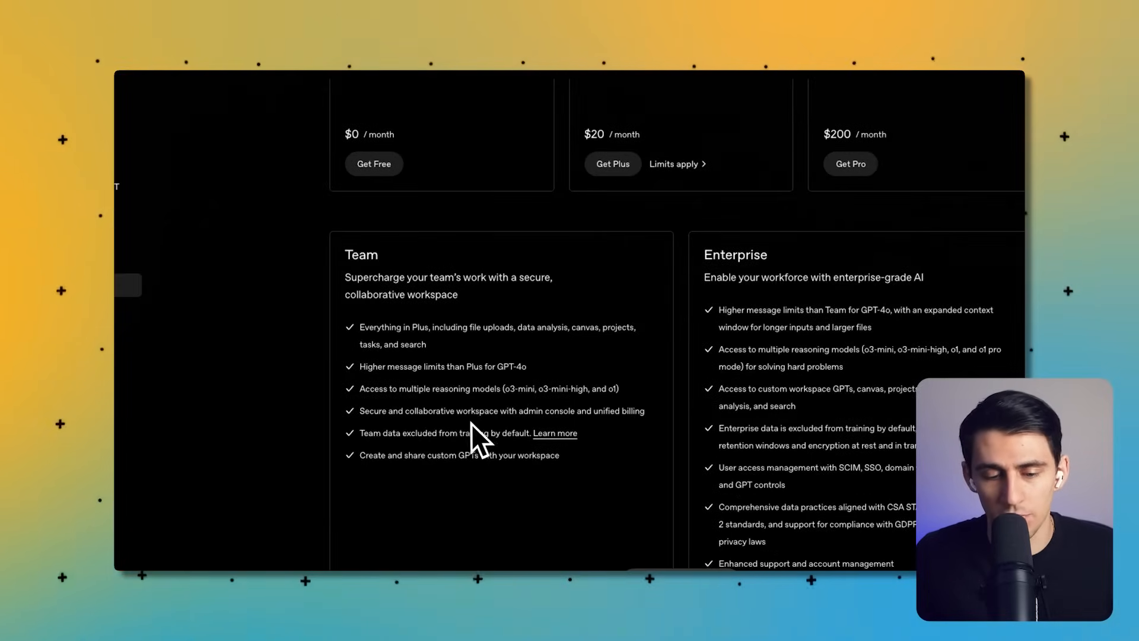
mouse_move(472, 428)
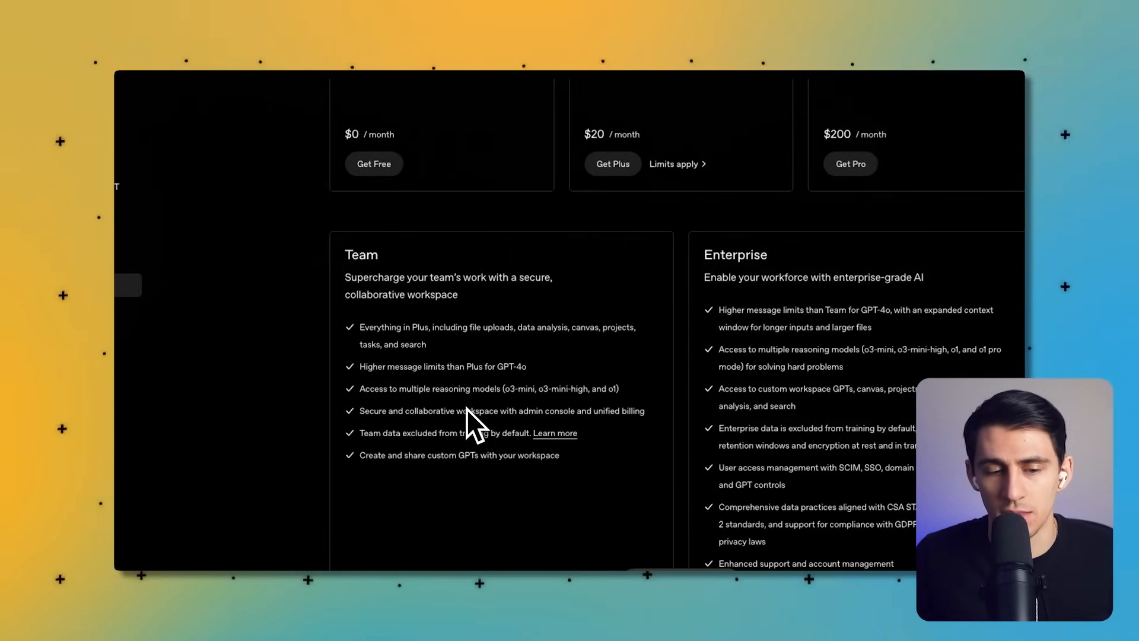
scroll("up", 3)
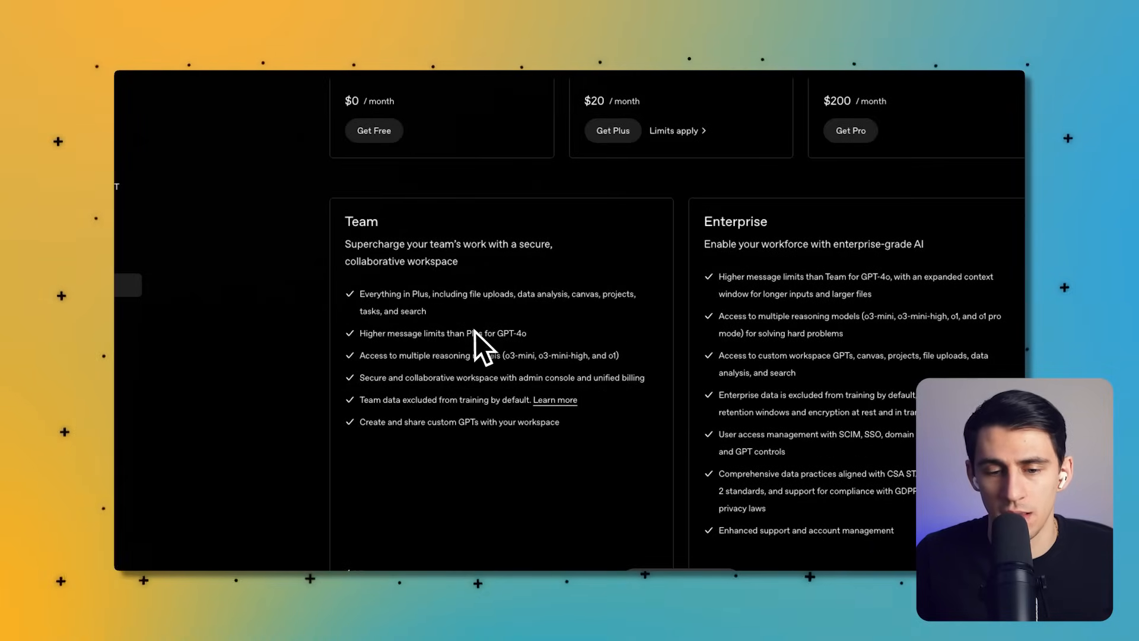
mouse_move(476, 352)
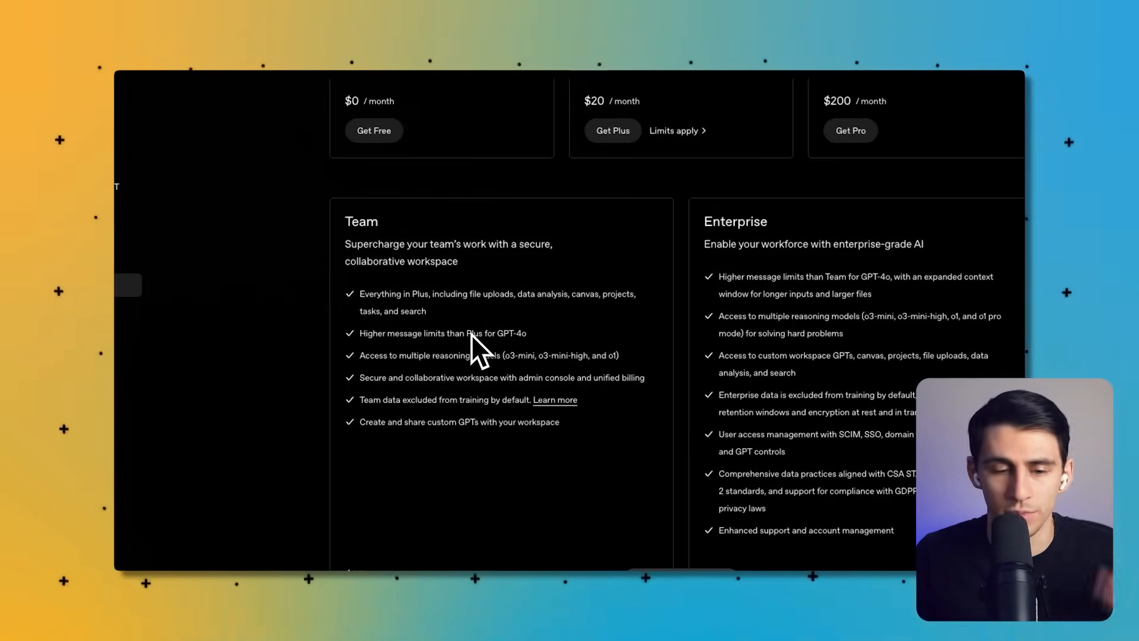
scroll("up", 3)
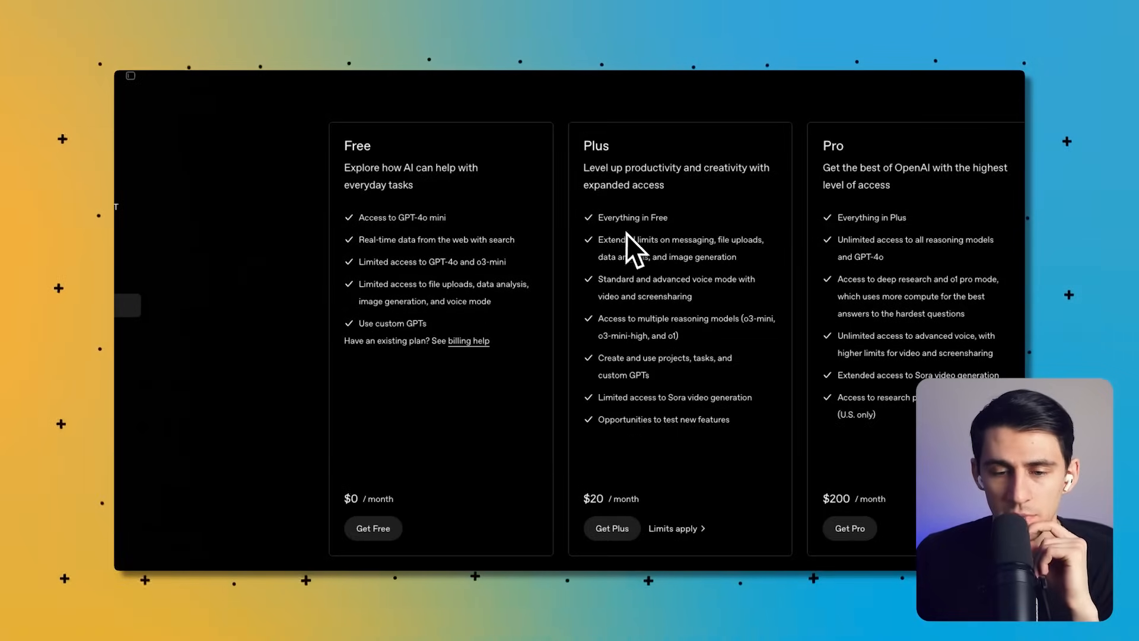
- Review the Free, Plus $20, Pro $200, Team and Enterprise plan cards on the pricing page
scroll("down", 3)
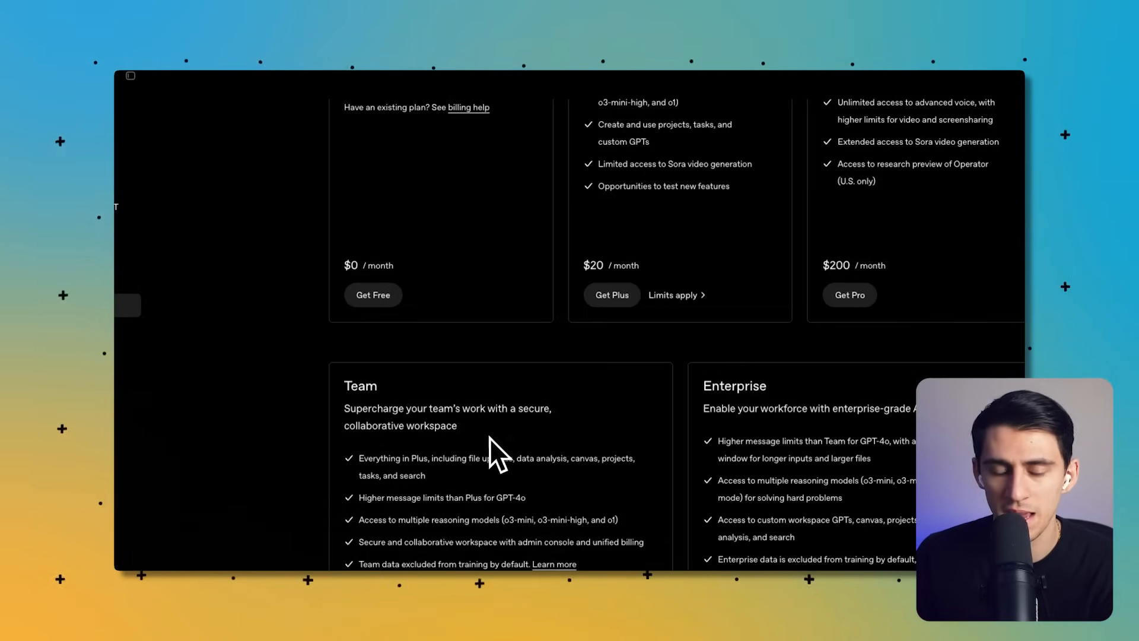
scroll("down", 3)
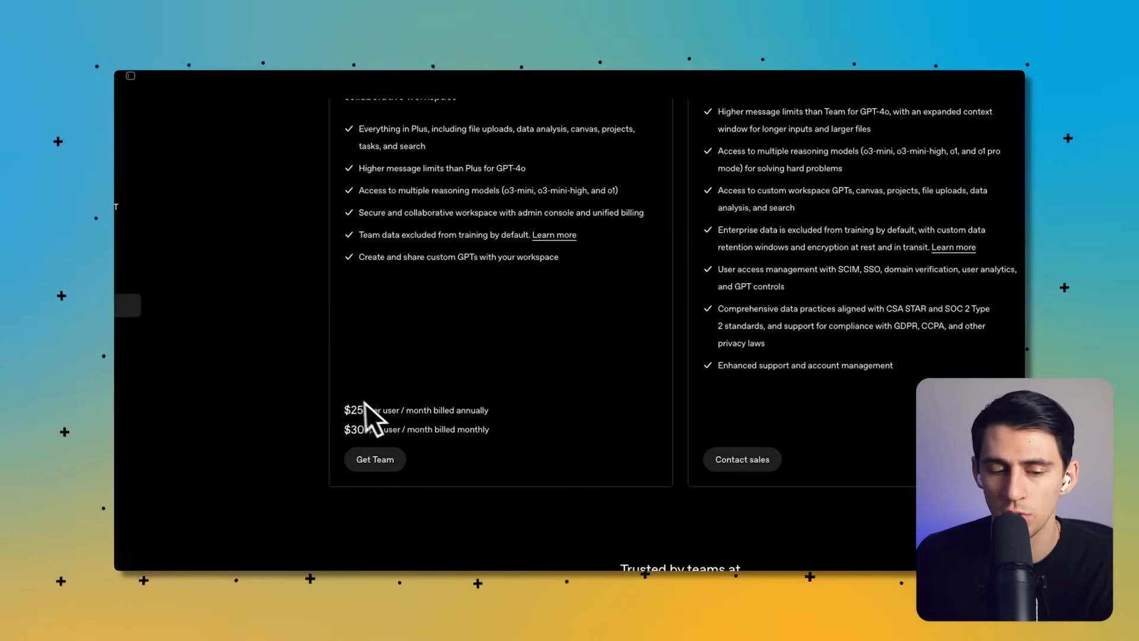
scroll("up", 3)
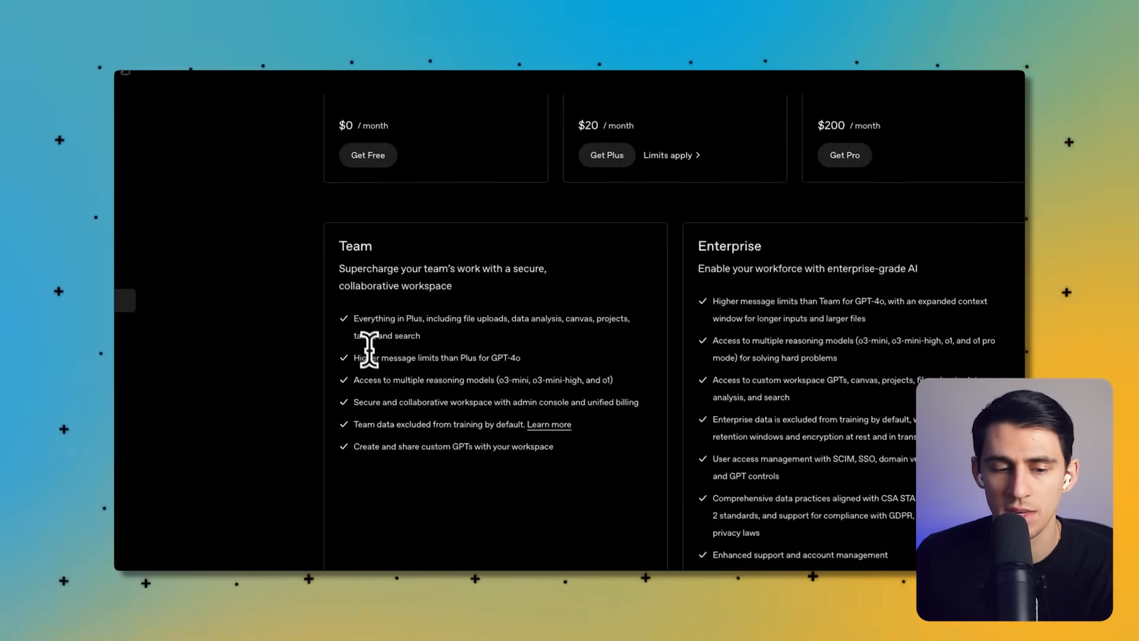
scroll("up", 3)
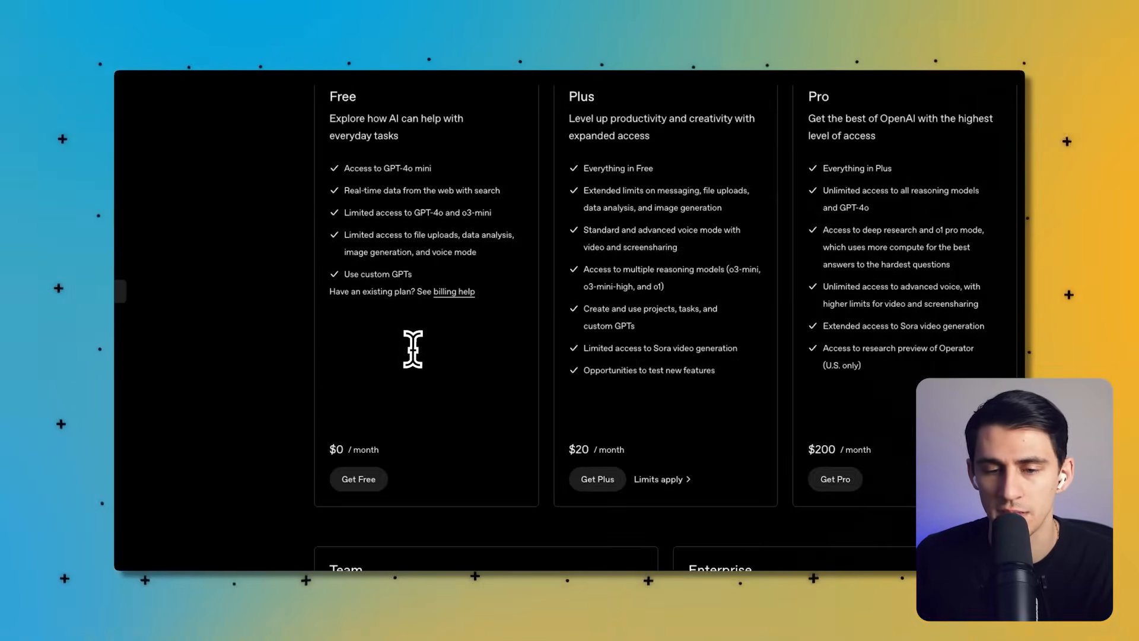
scroll("down", 3)
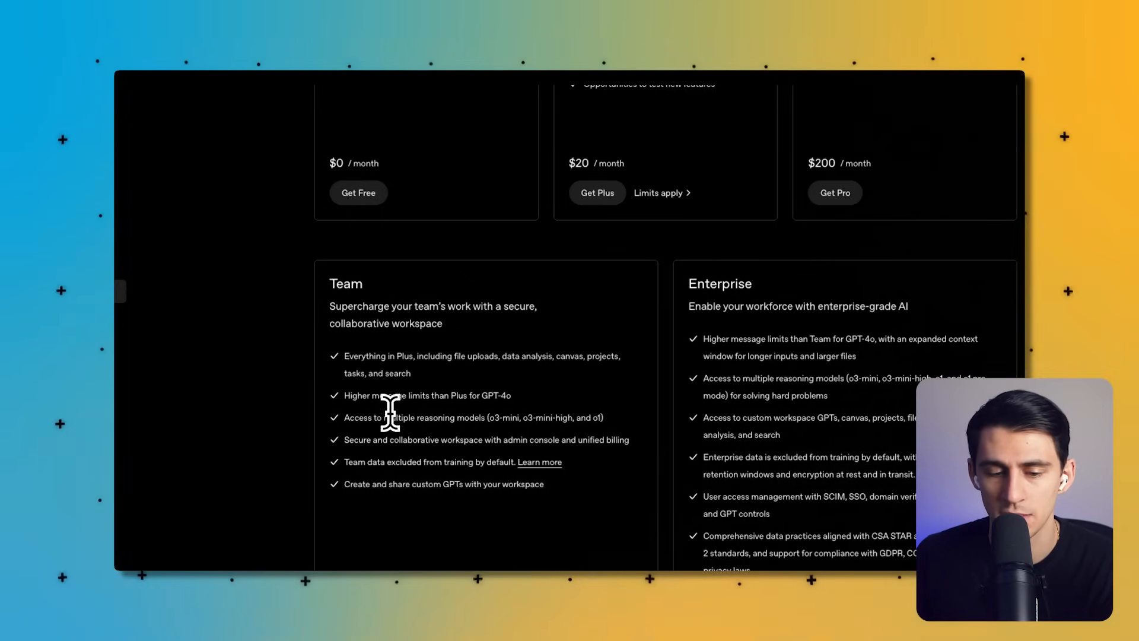
mouse_move(414, 356)
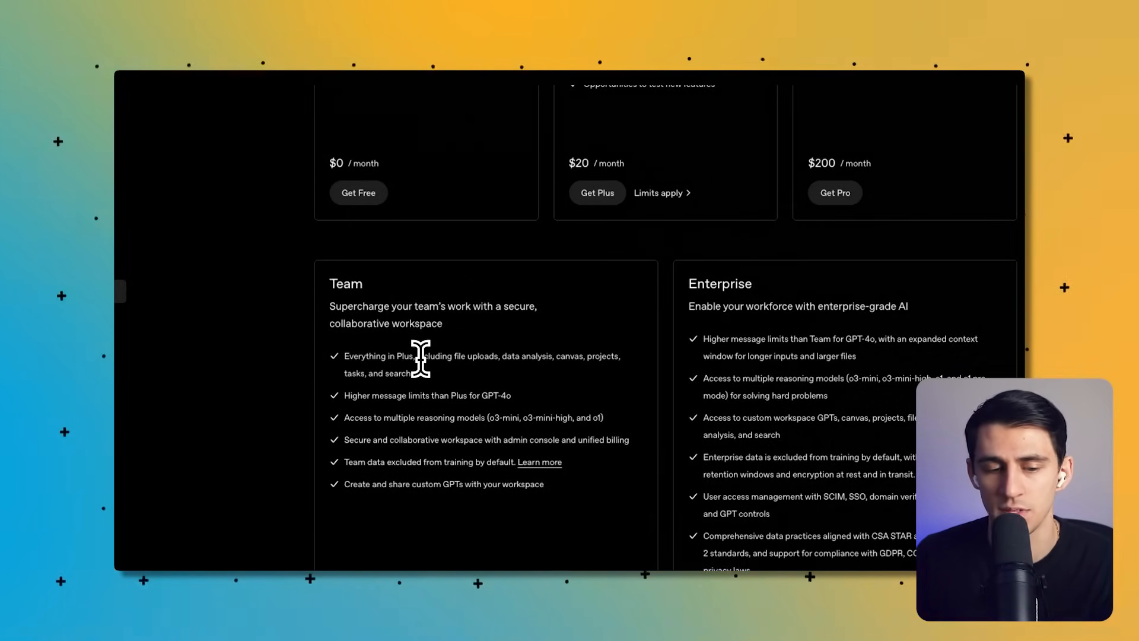
scroll("up", 3)
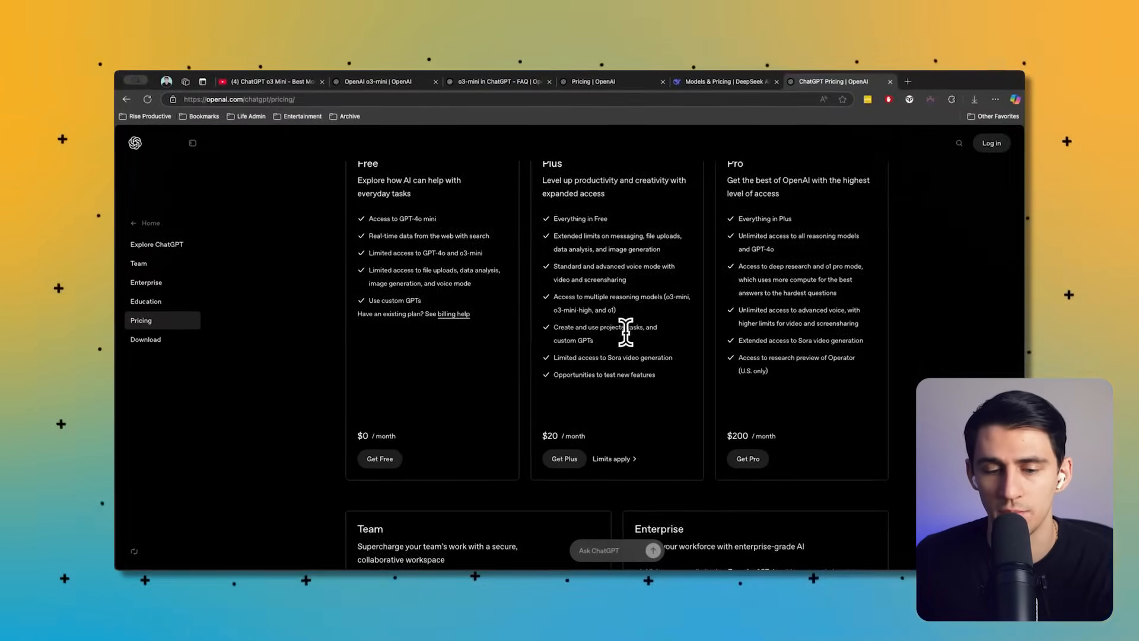
scroll("up", 3)
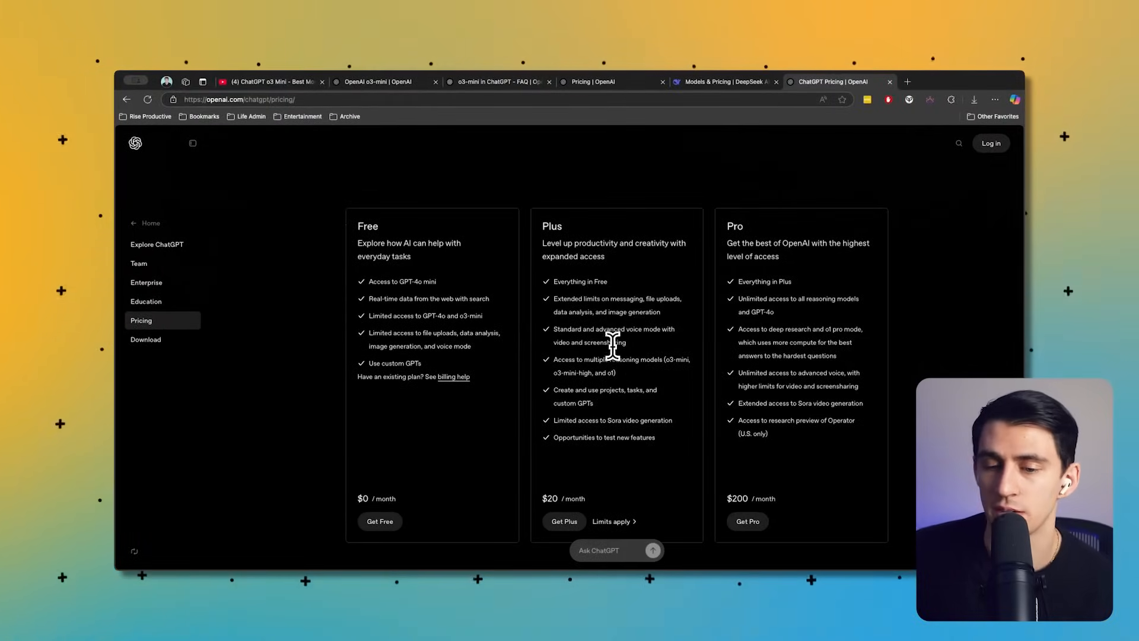
scroll("down", 3)
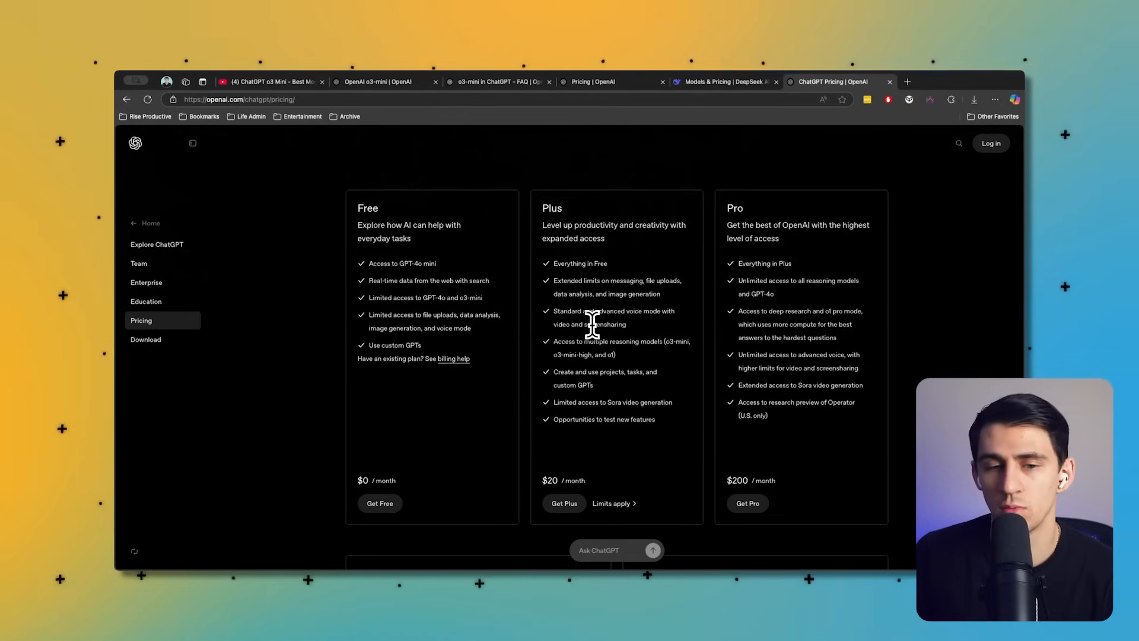
mouse_move(733, 312)
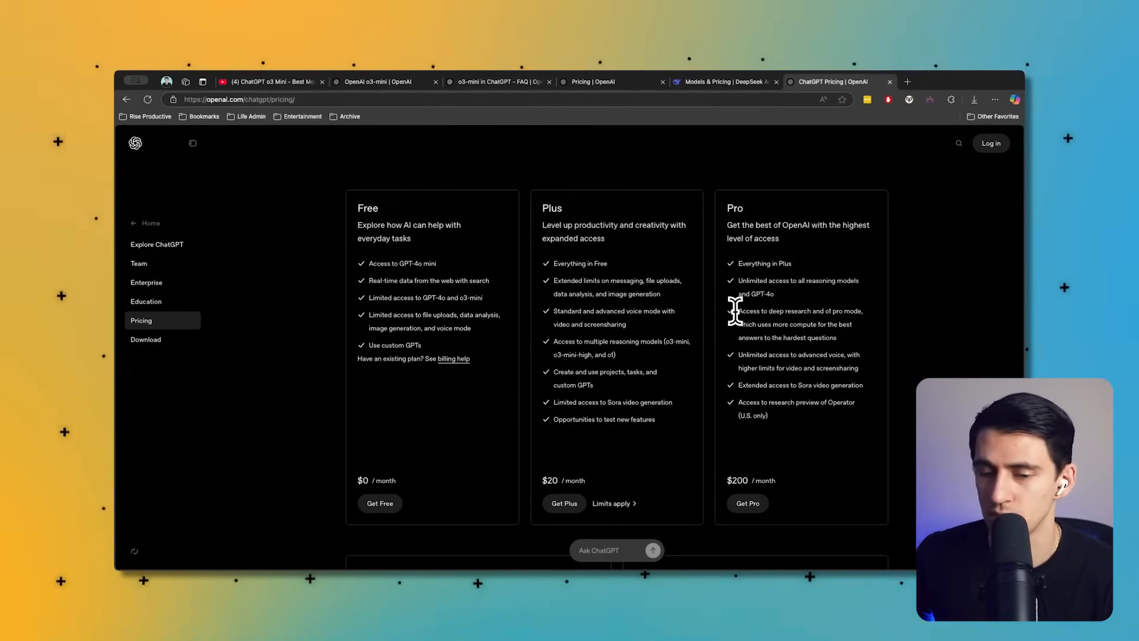
mouse_move(627, 267)
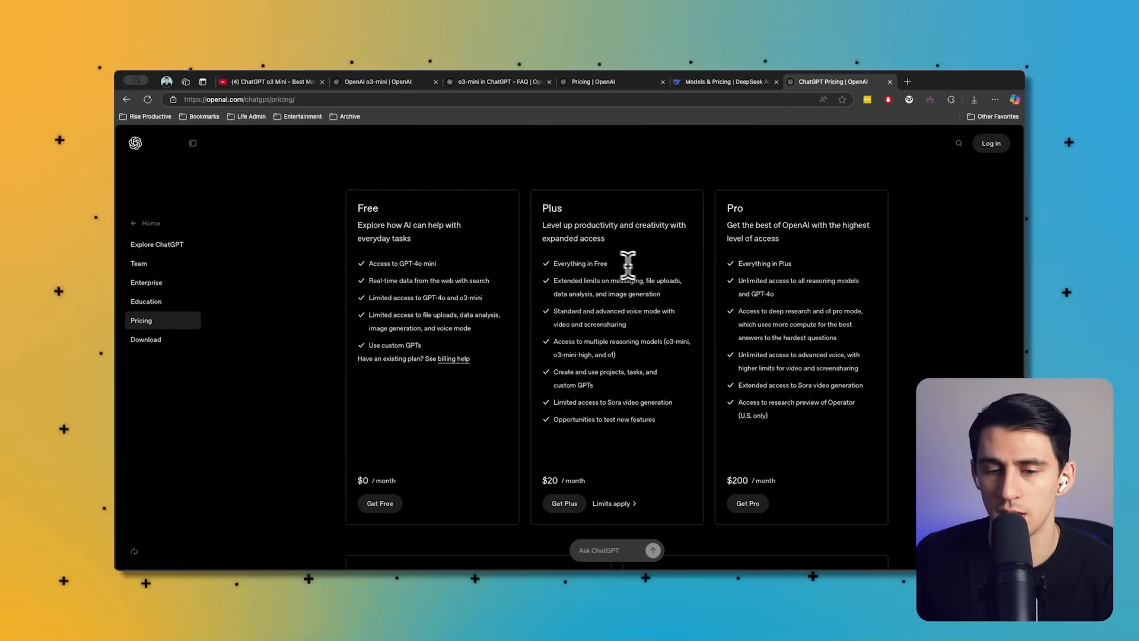
scroll("down", 3)
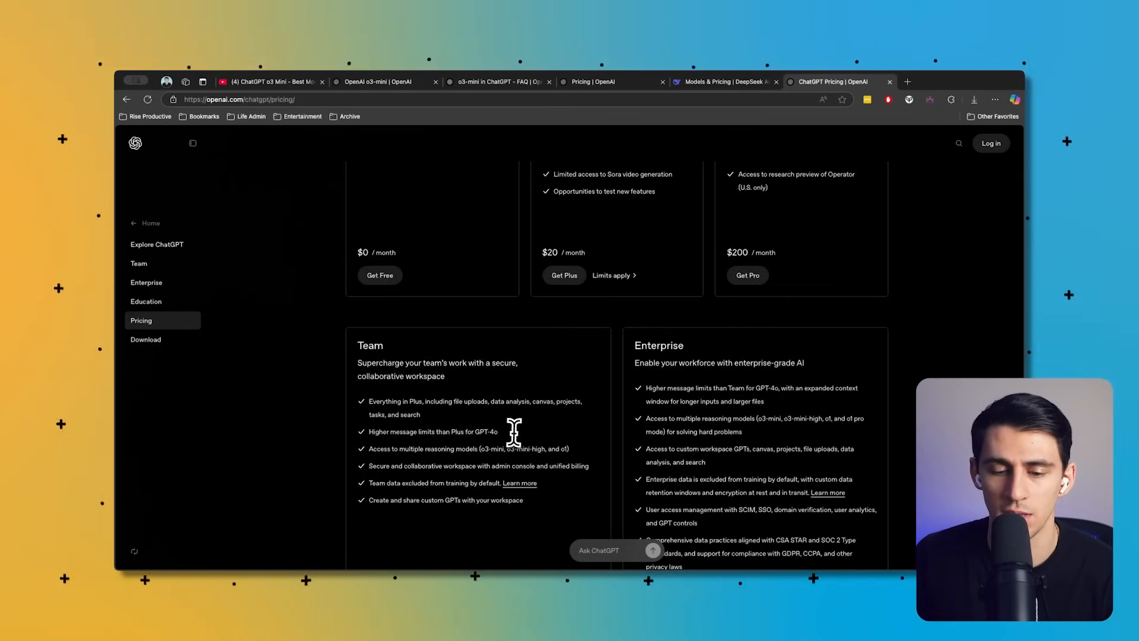
scroll("up", 3)
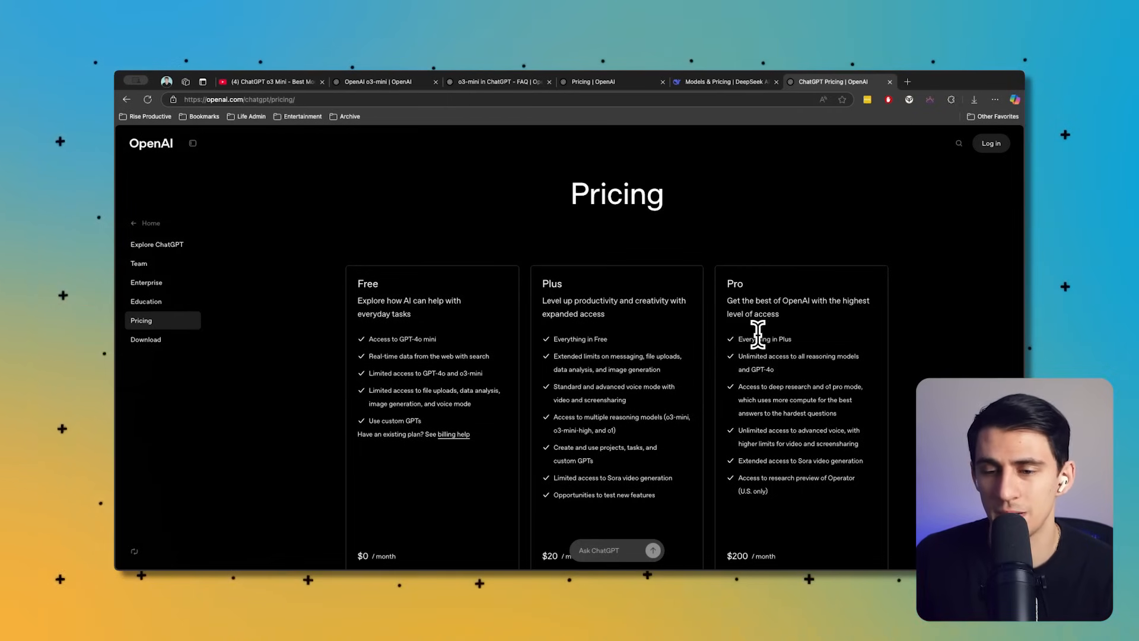
scroll("up", 3)
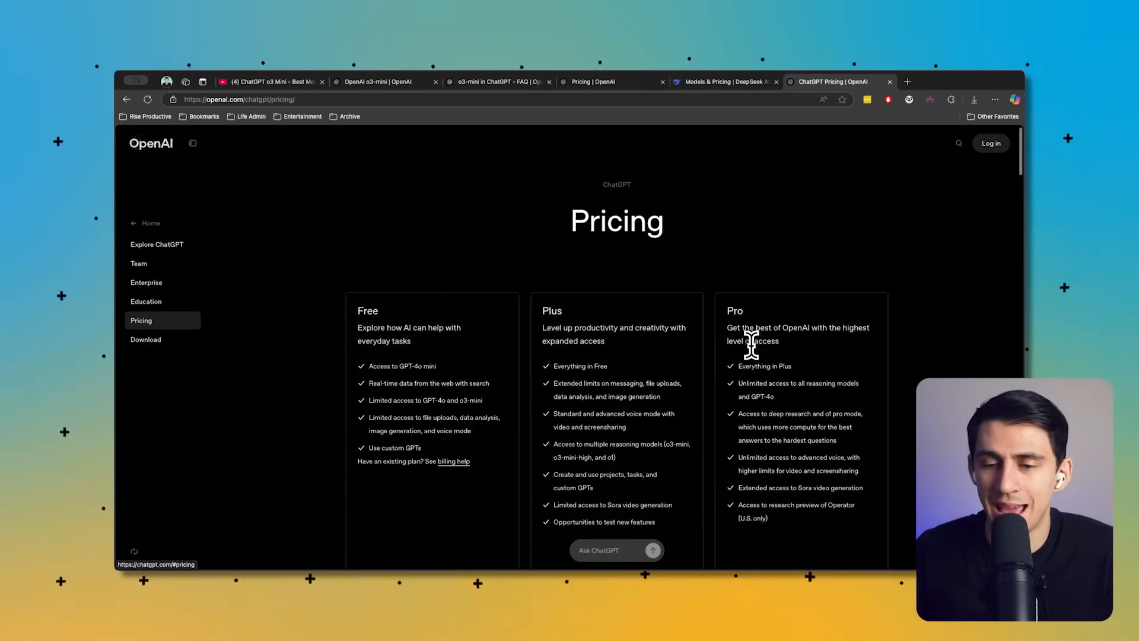